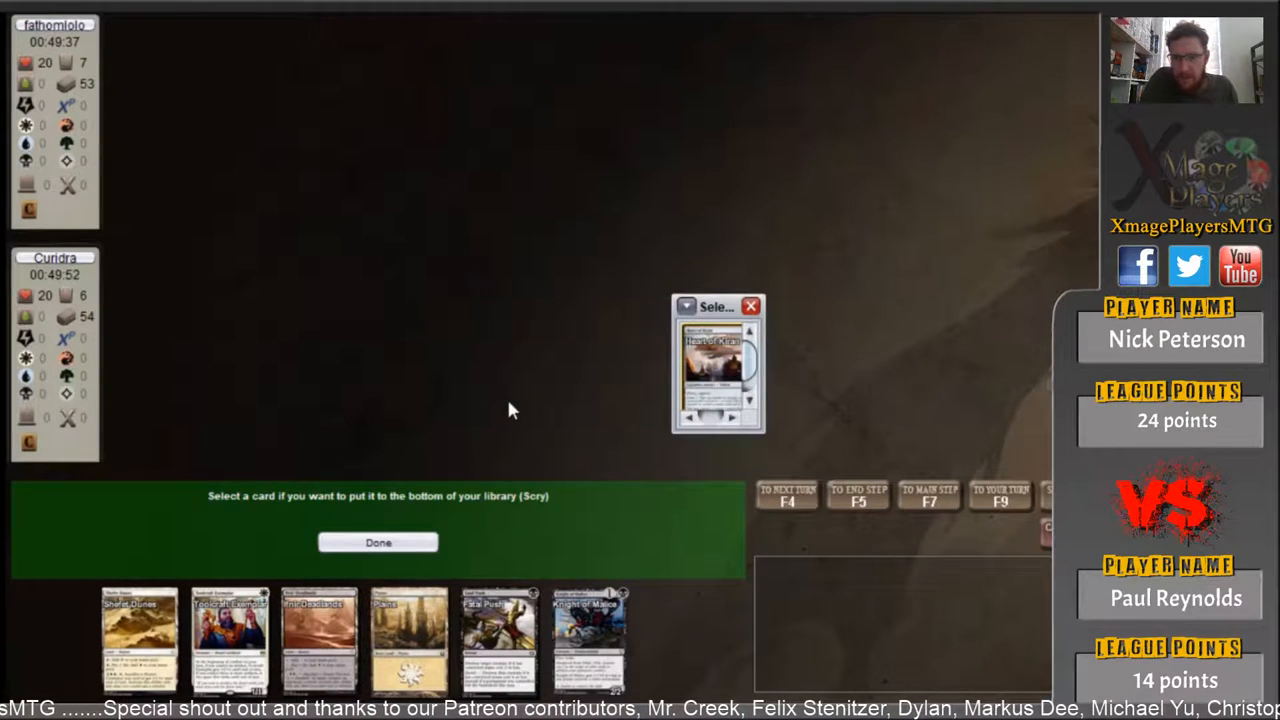
- Keep the scried card on top, pass both upkeeps, and resolve Toolcraft Exemplar
click(378, 542)
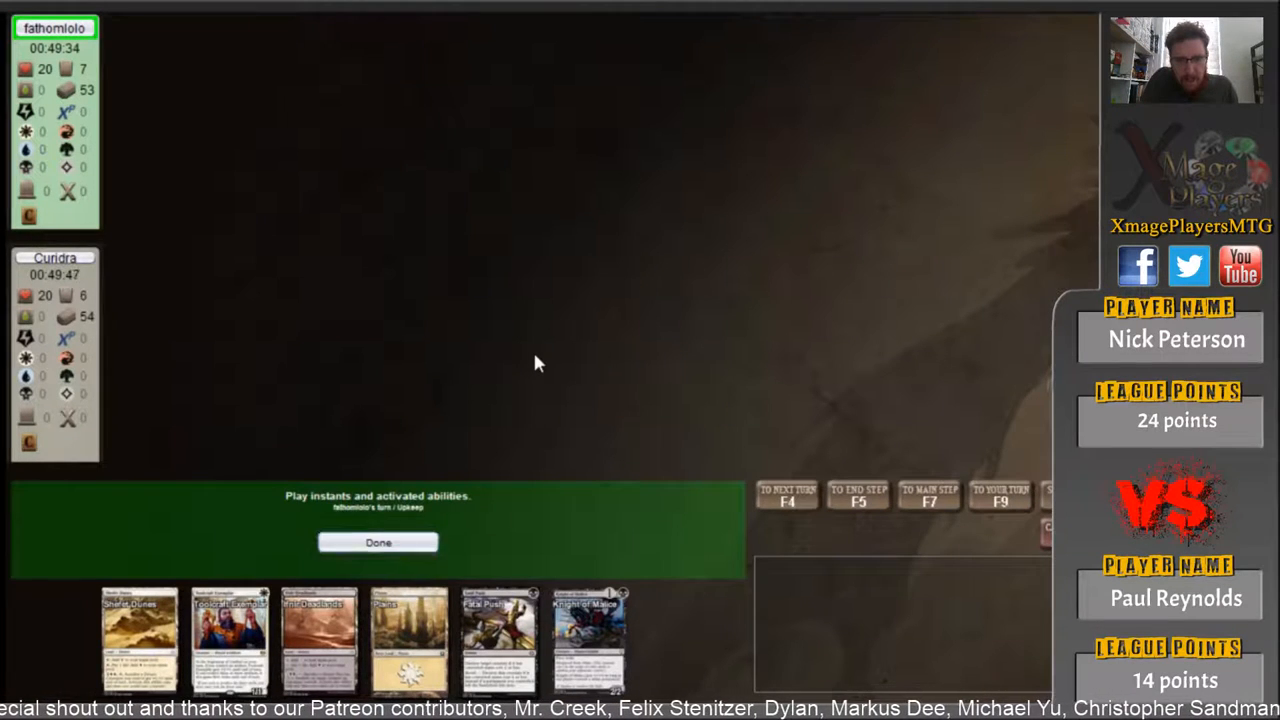
click(378, 542)
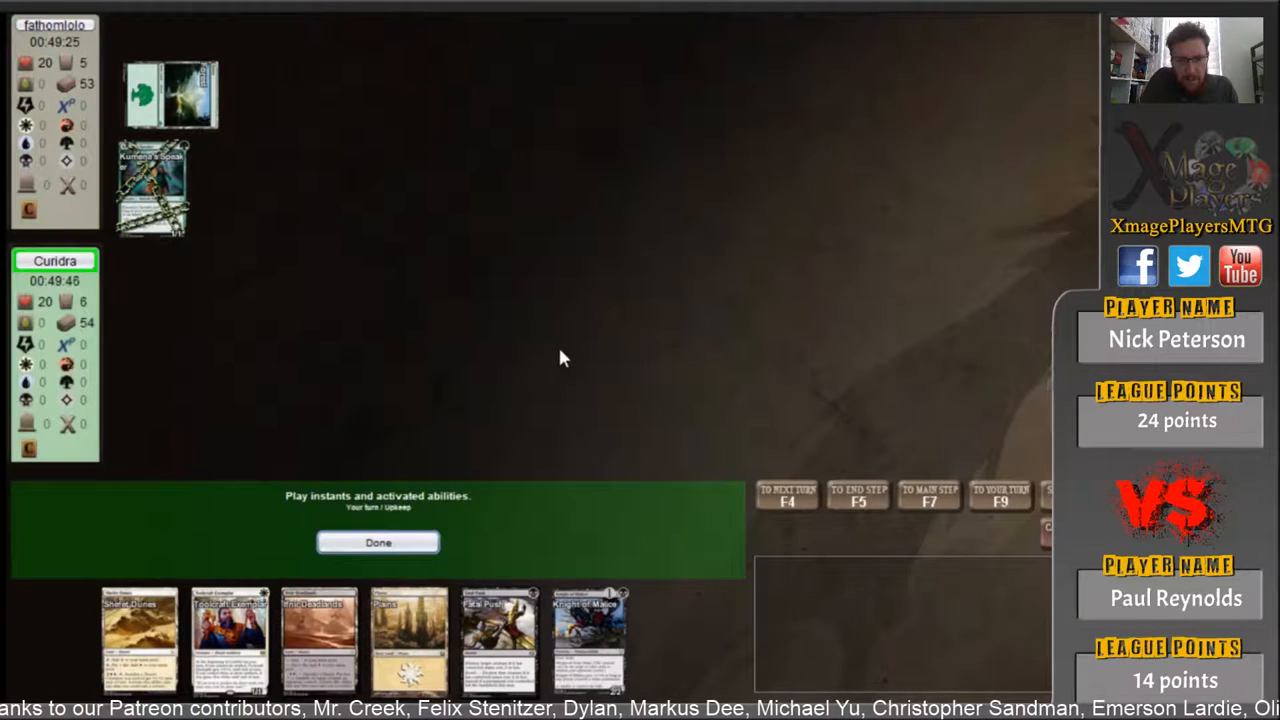
click(378, 542)
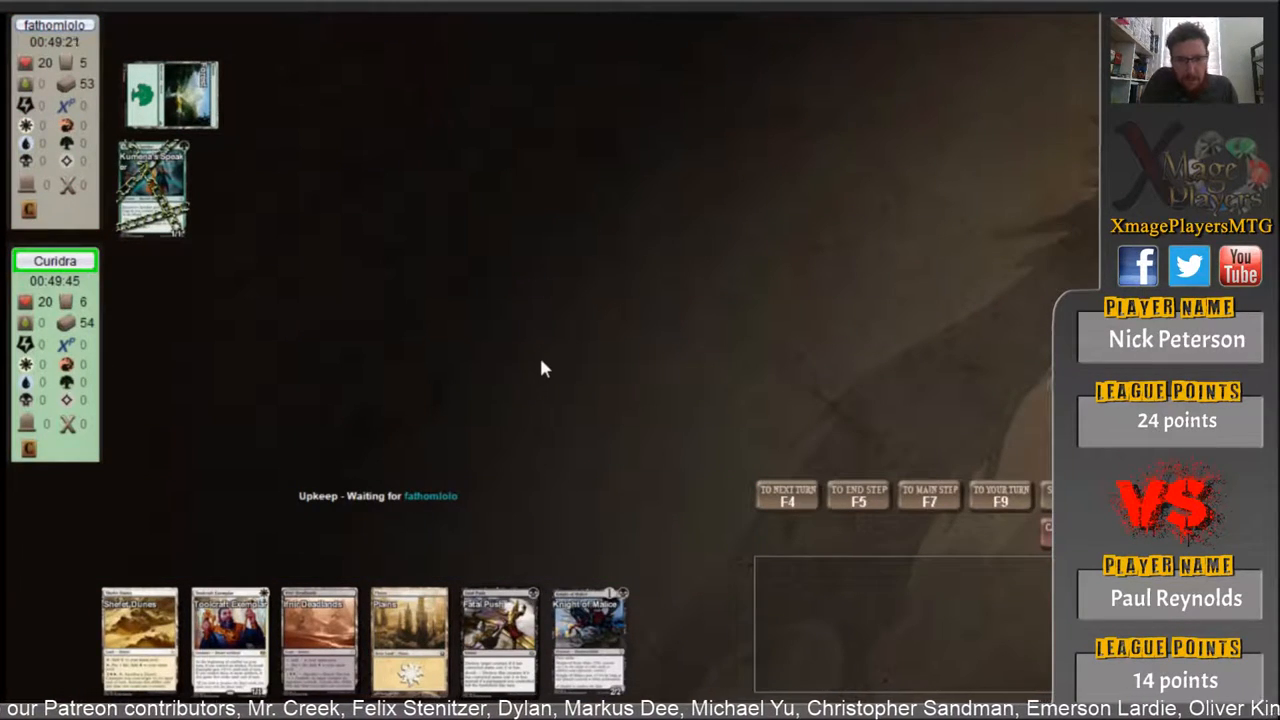
mouse_move(518, 377)
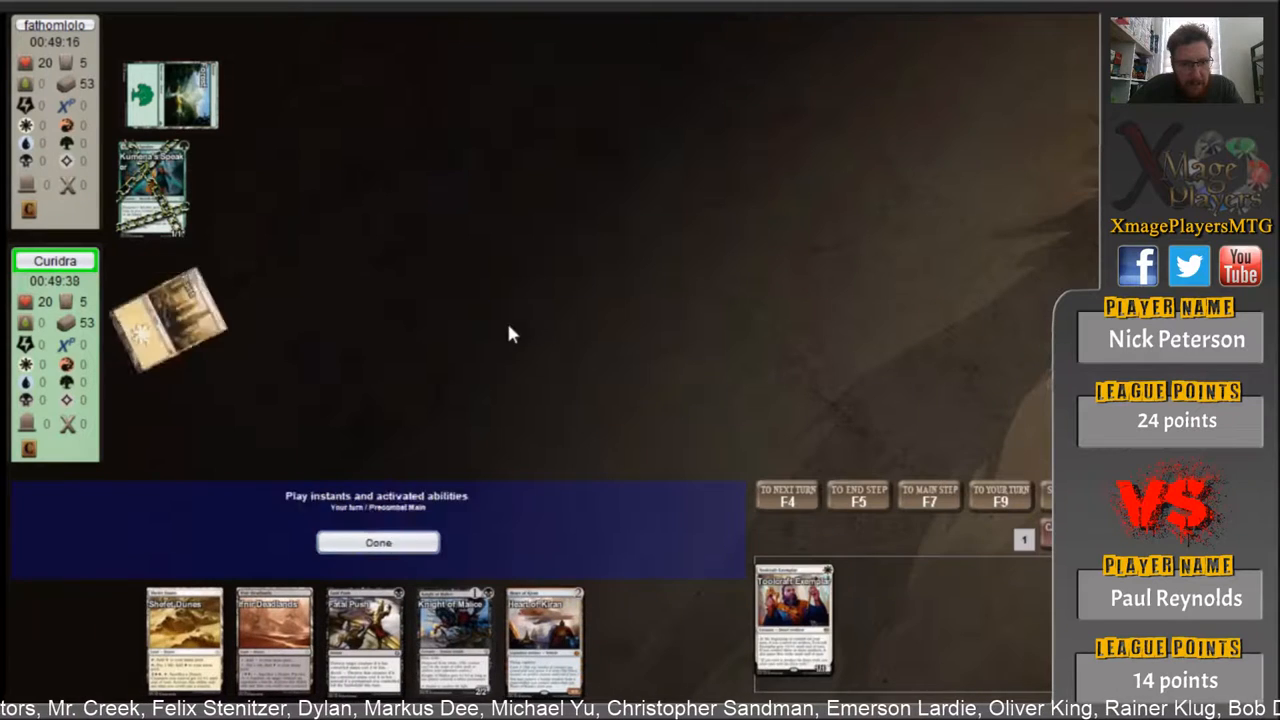
click(378, 542)
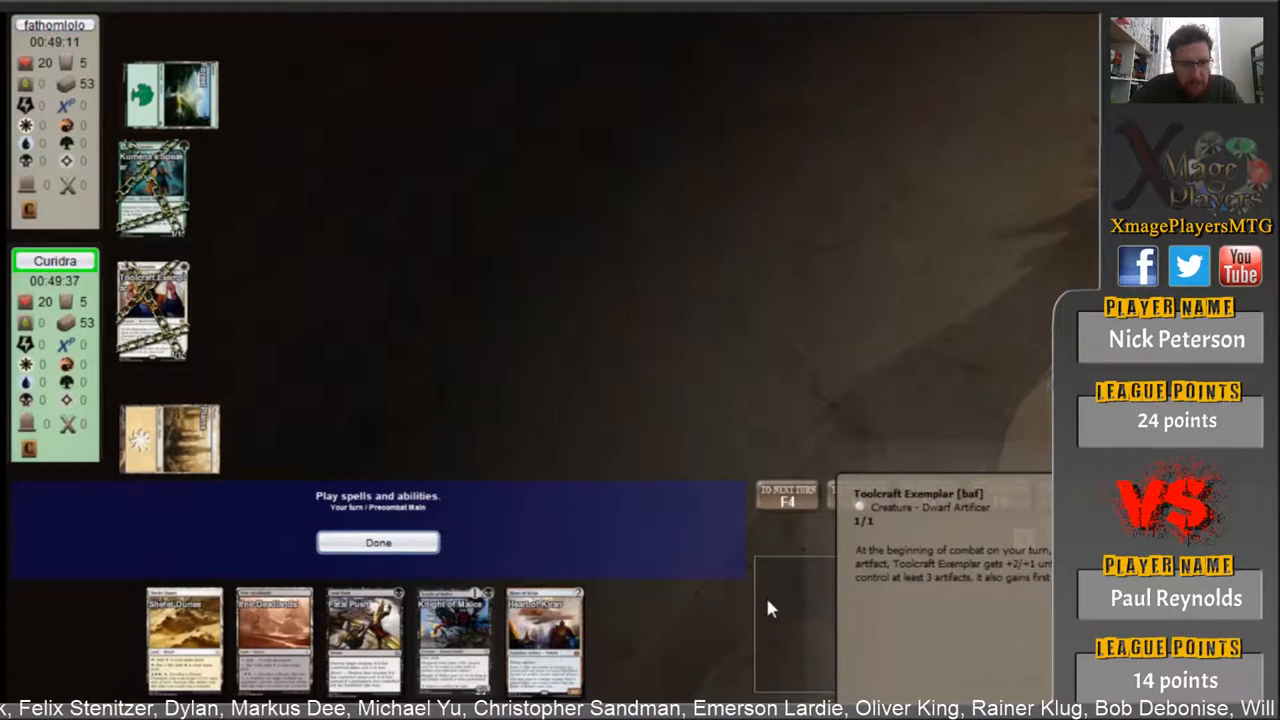
click(378, 542)
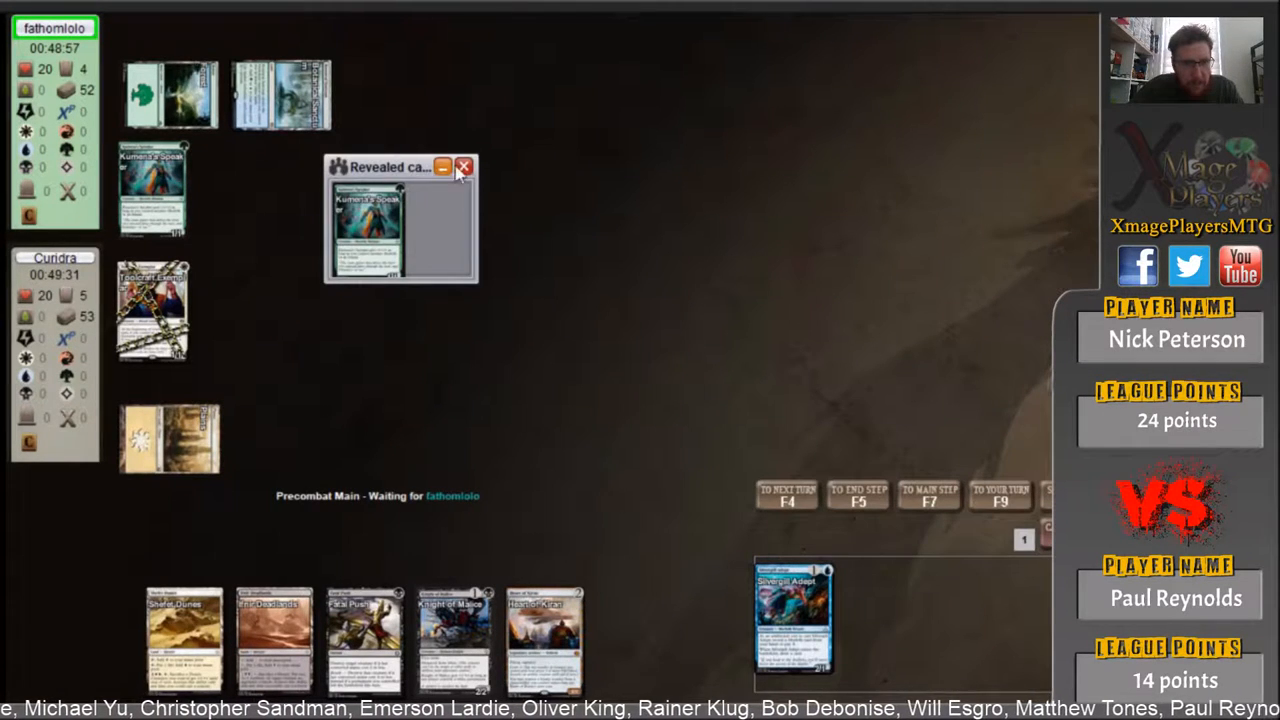
- Dismiss the revealed card, pass the opponent's main phase, and attack with Toolcraft Exemplar
click(463, 167)
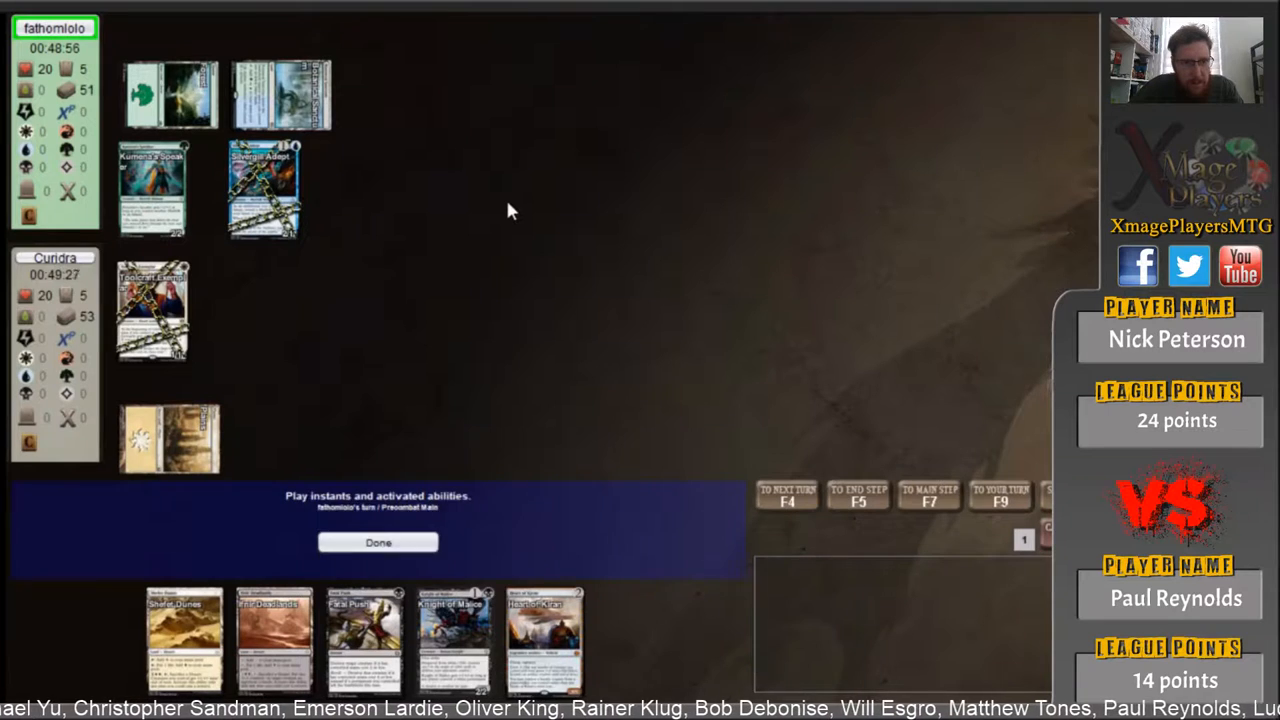
click(378, 542)
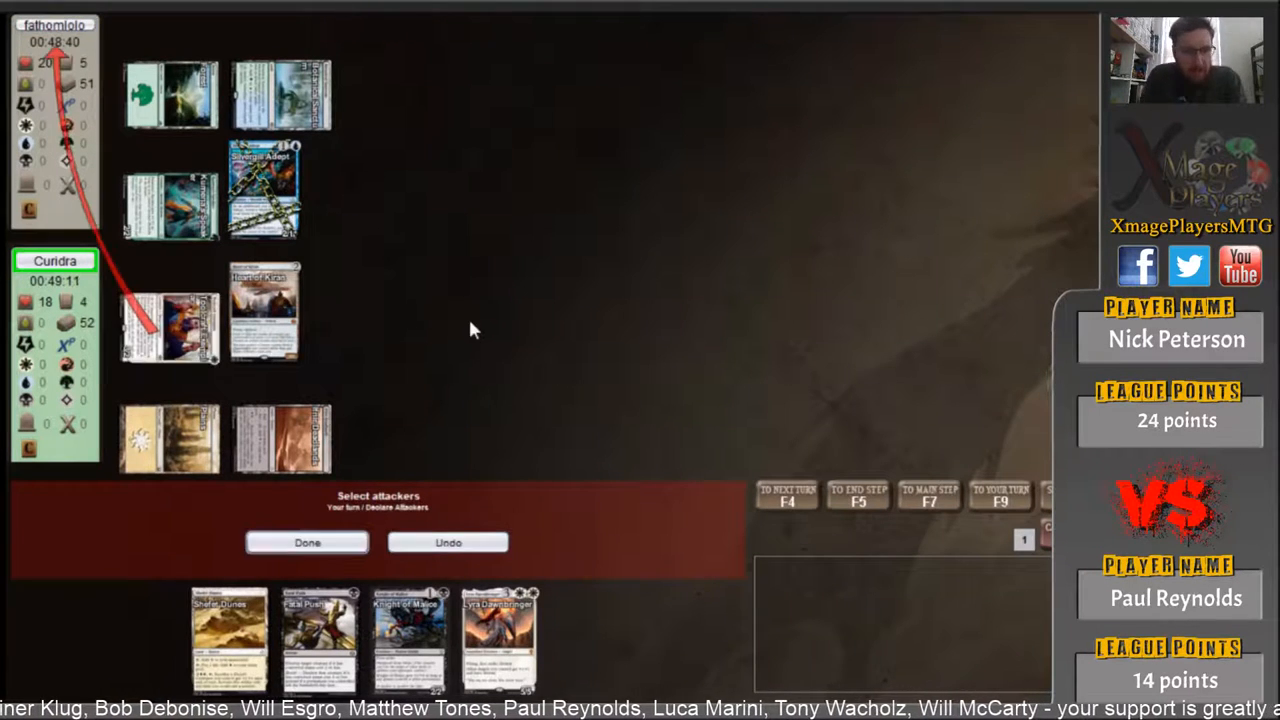
click(307, 542)
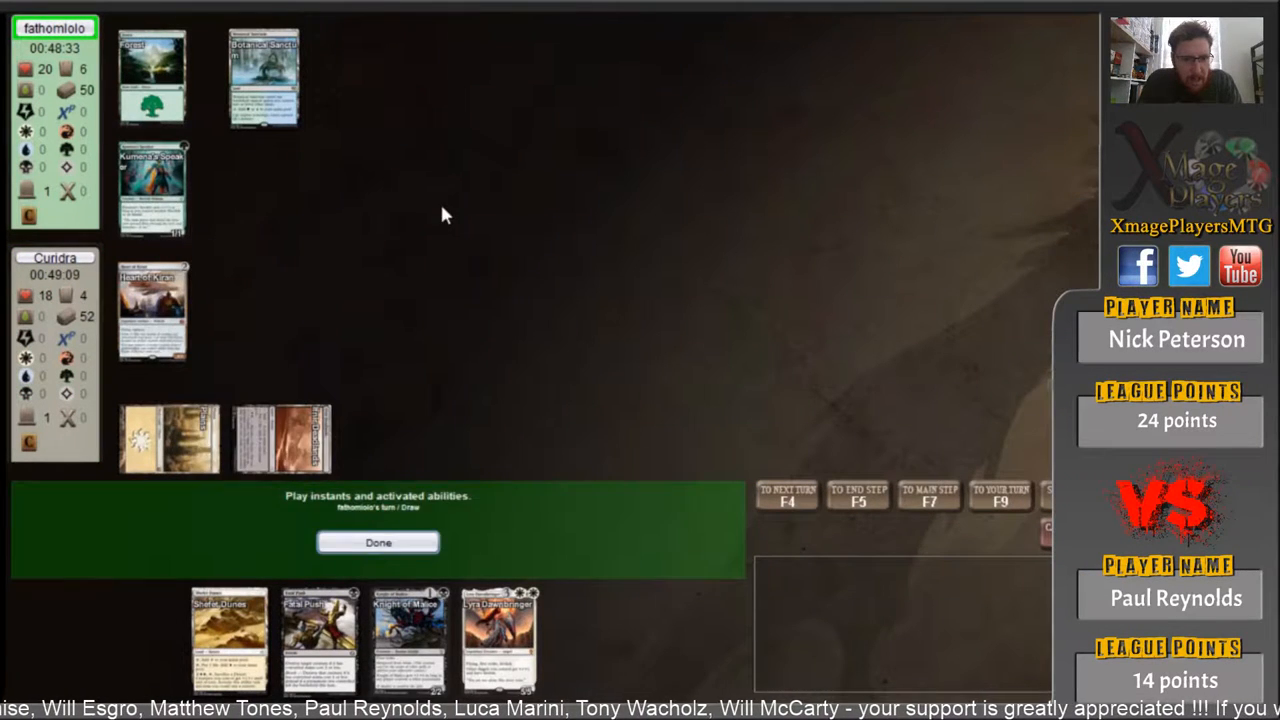
- Pass the opponent's steps and Kumena's Speaker, then block it with the Knight token
click(378, 542)
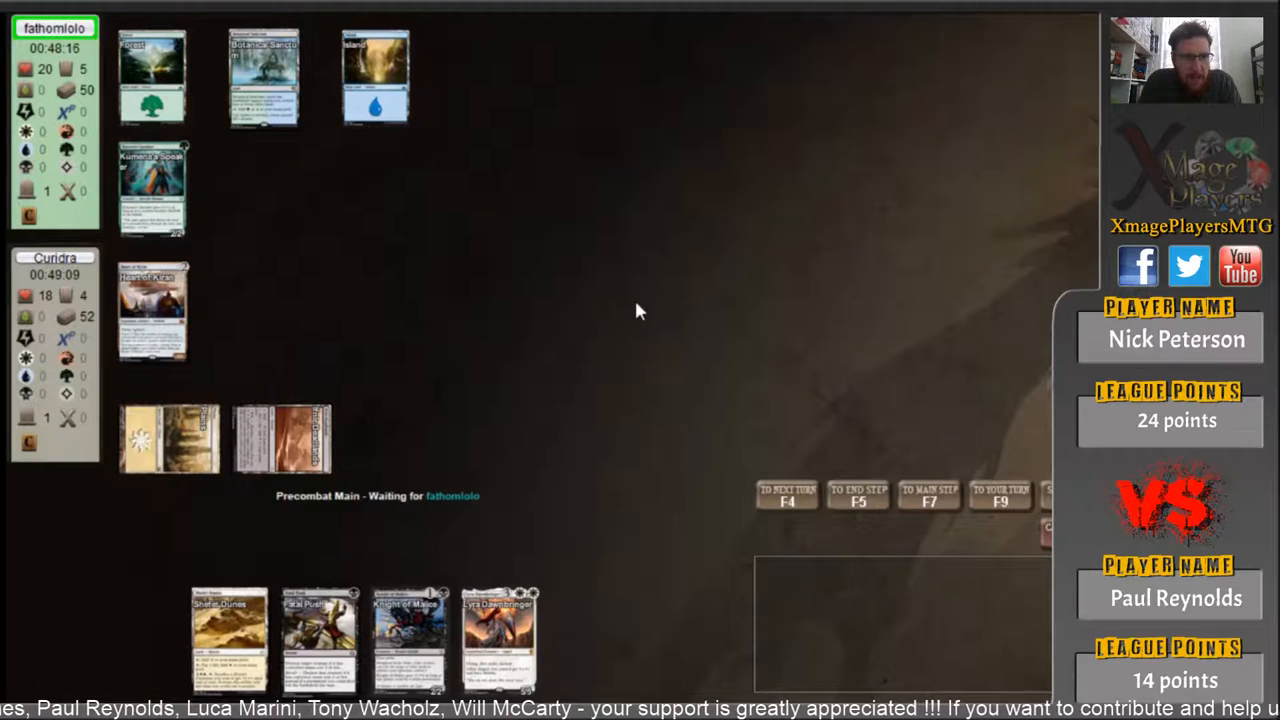
mouse_move(165, 293)
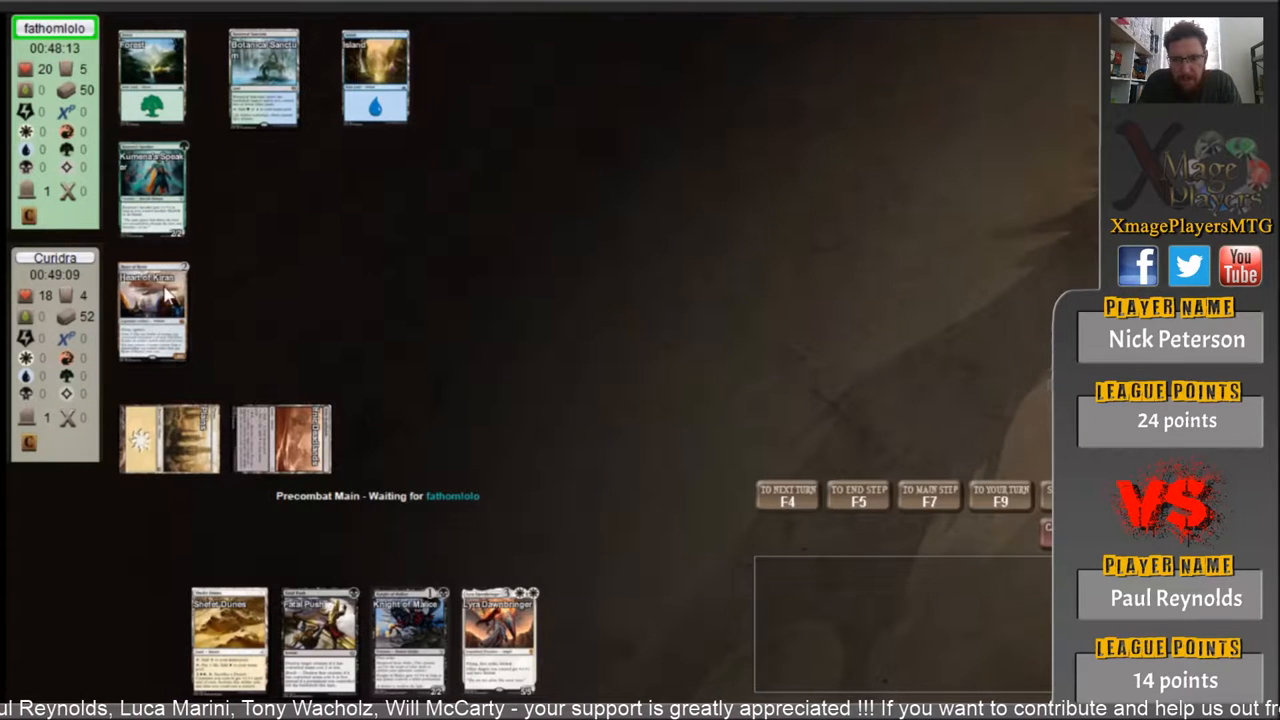
mouse_move(495, 308)
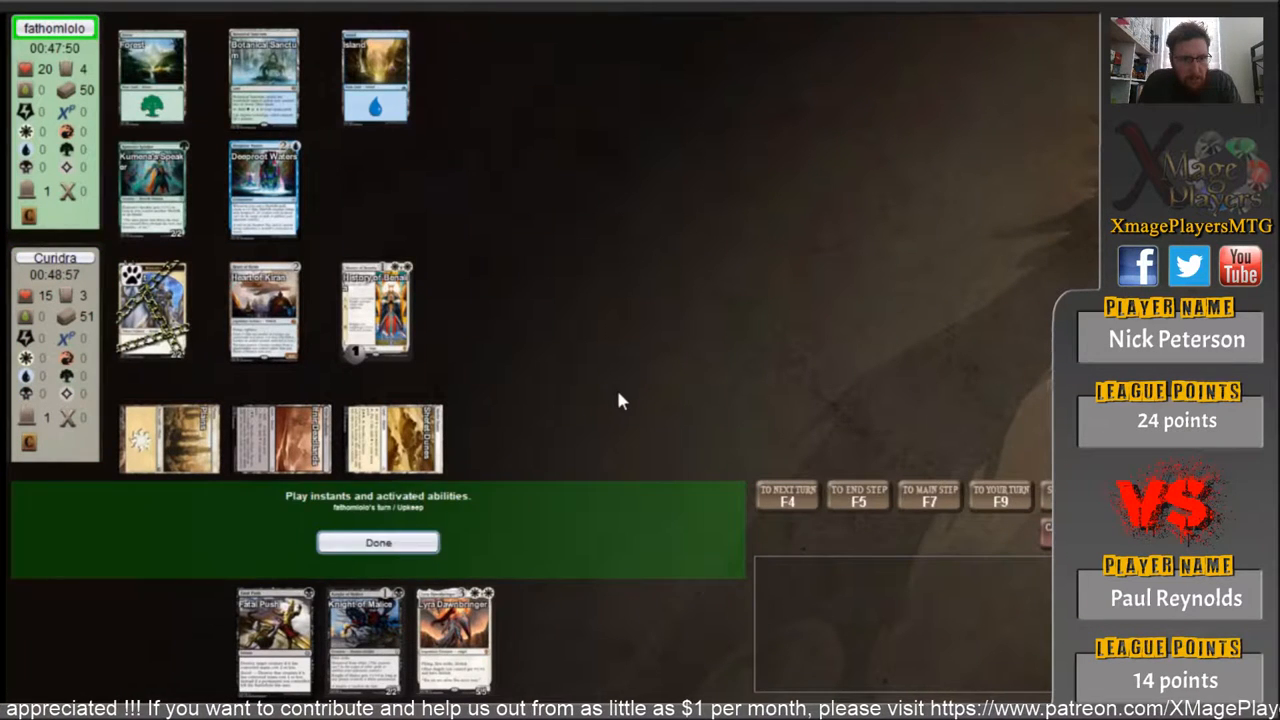
click(378, 543)
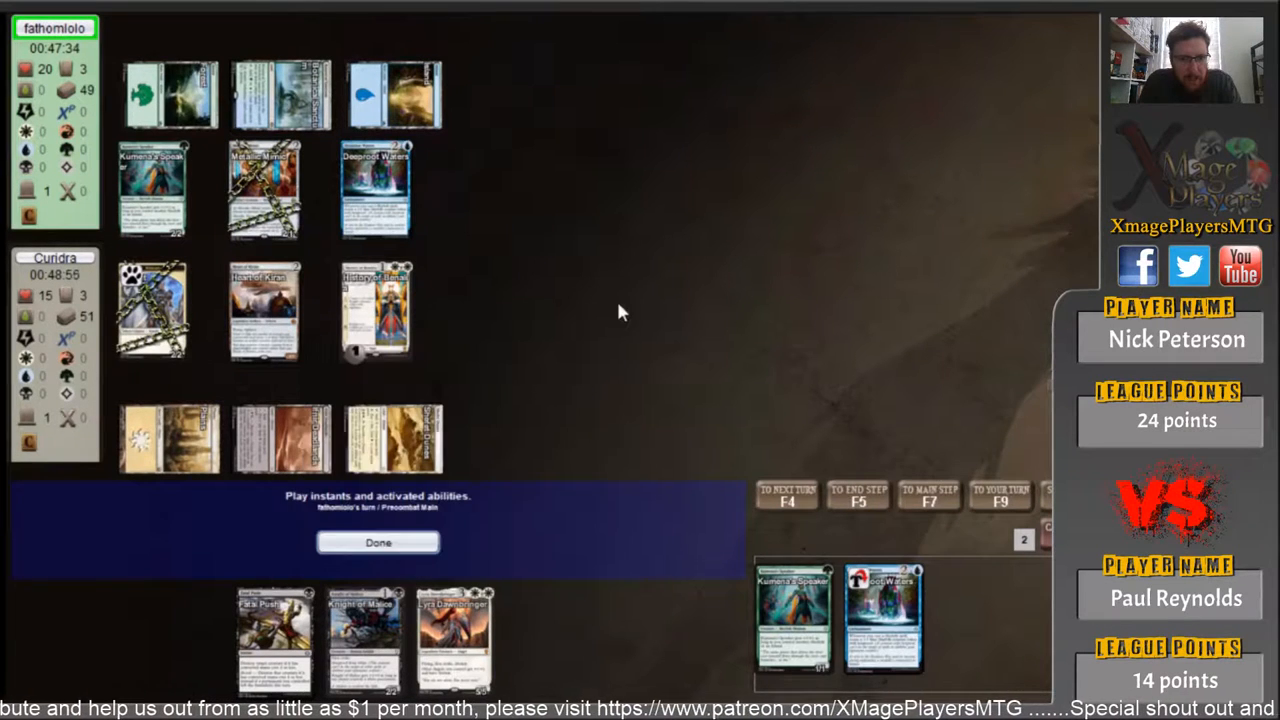
click(378, 542)
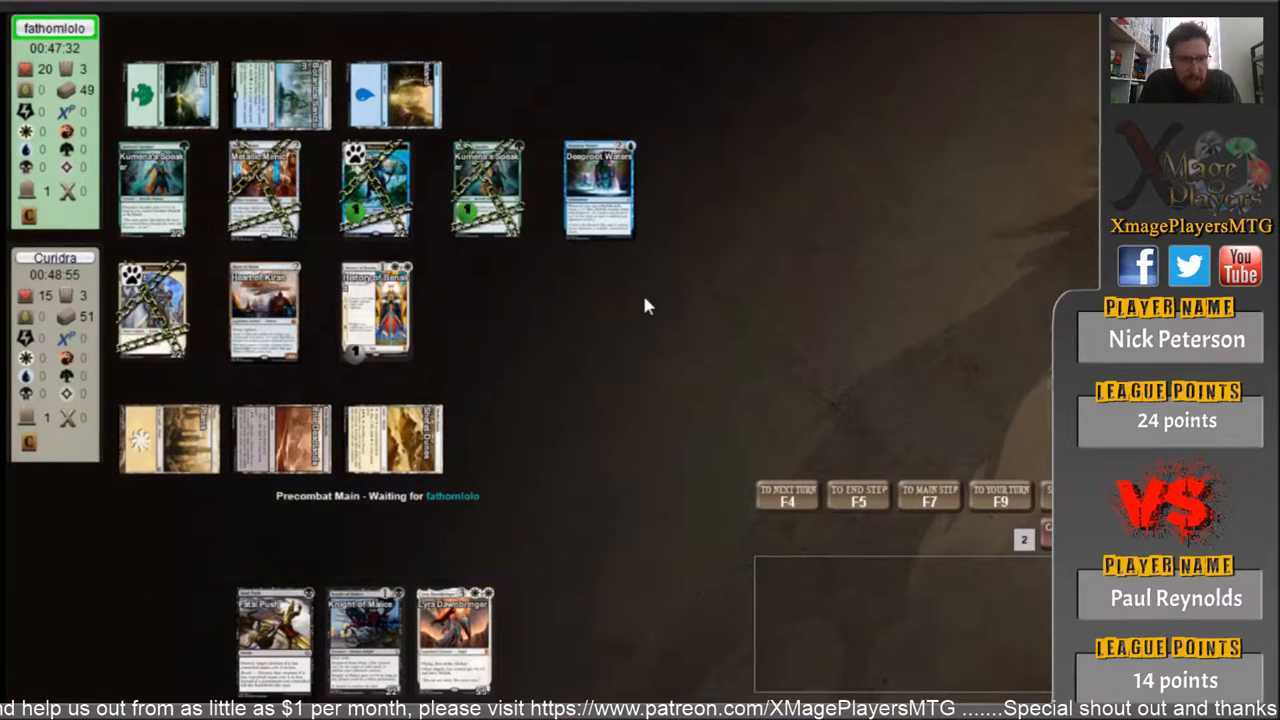
mouse_move(265, 305)
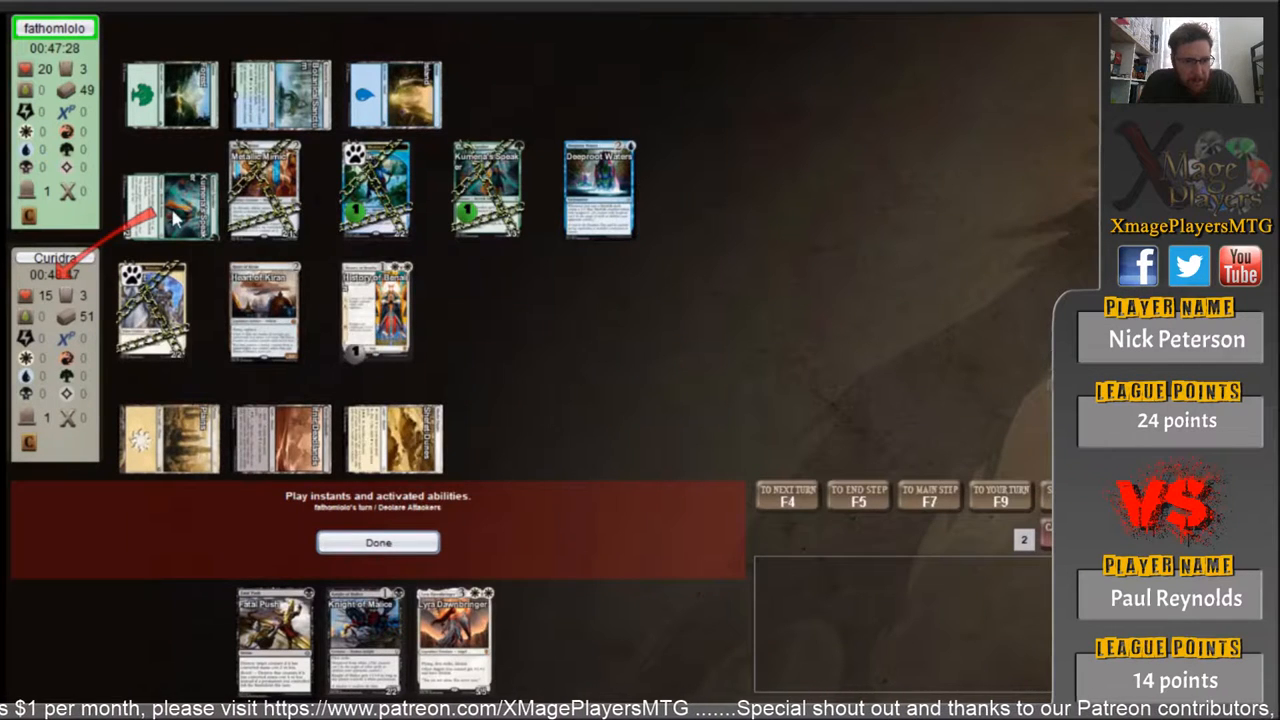
mouse_move(487, 190)
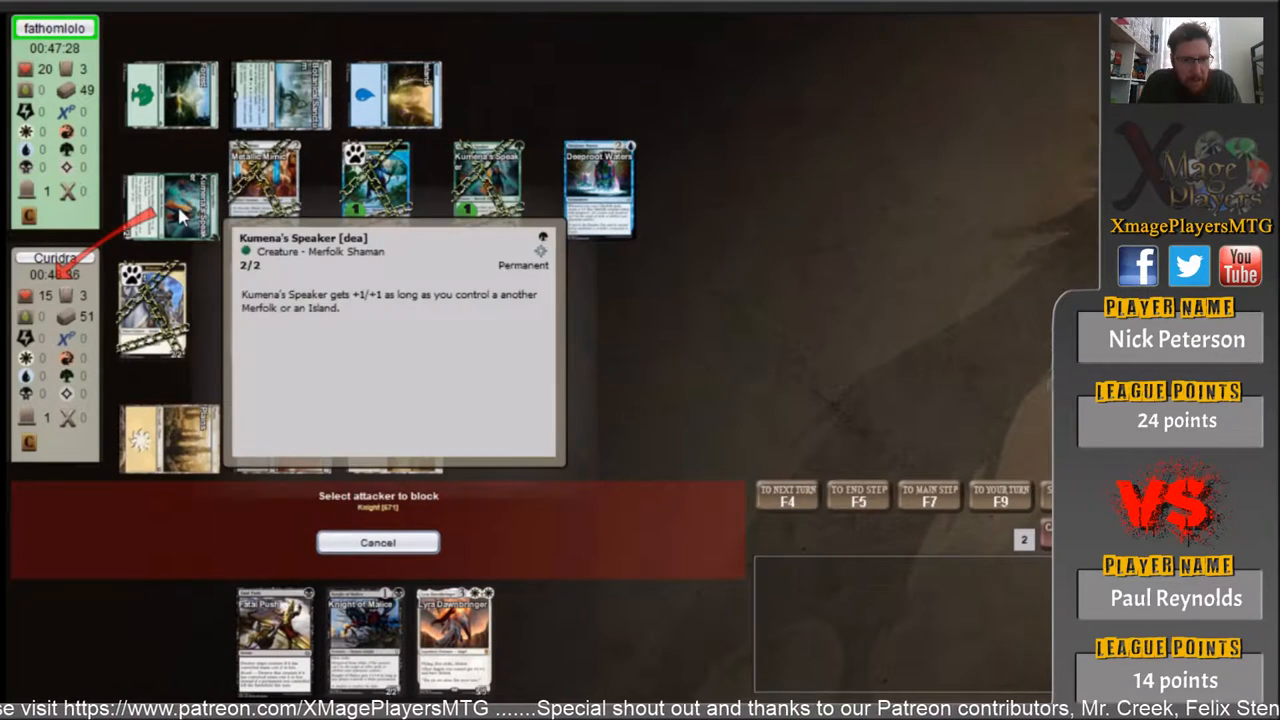
click(378, 542)
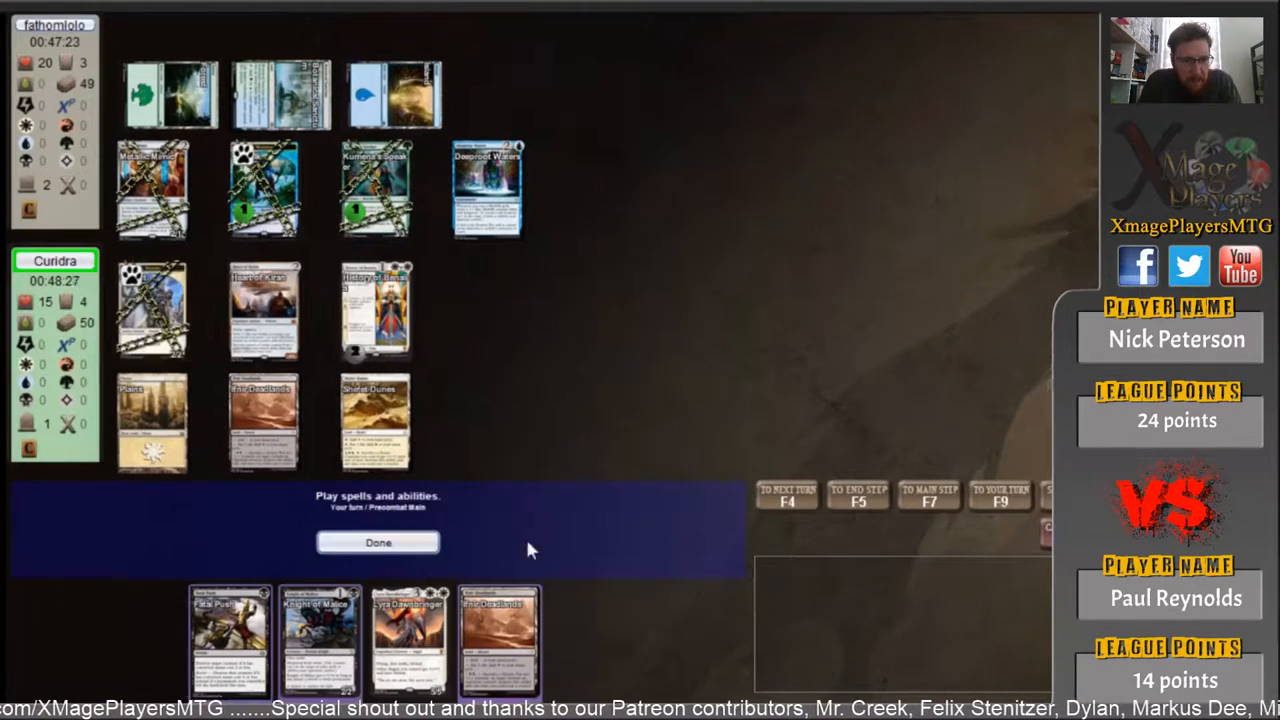
- Resolve Knight of Malice, attack with Heart of Kiran, then pass through the opponent's turn
click(378, 542)
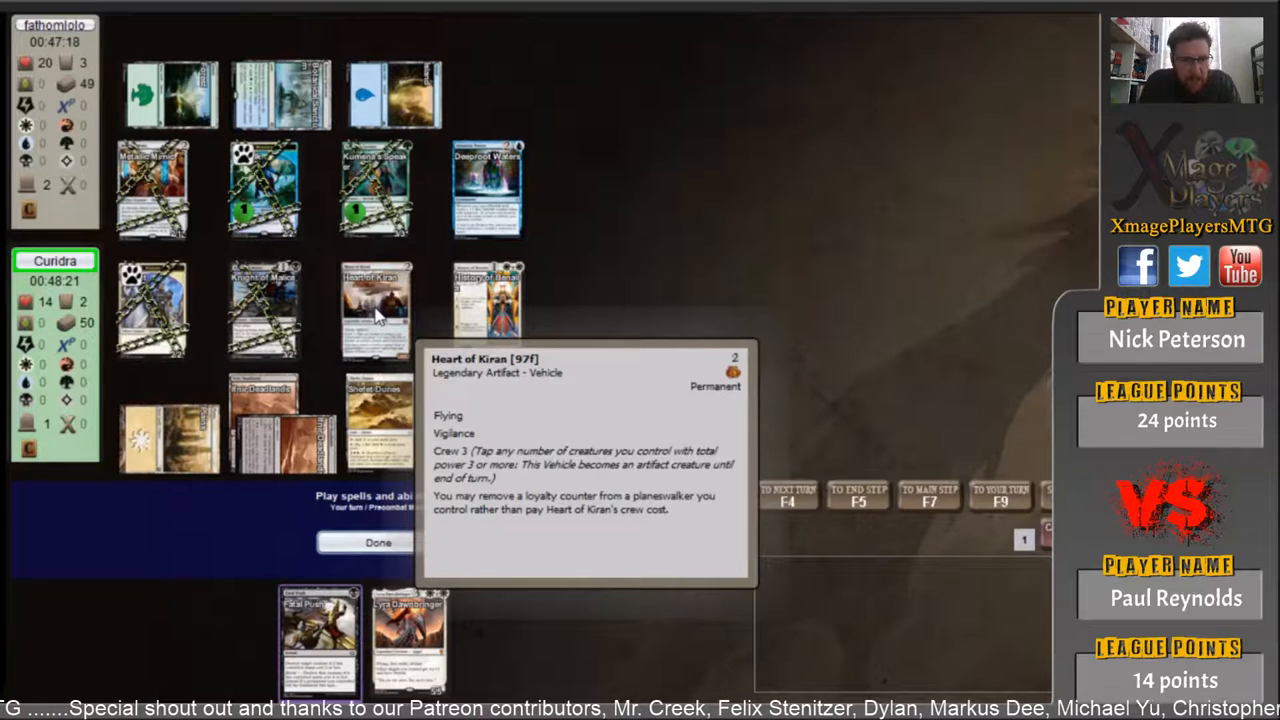
mouse_move(618, 318)
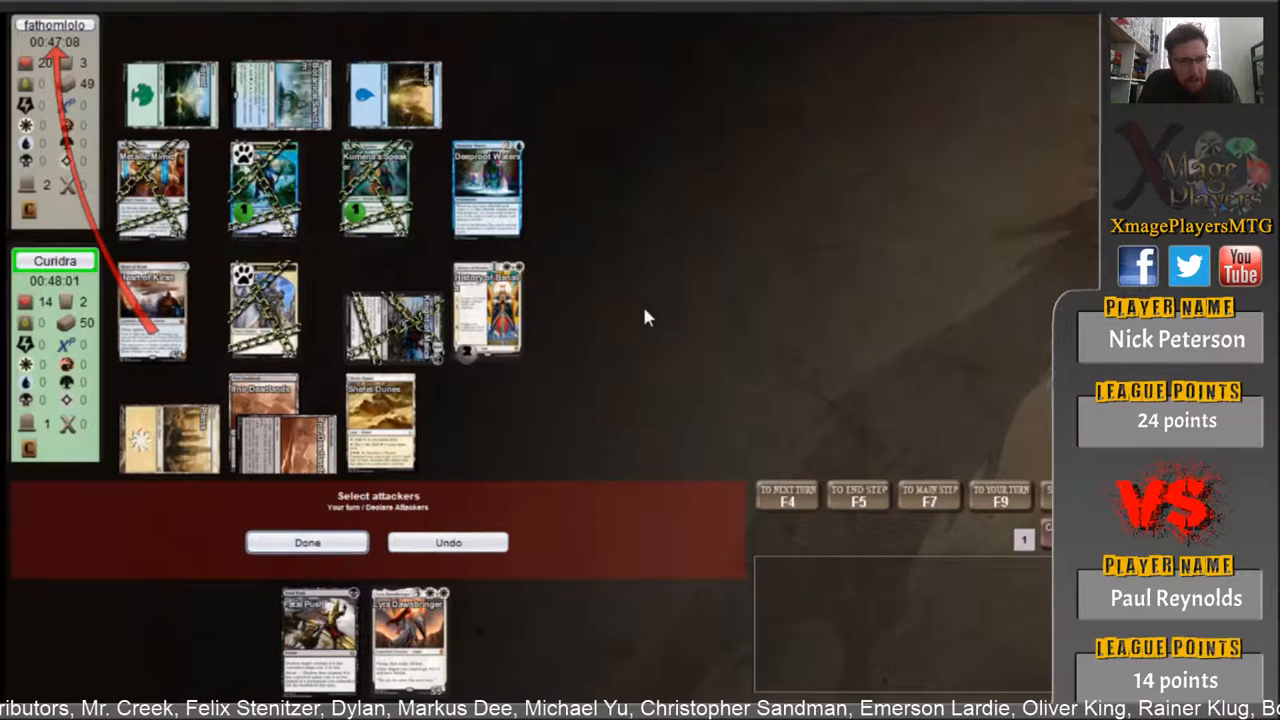
click(307, 542)
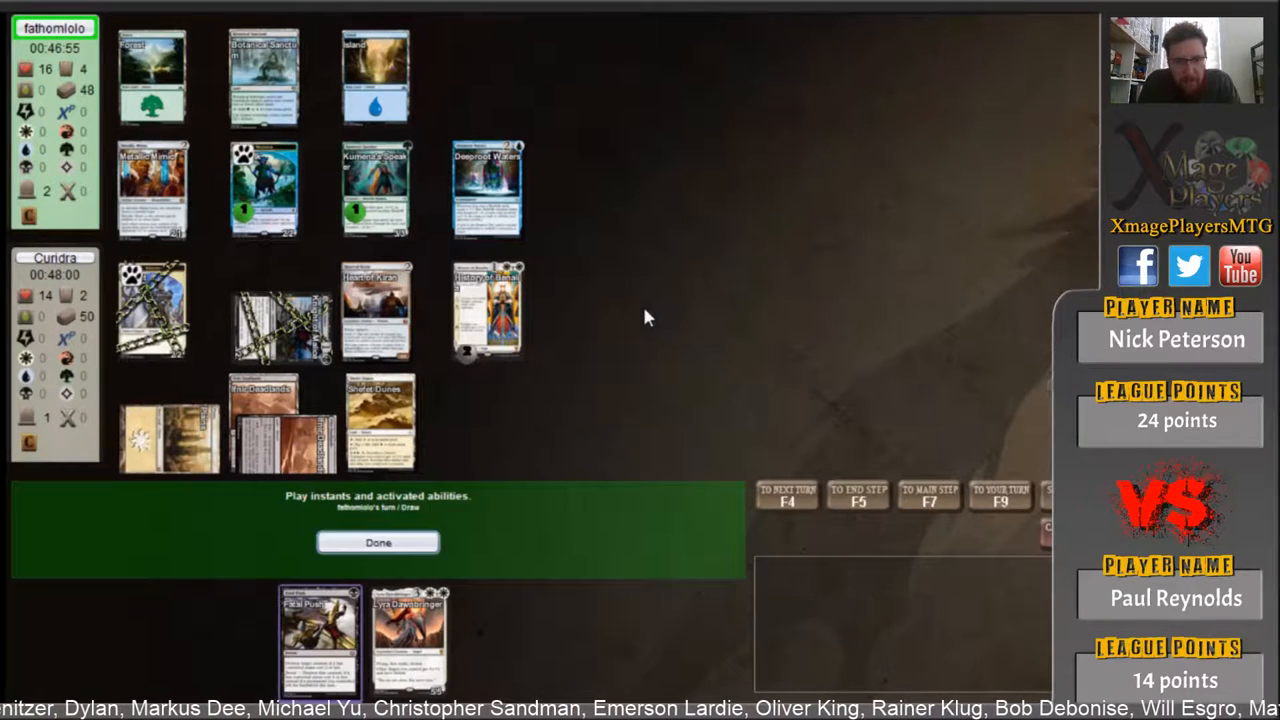
click(378, 542)
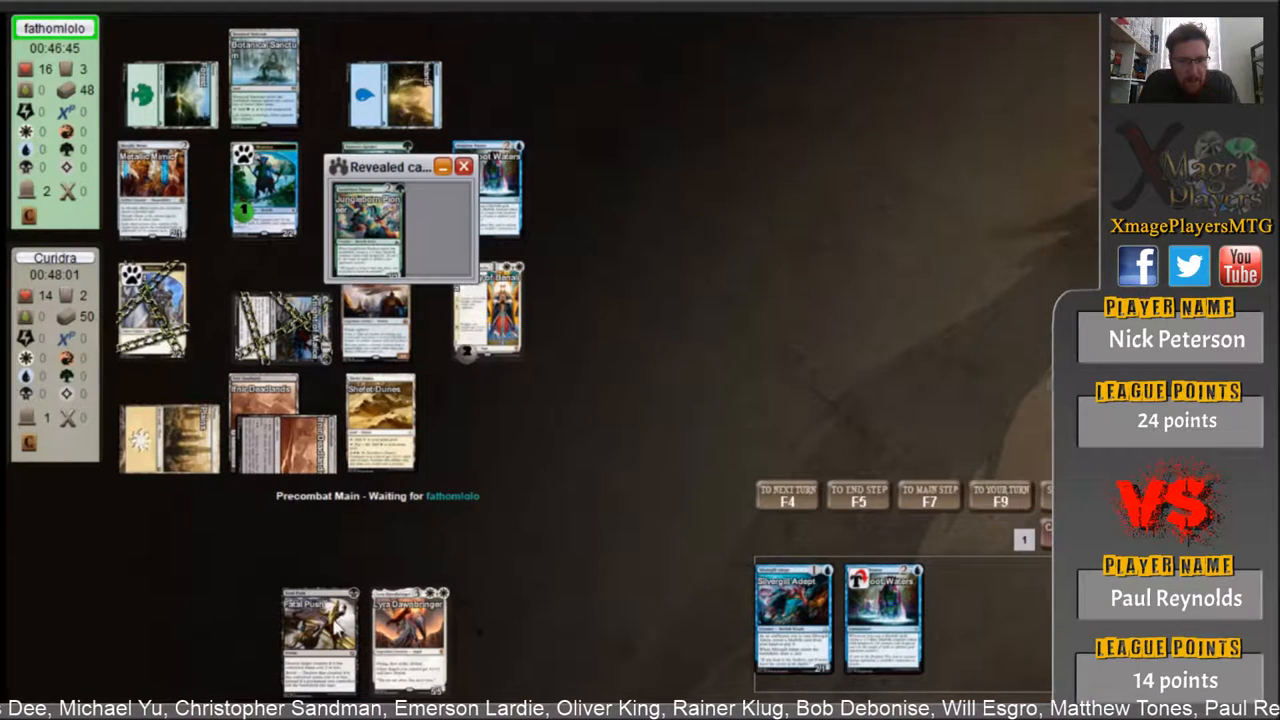
click(318, 635)
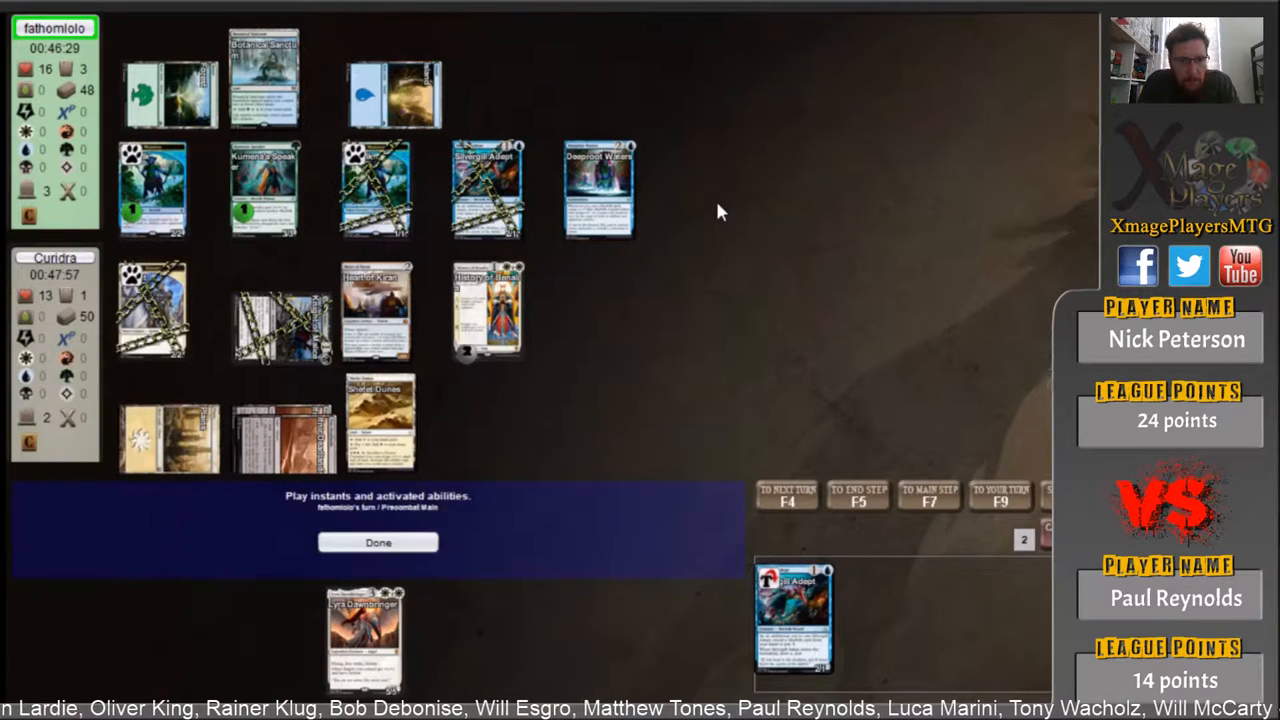
click(378, 542)
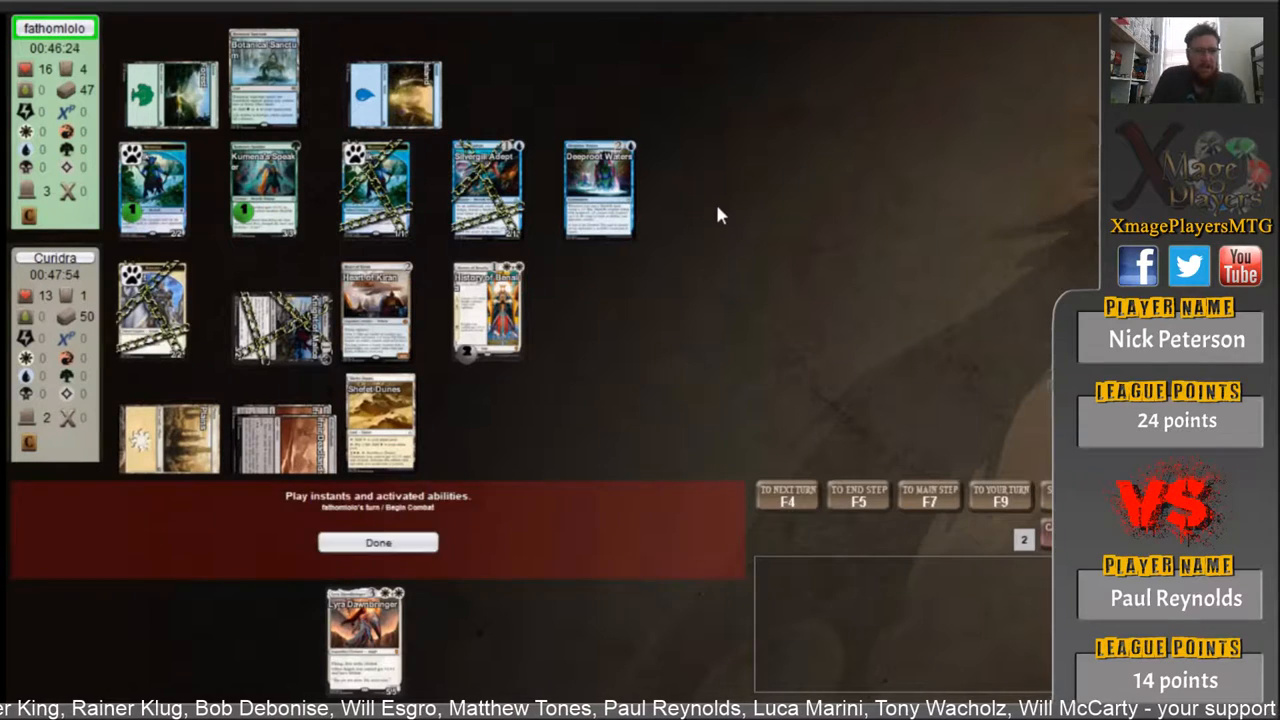
click(378, 542)
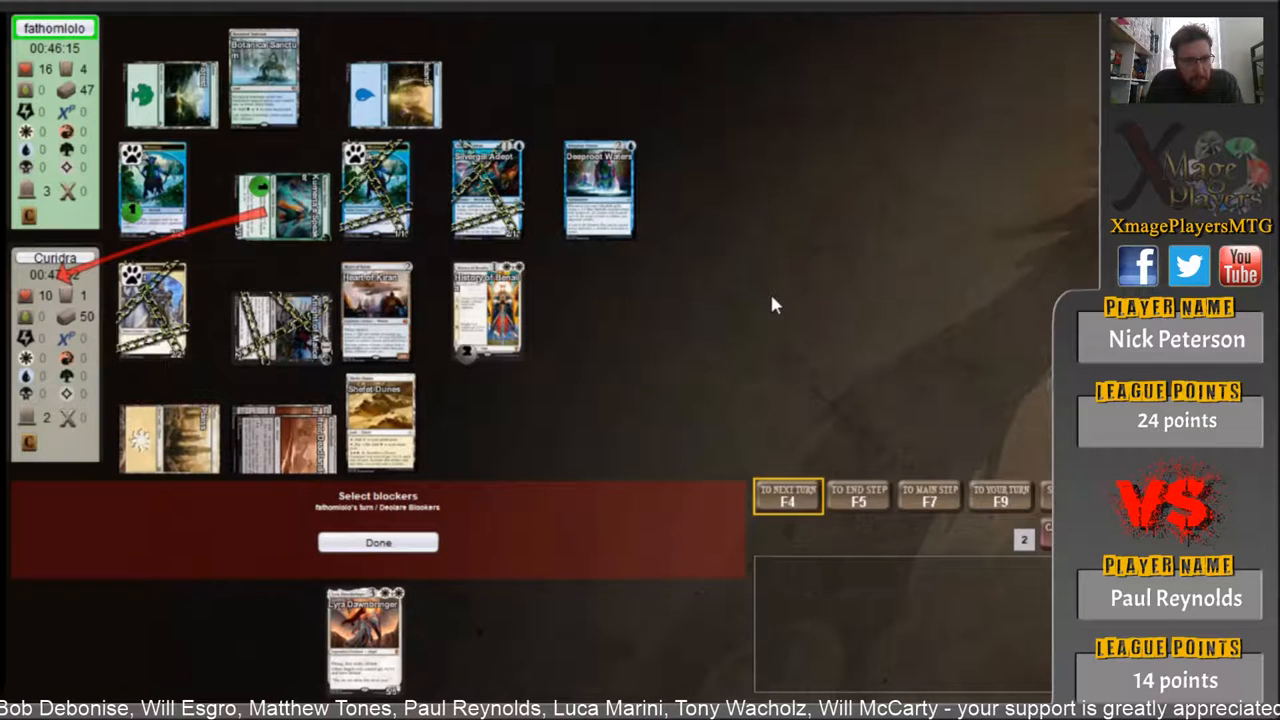
- Take no blocks, resolve Gideon of the Trials and +1 it, then attack with everything
click(378, 542)
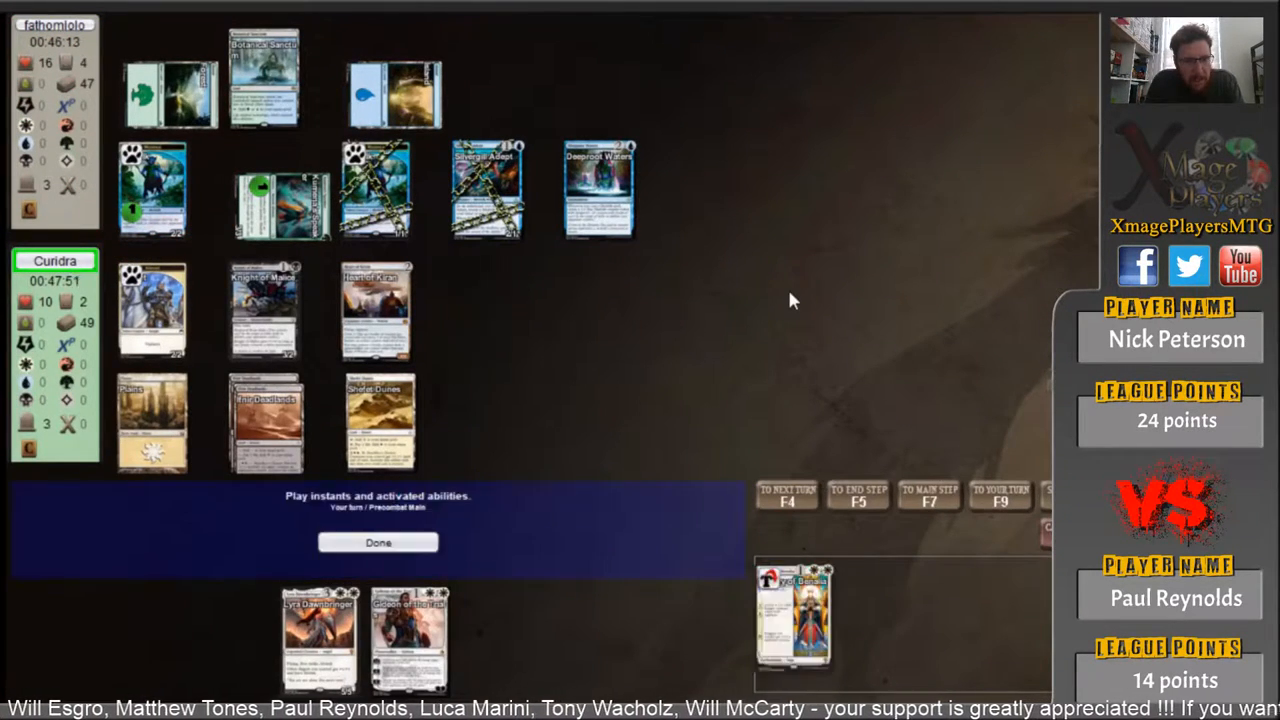
click(378, 542)
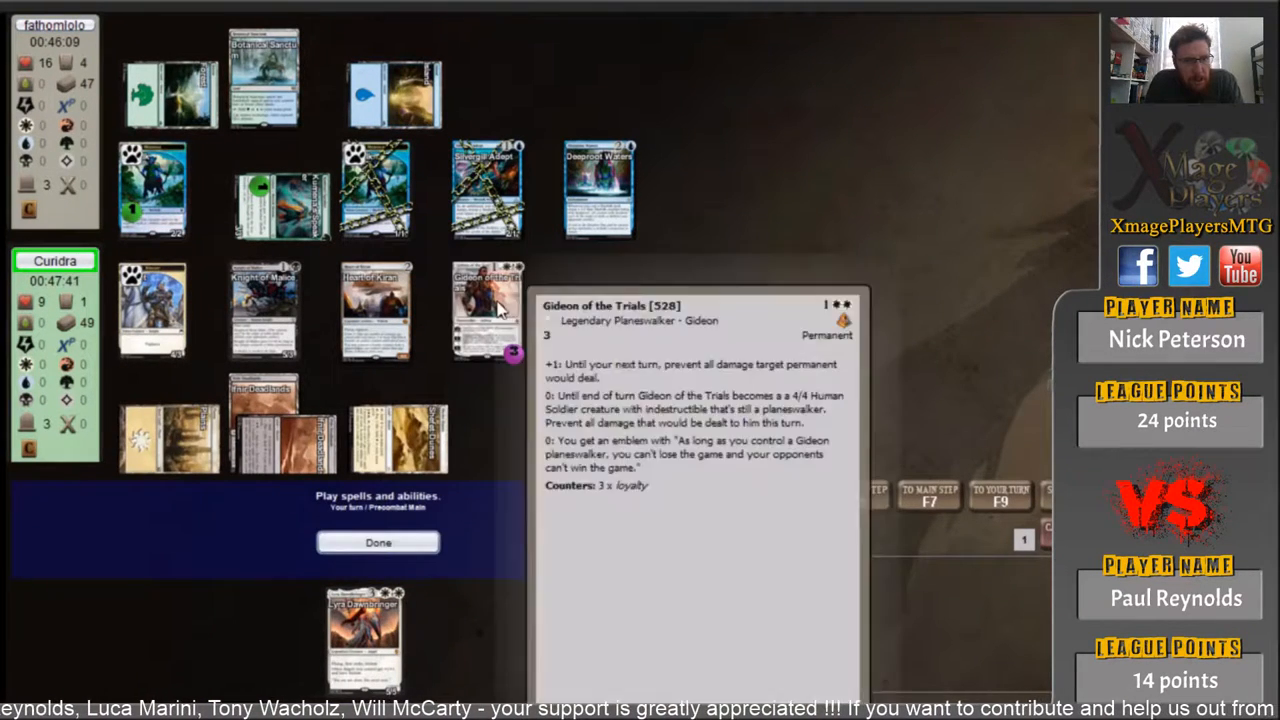
click(487, 305)
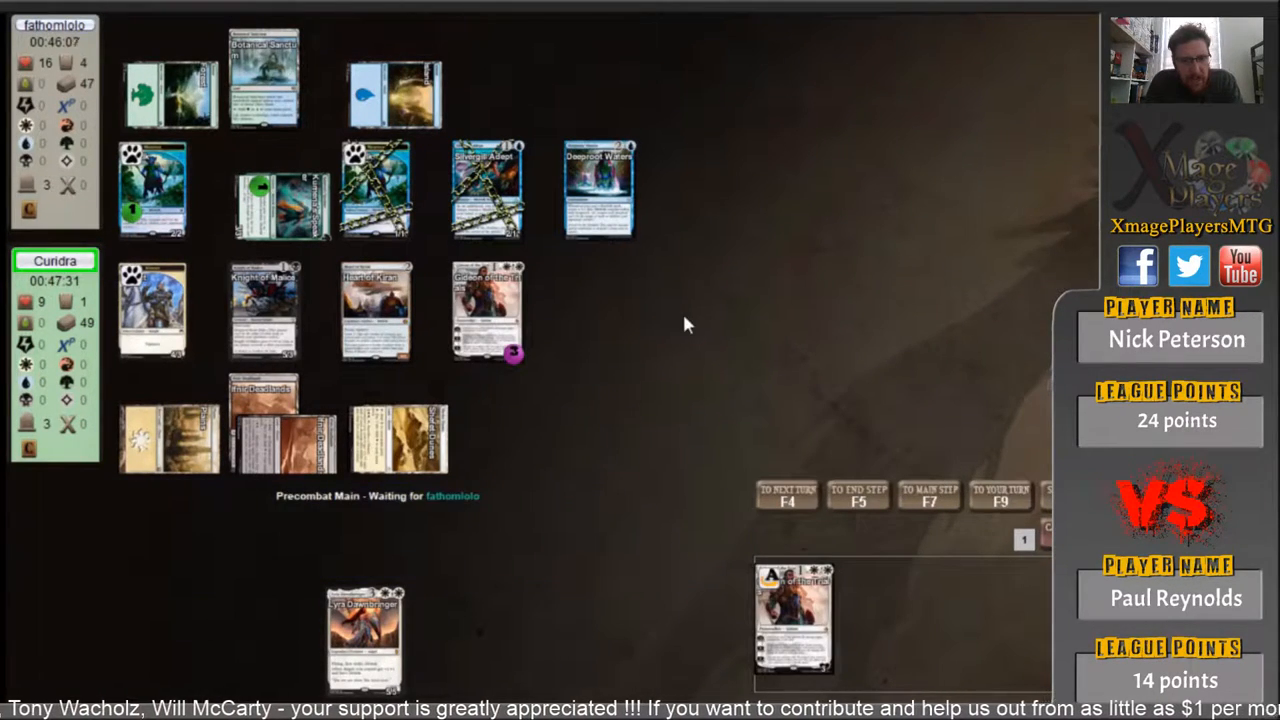
mouse_move(703, 336)
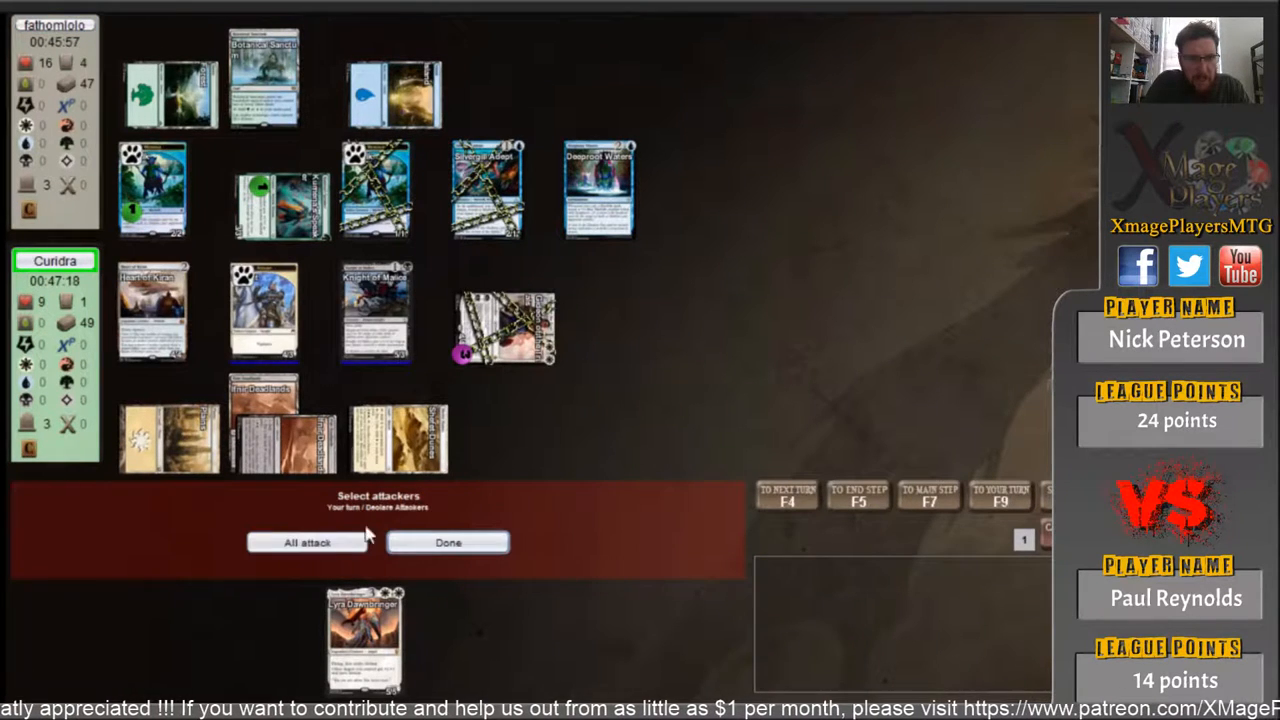
click(307, 542)
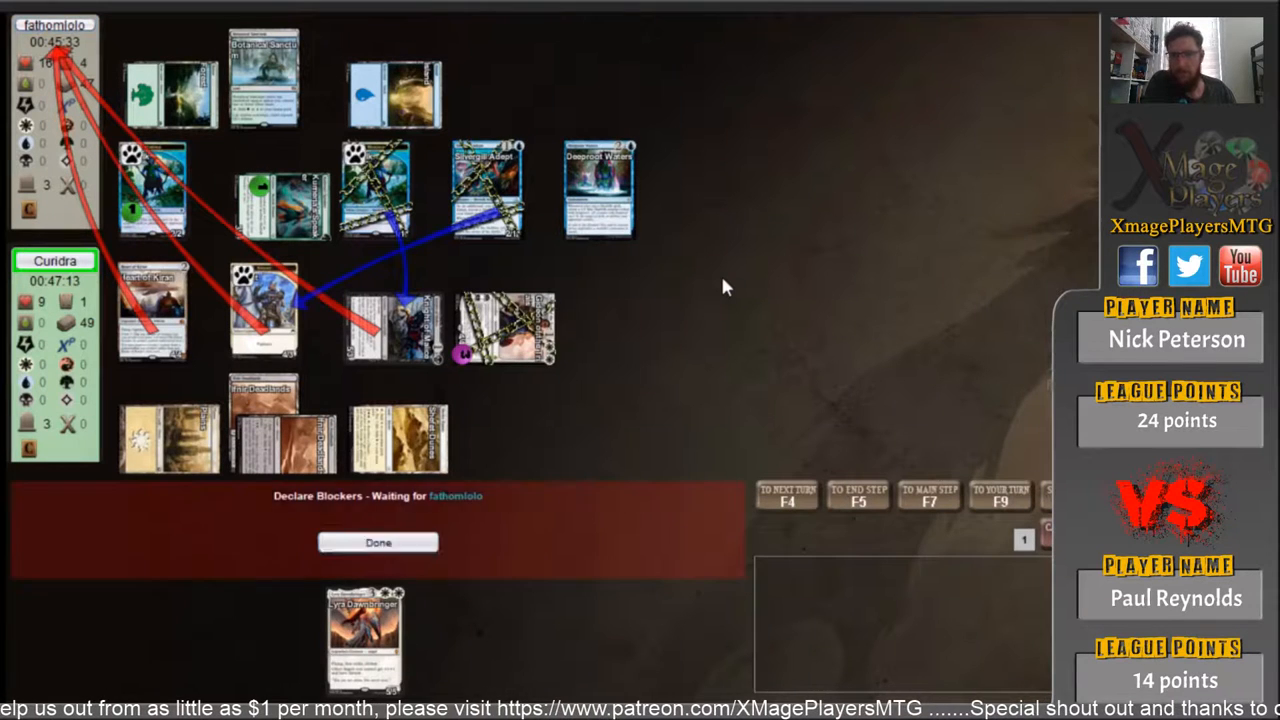
click(378, 542)
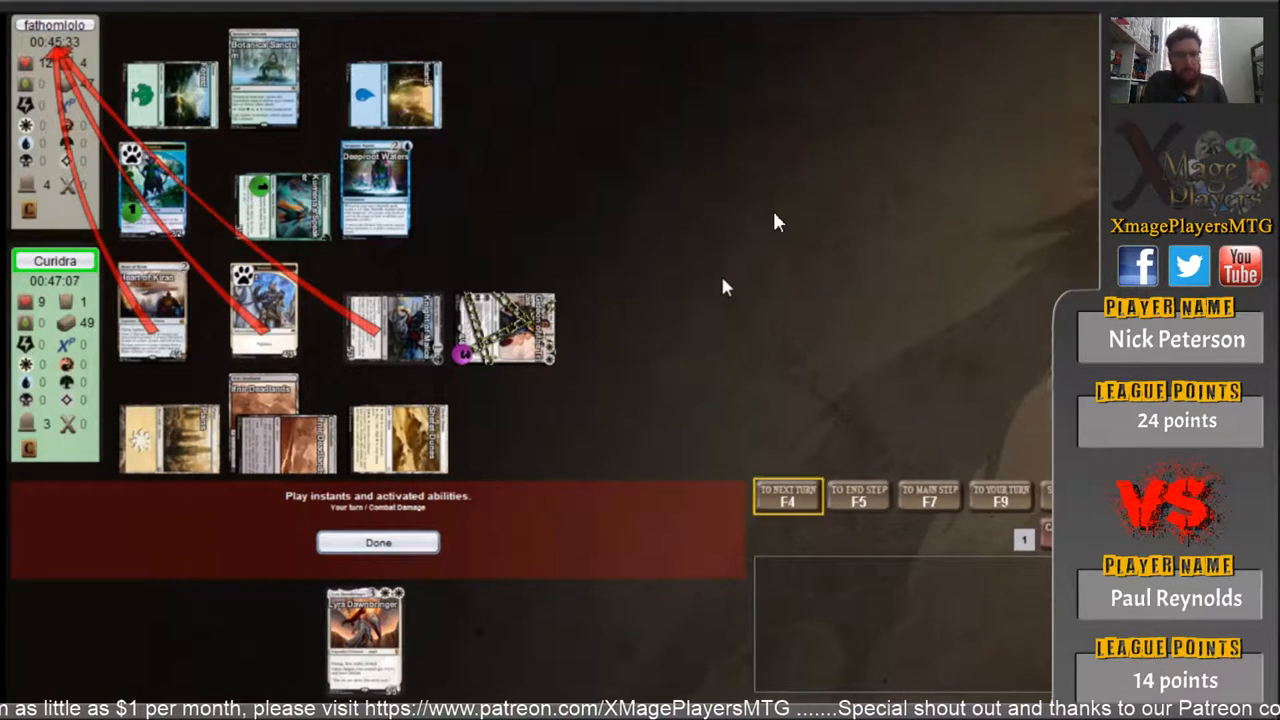
- Assign a blocker against the opponent's attack and pass through combat damage
click(378, 542)
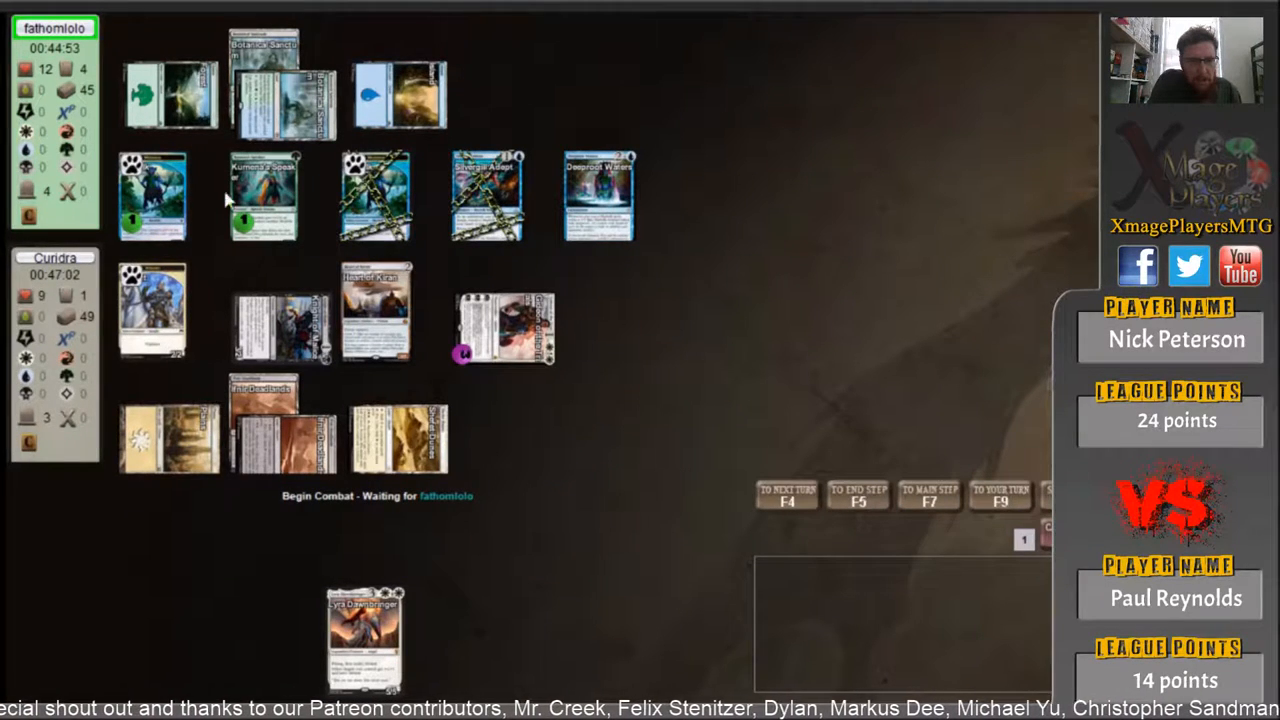
mouse_move(758, 256)
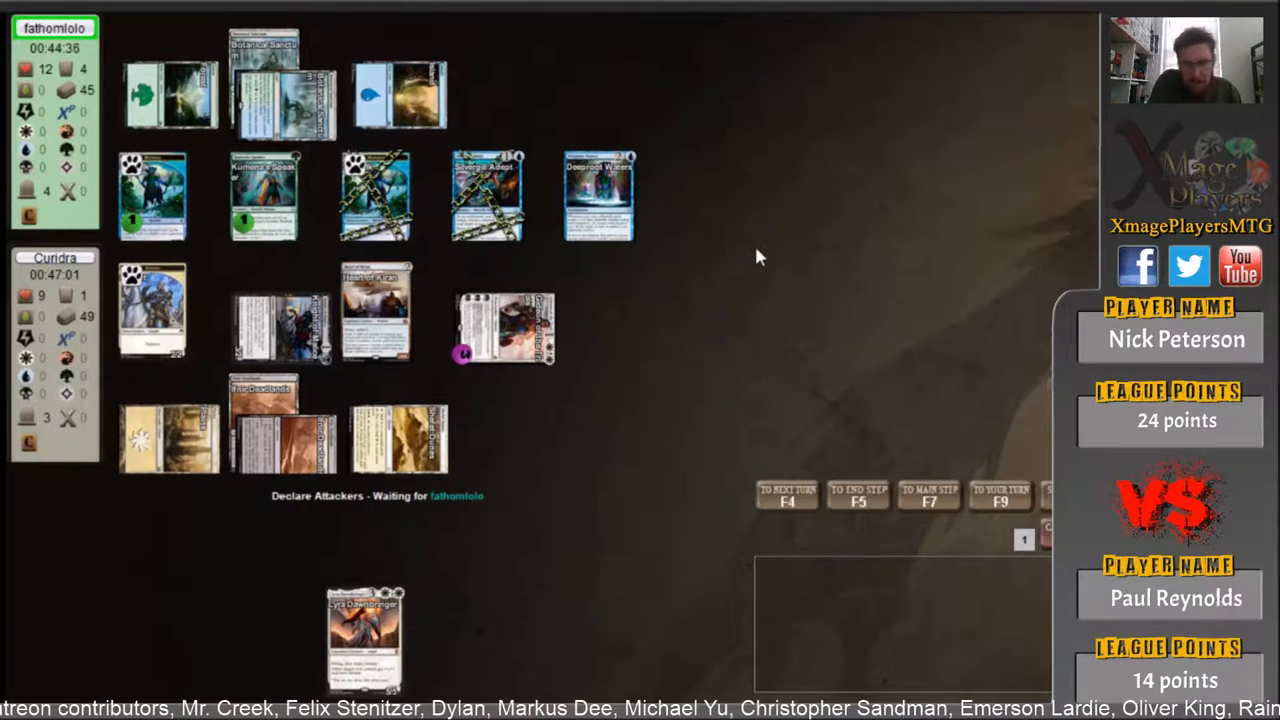
drag(280, 205, 505, 325)
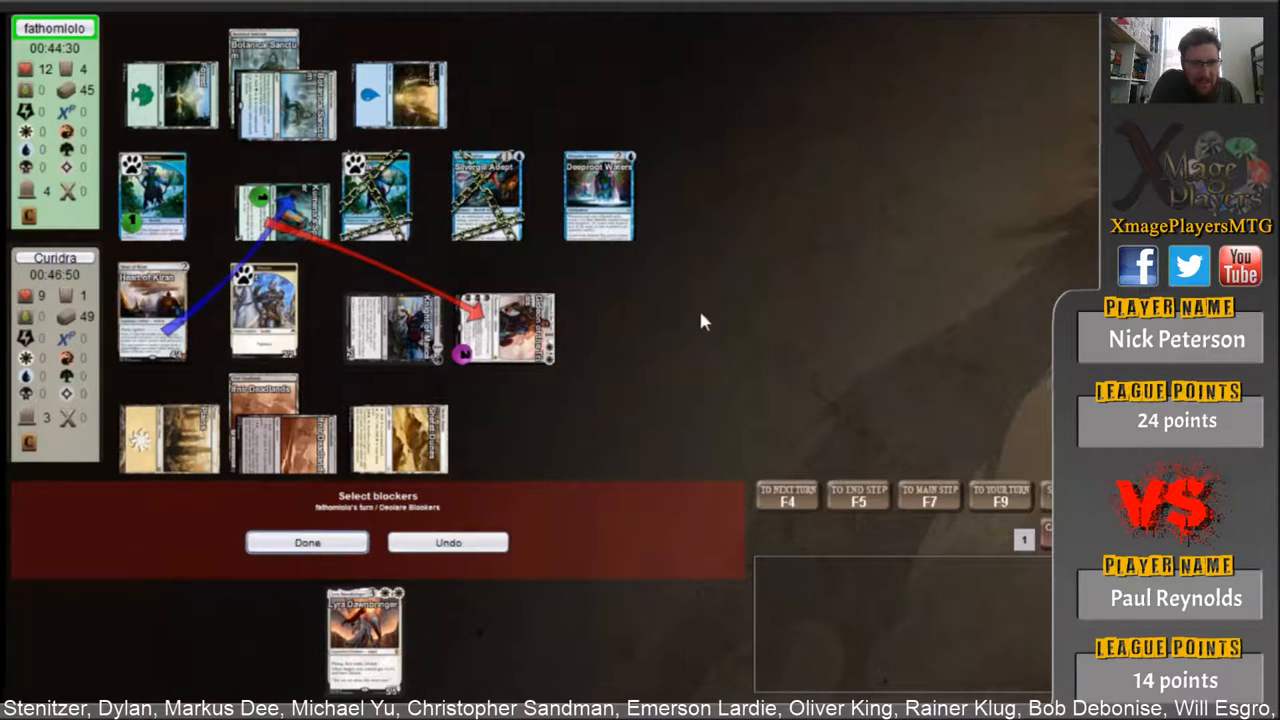
click(307, 542)
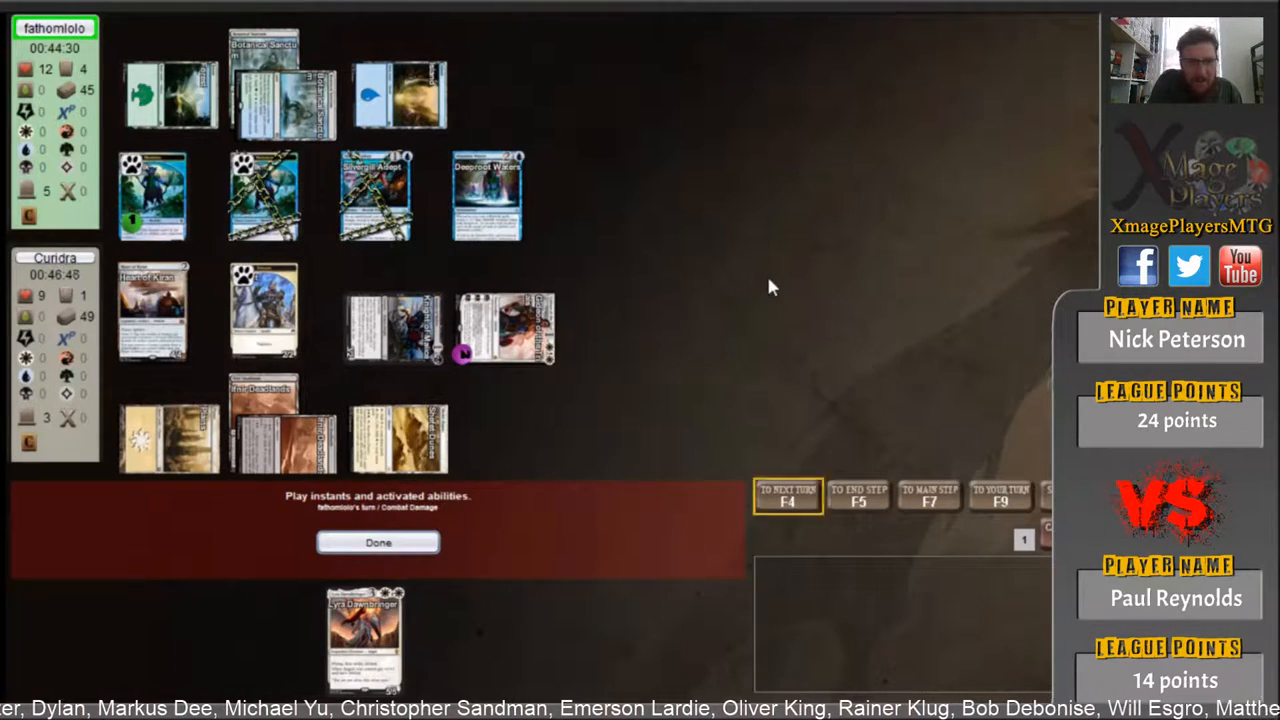
click(378, 542)
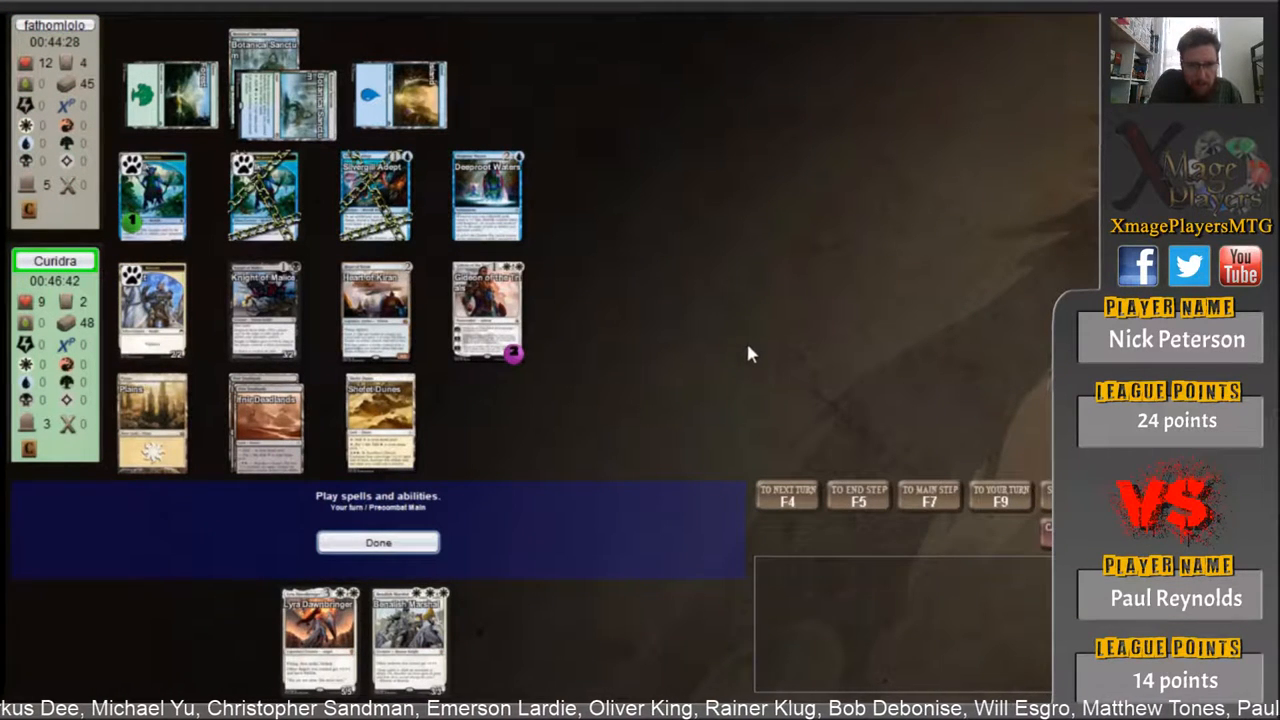
mouse_move(375, 195)
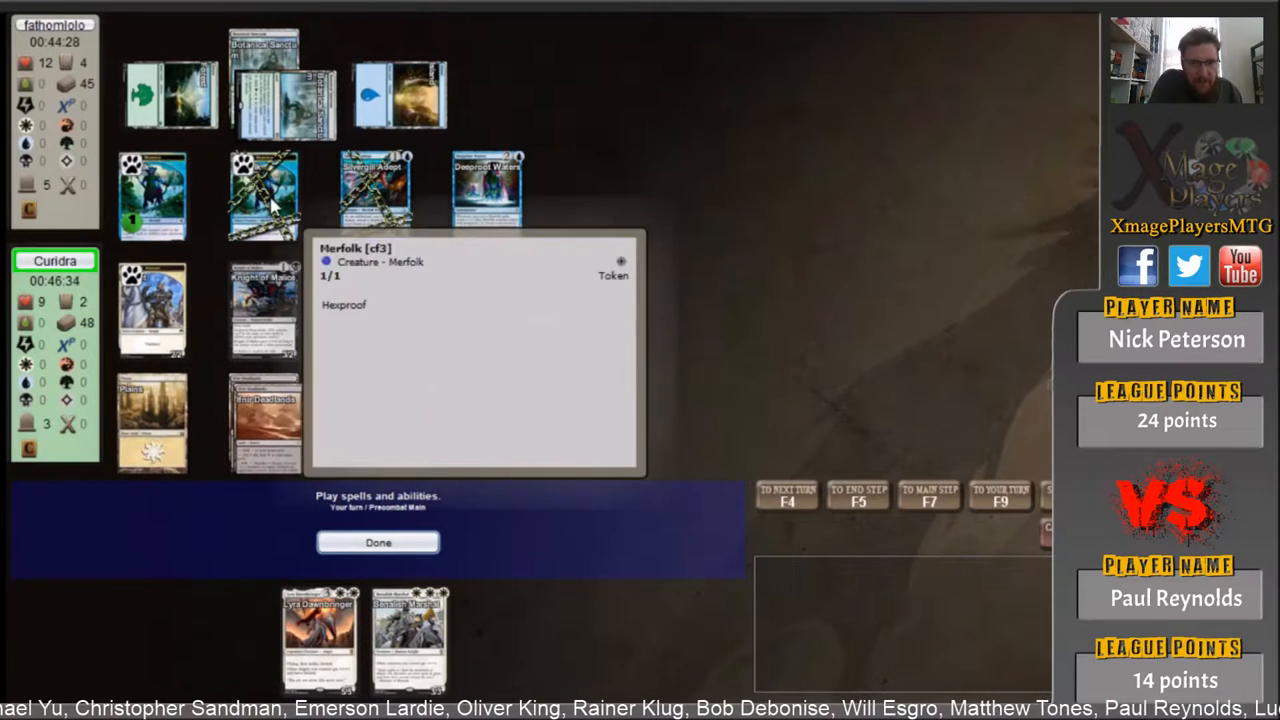
- Resolve an activated ability, then attack with all creatures to drop the opponent to 5
click(475, 295)
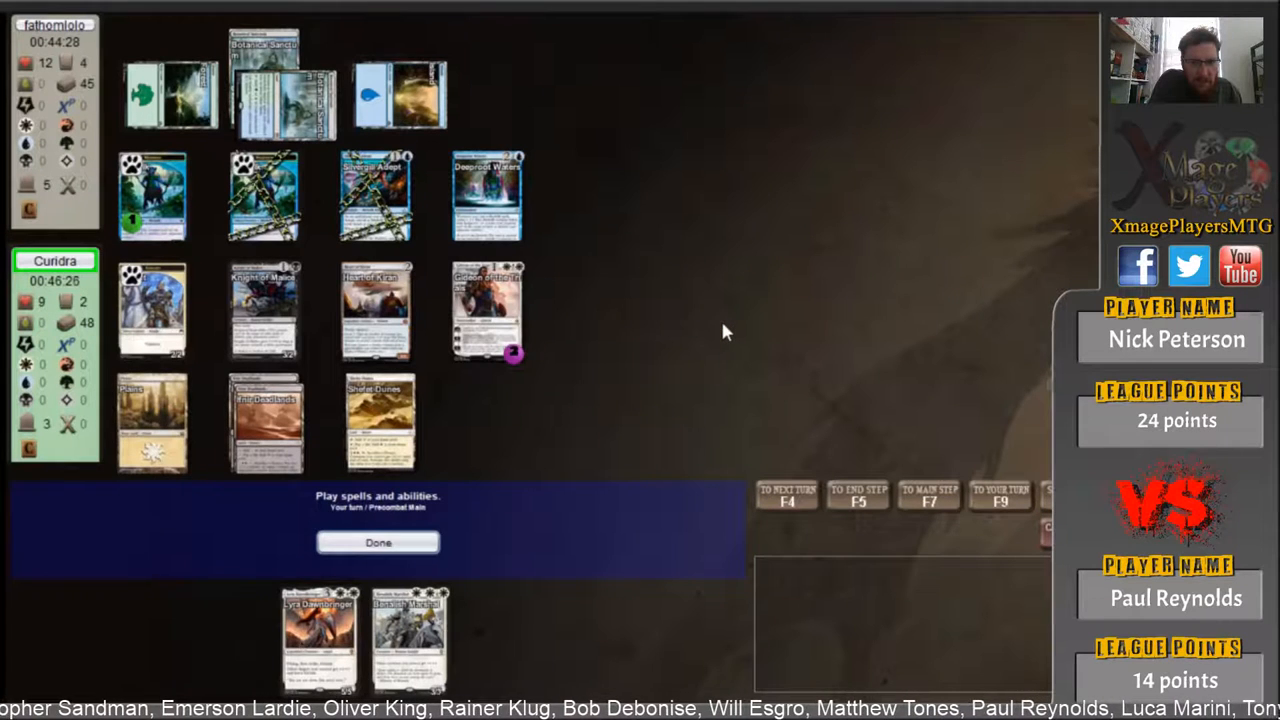
mouse_move(648, 232)
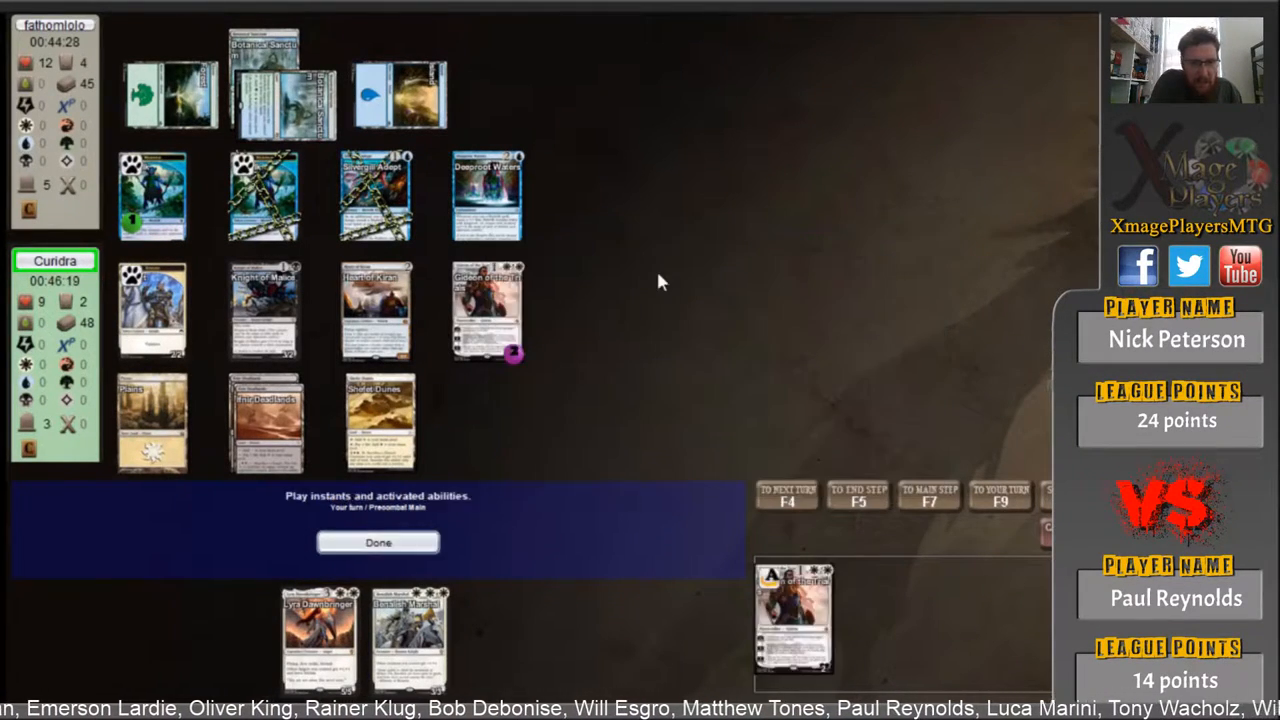
click(378, 542)
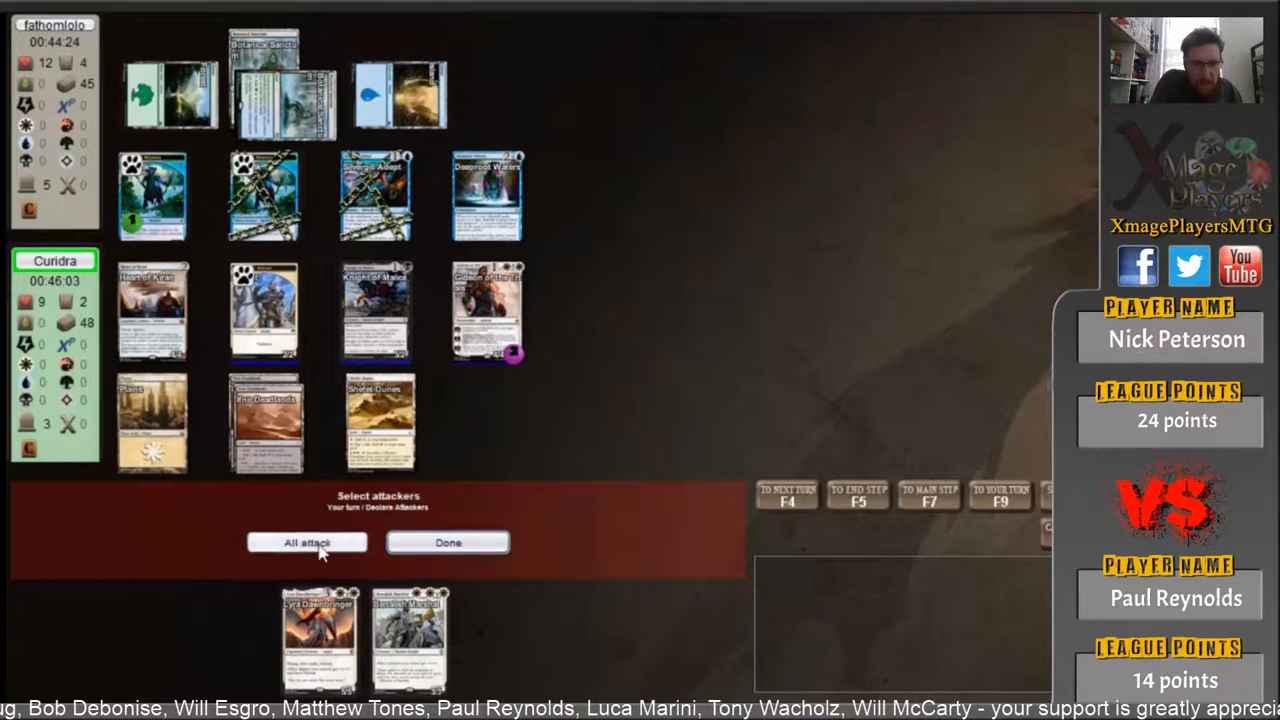
click(306, 542)
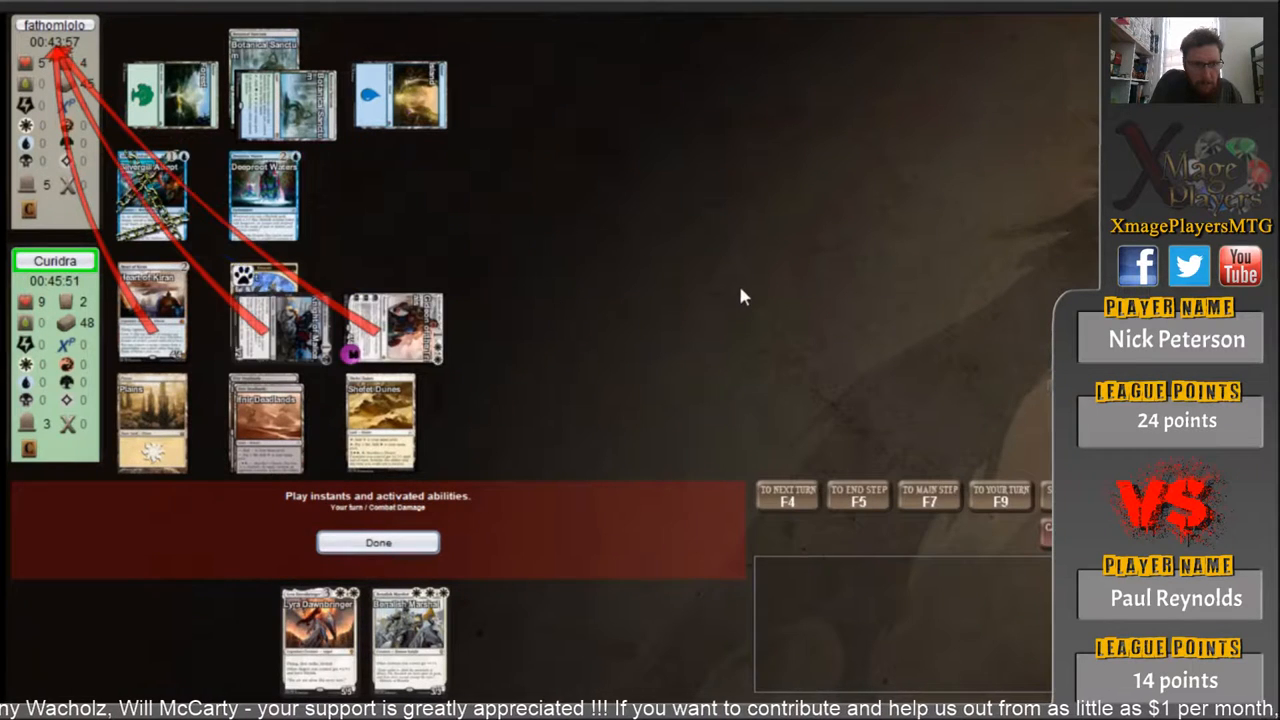
- Pass combat damage and the postcombat main phase so the game ends
click(378, 542)
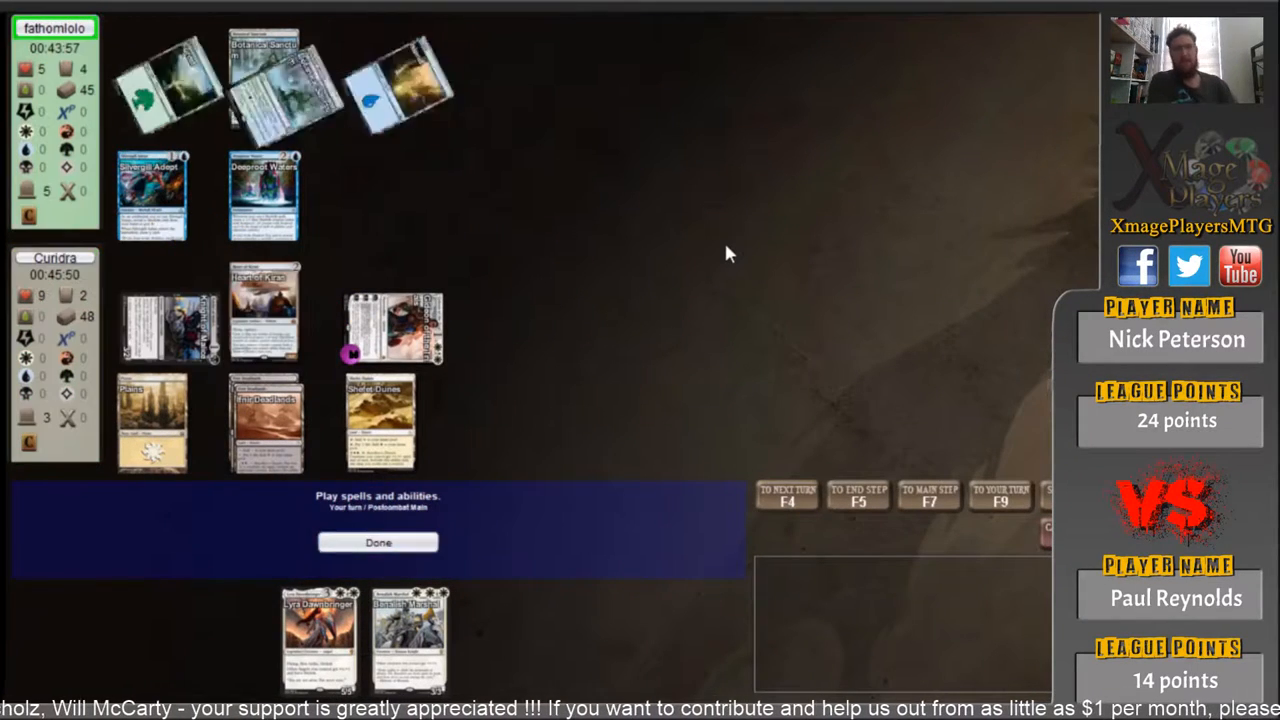
click(378, 542)
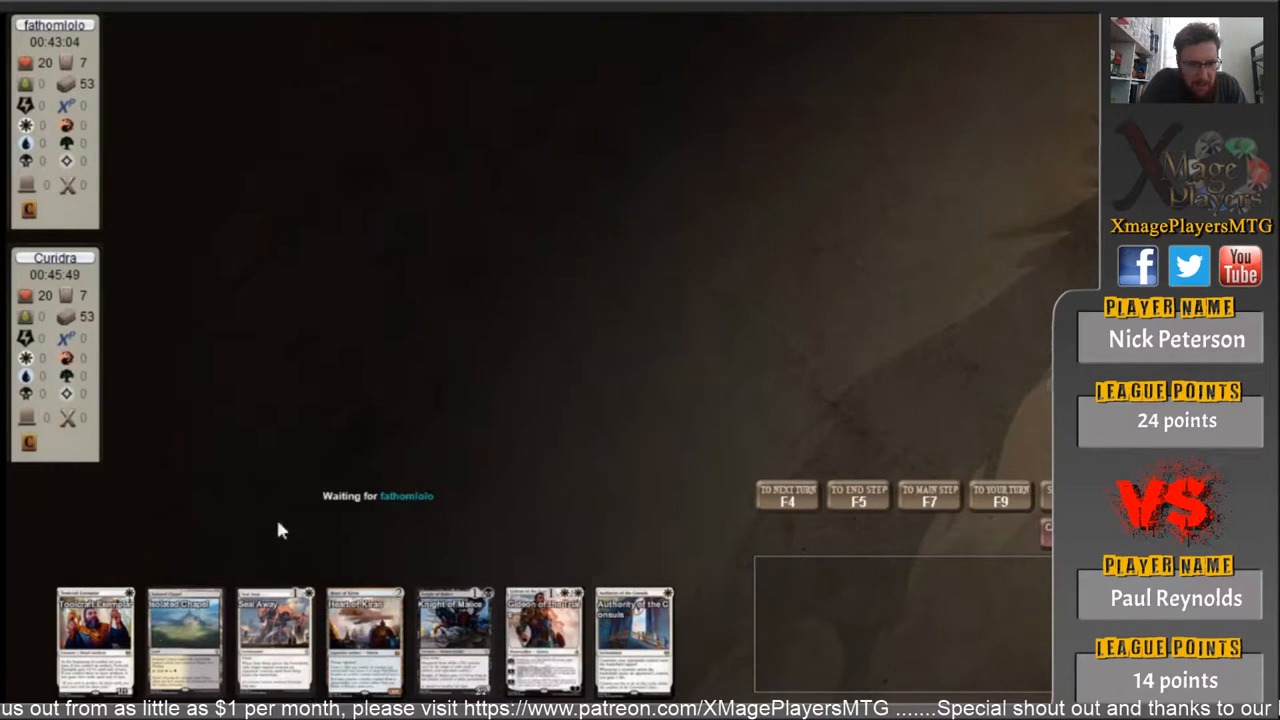
mouse_move(575, 430)
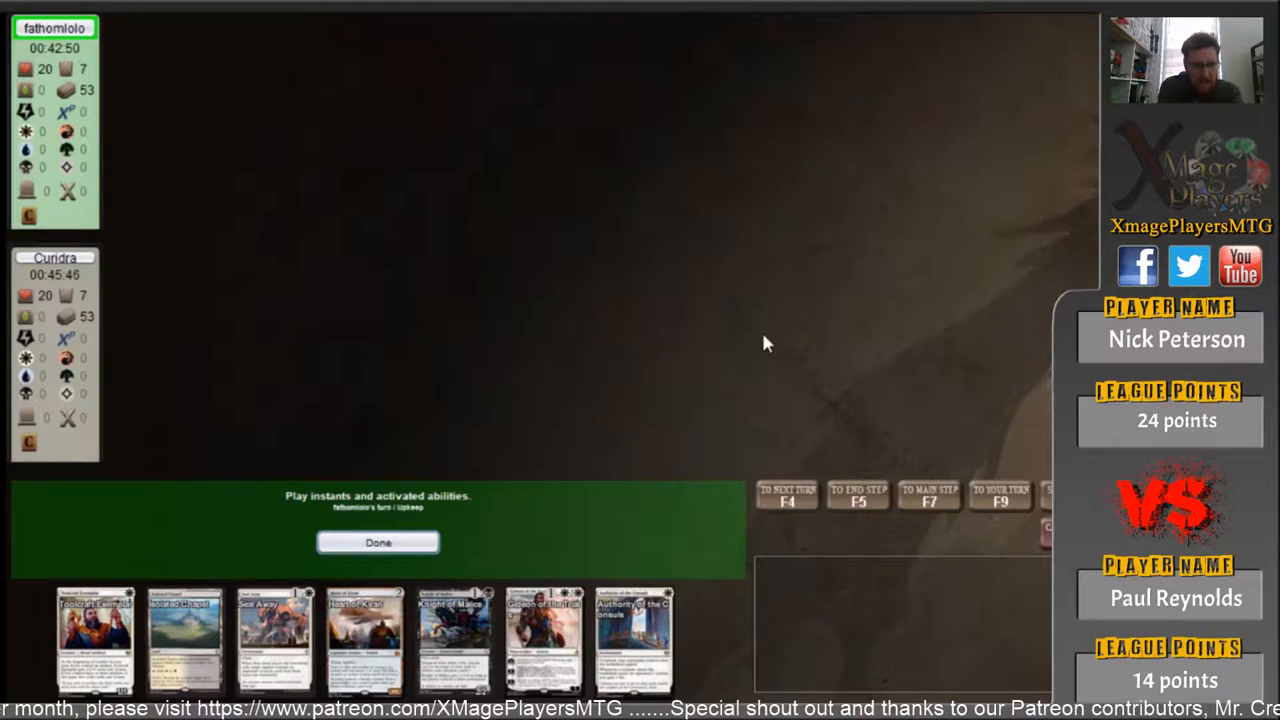
- Pass the opponent's turns, play Isolated Chapel and Concealed Courtyard, and cast Heart of Kiran
click(378, 542)
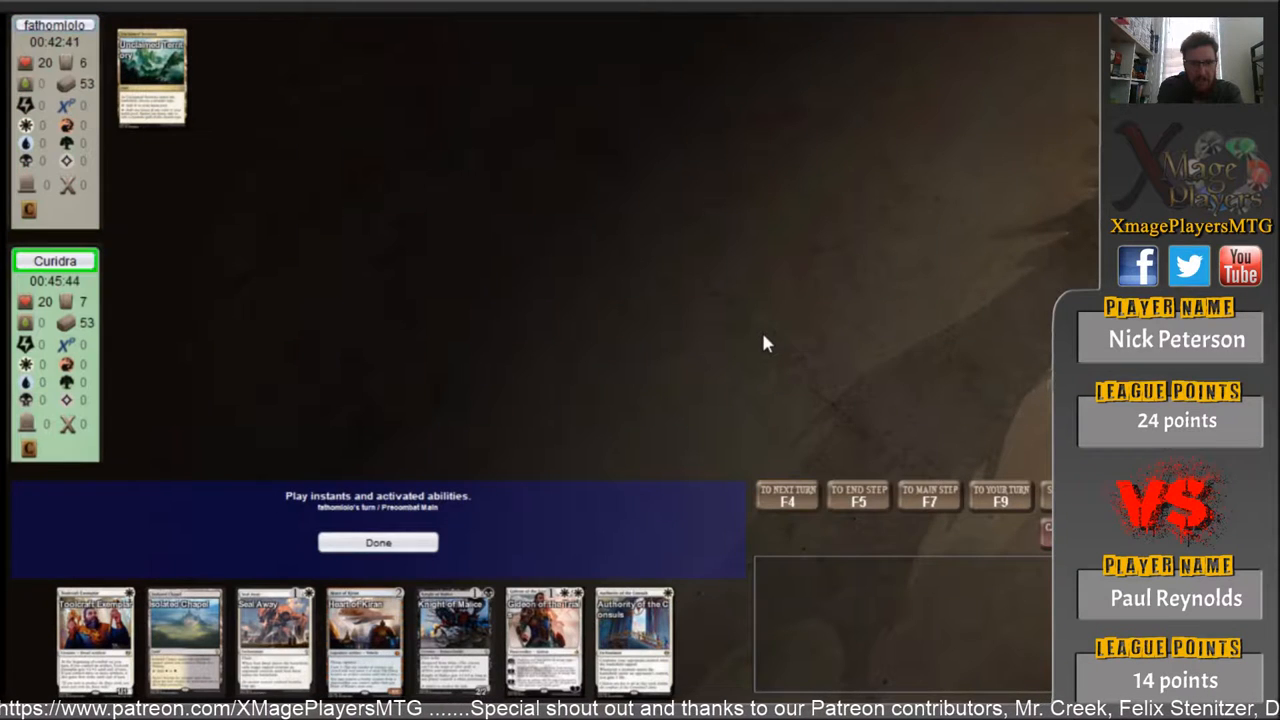
click(378, 542)
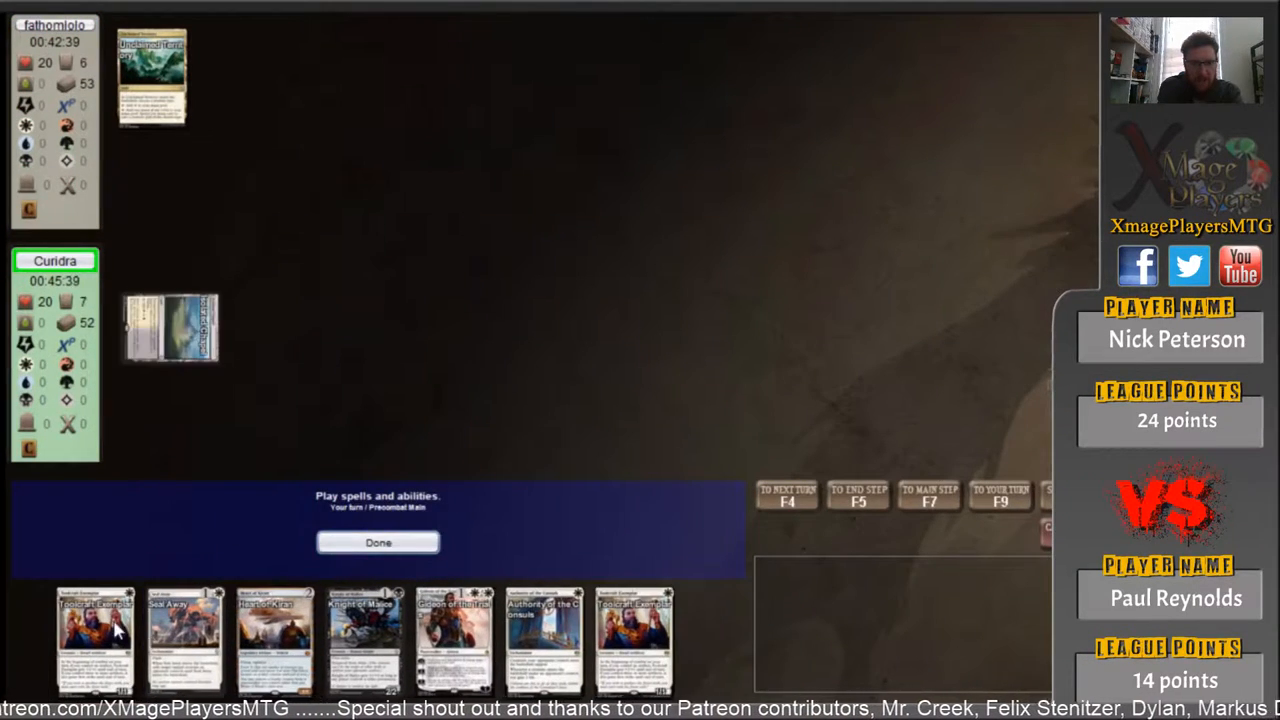
click(378, 542)
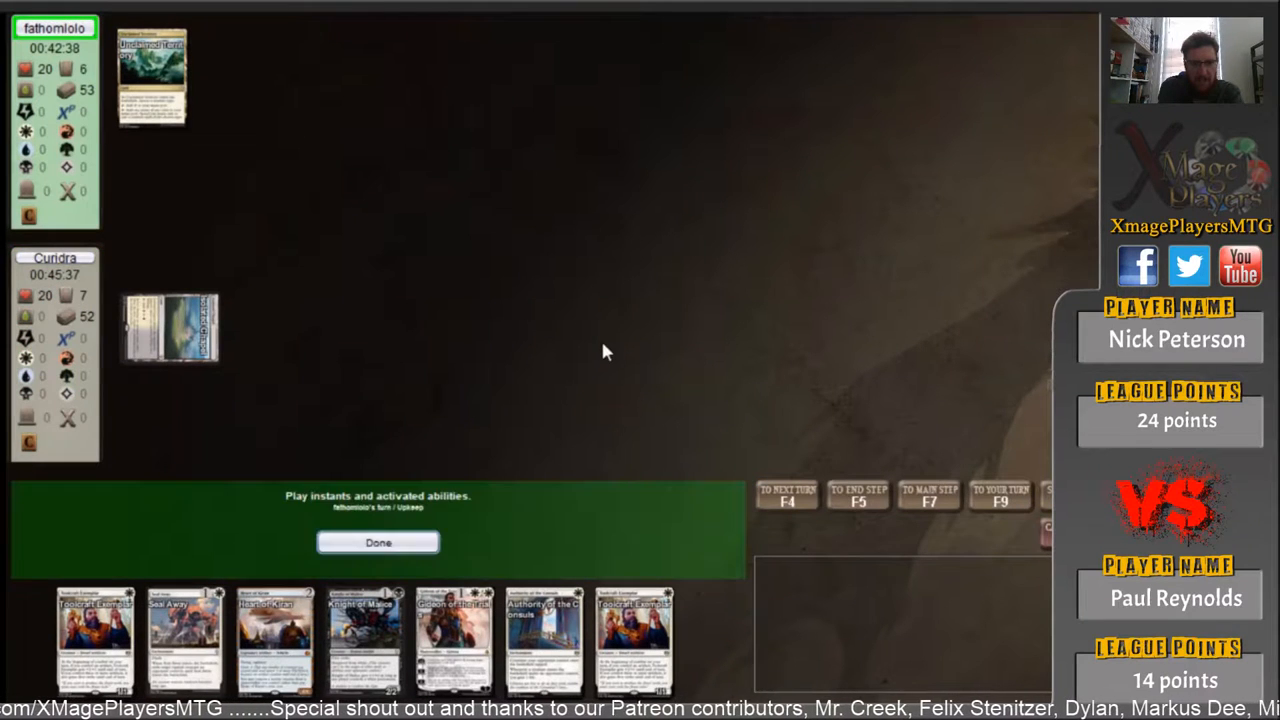
click(378, 542)
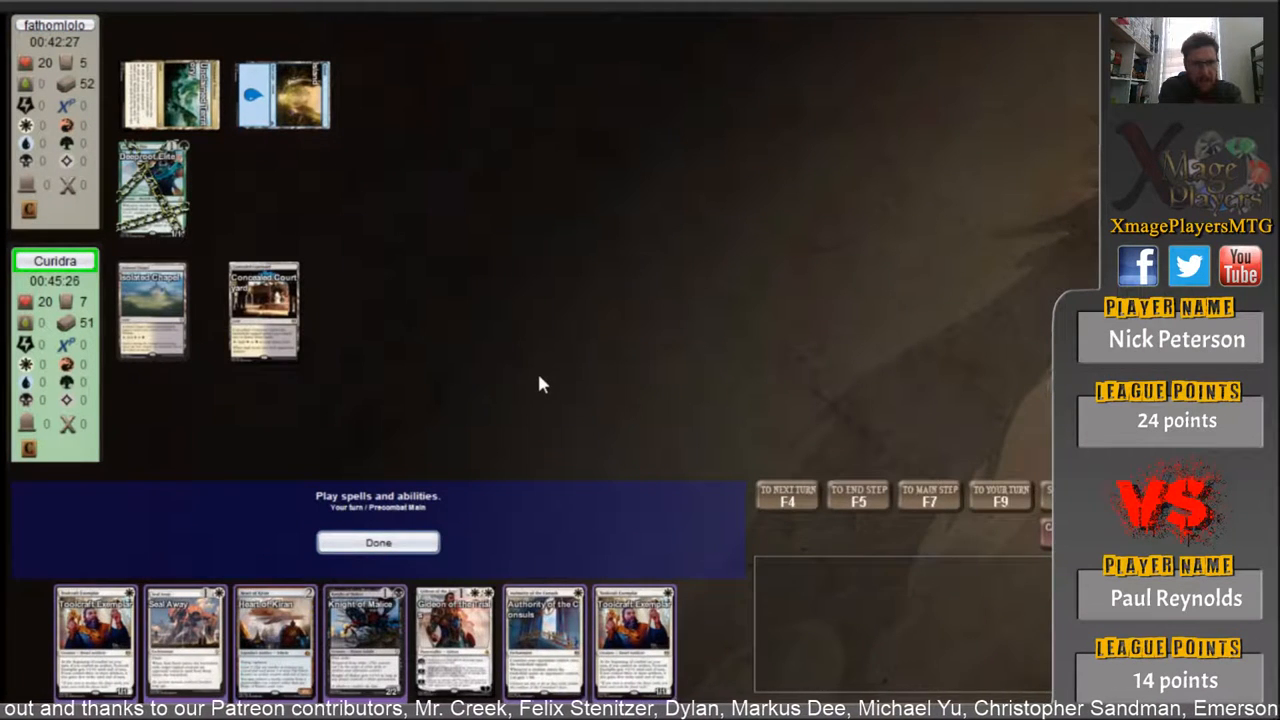
mouse_move(595, 378)
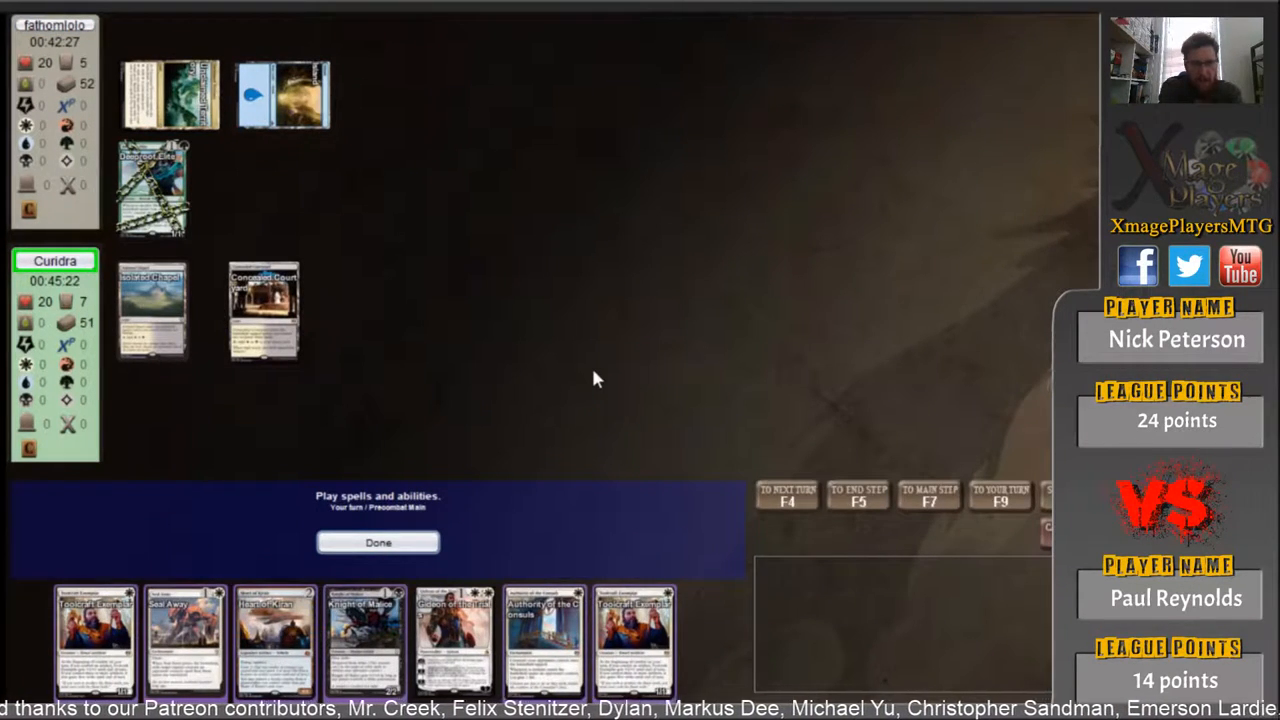
mouse_move(350, 448)
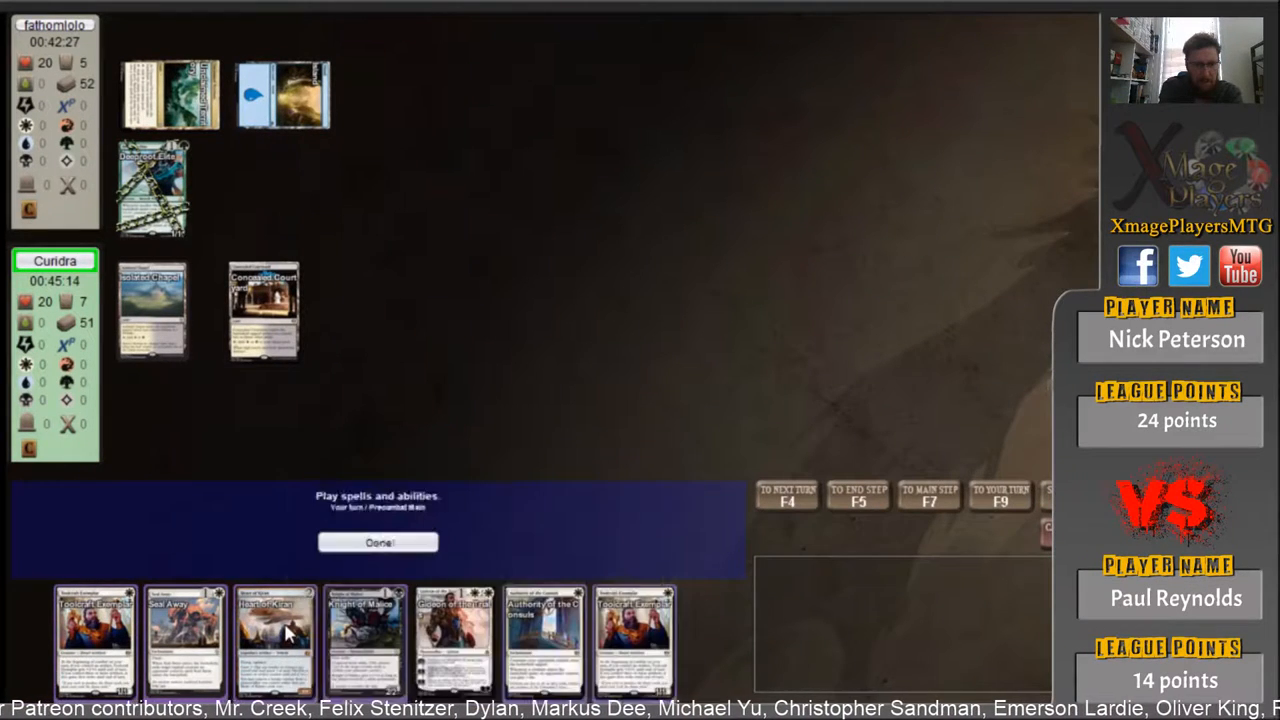
click(378, 542)
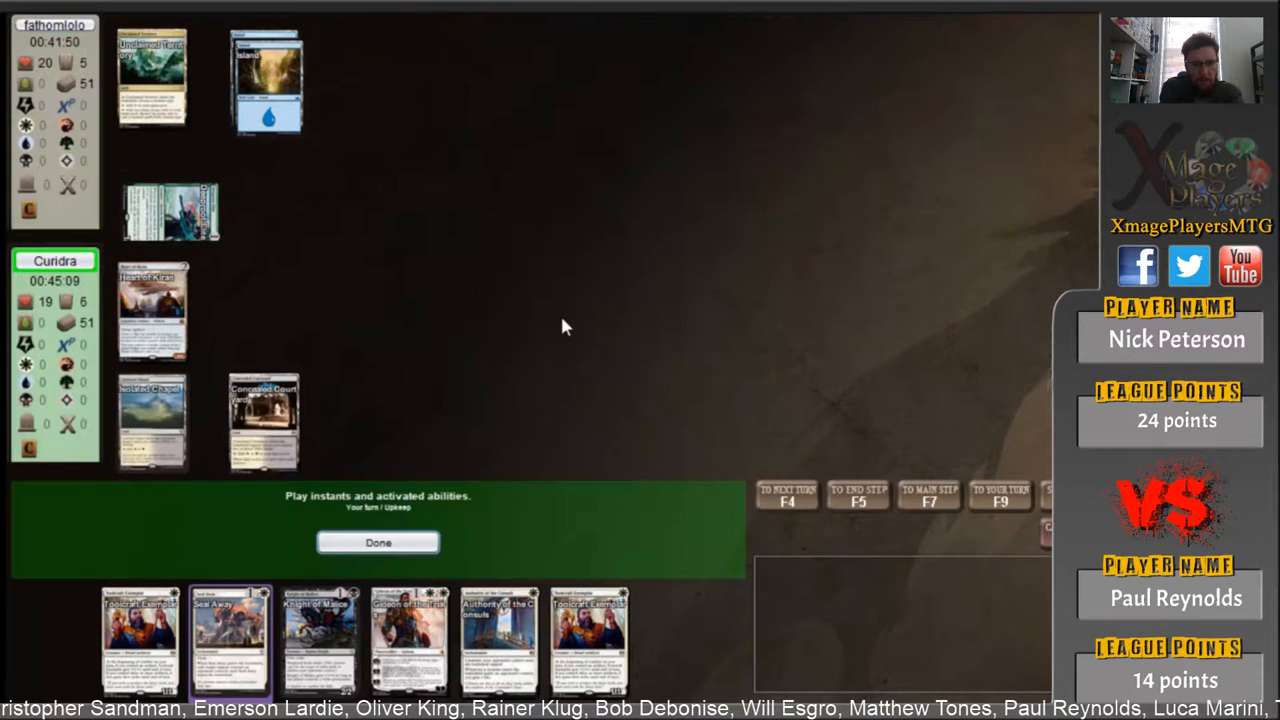
- Pass own upkeep and cast Toolcraft Exemplar from hand
click(378, 542)
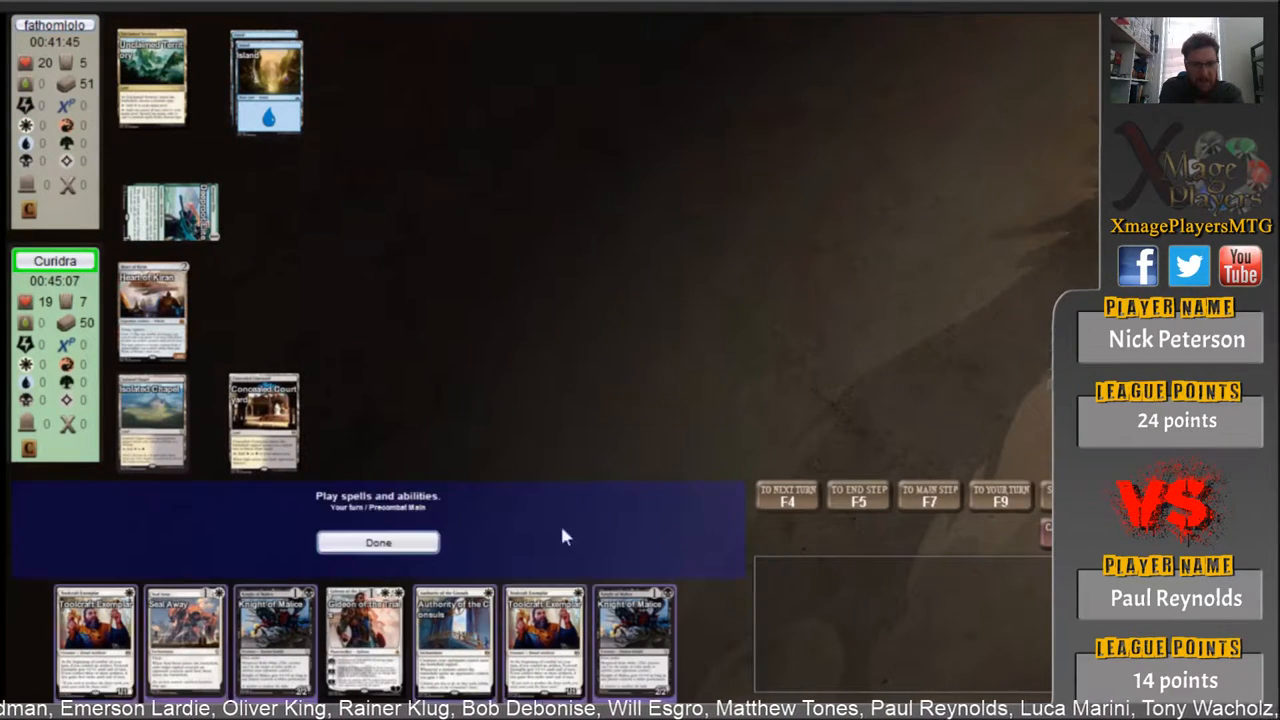
click(378, 542)
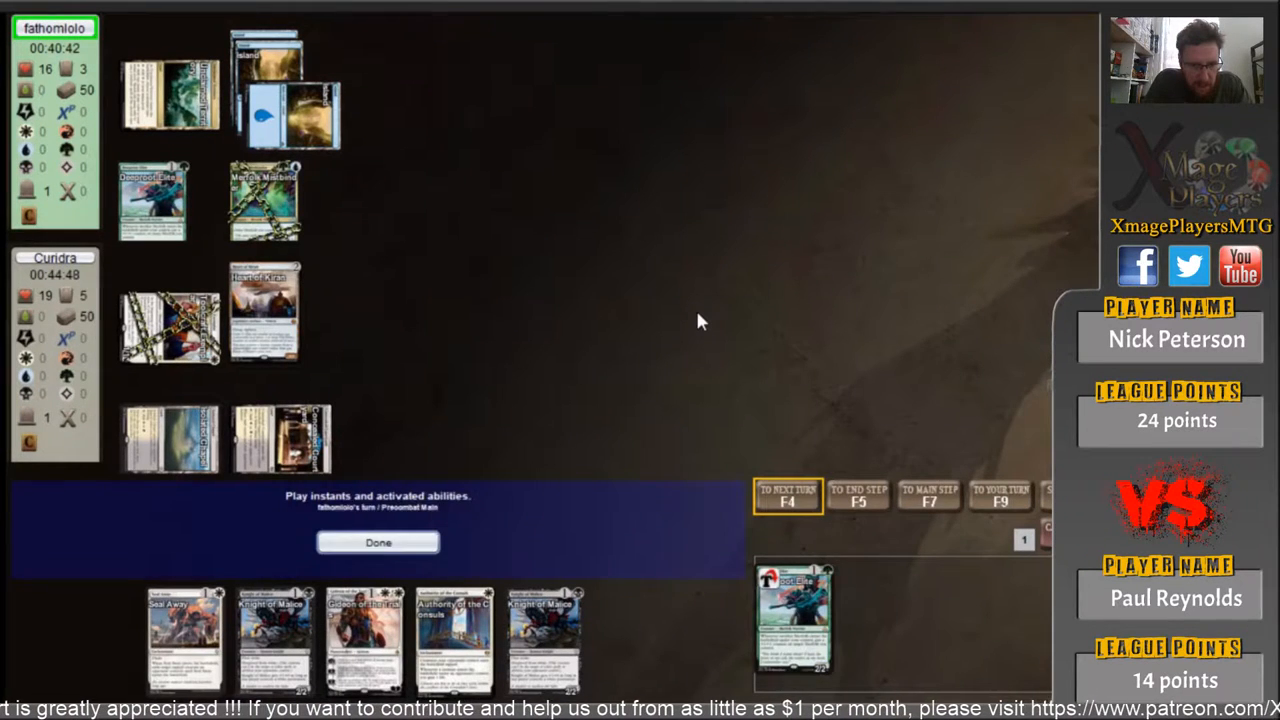
- Resolve the opponent's spell, pay for Knight of Malice, crew Heart of Kiran, and resolve Merfolk Trickster
click(378, 542)
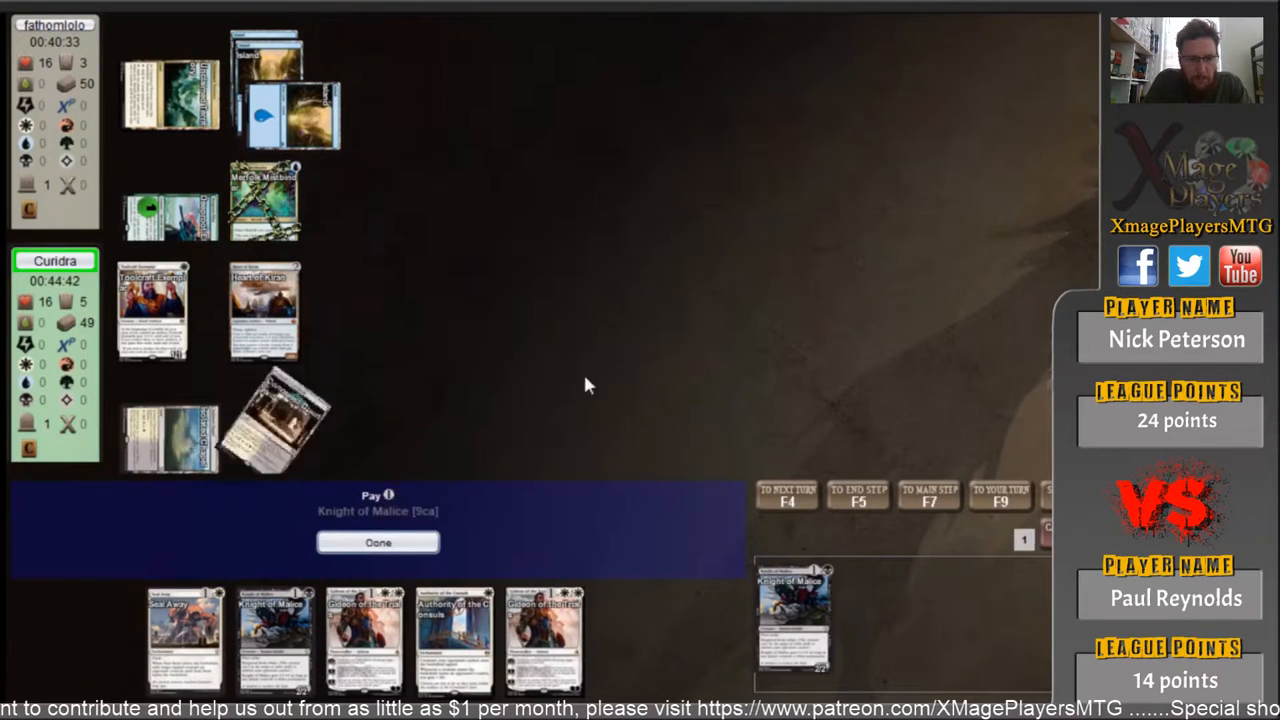
click(378, 542)
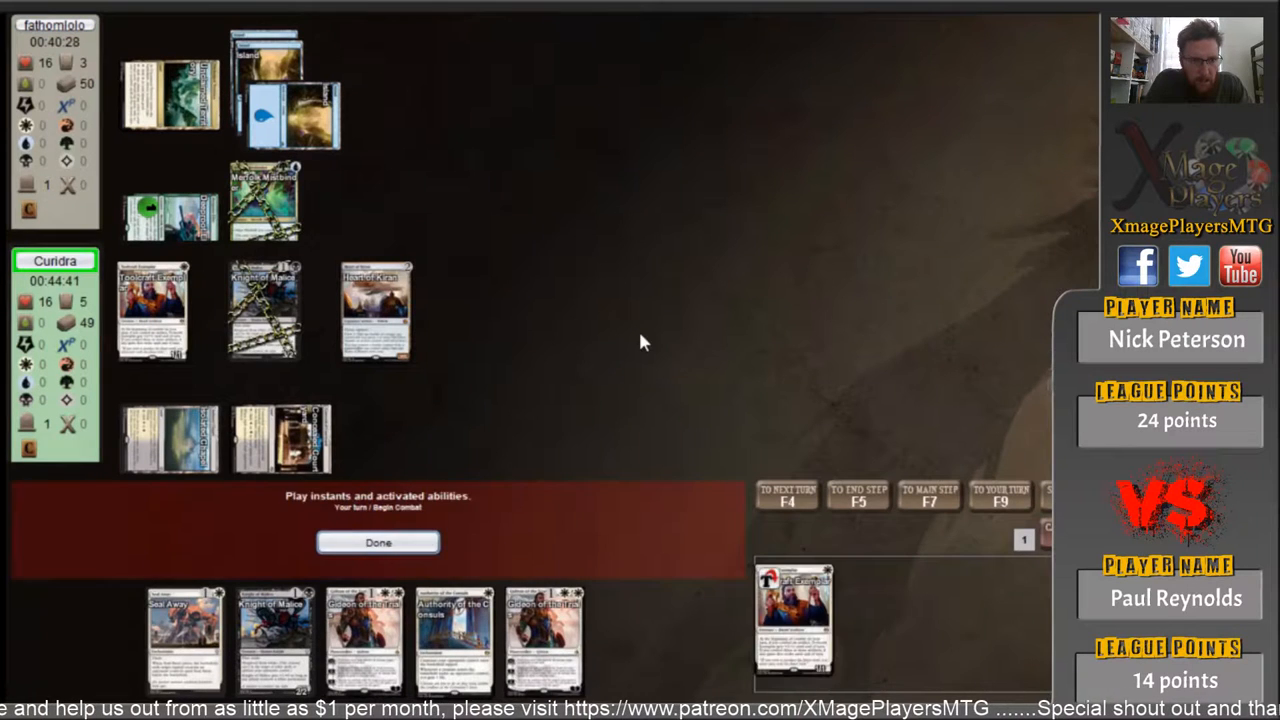
click(378, 542)
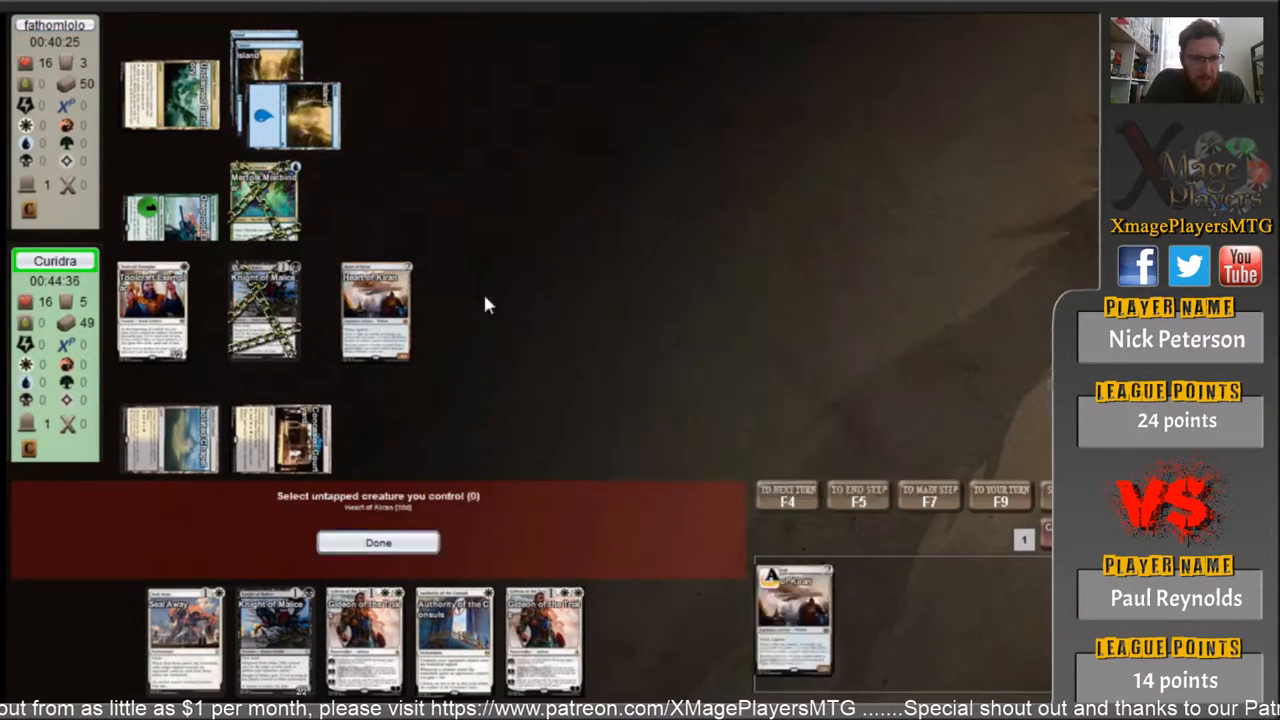
click(378, 542)
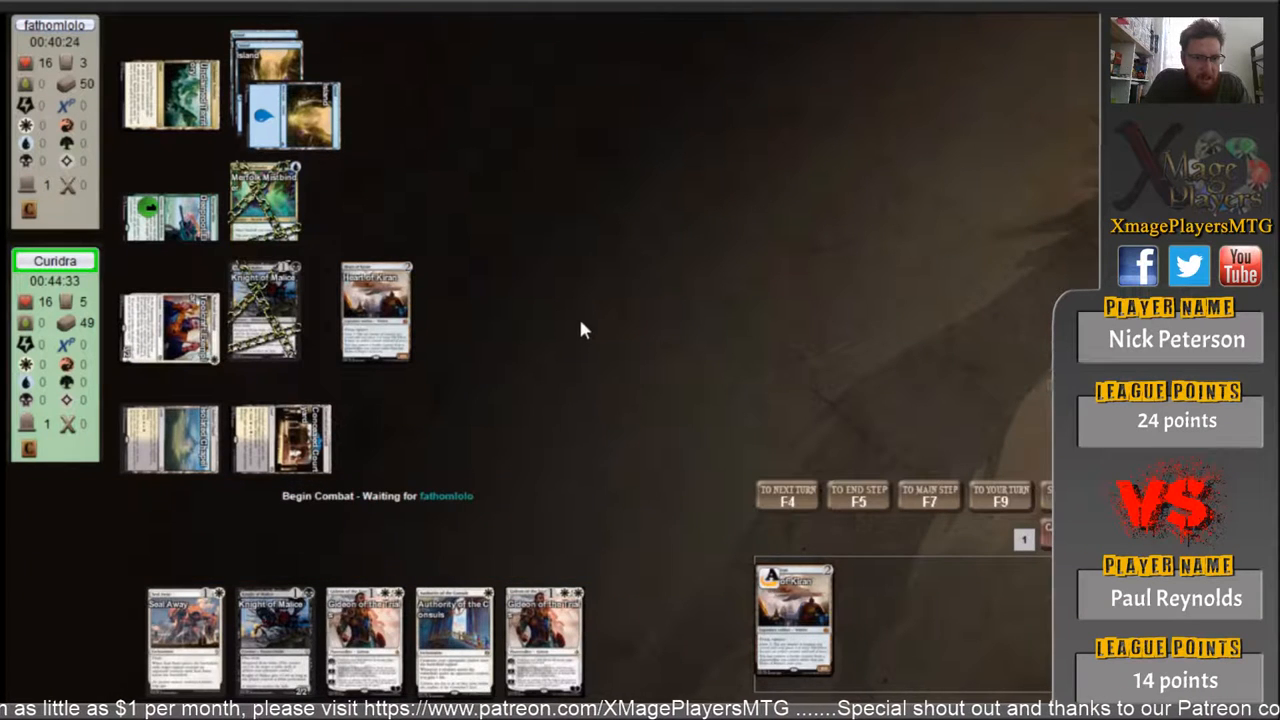
mouse_move(265, 200)
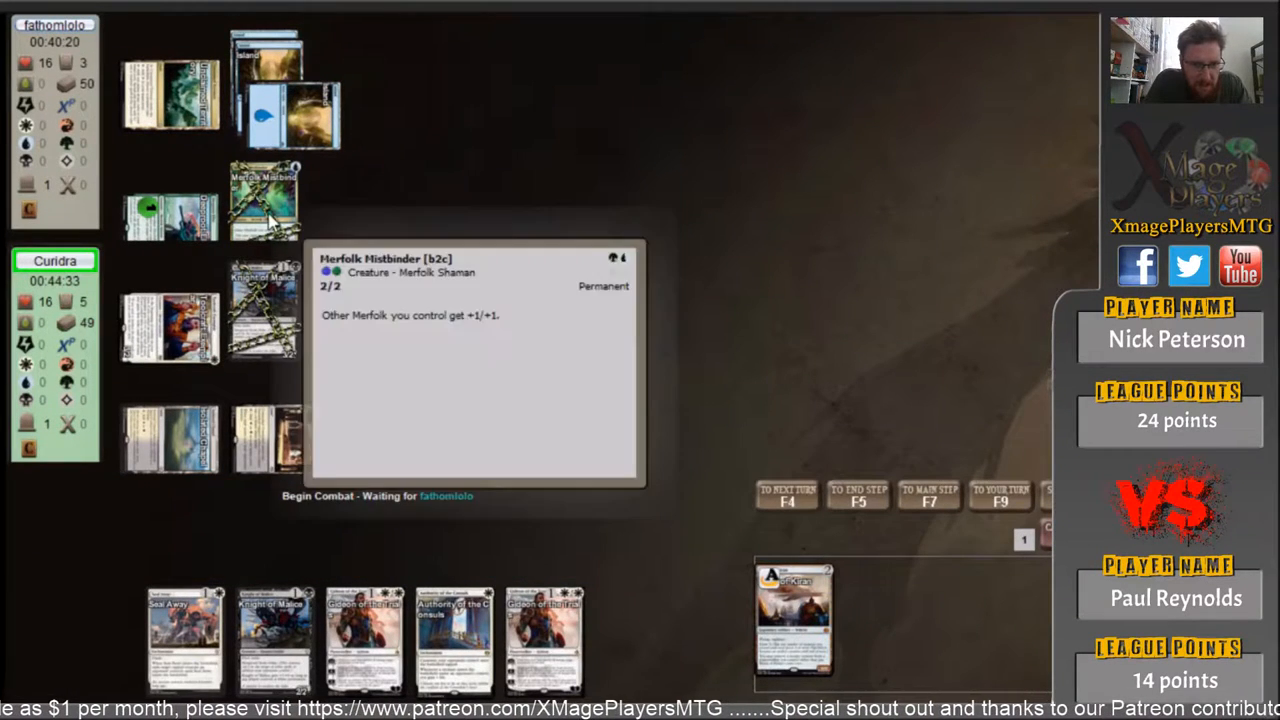
mouse_move(630, 378)
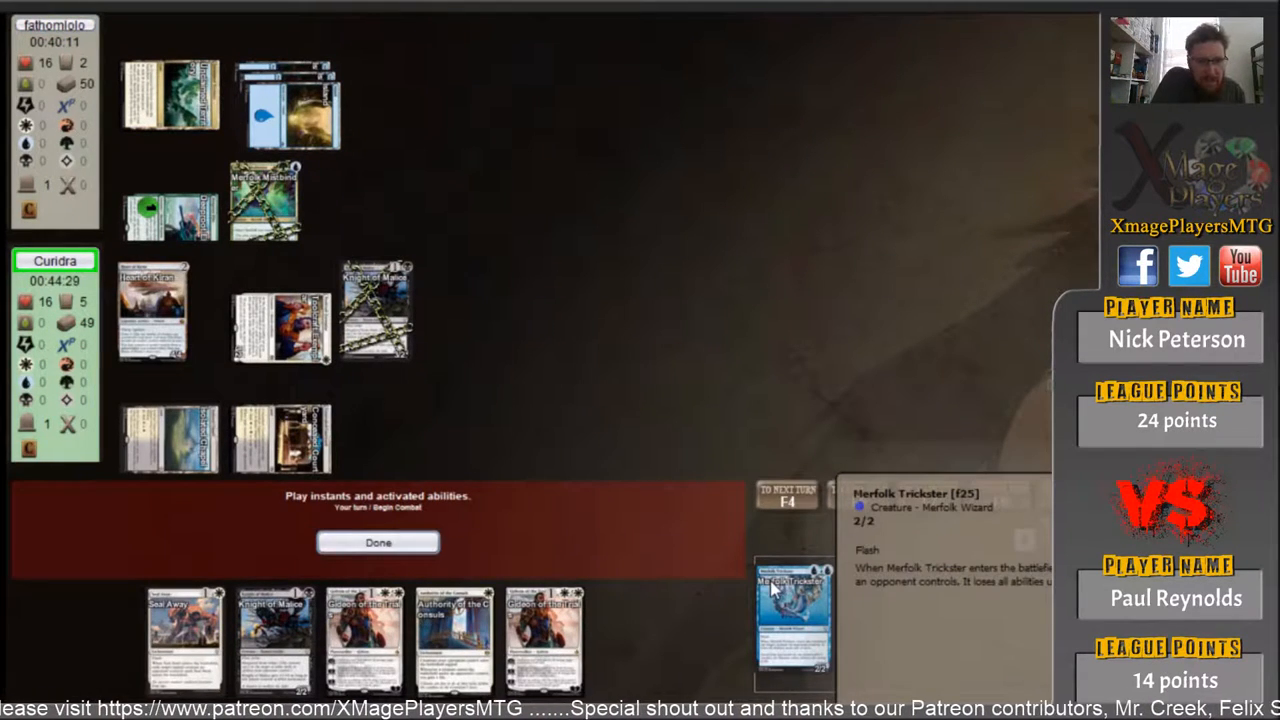
click(378, 542)
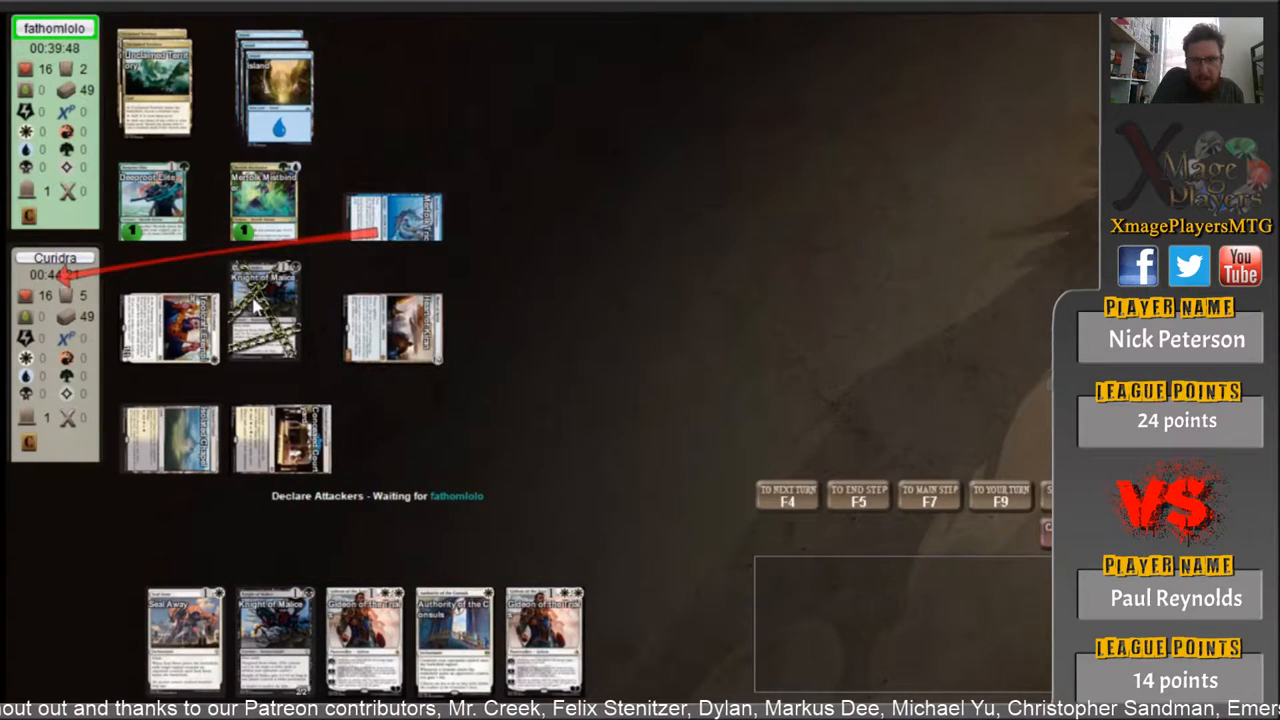
mouse_move(630, 207)
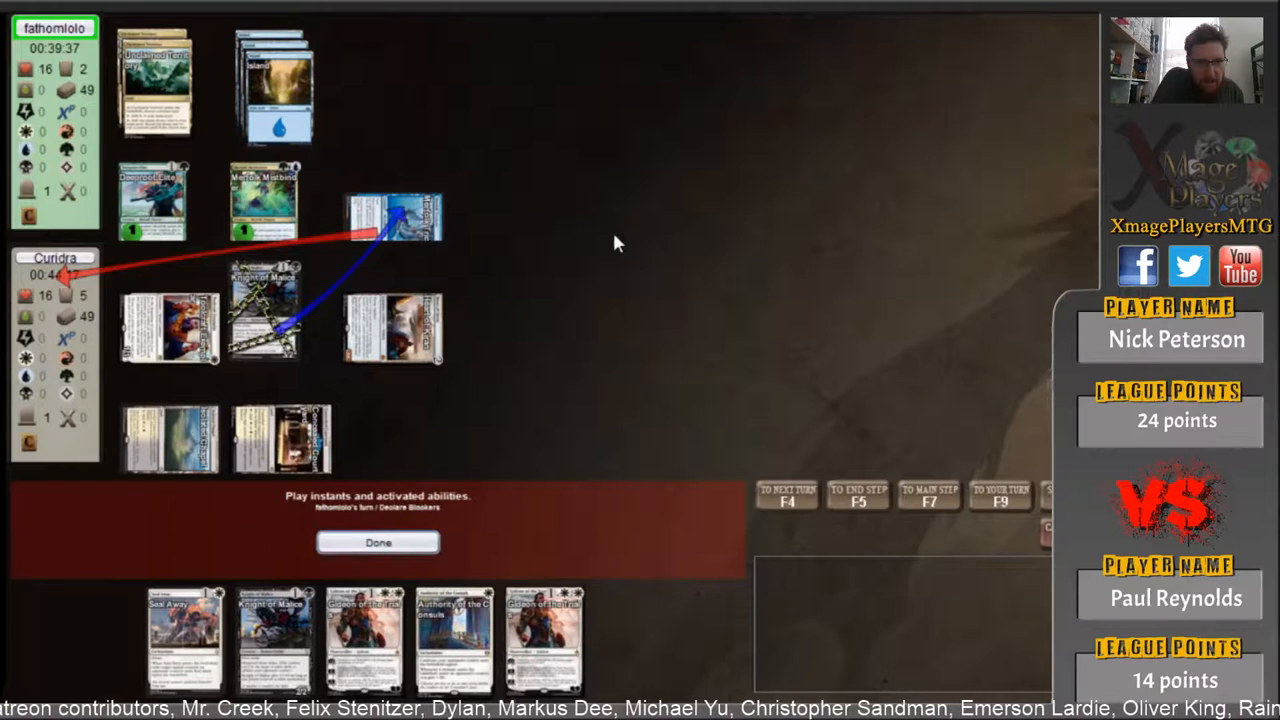
- Block Merfolk Trickster with Knight of Malice, cast a second Knight, then declare Heart of Kiran's attack
click(378, 542)
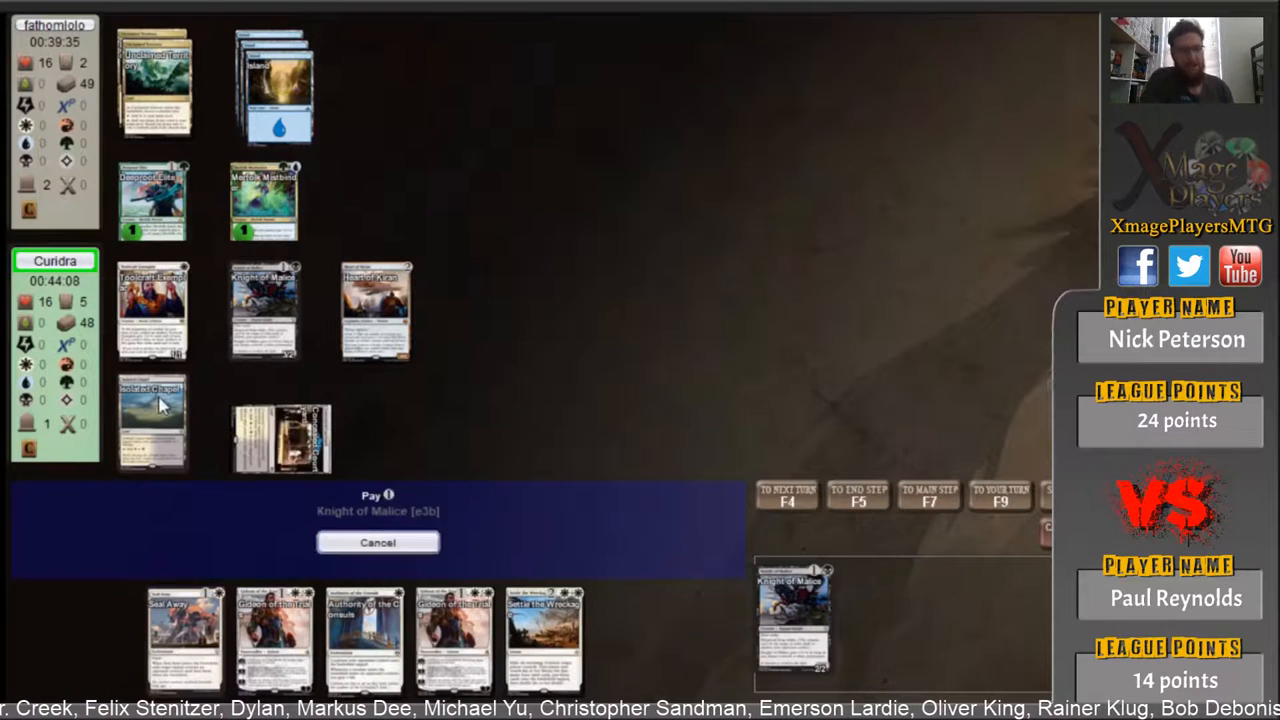
click(377, 542)
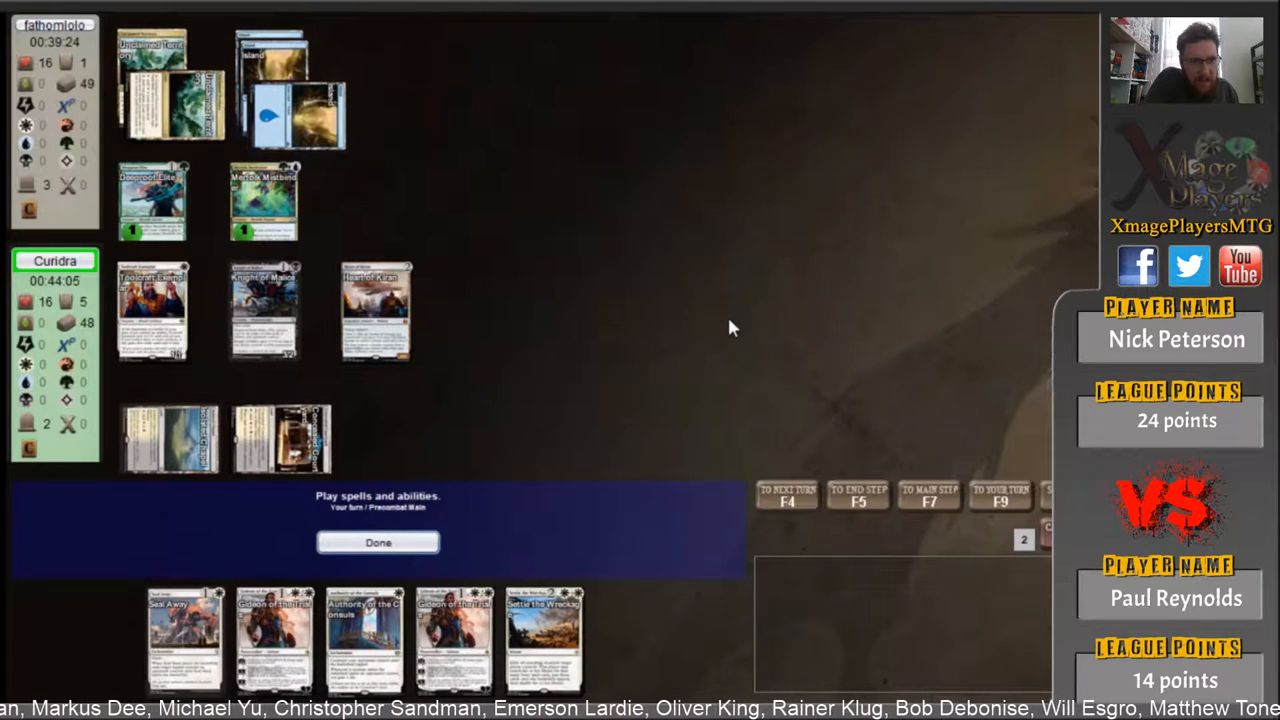
click(377, 542)
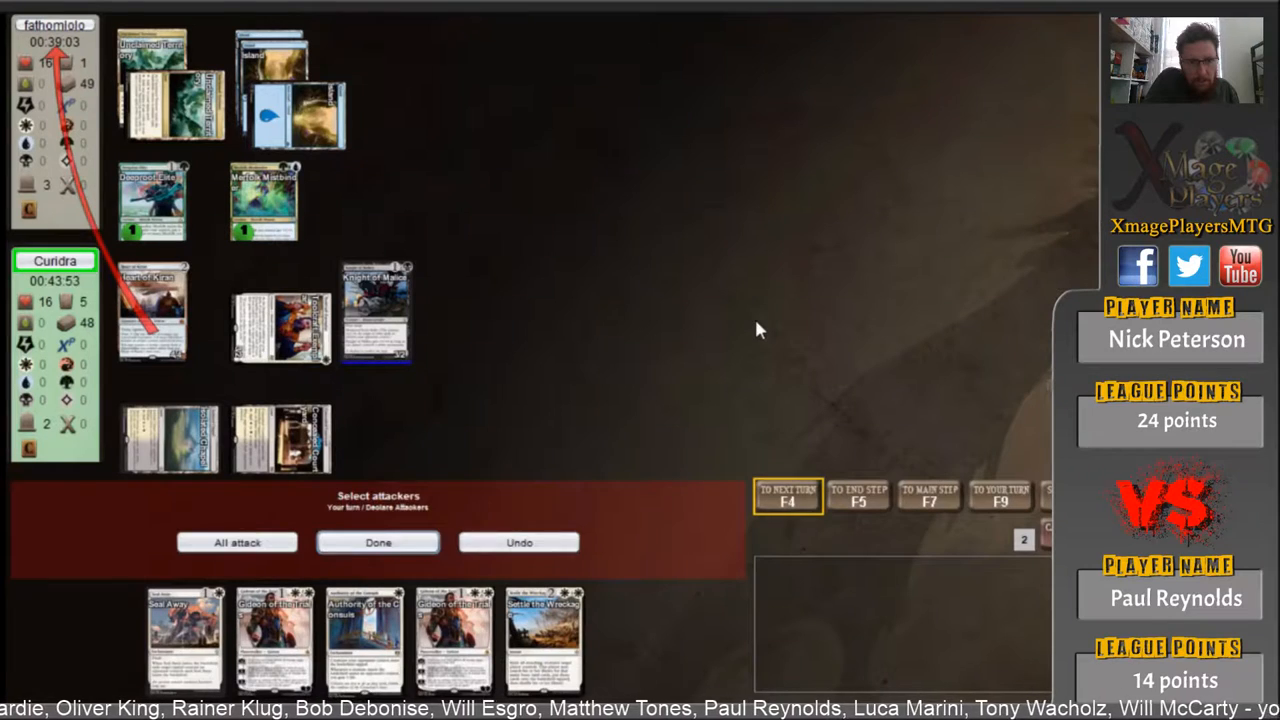
- Confirm Heart of Kiran's attack, putting the opponent at 12, and let Kopala, Warden of Waves resolve
click(378, 542)
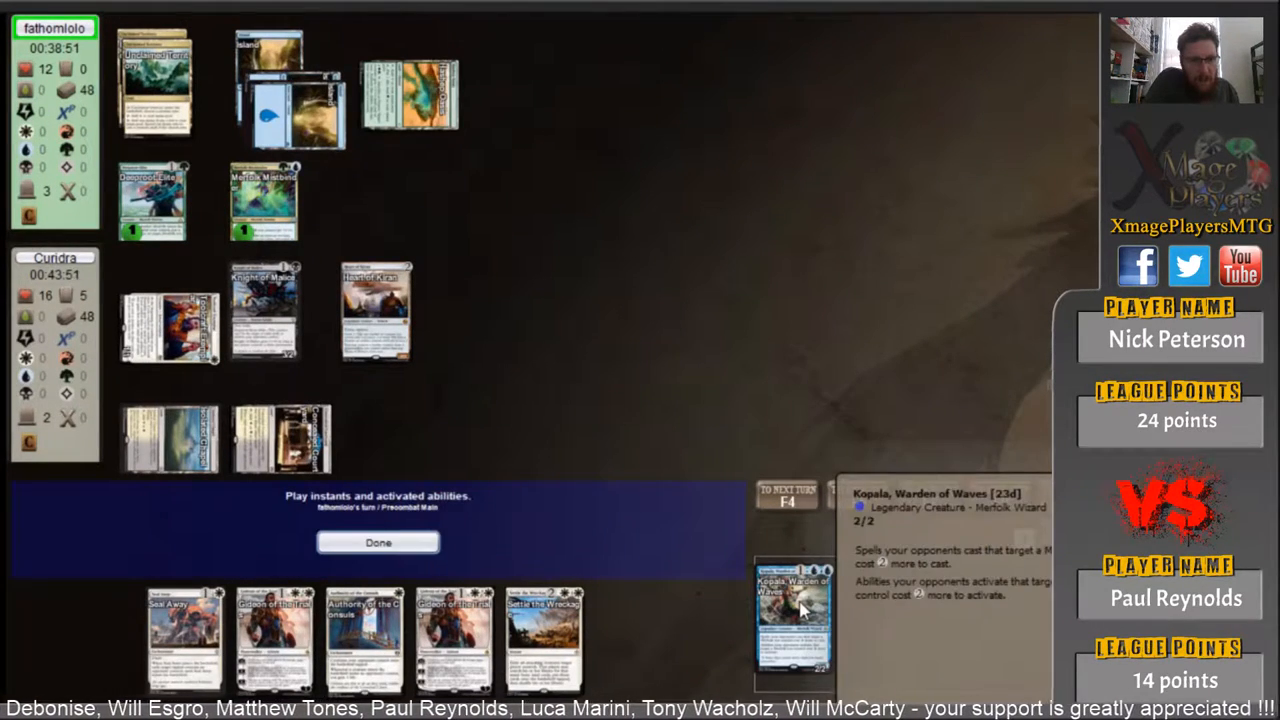
click(378, 542)
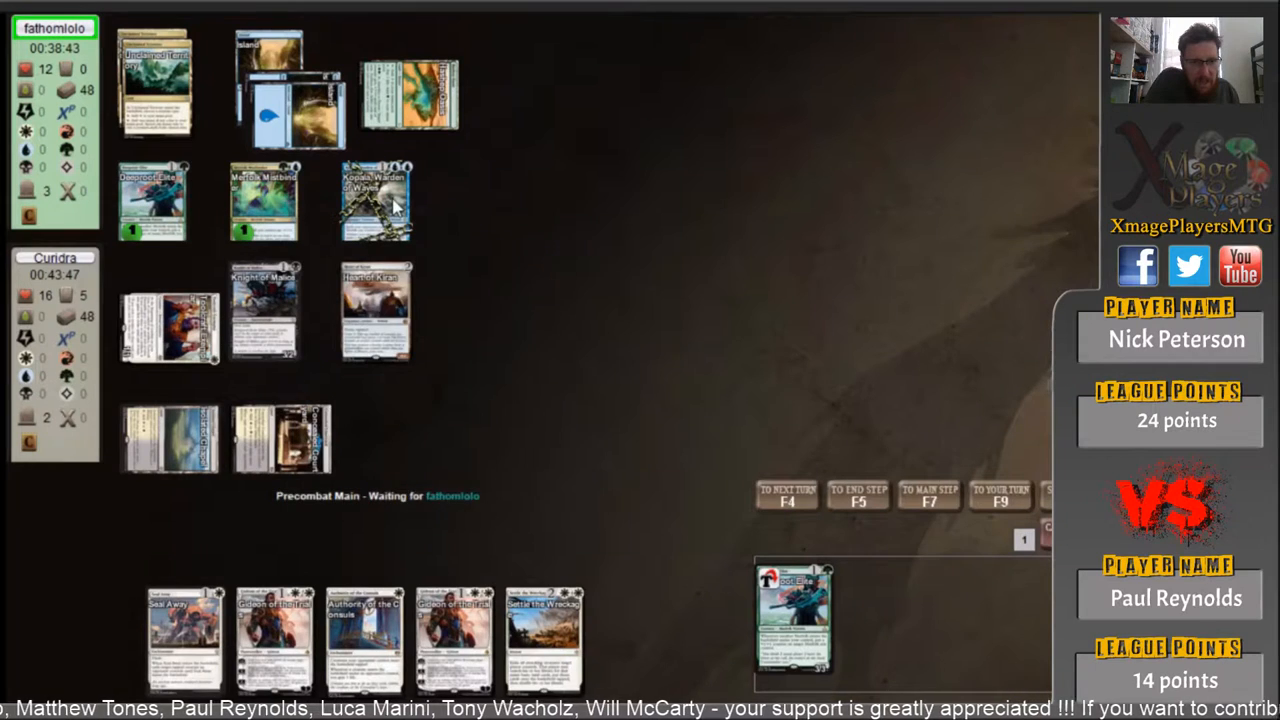
mouse_move(678, 332)
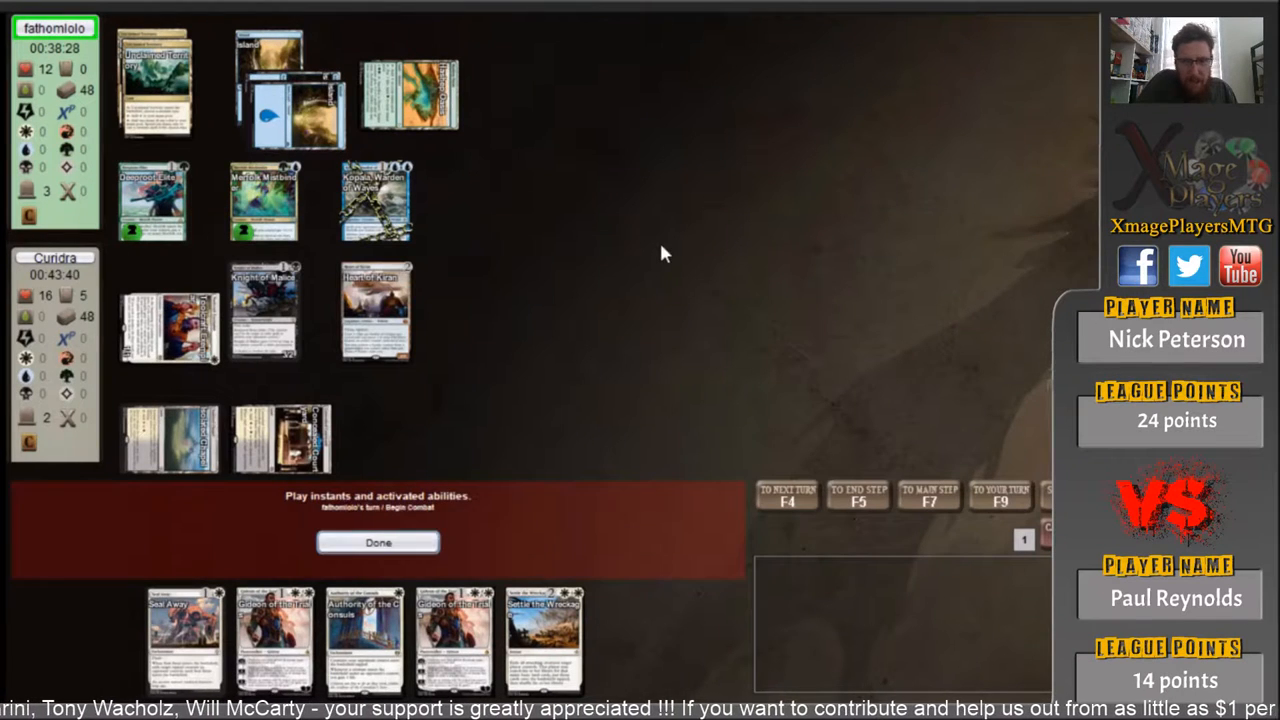
- Pass priority and take the opponent's attack unblocked, dropping to 12 life
click(378, 542)
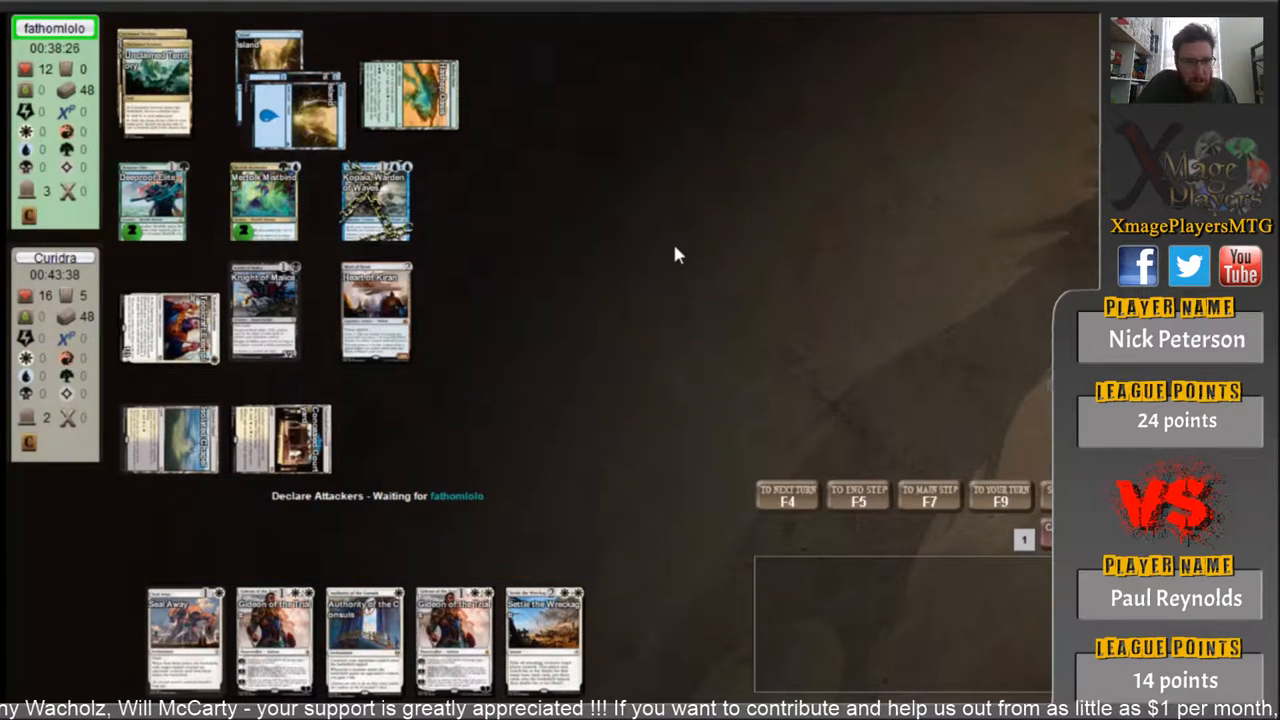
mouse_move(463, 234)
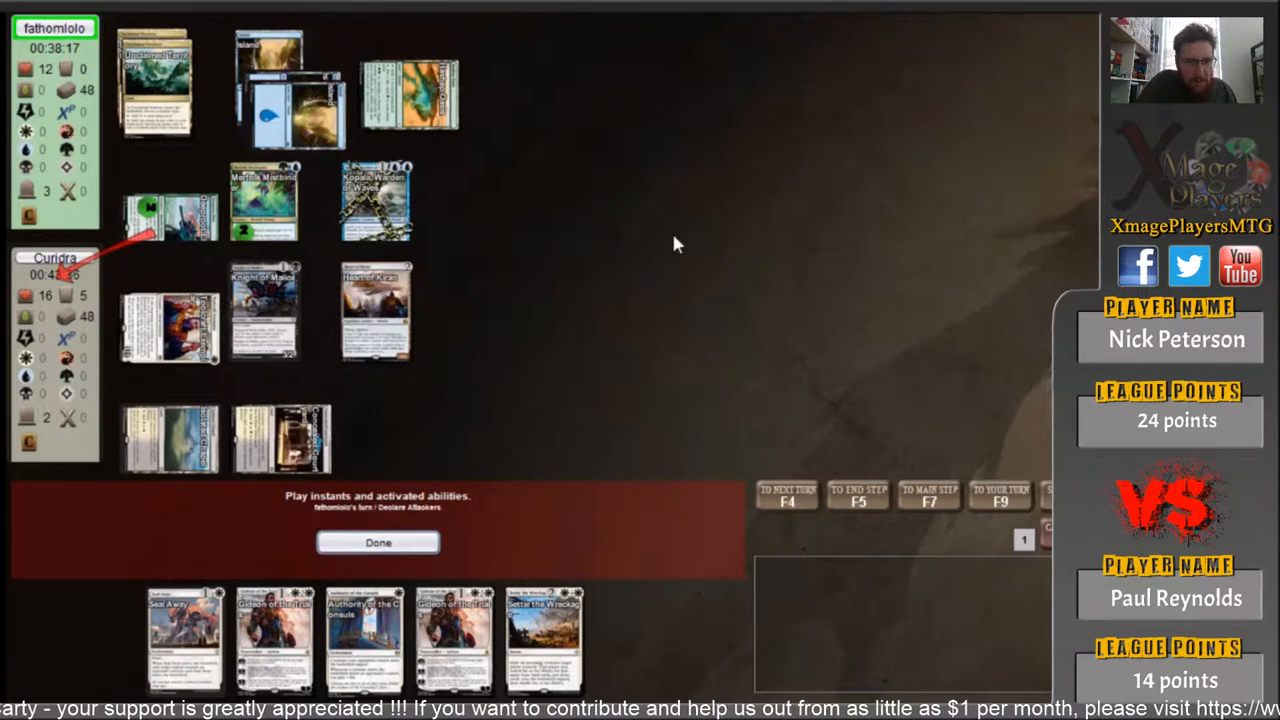
mouse_move(628, 260)
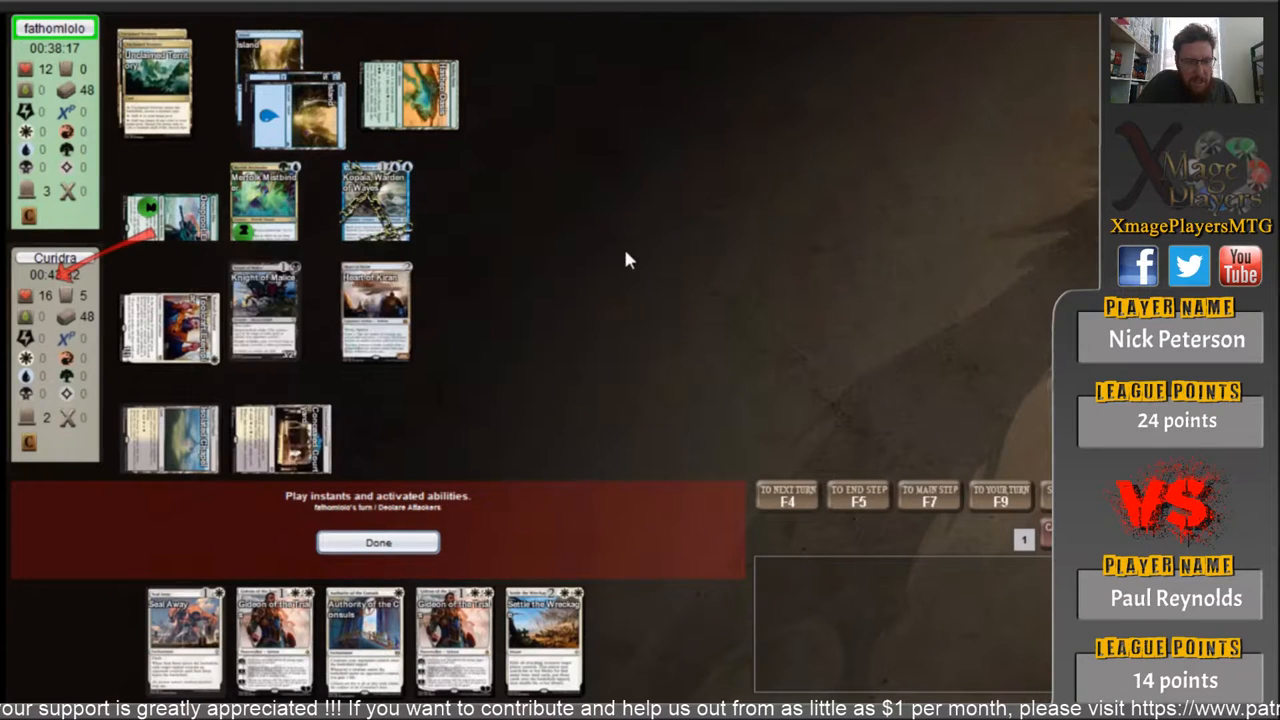
mouse_move(375, 200)
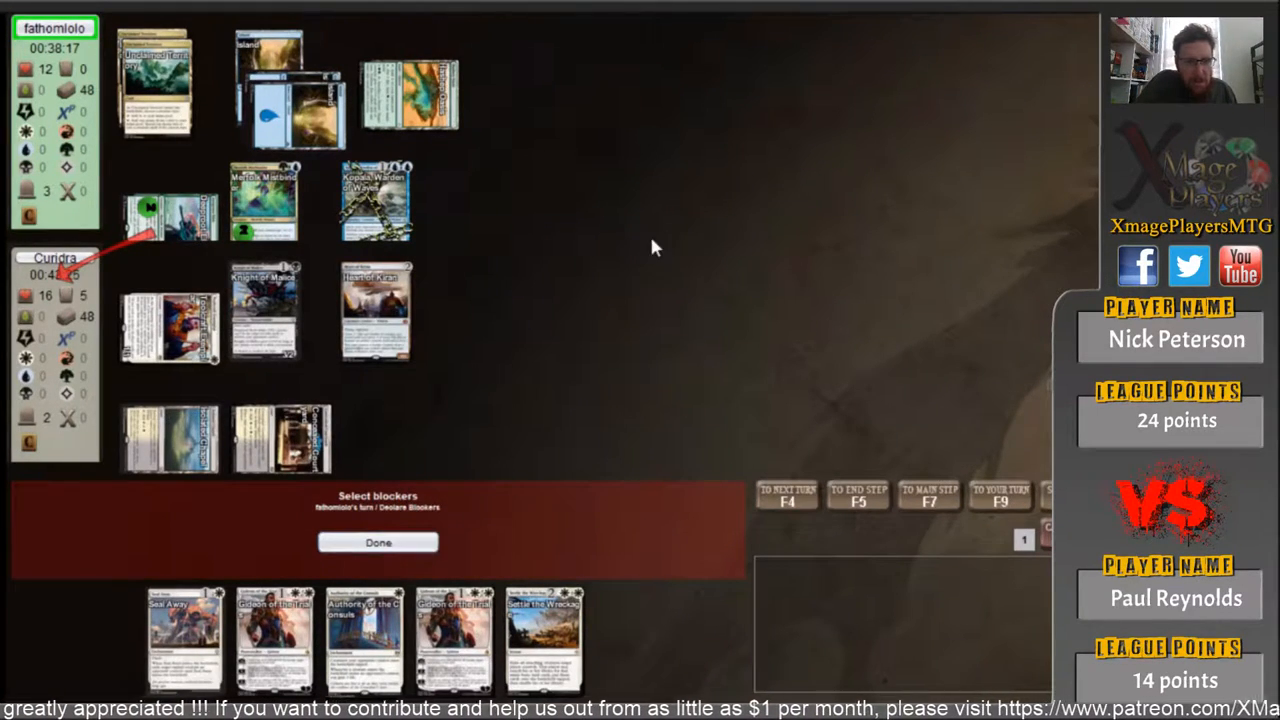
click(378, 542)
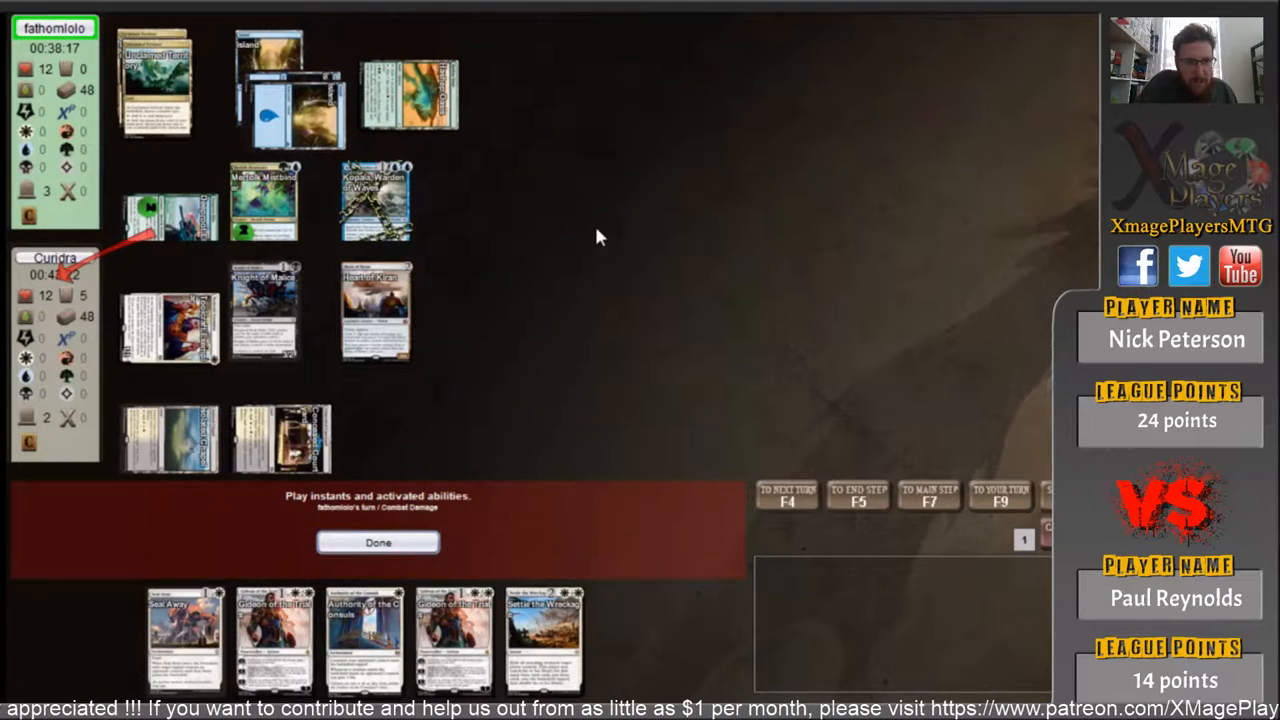
click(377, 542)
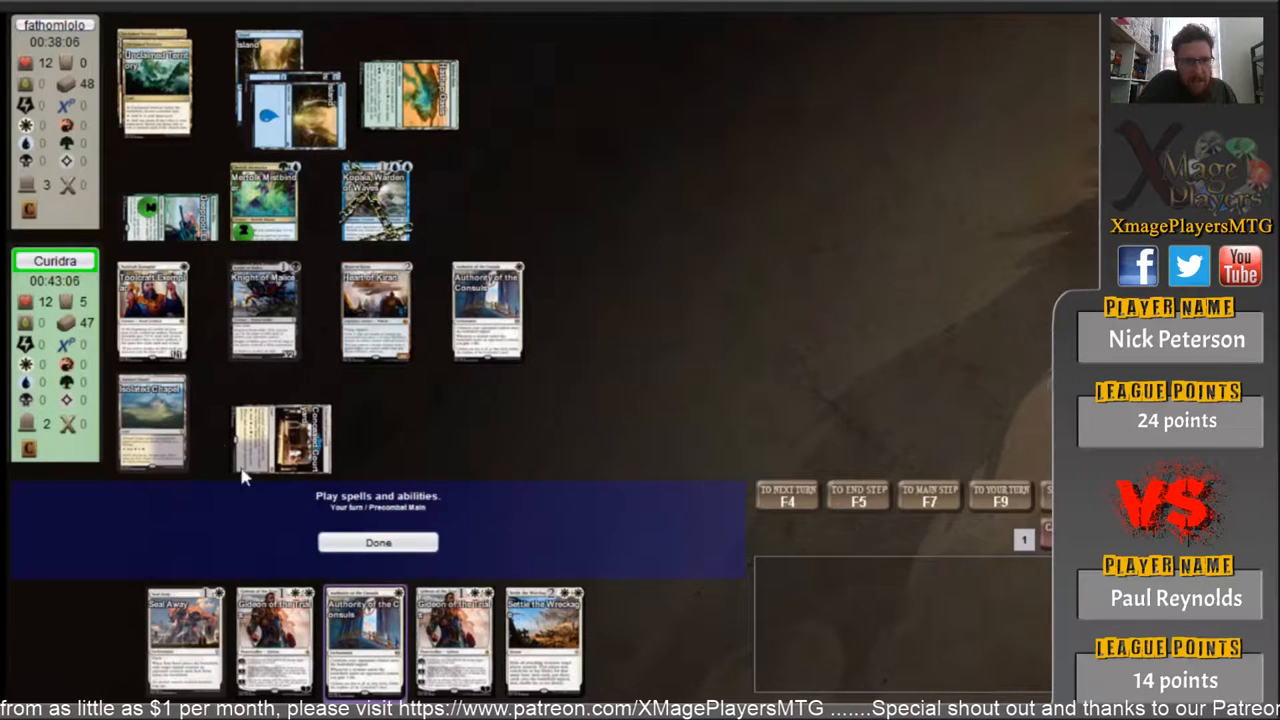
- Cast Authority of the Consuls, crew Heart of Kiran, and attack the opponent down to 8
click(378, 542)
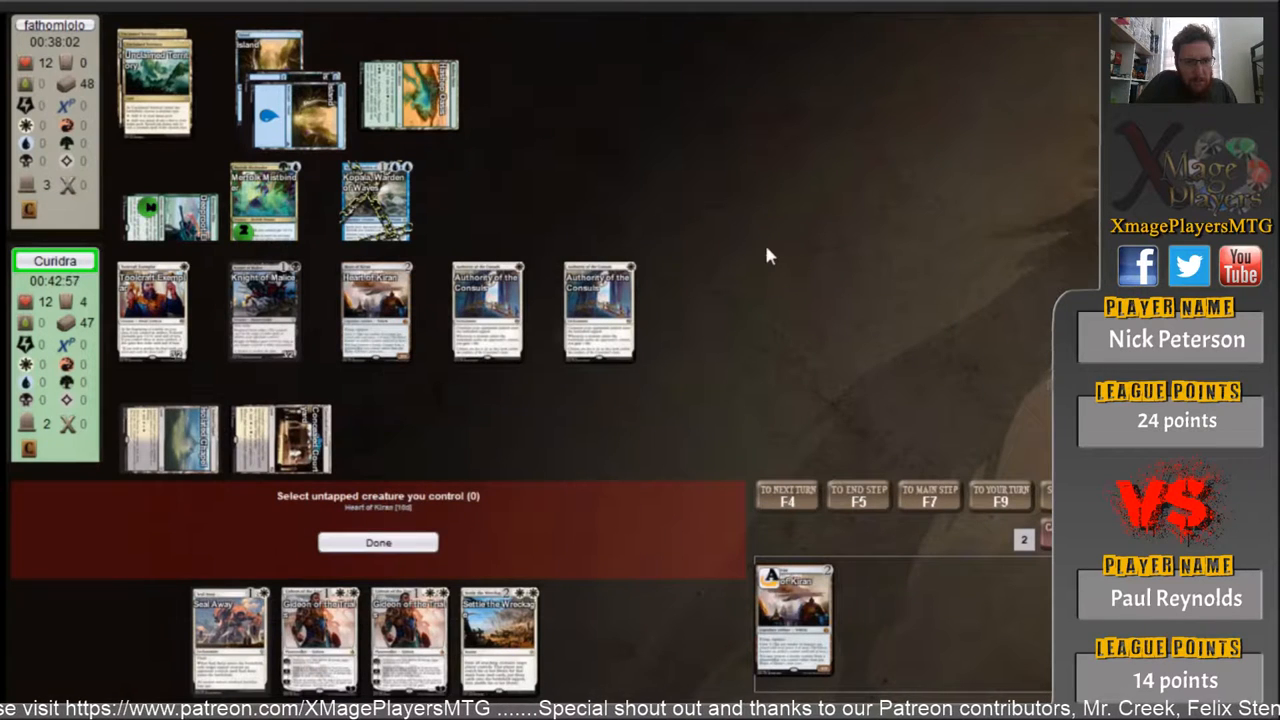
click(378, 542)
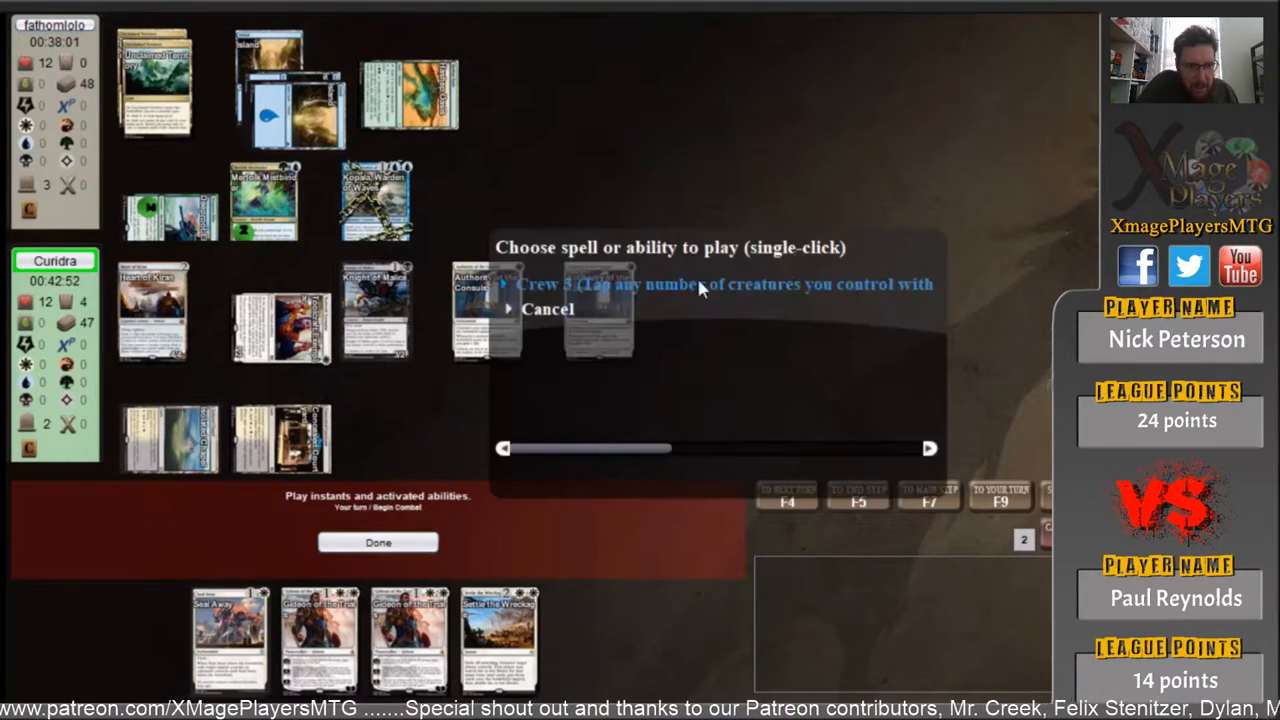
click(548, 309)
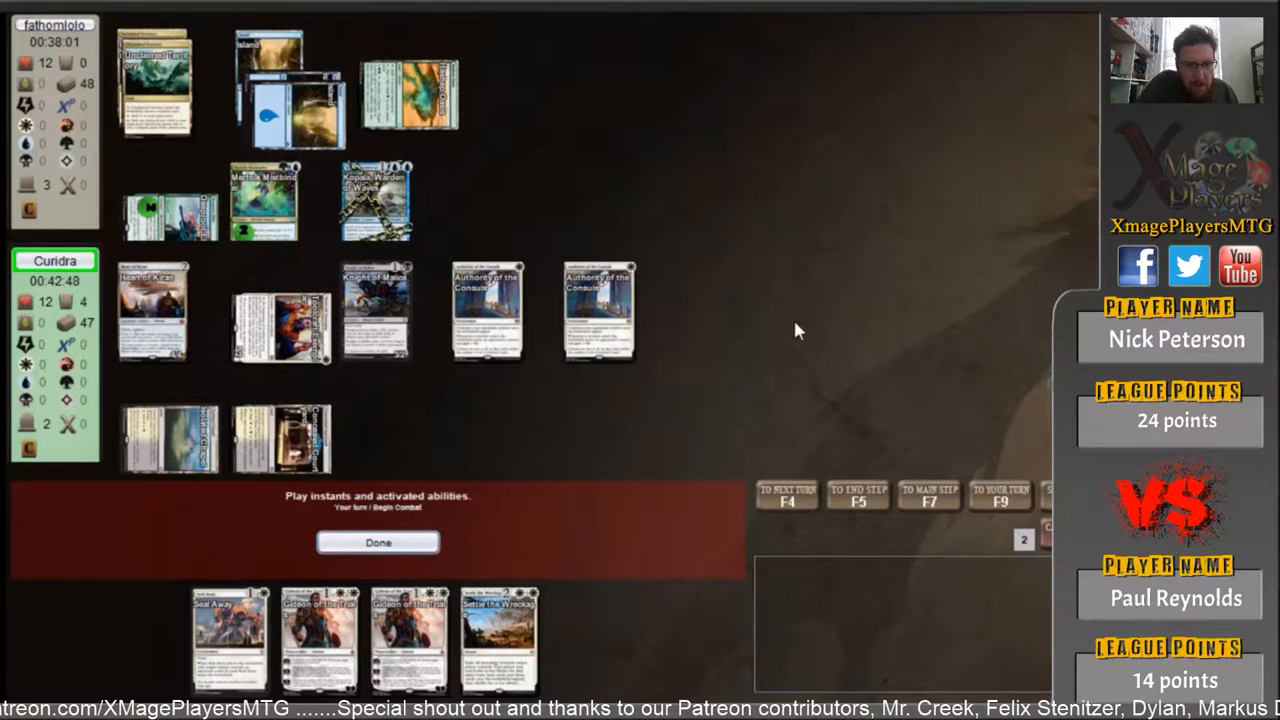
click(378, 542)
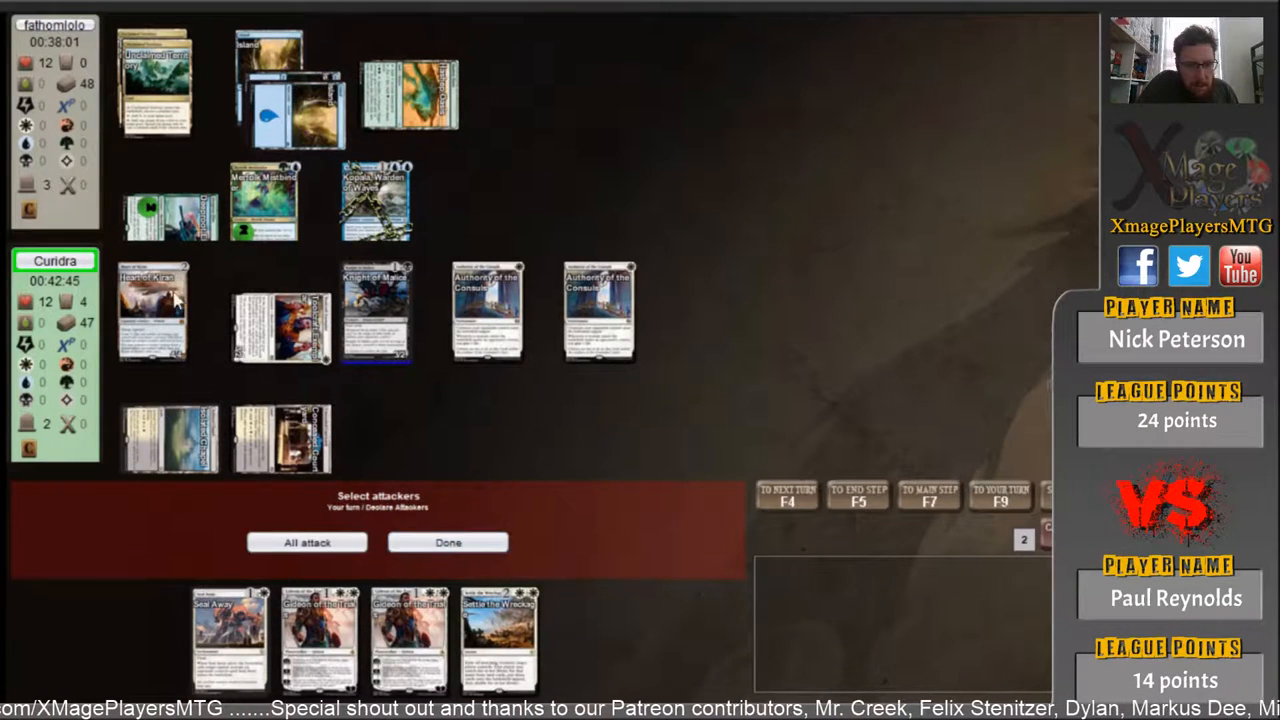
click(448, 542)
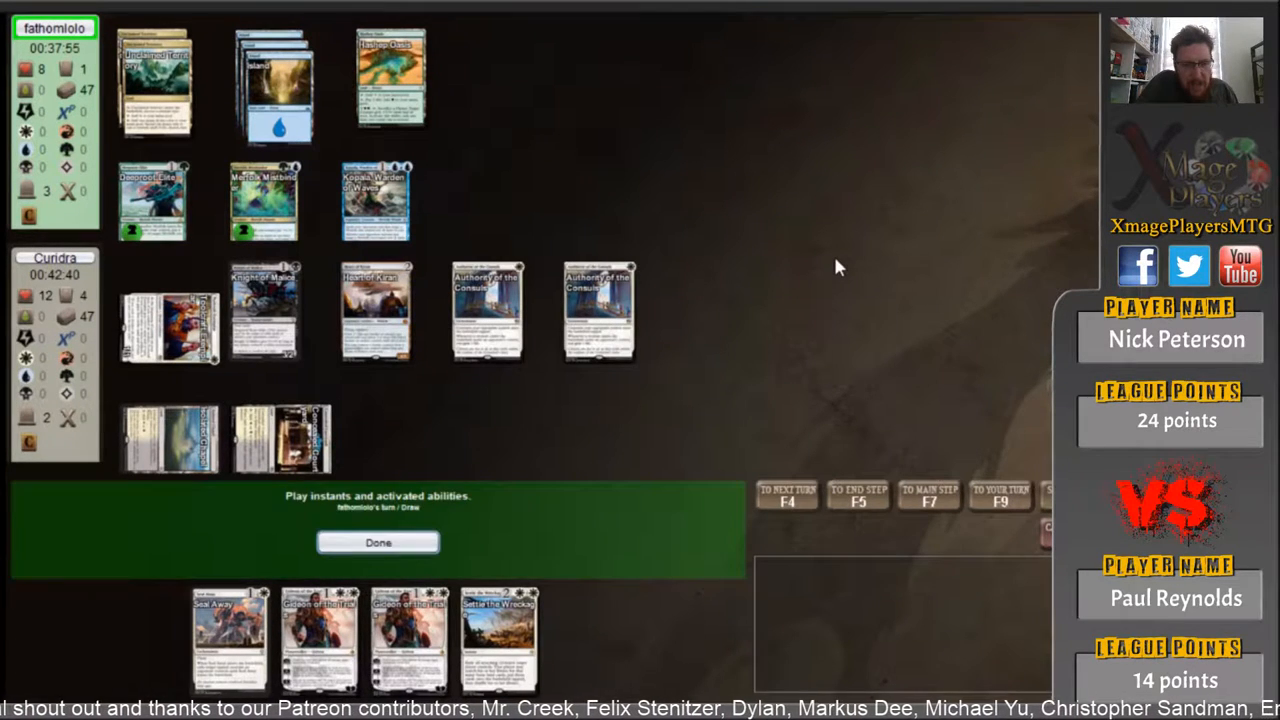
- Pass priority during the opponent's draw step
click(378, 542)
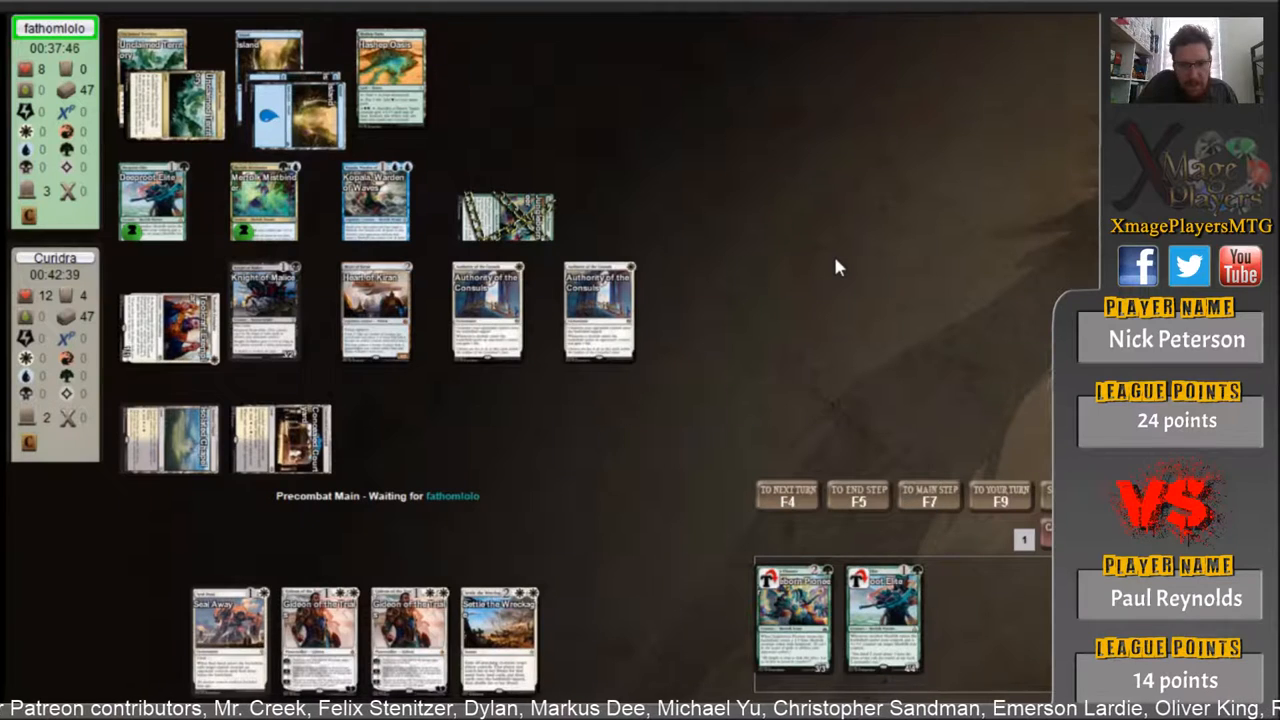
mouse_move(680, 240)
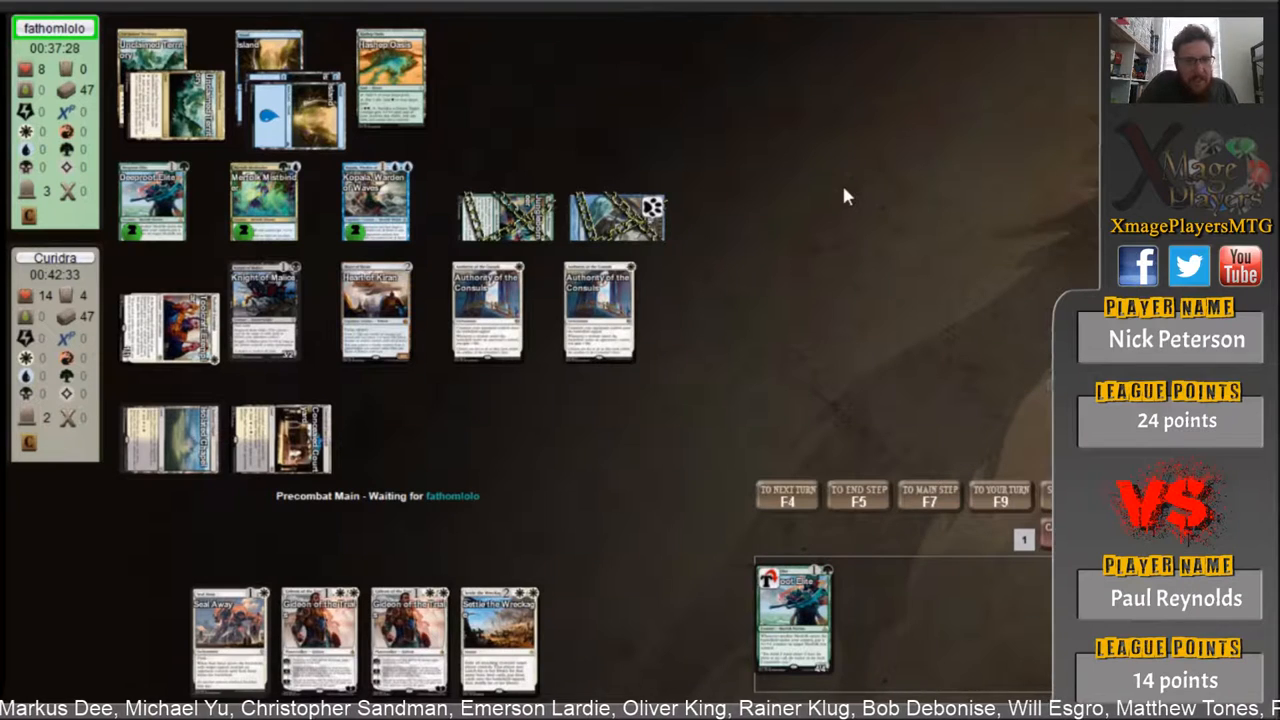
mouse_move(878, 260)
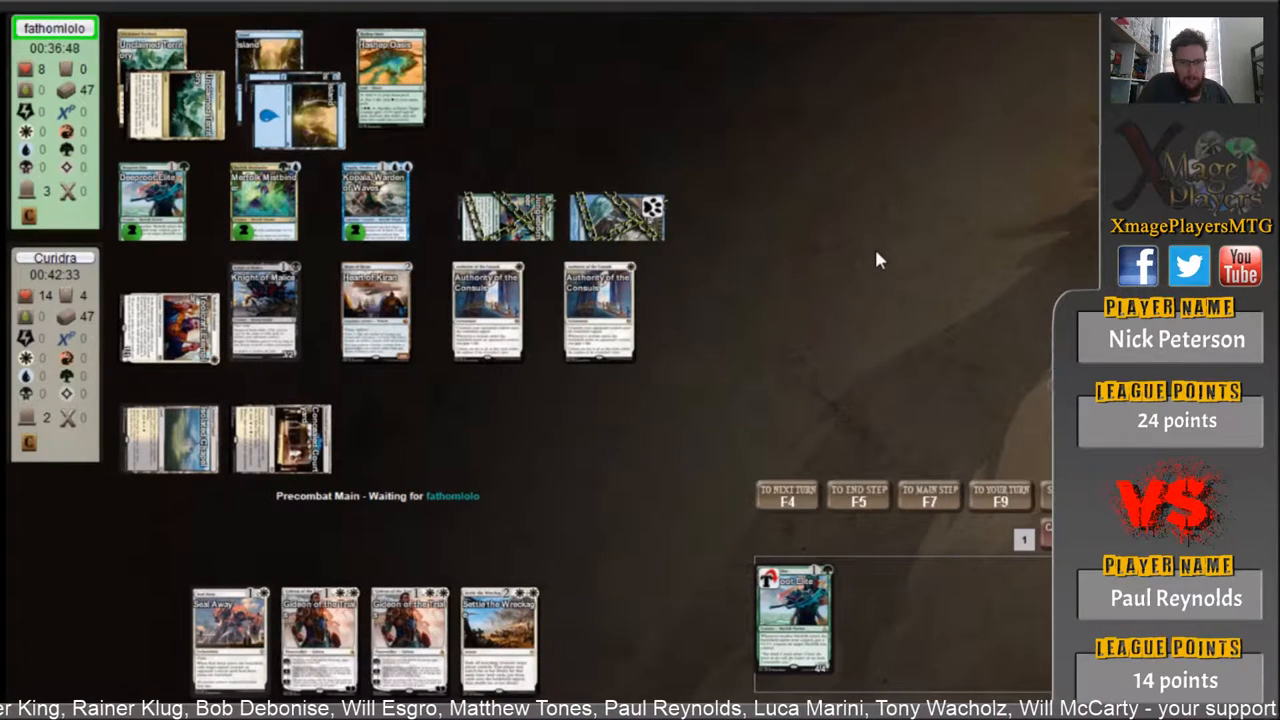
mouse_move(795, 365)
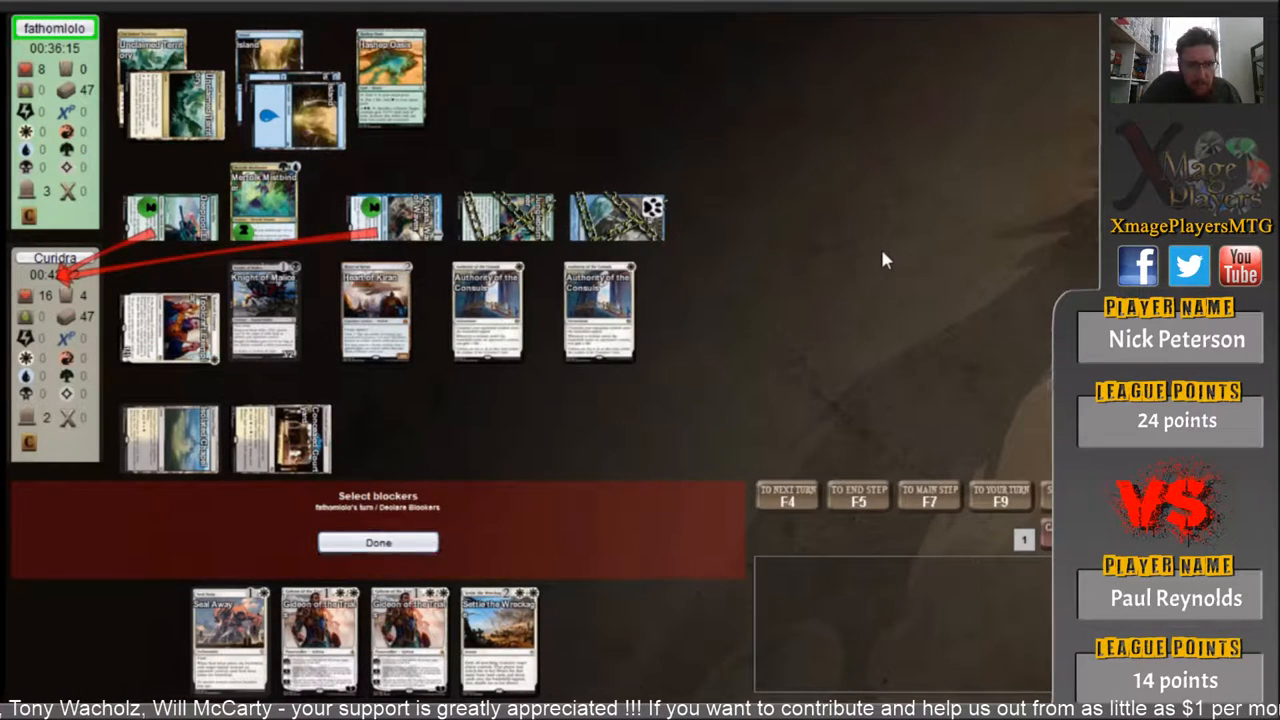
- Take the attack unblocked at 8 life, then attack with Heart of Kiran to put the opponent at 4
click(378, 542)
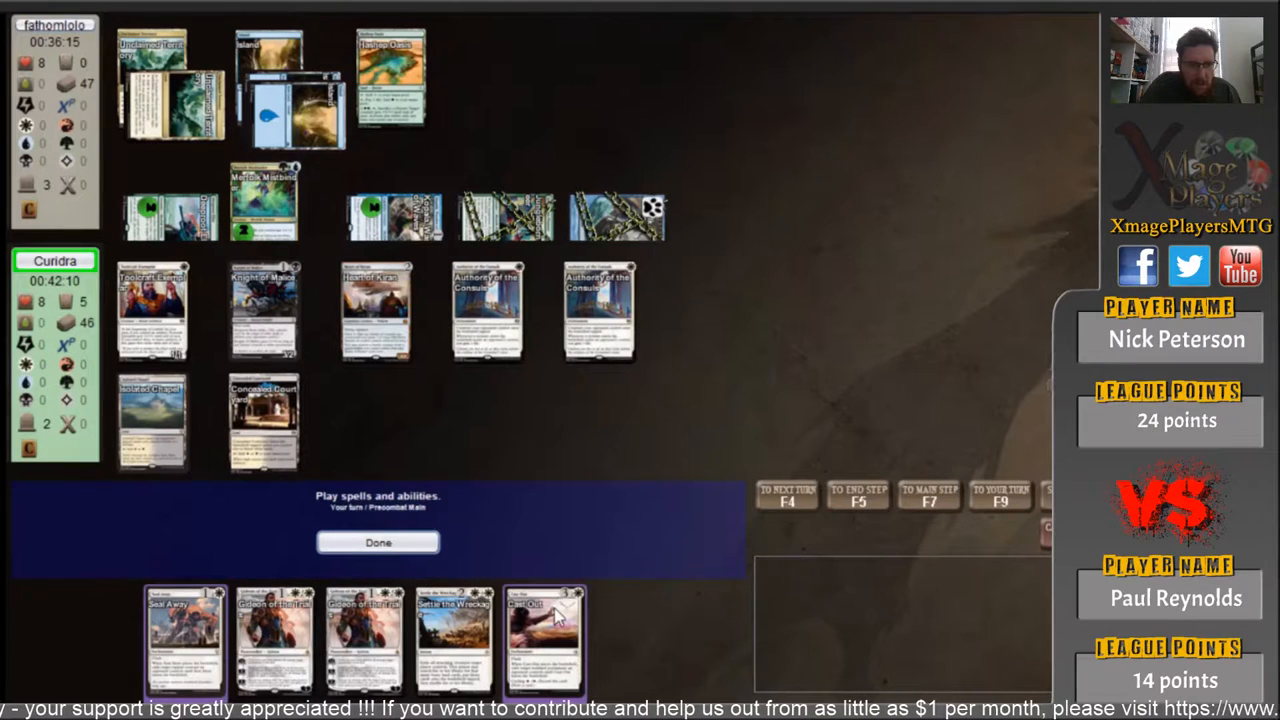
mouse_move(730, 350)
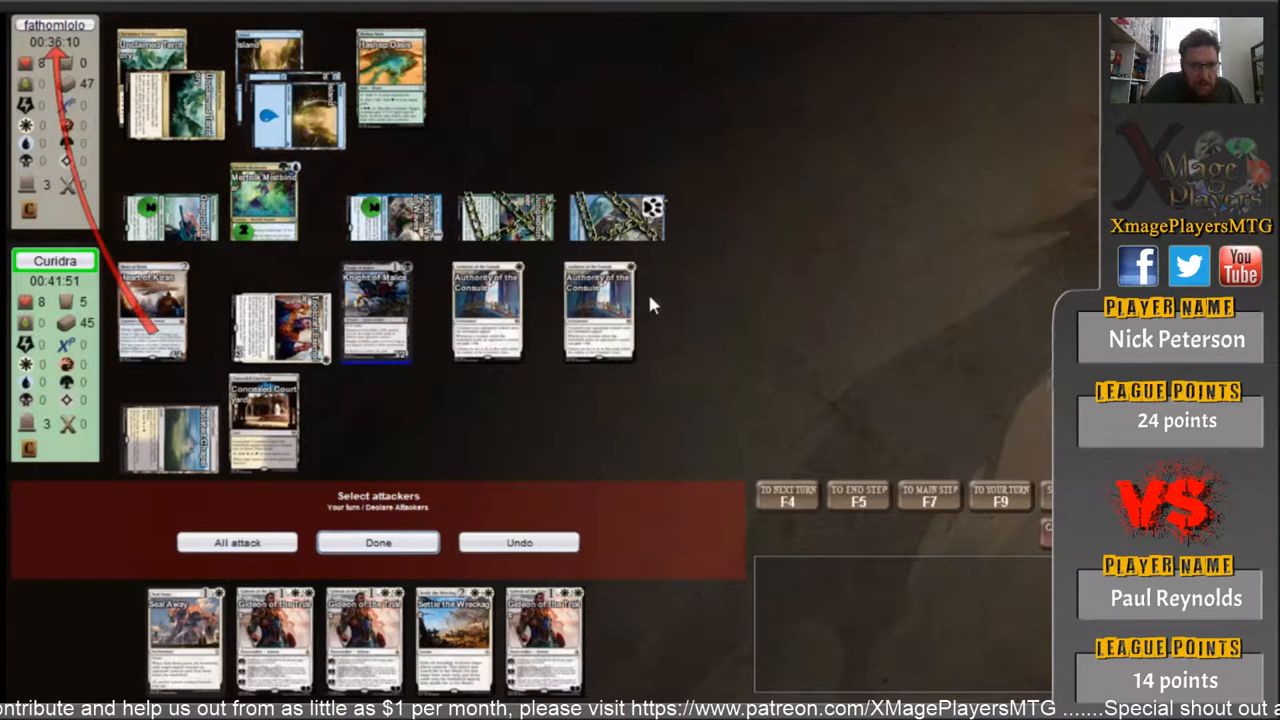
click(378, 542)
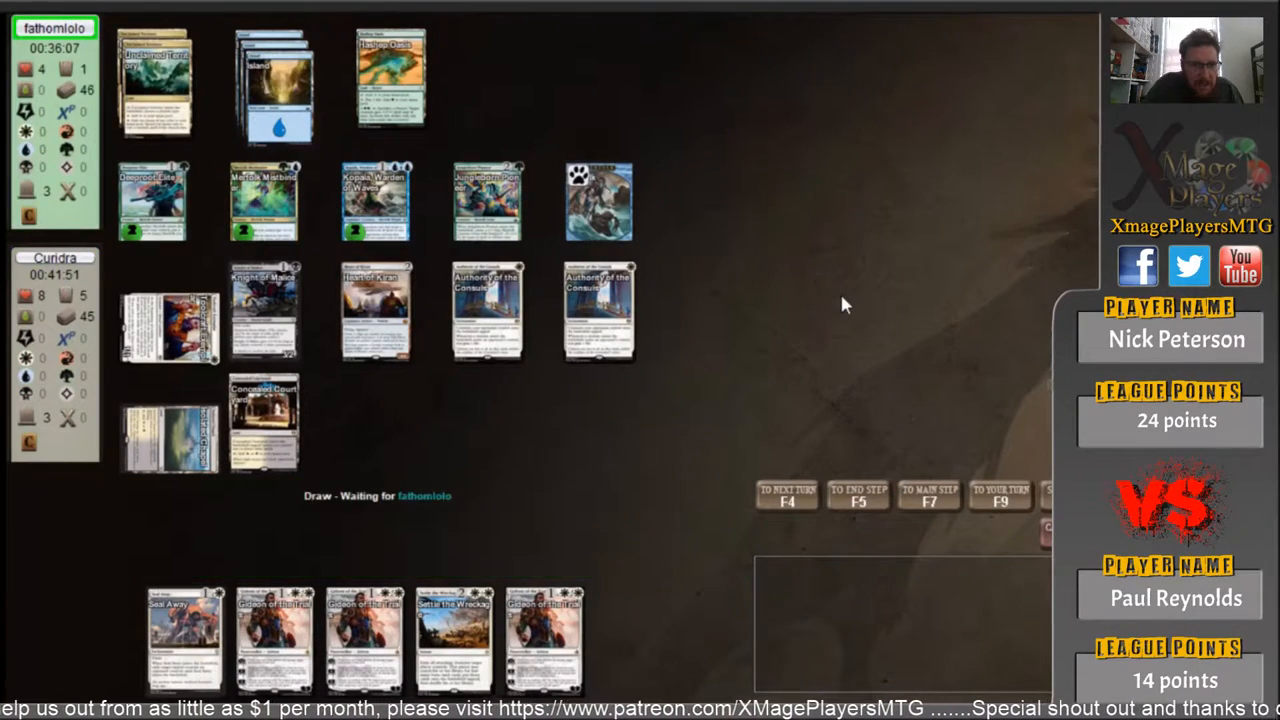
mouse_move(375, 205)
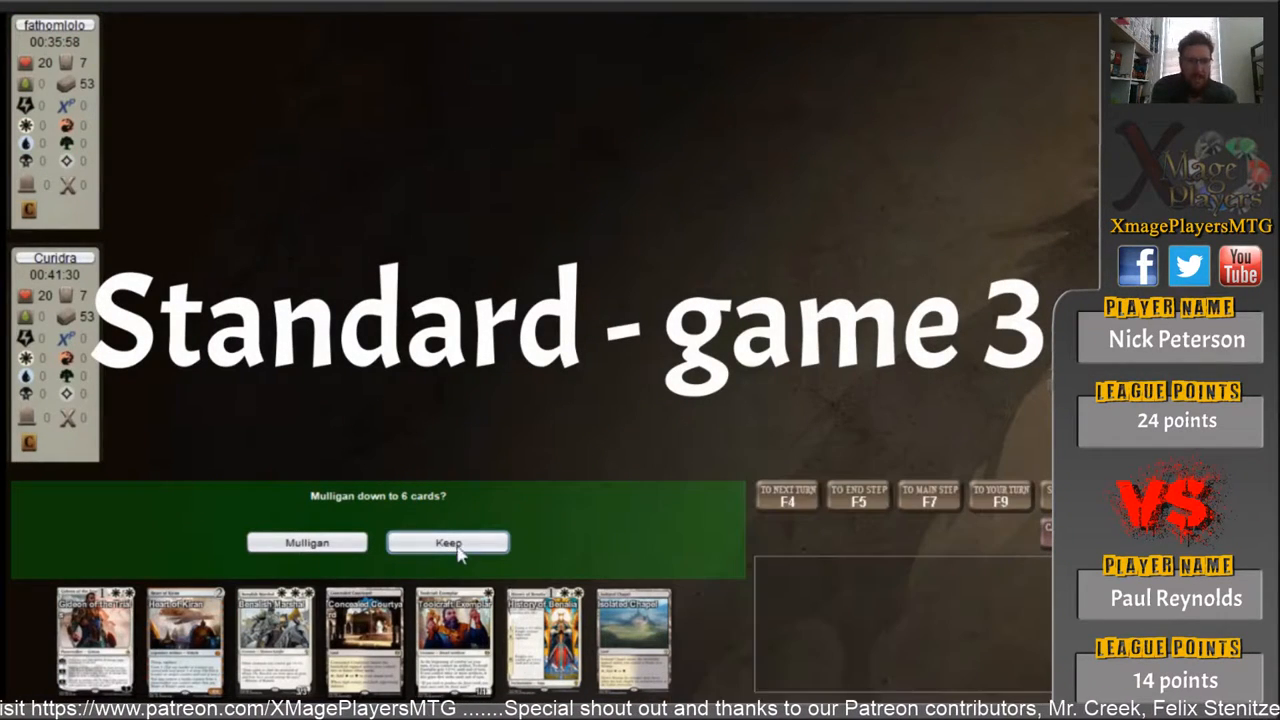
- Keep the seven-card opening hand for game 3
click(447, 542)
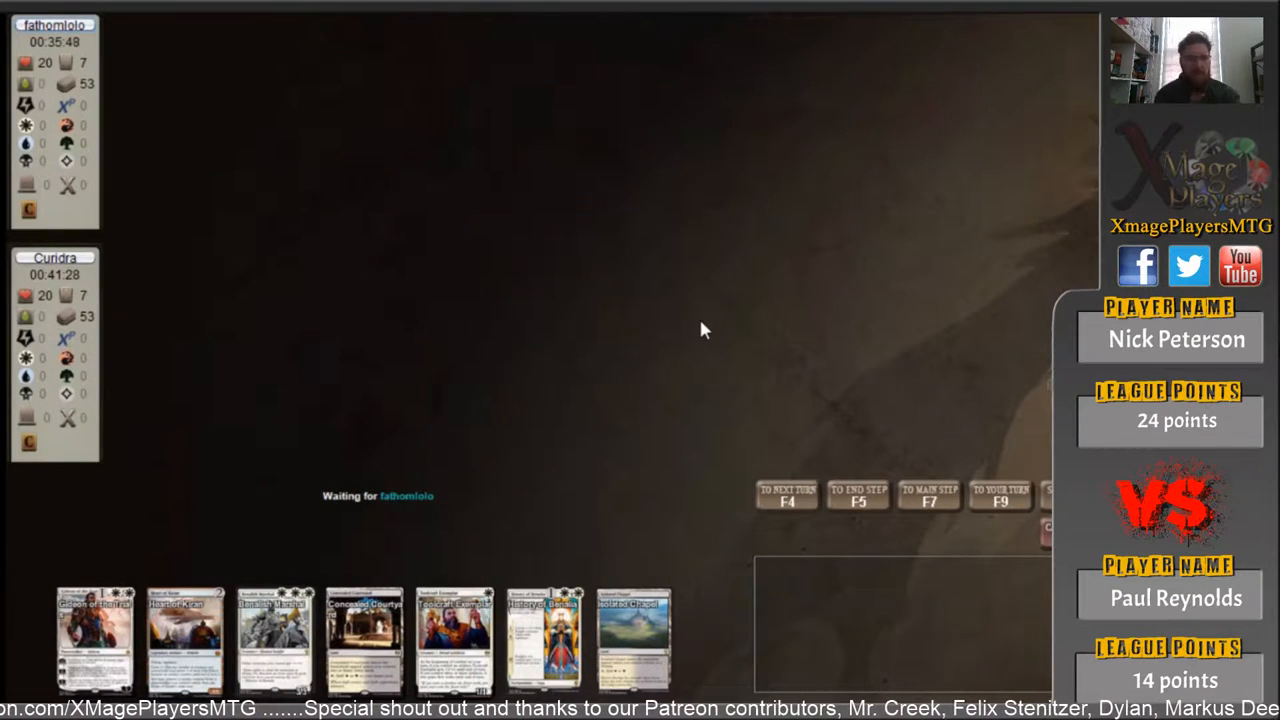
mouse_move(583, 368)
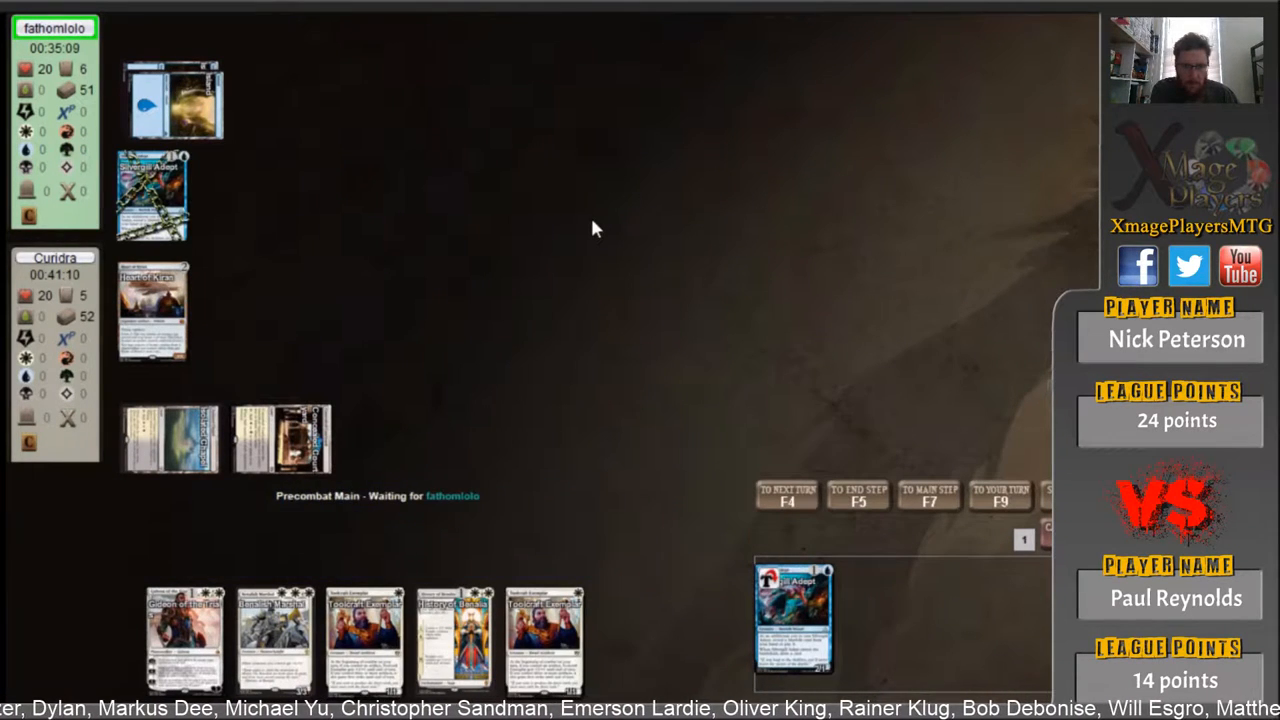
- Advance past upkeep into the main phase and cast Toolcraft Exemplar
click(787, 497)
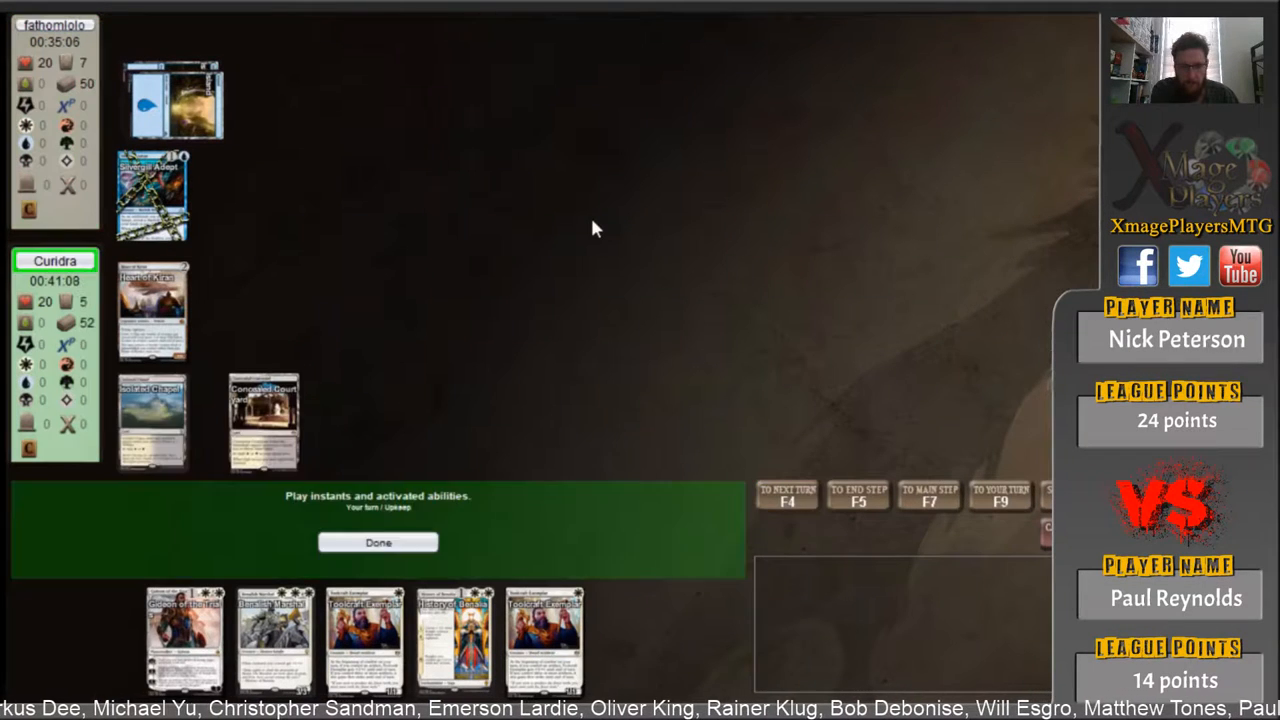
click(378, 542)
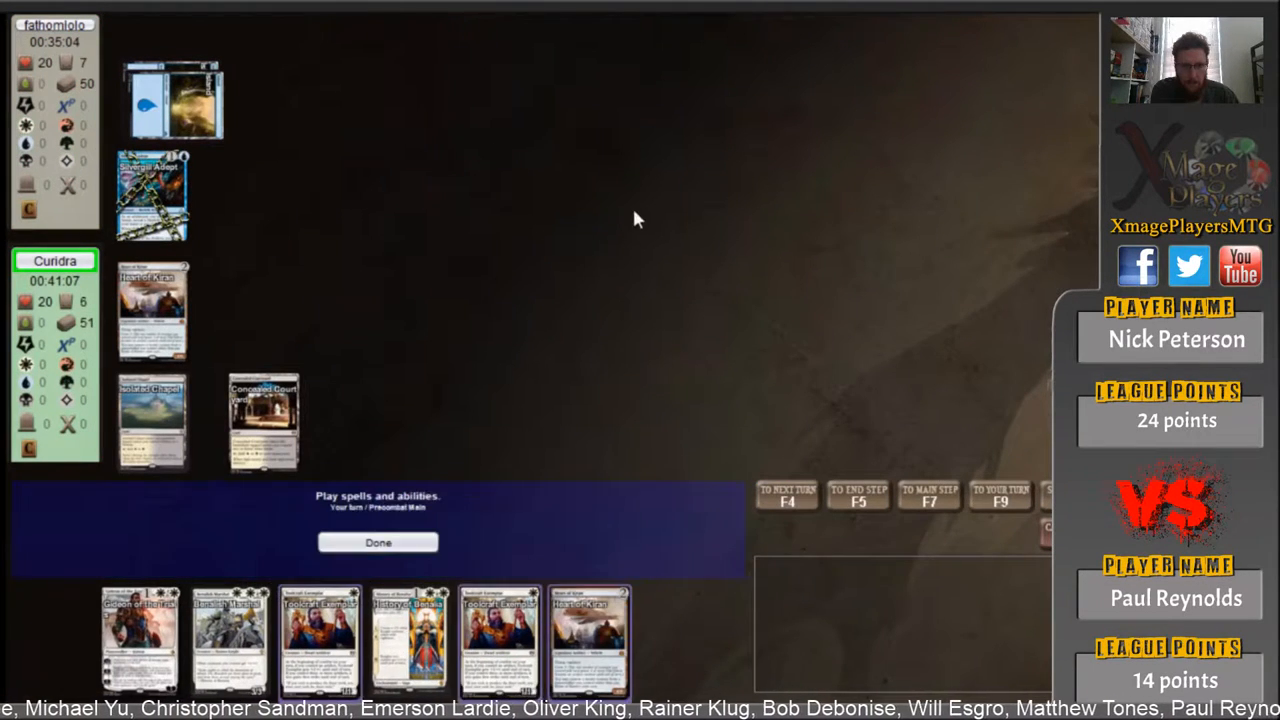
click(378, 542)
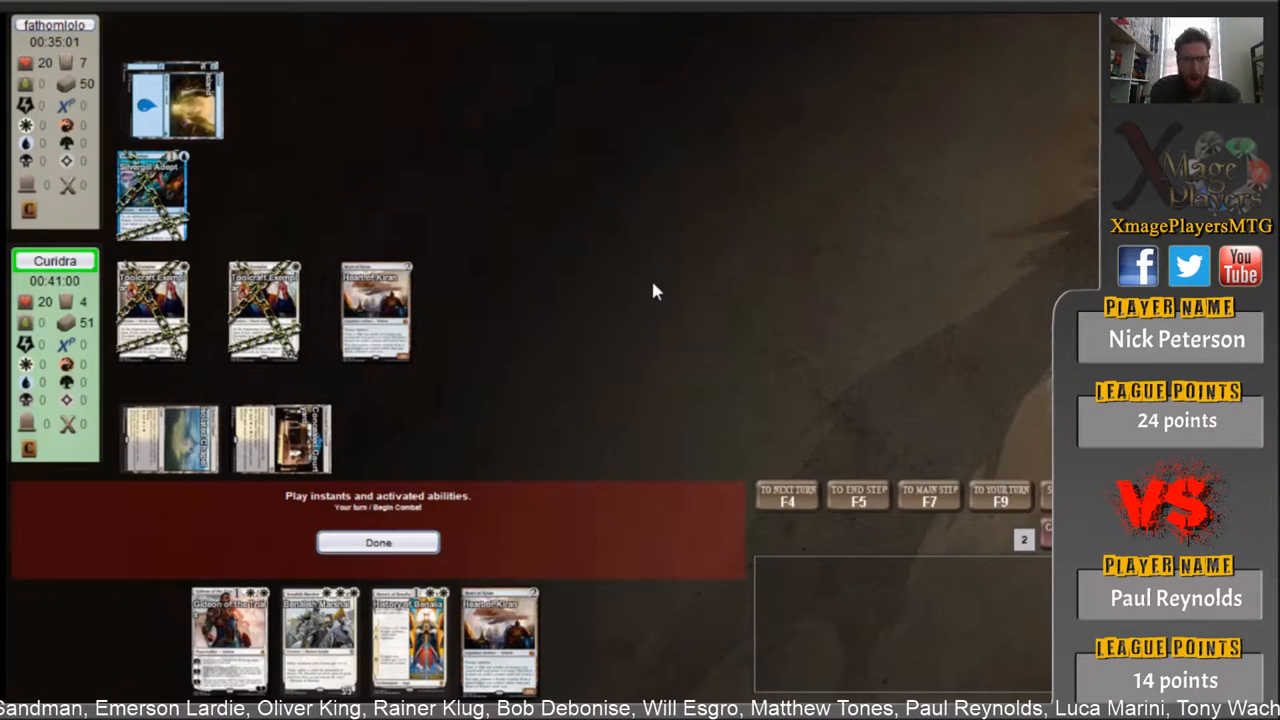
- Skip attacking and pass through the opponent's draw and main phases
click(378, 542)
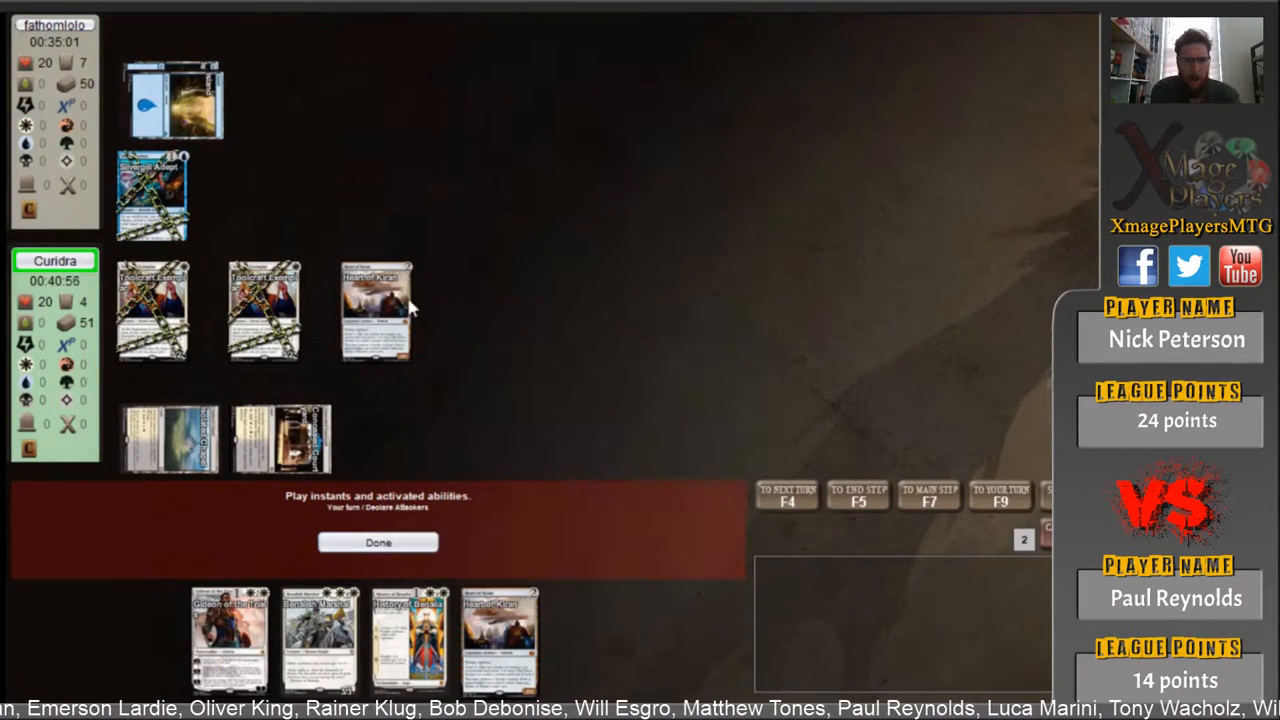
mouse_move(723, 354)
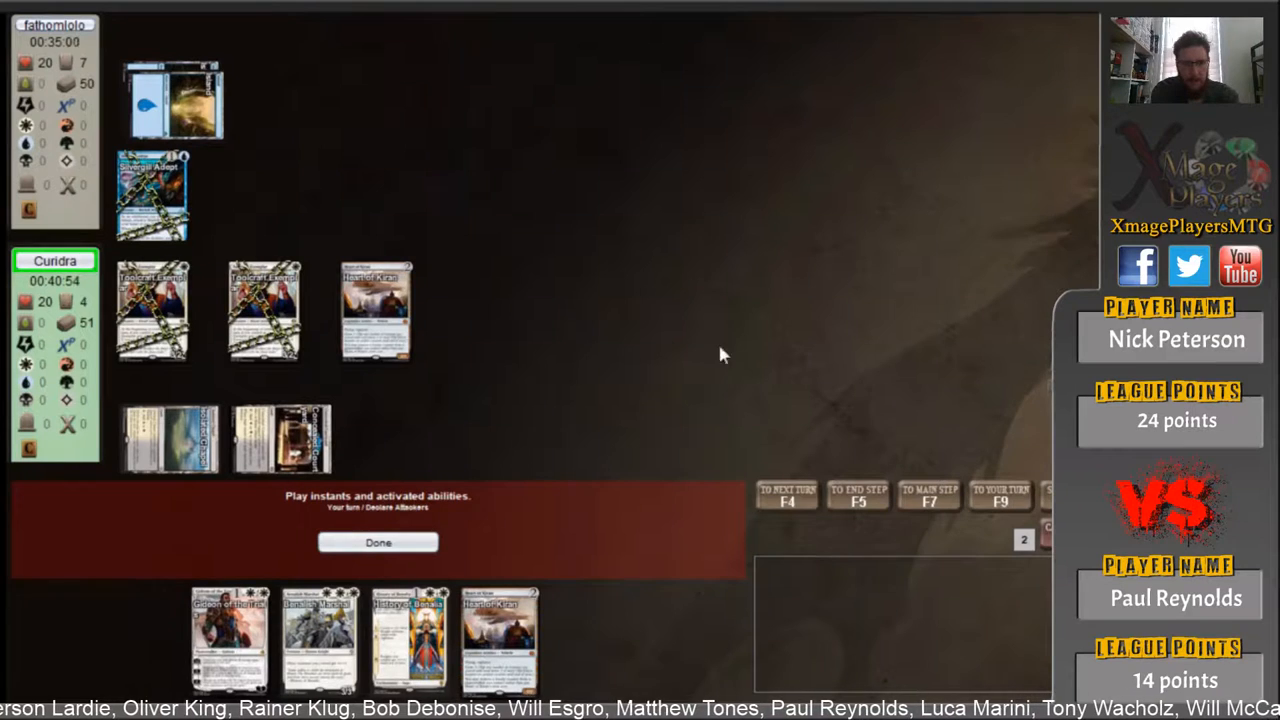
click(378, 542)
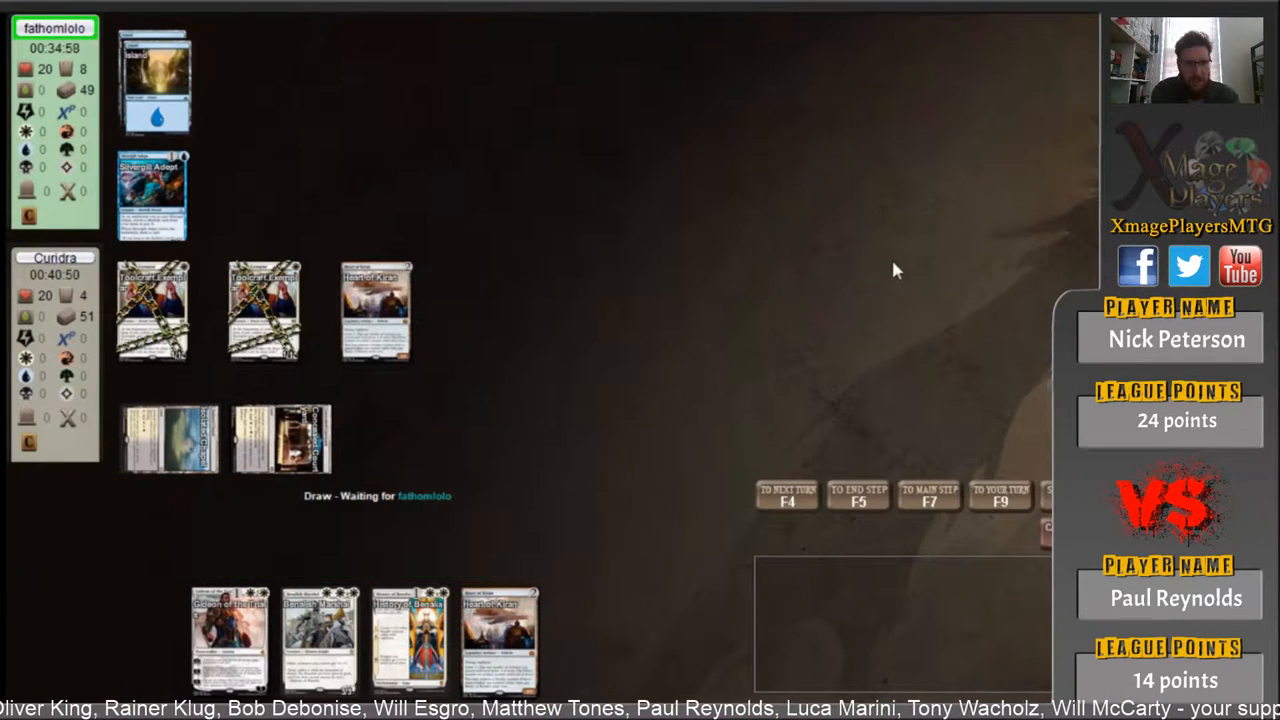
click(787, 496)
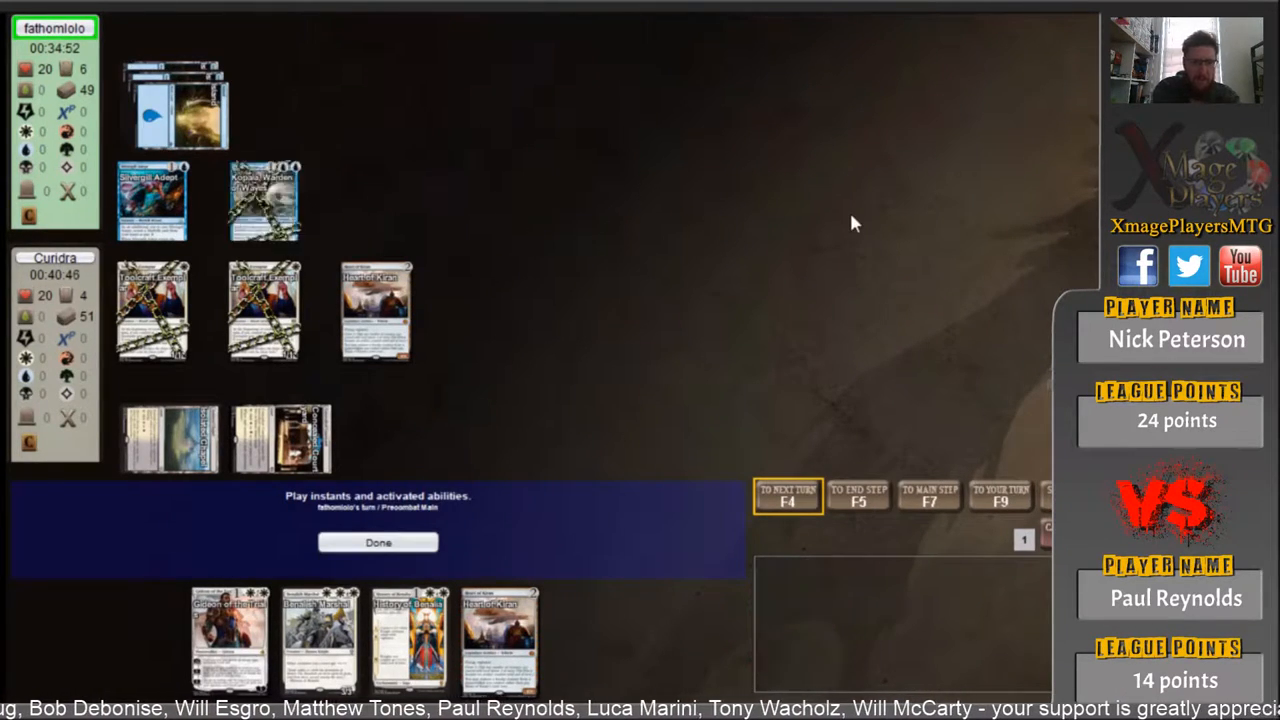
click(378, 542)
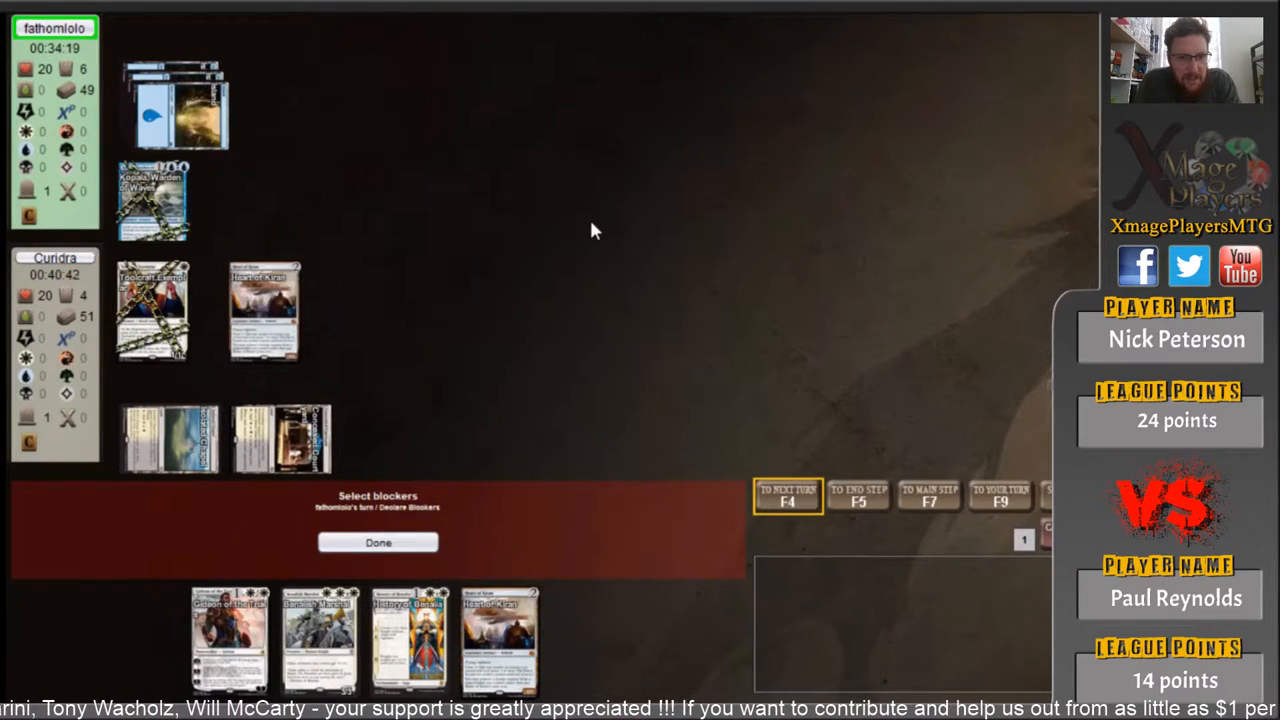
- Take two opponent attacks unblocked, staying at 19, and advance into combat with the opponent at 12
click(378, 542)
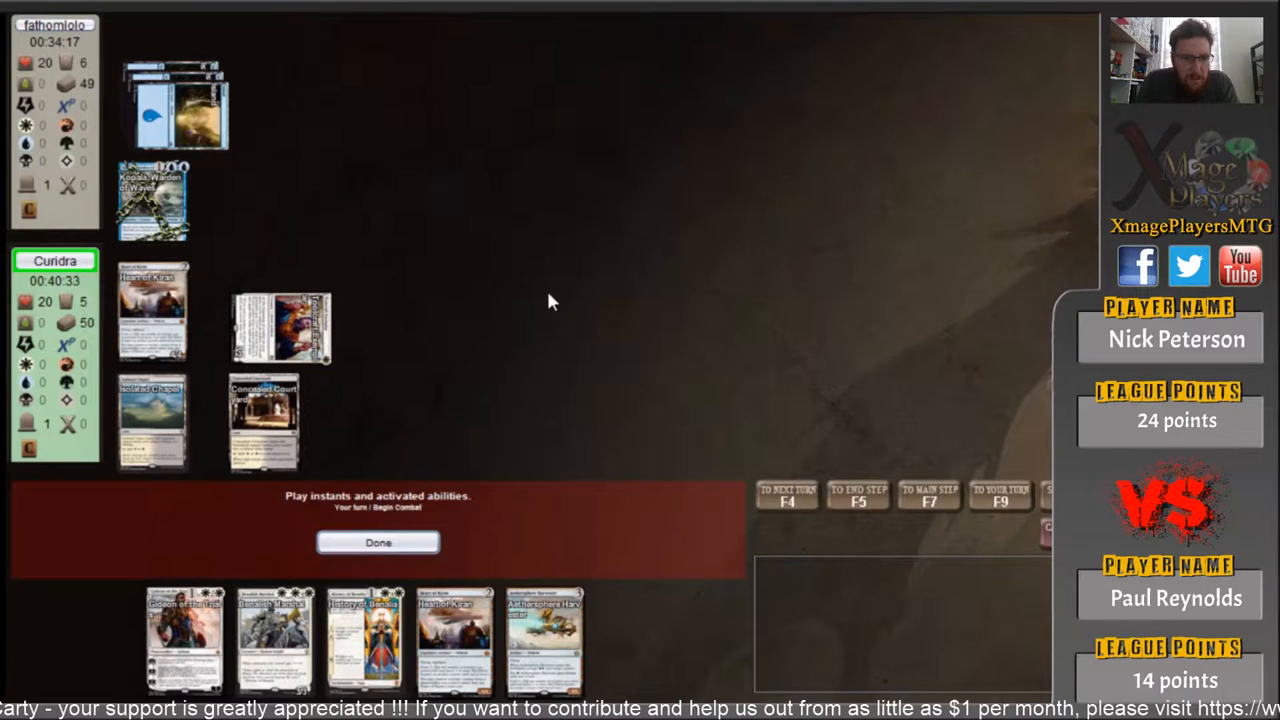
click(378, 542)
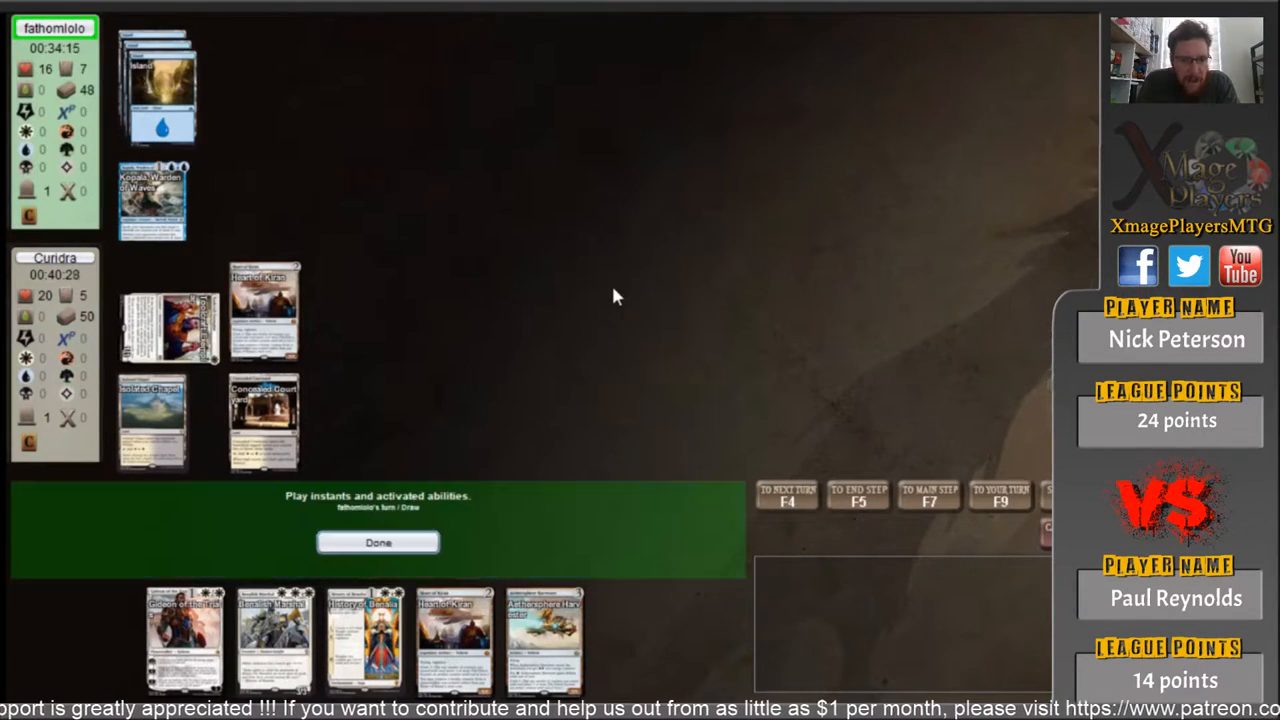
click(378, 542)
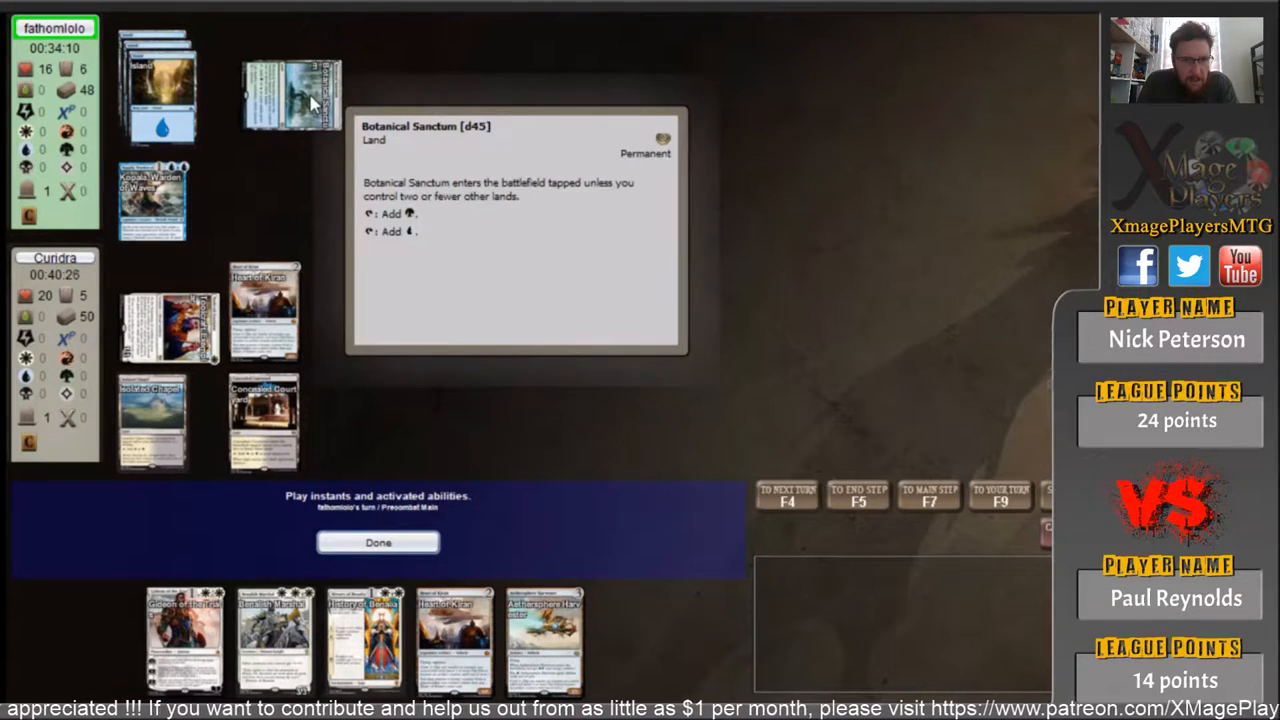
click(378, 542)
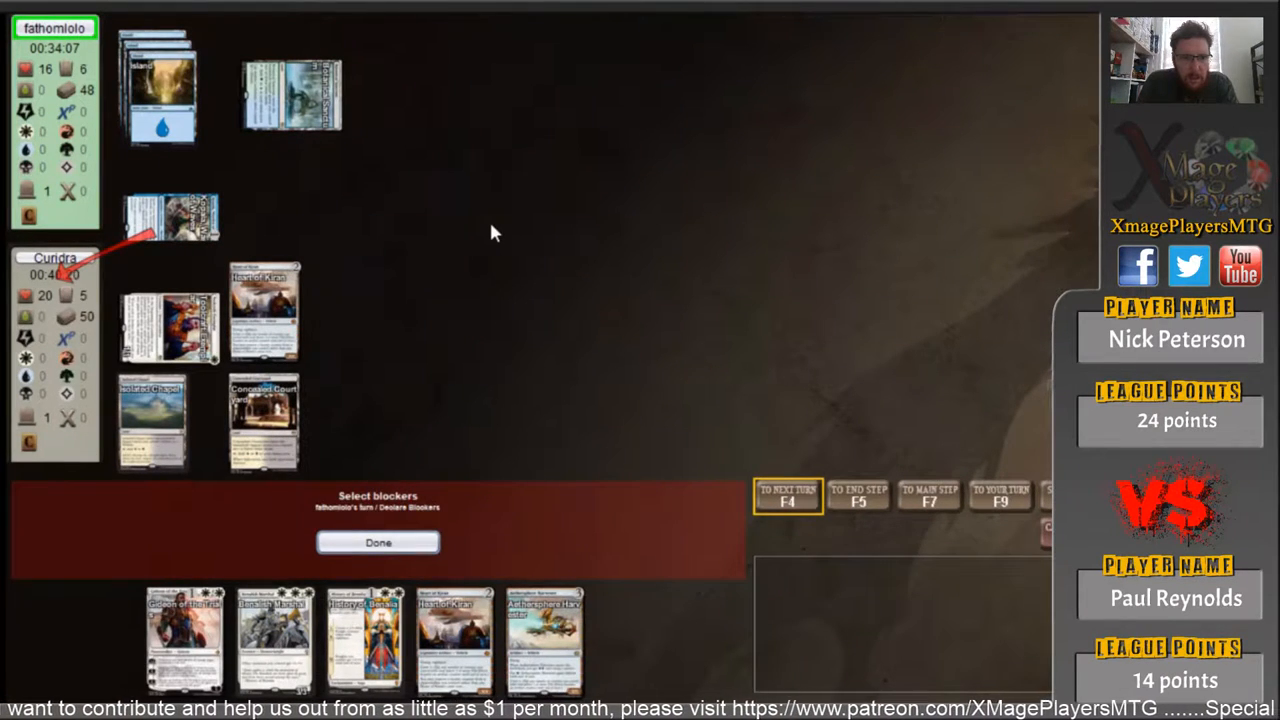
click(378, 542)
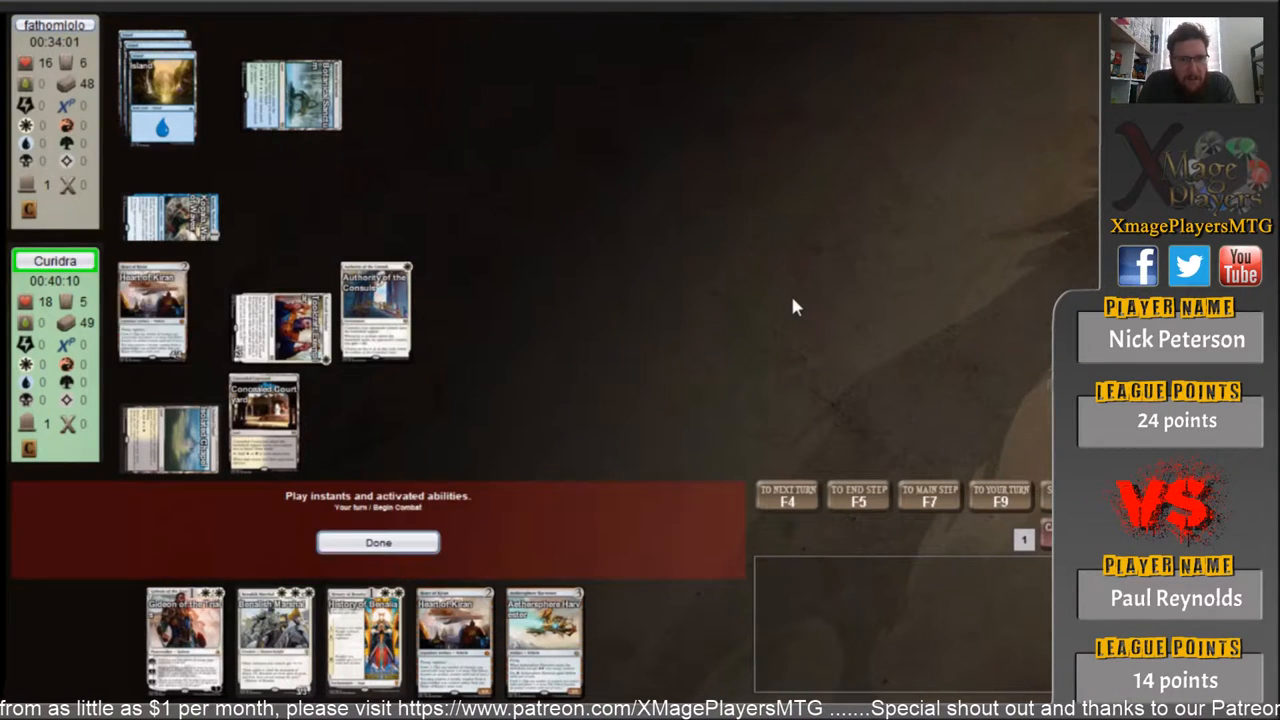
click(378, 542)
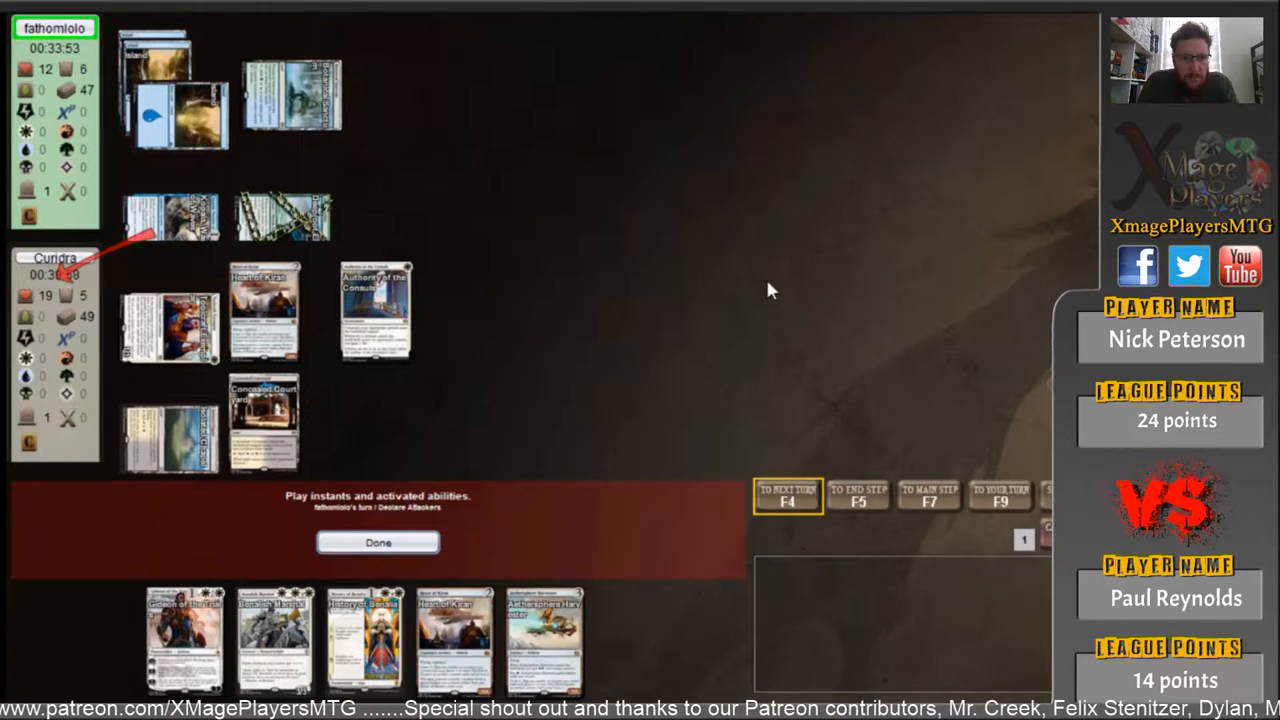
- Let the opponent's attack step finish, then move into combat and attack the opponent down to 8
click(378, 542)
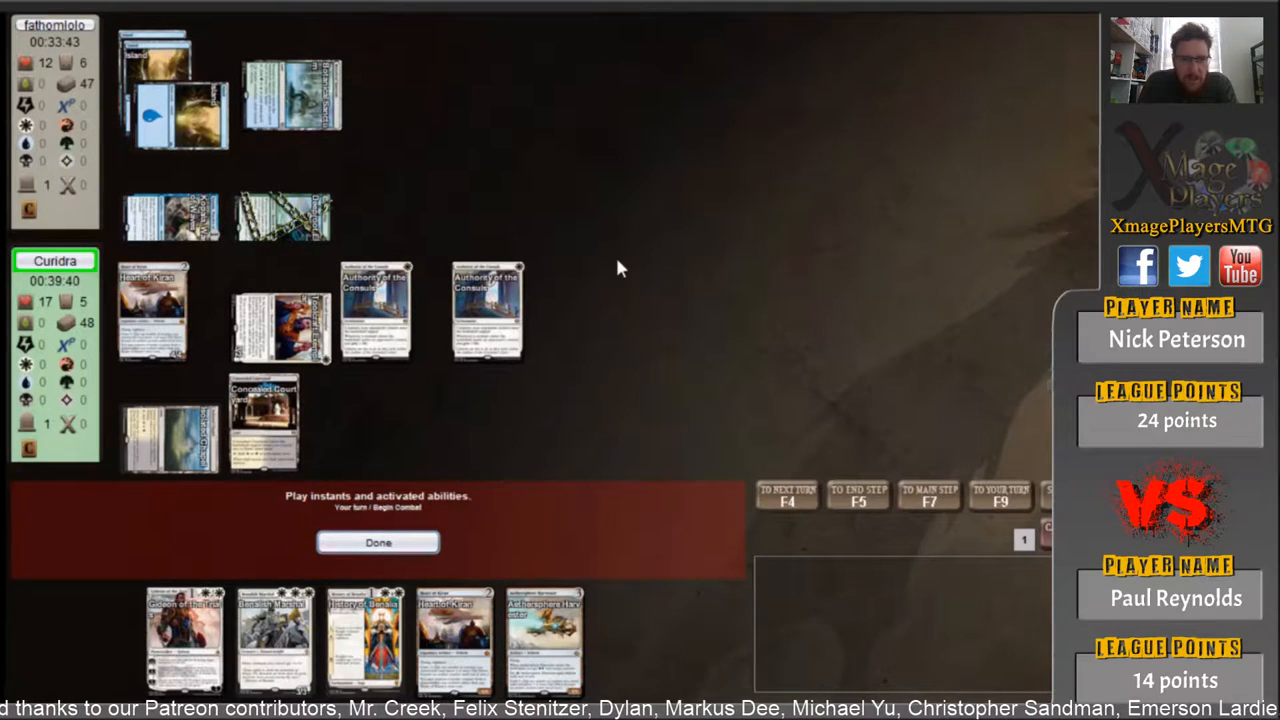
click(378, 542)
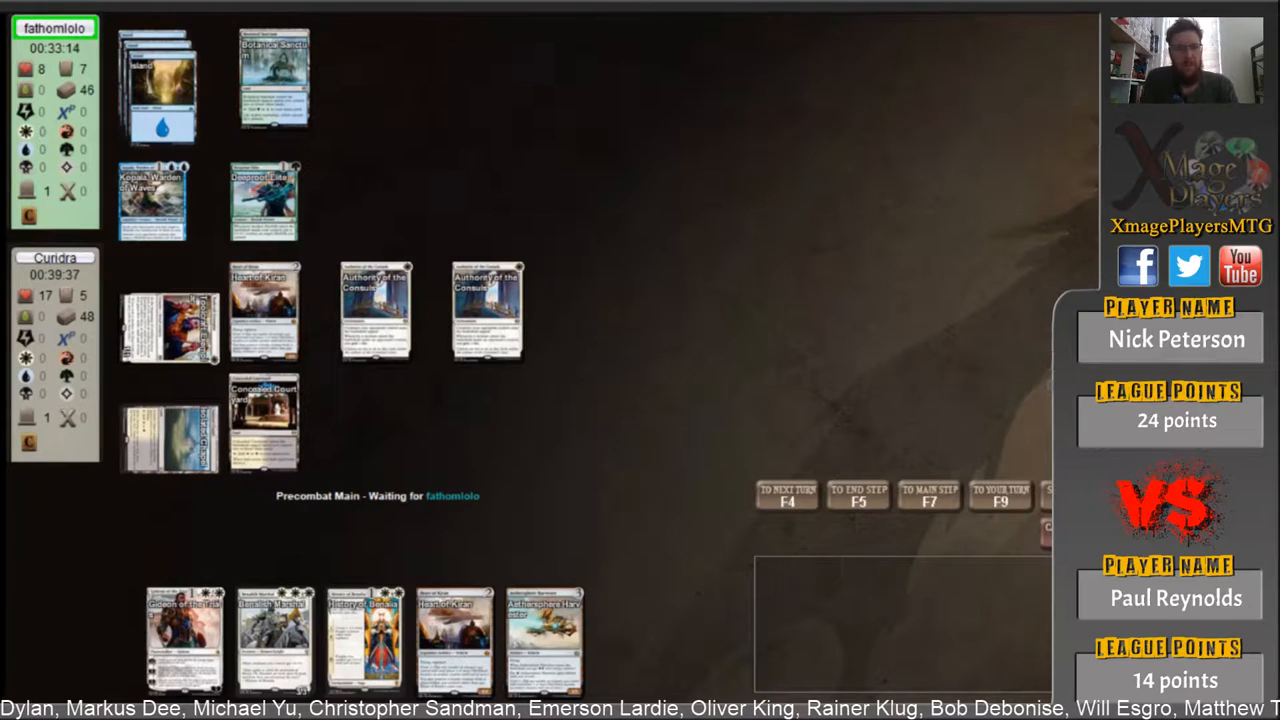
mouse_move(895, 210)
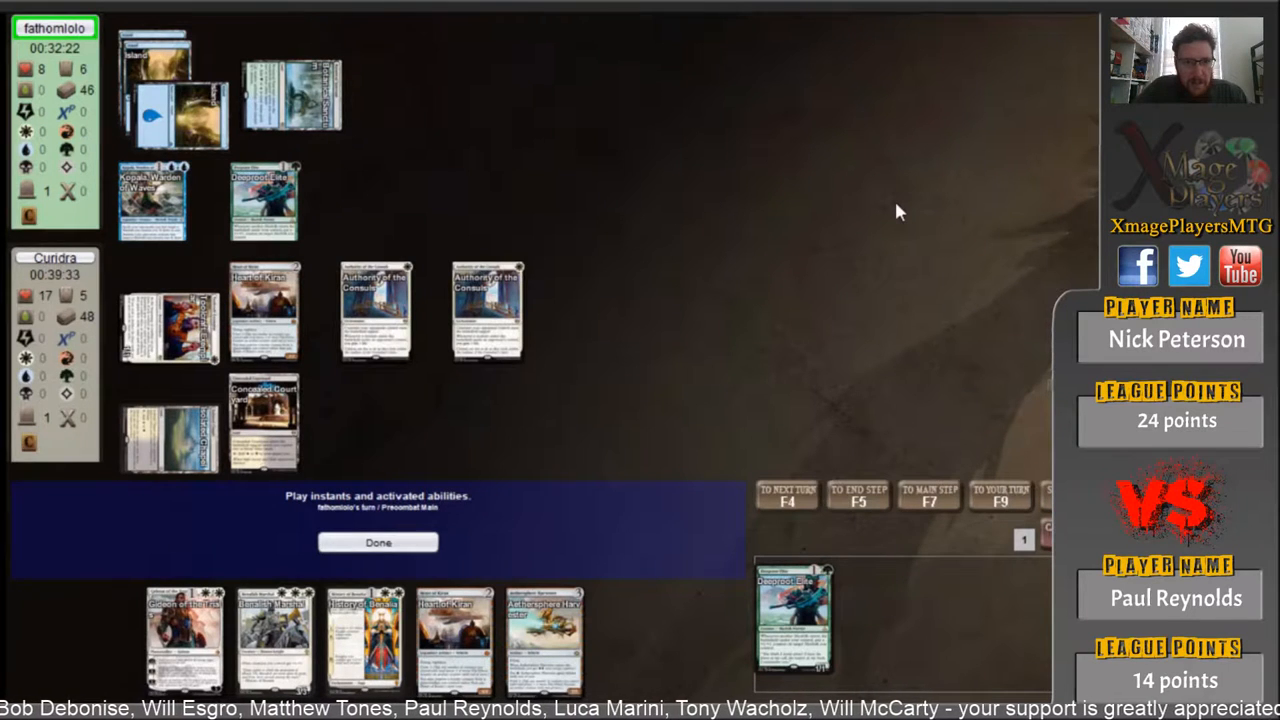
- Resolve the opponent's Deeproot Elite and queued triggers, then pass draw and main into combat
click(378, 542)
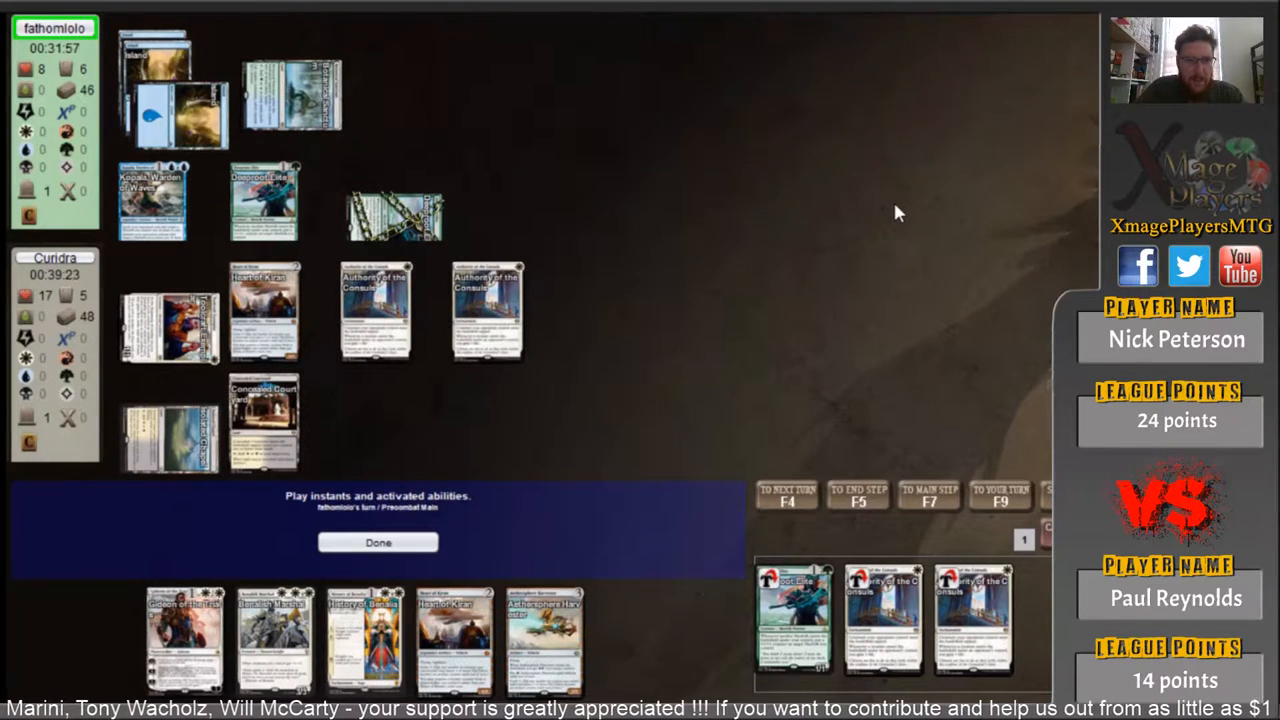
click(378, 542)
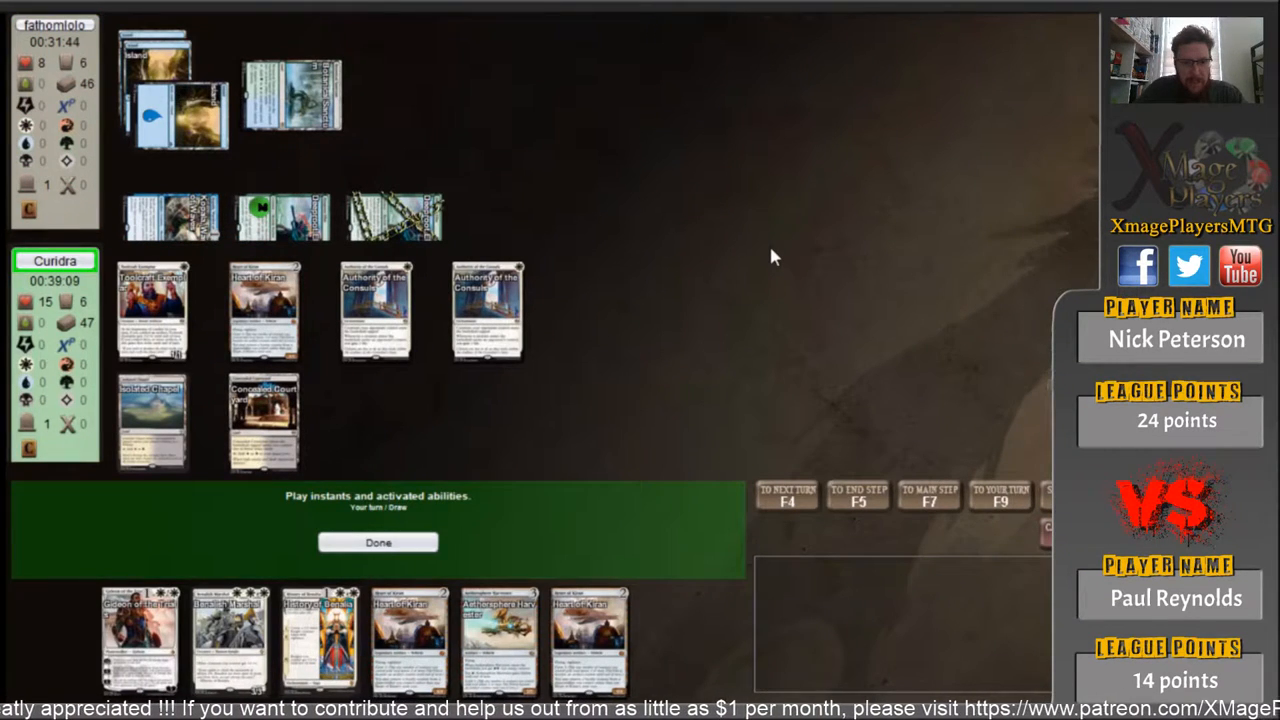
click(378, 542)
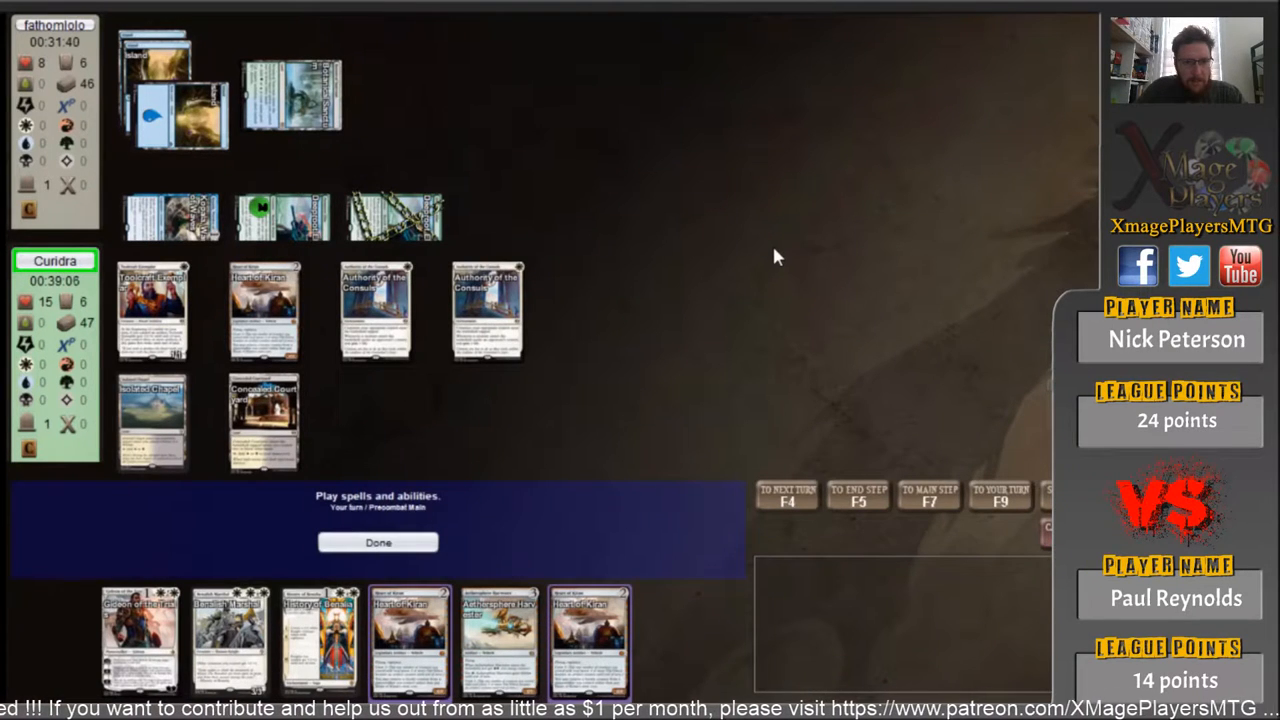
click(378, 542)
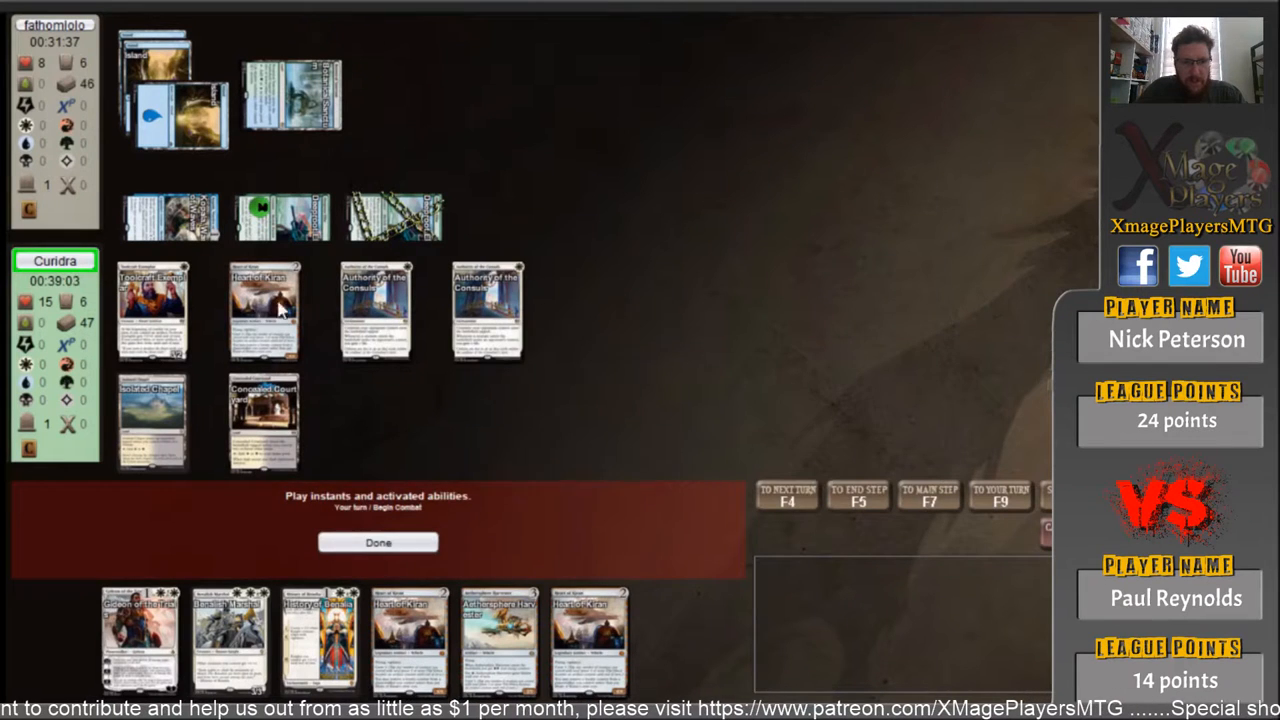
- Attack the opponent down to 5, then pass while they cast Deeproot Elites and attack
click(378, 542)
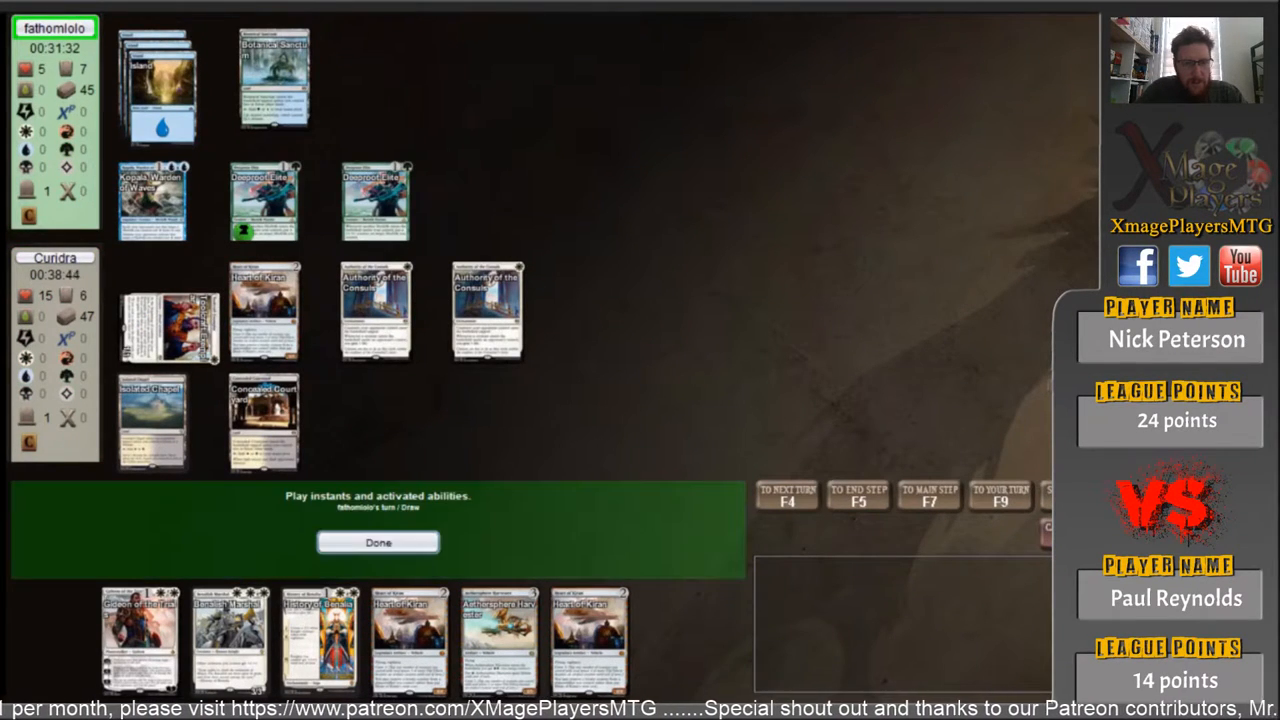
click(378, 542)
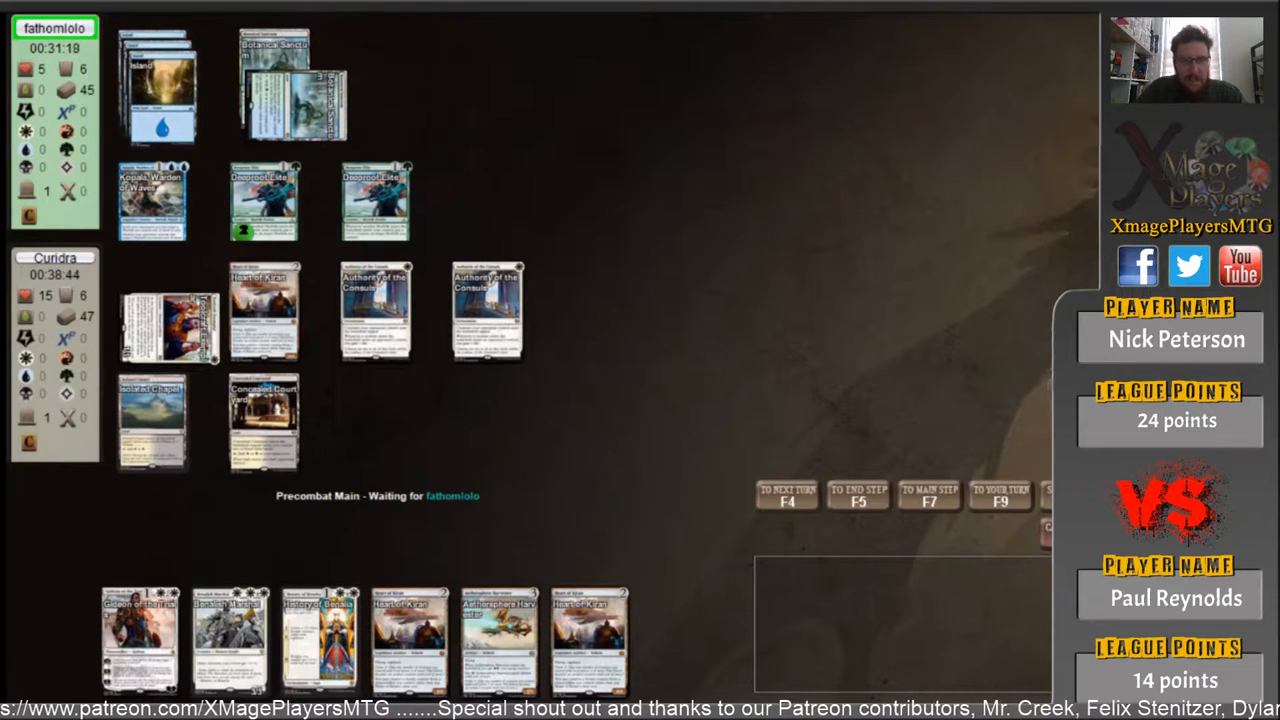
mouse_move(958, 238)
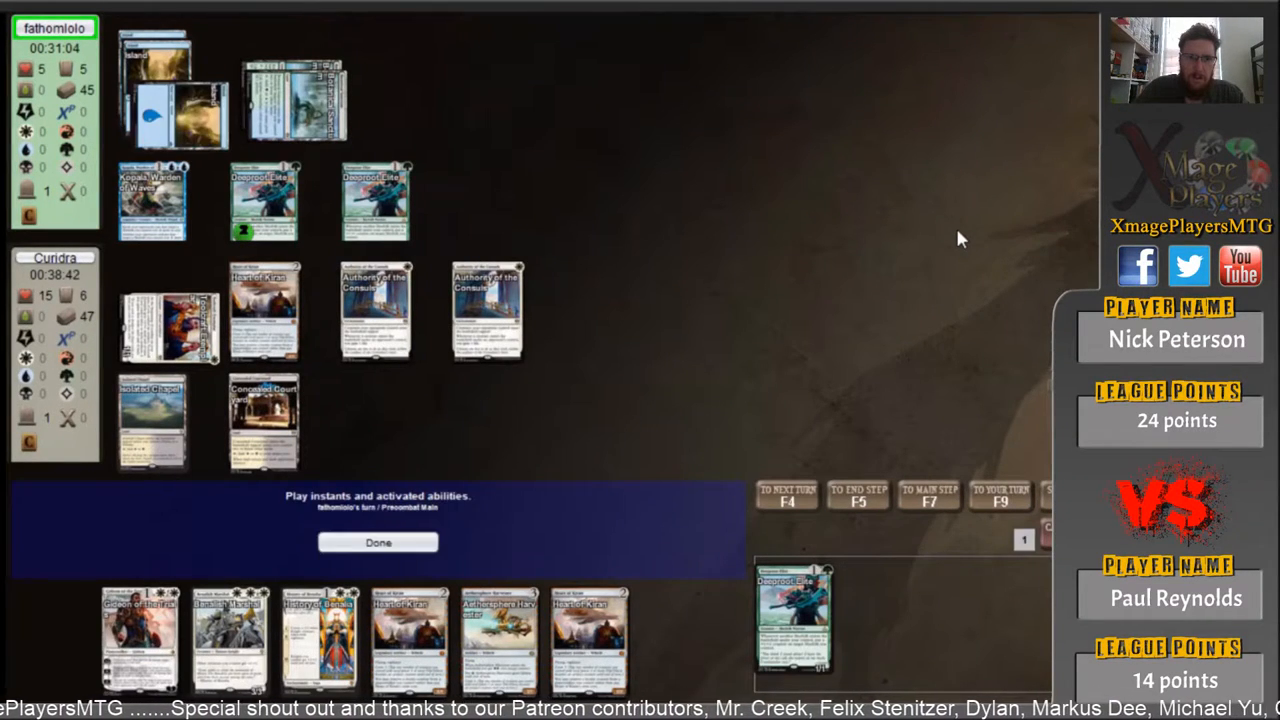
click(378, 542)
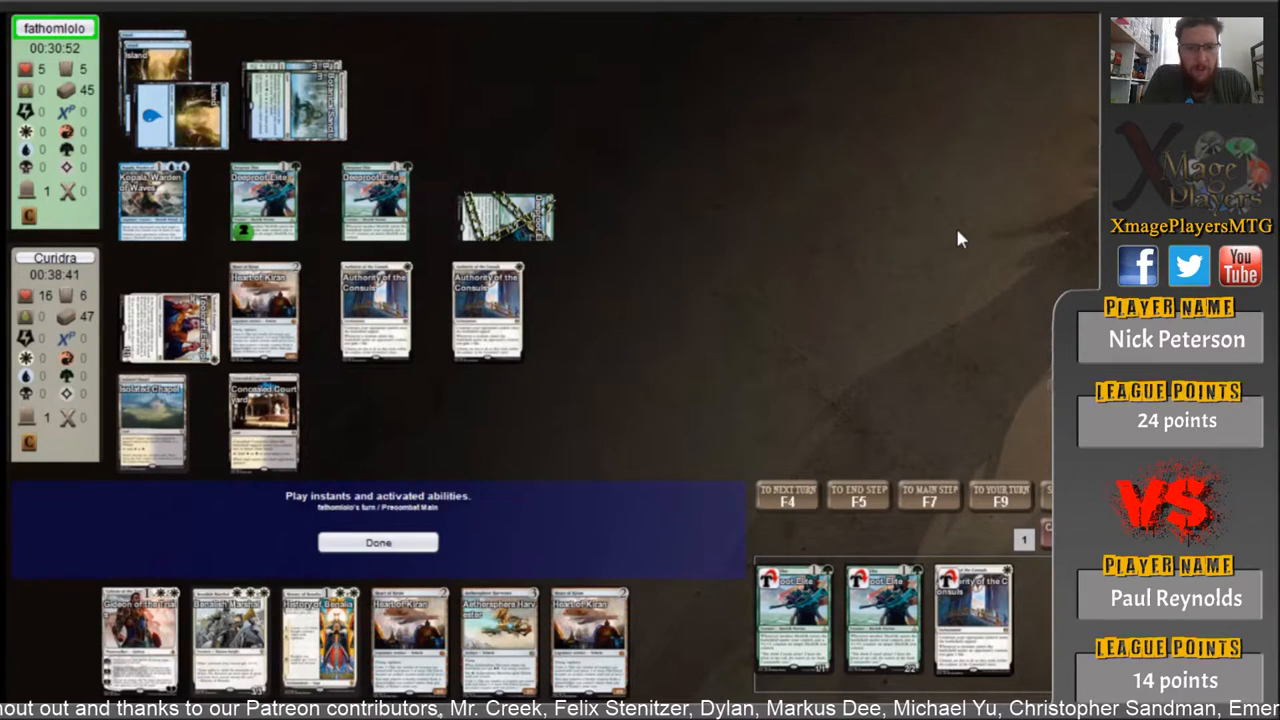
click(378, 542)
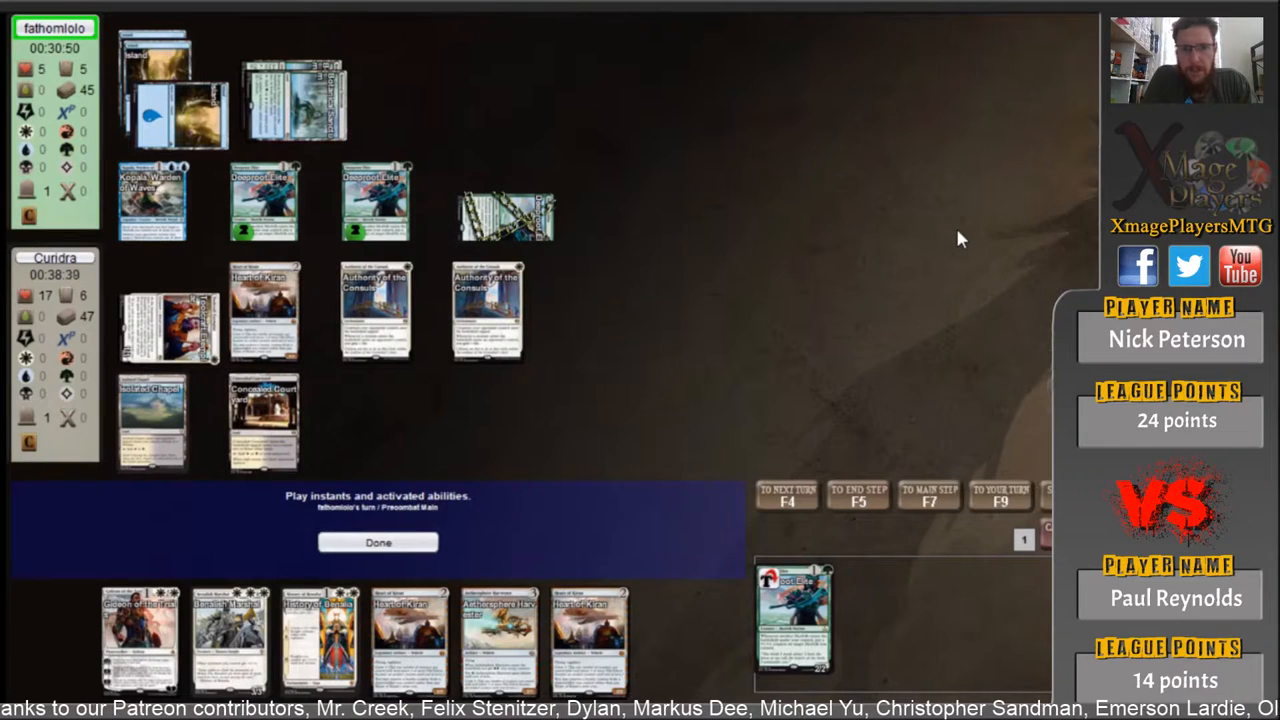
click(378, 542)
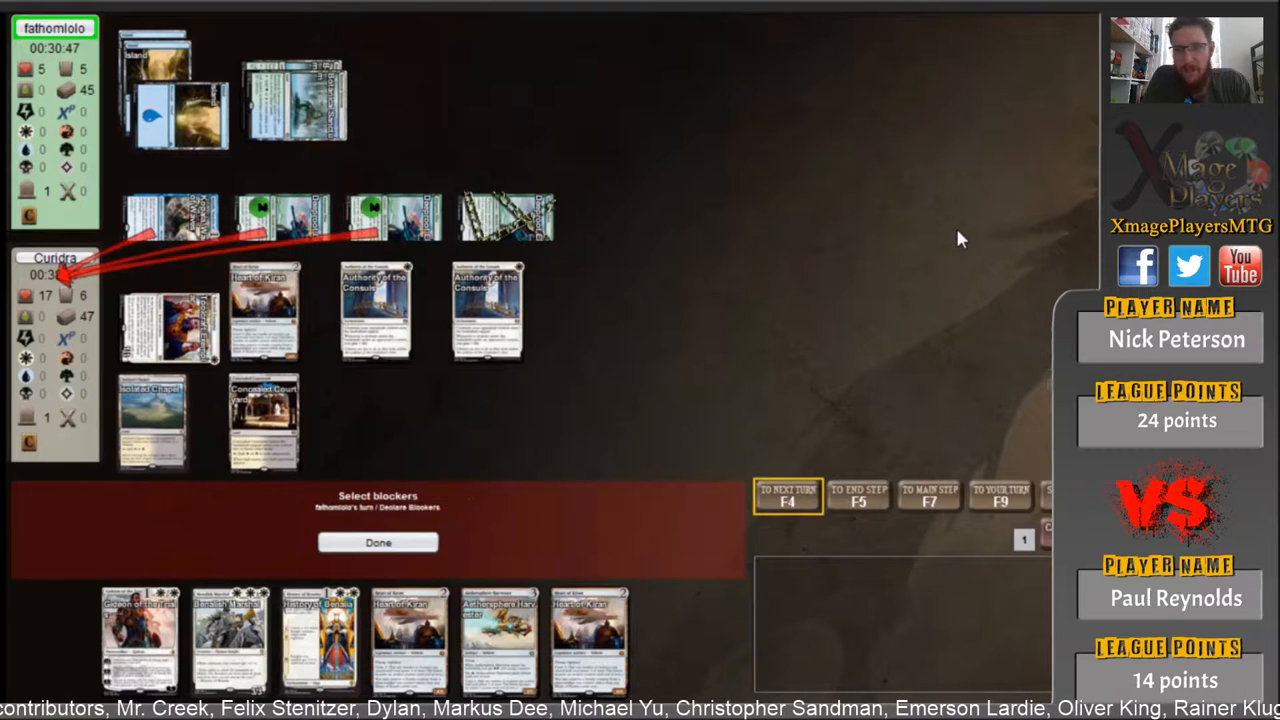
- Take the attack unblocked, then crew the vehicle with Crew 3 and attack to 1
click(378, 542)
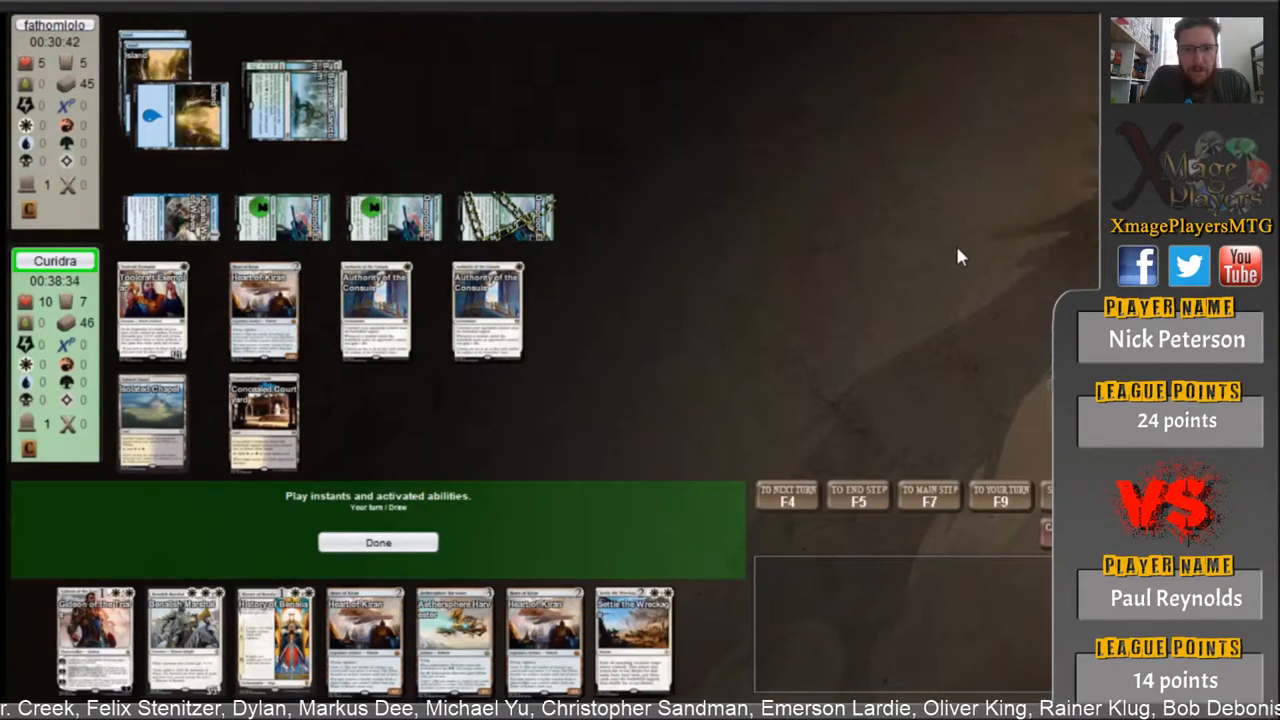
click(378, 542)
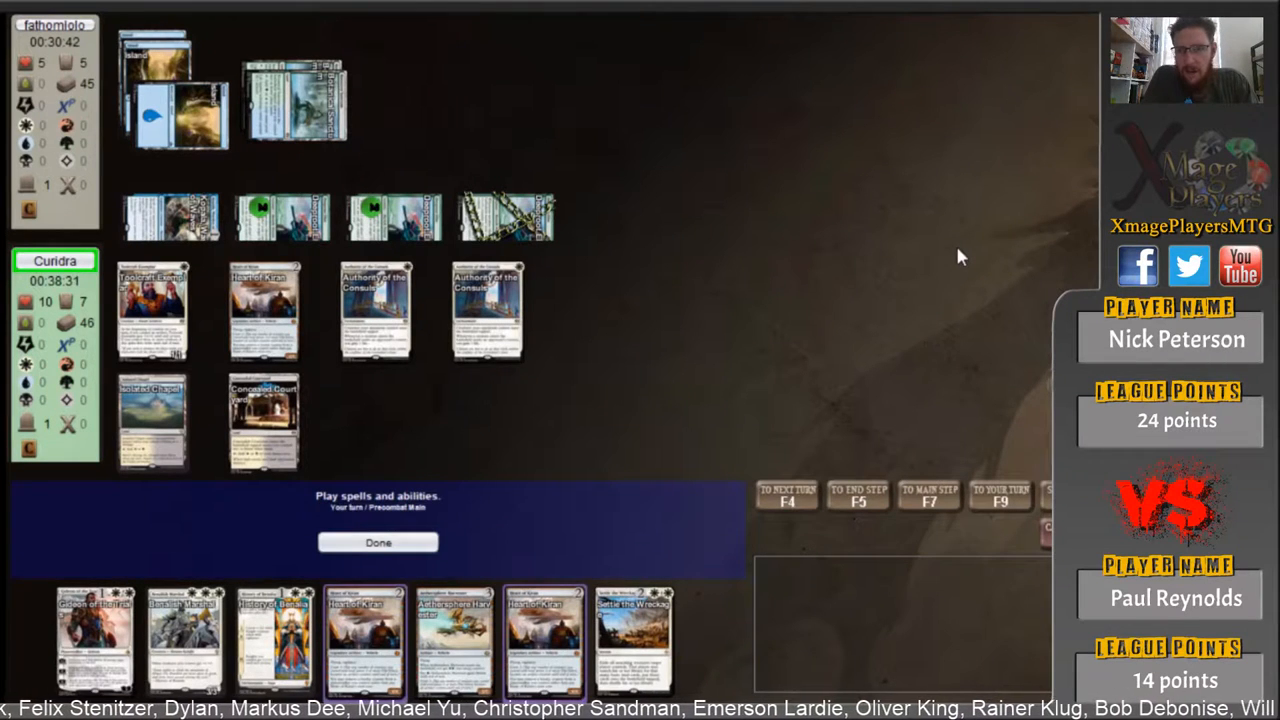
click(378, 542)
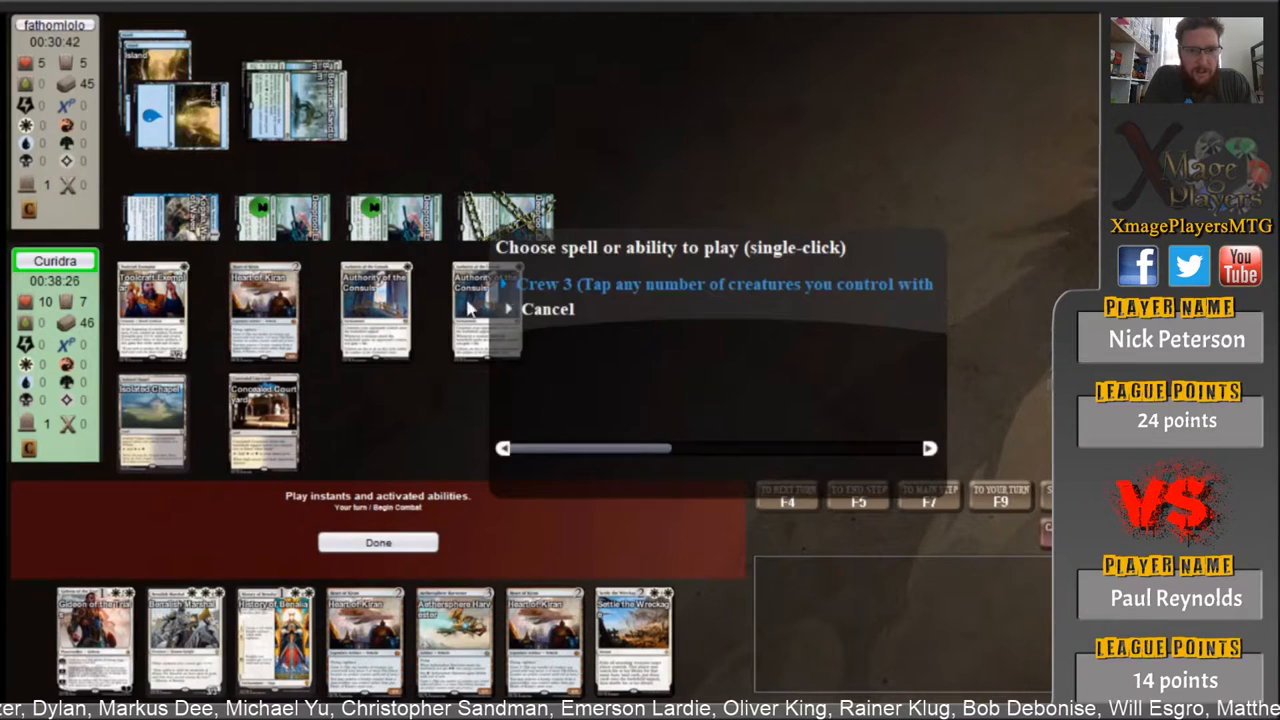
click(548, 309)
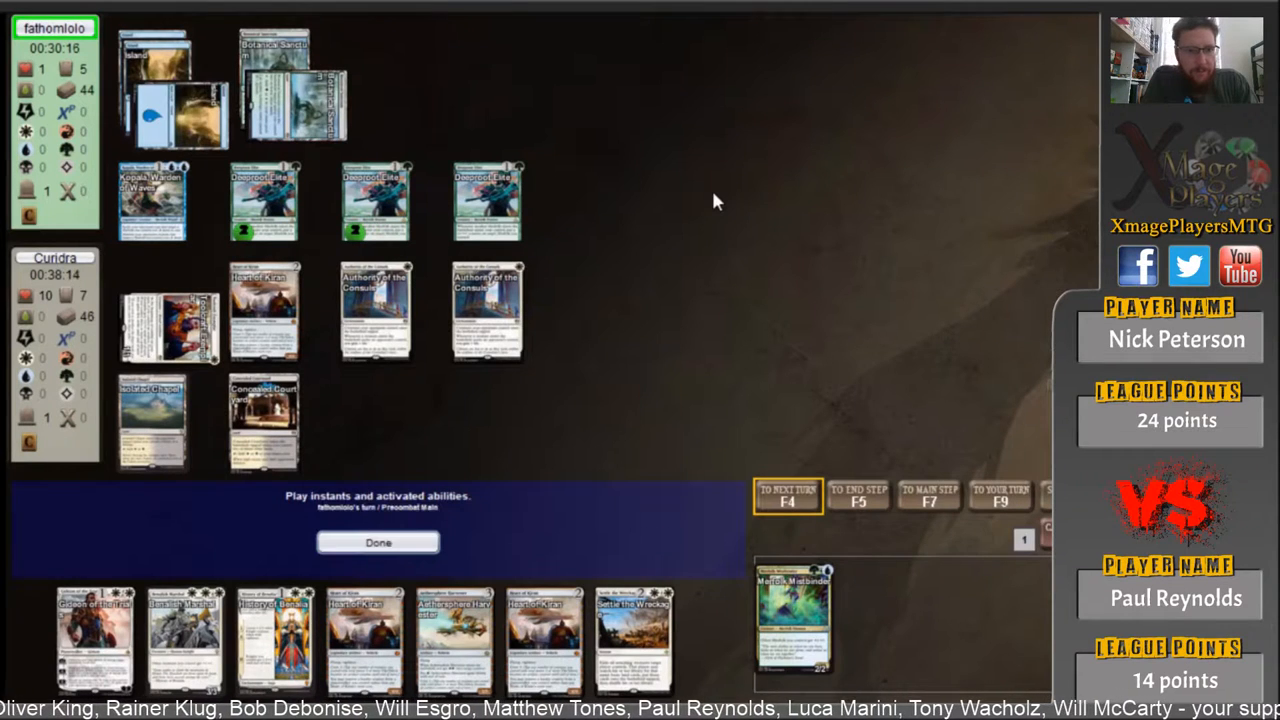
- Let the opponent's remaining spells resolve, then dismiss the game 3 loss message
click(378, 542)
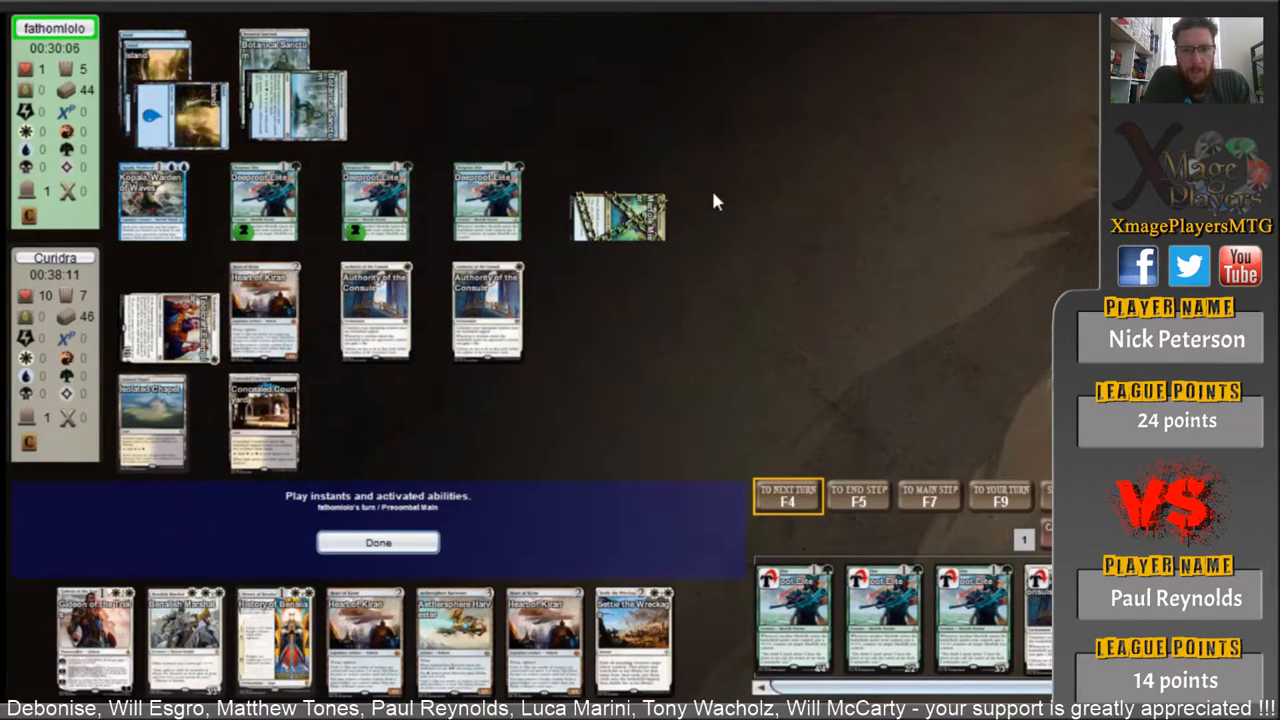
click(378, 542)
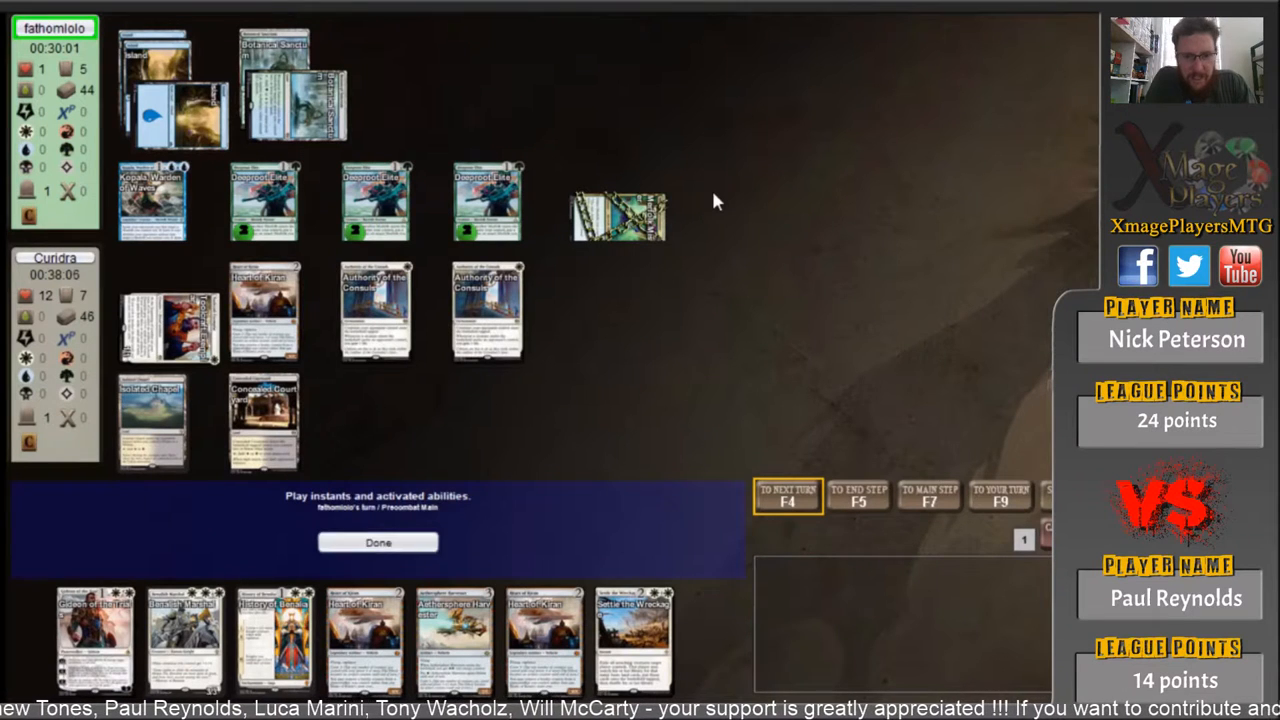
click(378, 542)
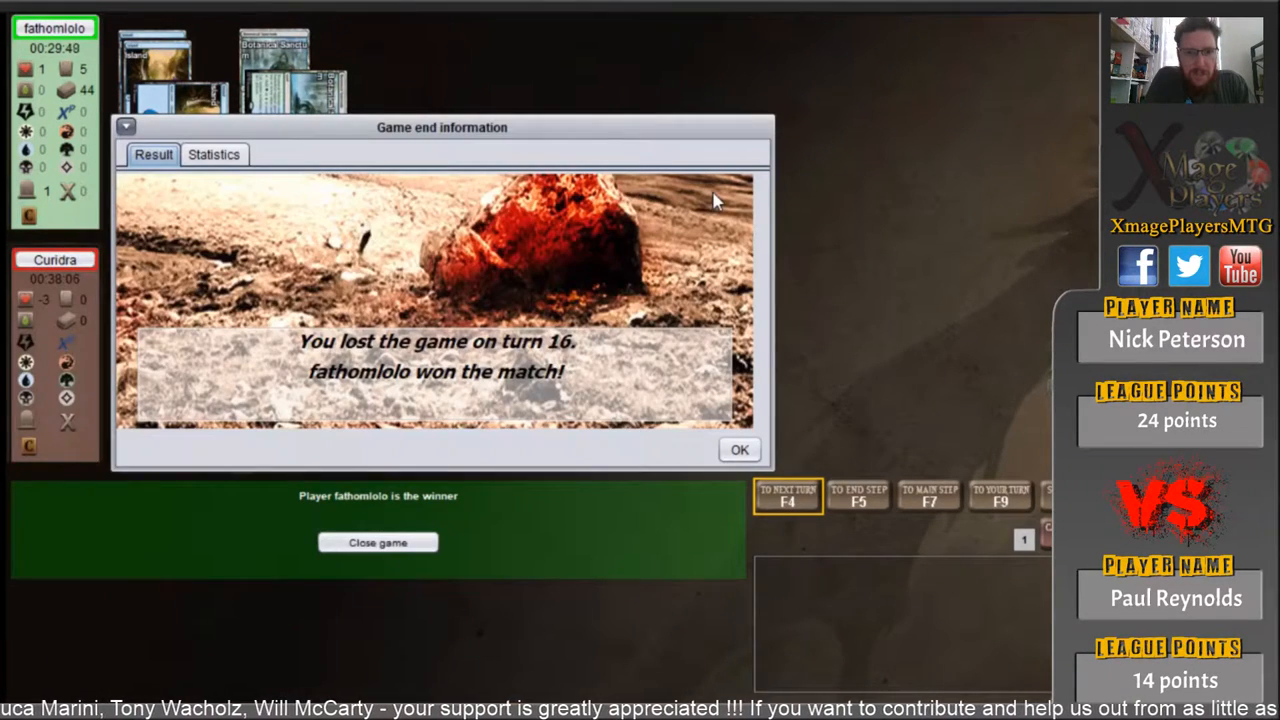
click(739, 449)
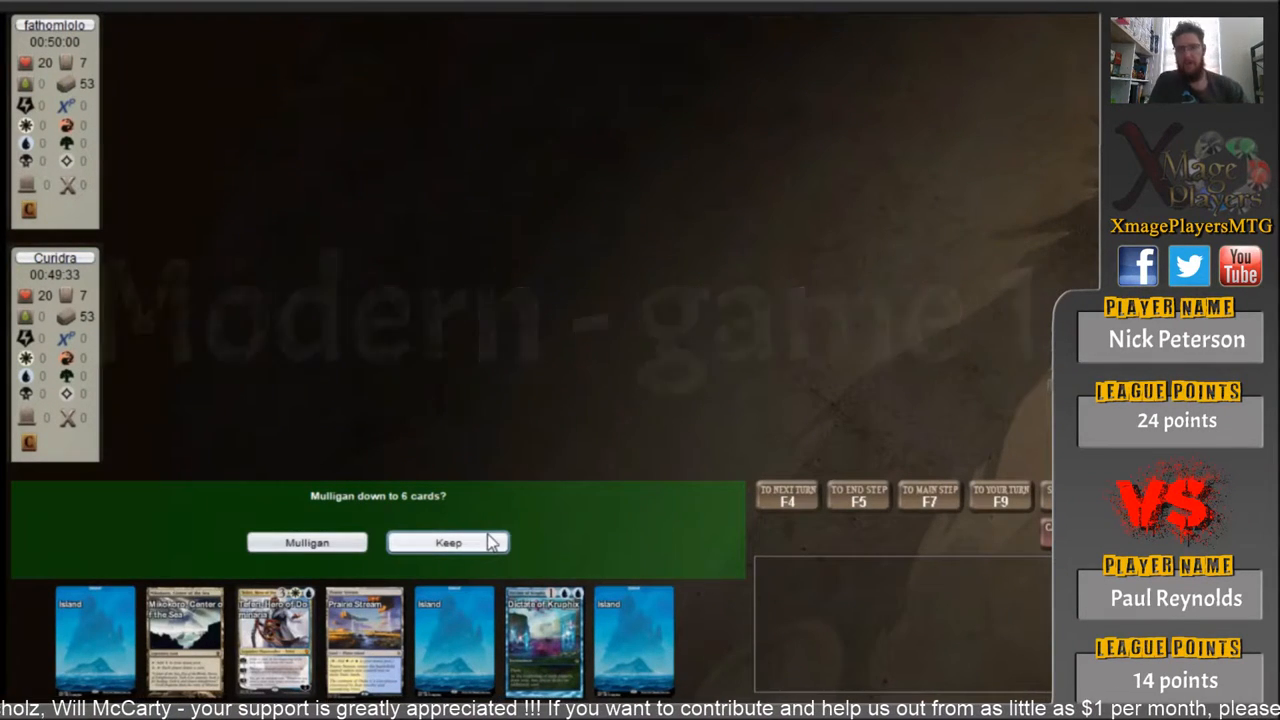
- Keep the seven-card Modern hand, pass upkeep, and play an Island
click(448, 542)
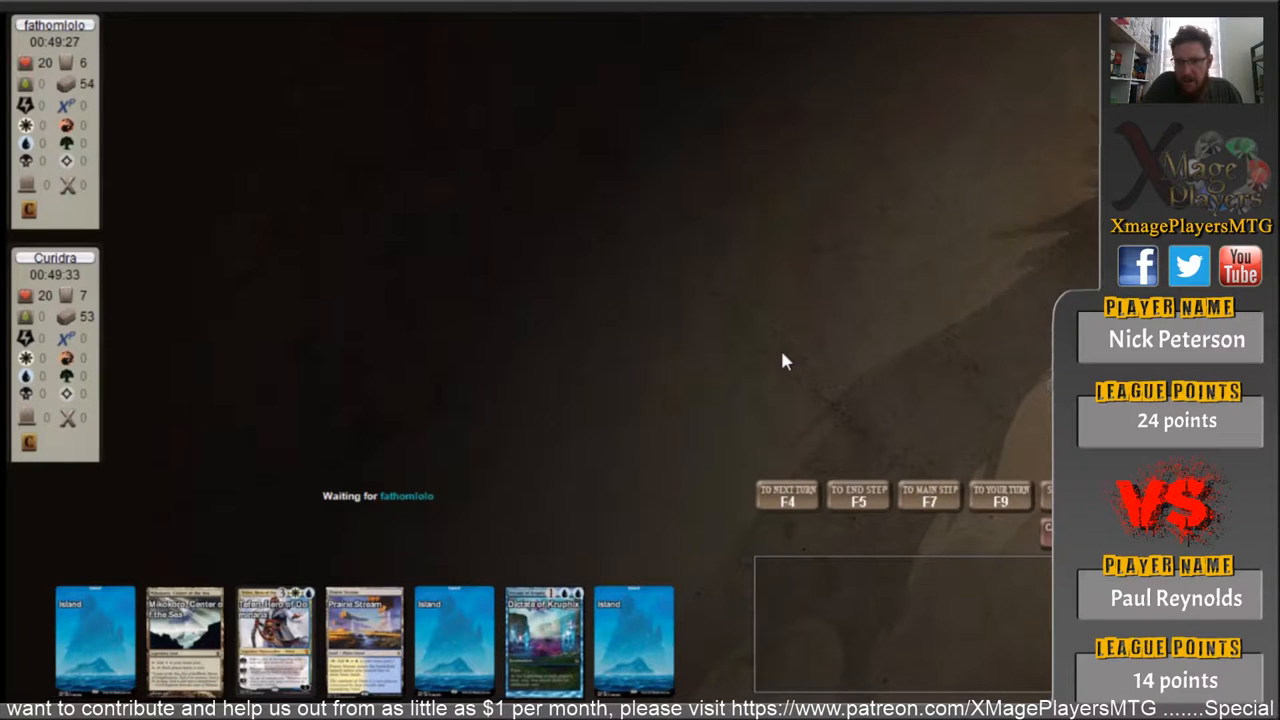
mouse_move(830, 352)
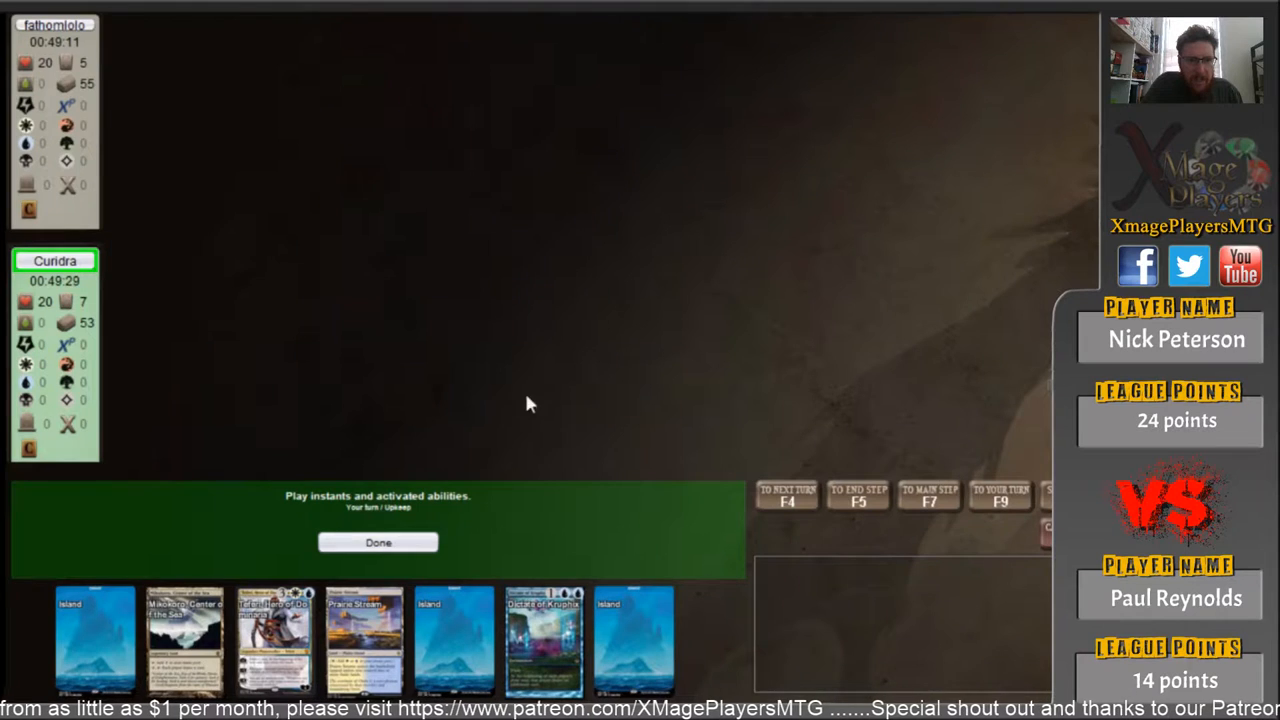
click(378, 542)
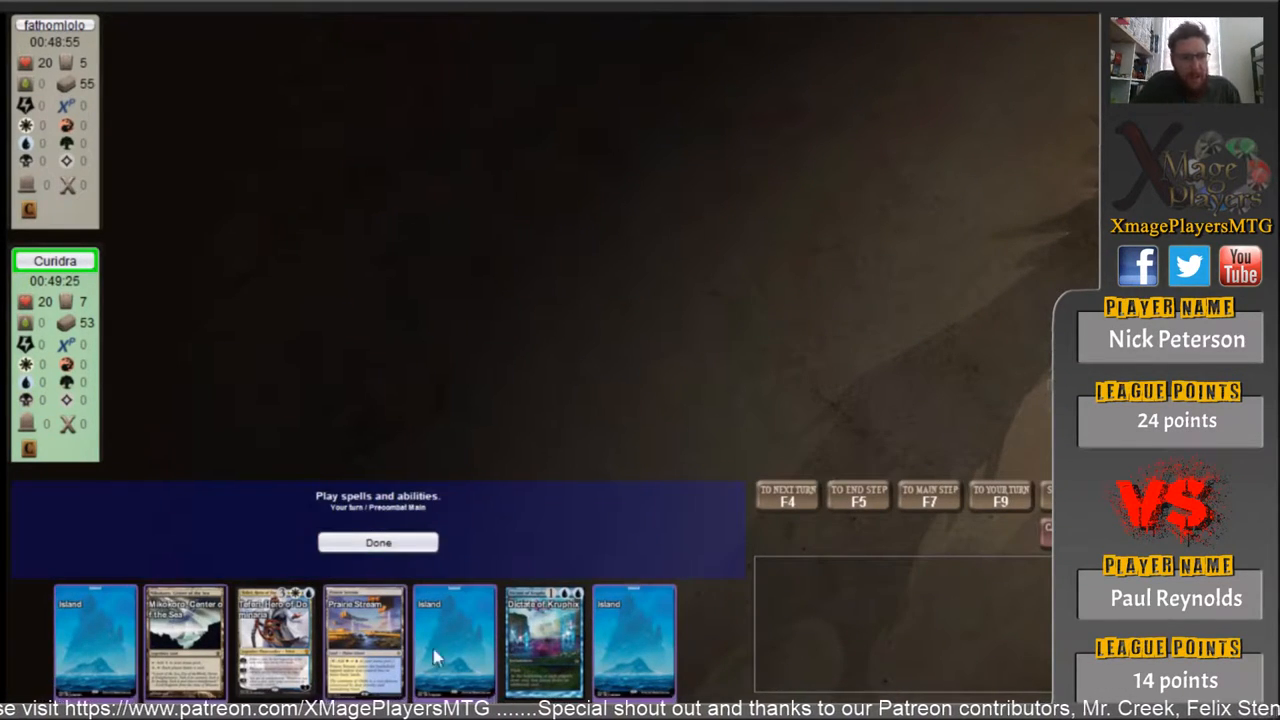
click(378, 542)
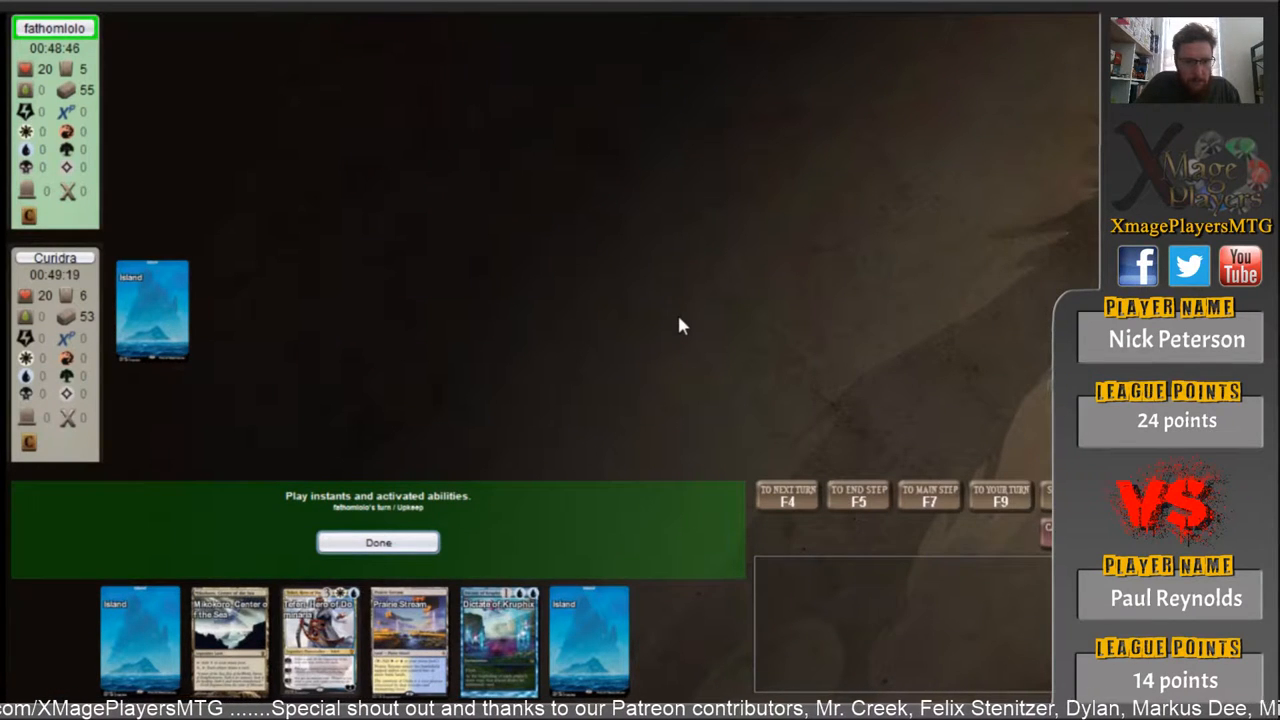
- Pass the opponent's upkeep, keep both Serum Visions cards on top, and play an Island
click(378, 542)
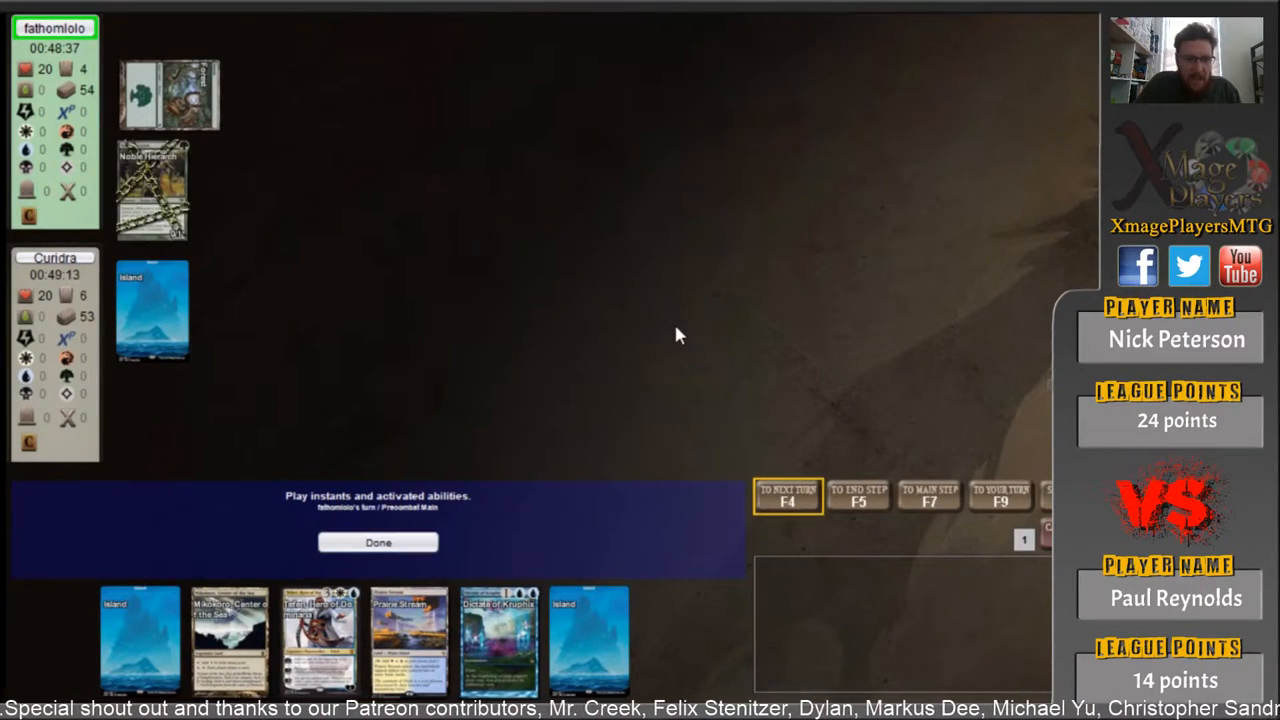
click(378, 542)
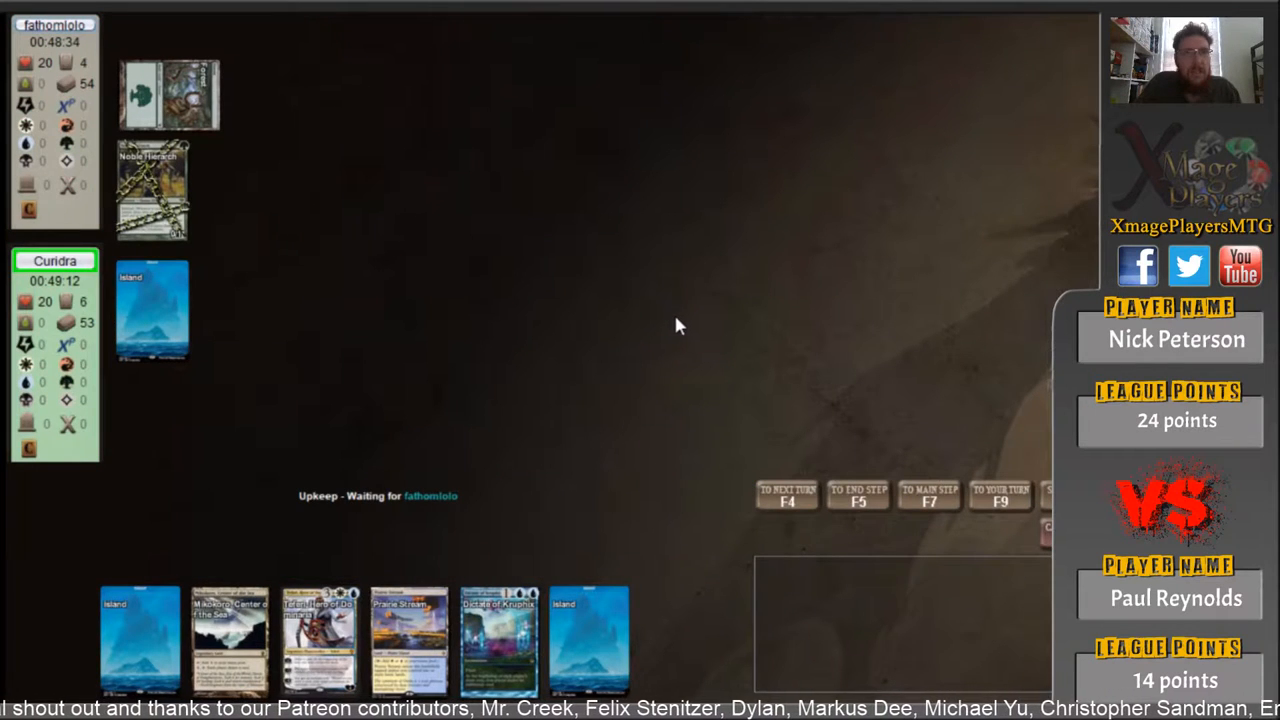
mouse_move(640, 320)
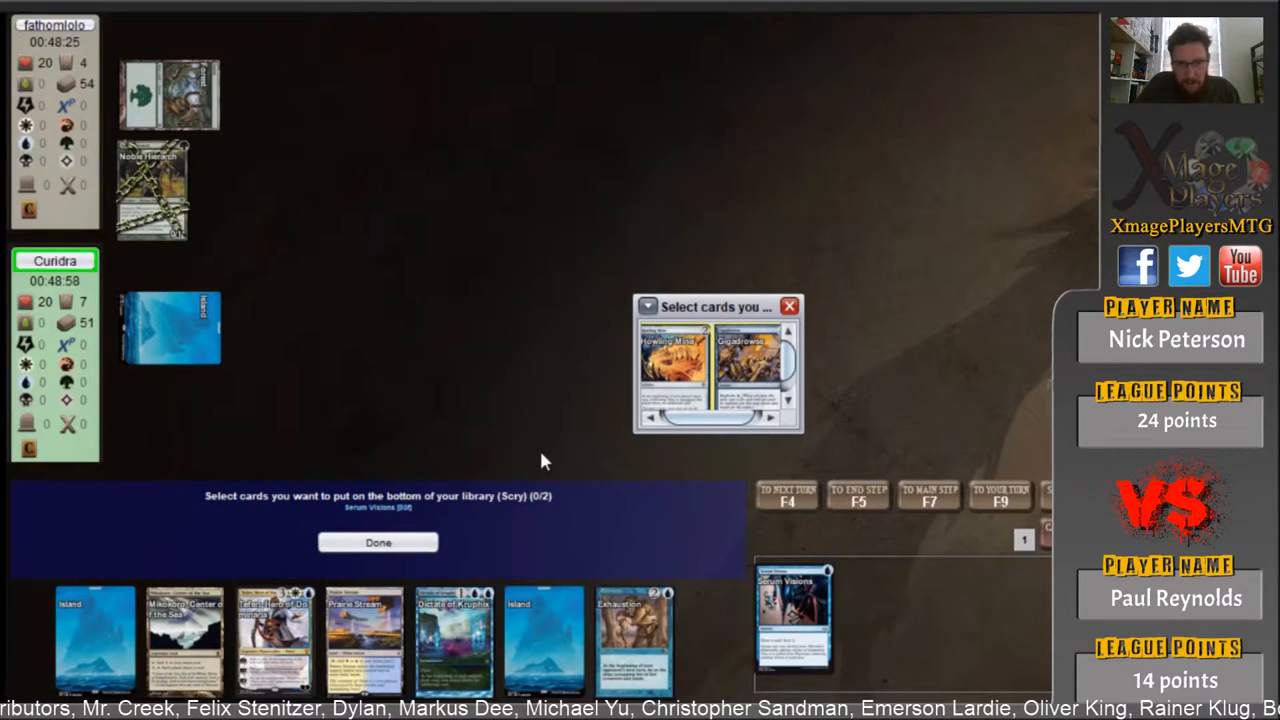
click(378, 542)
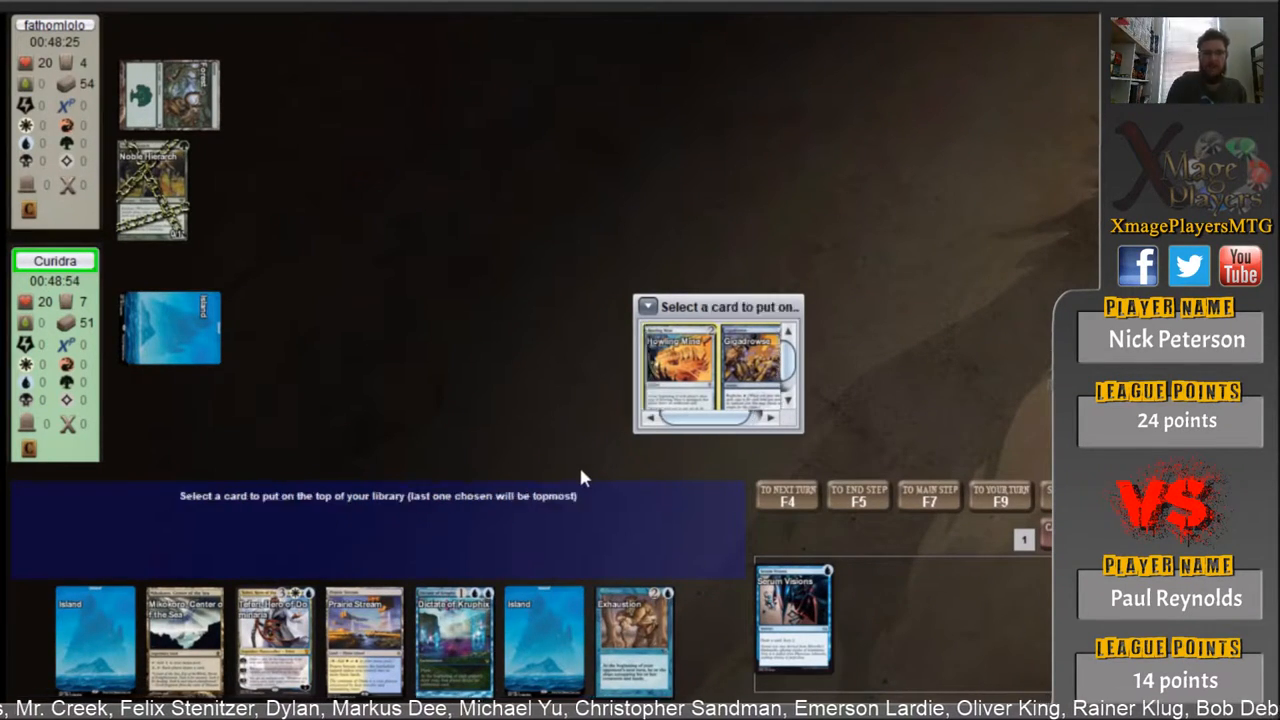
mouse_move(449, 499)
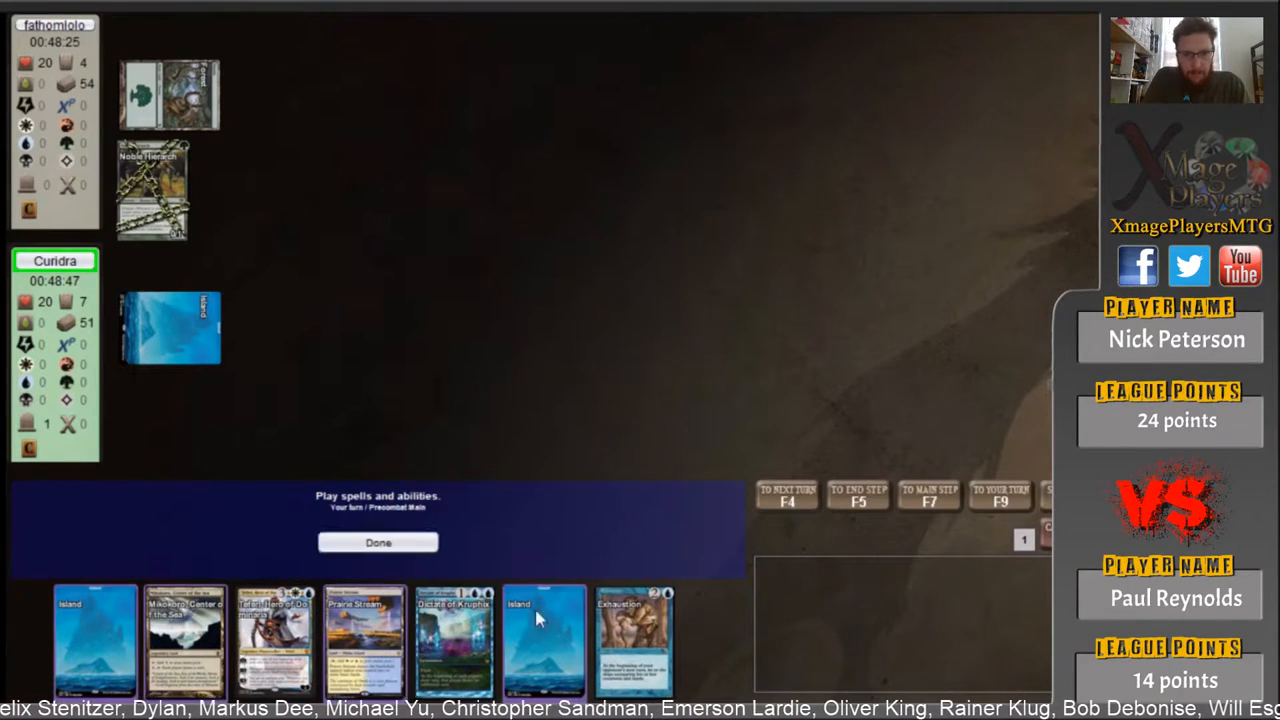
click(378, 542)
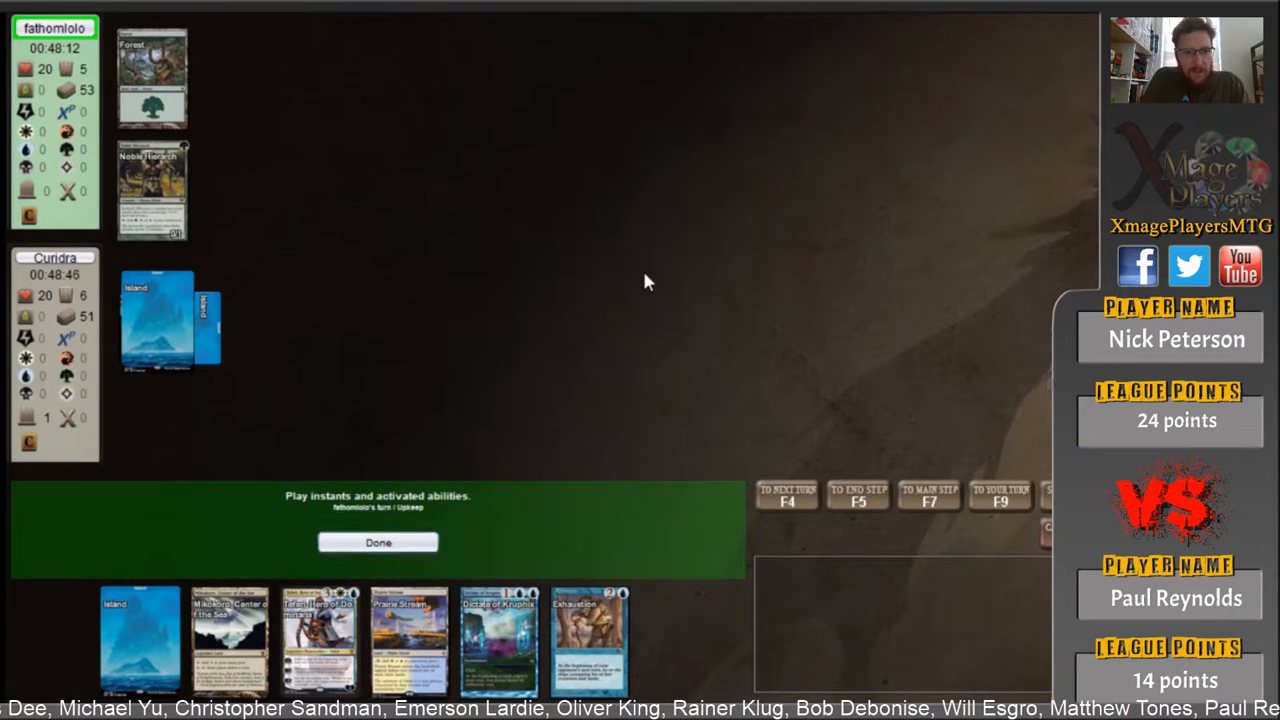
- Play Prairie Stream, end the turn, and let Night of Old Krosa resolve
click(378, 542)
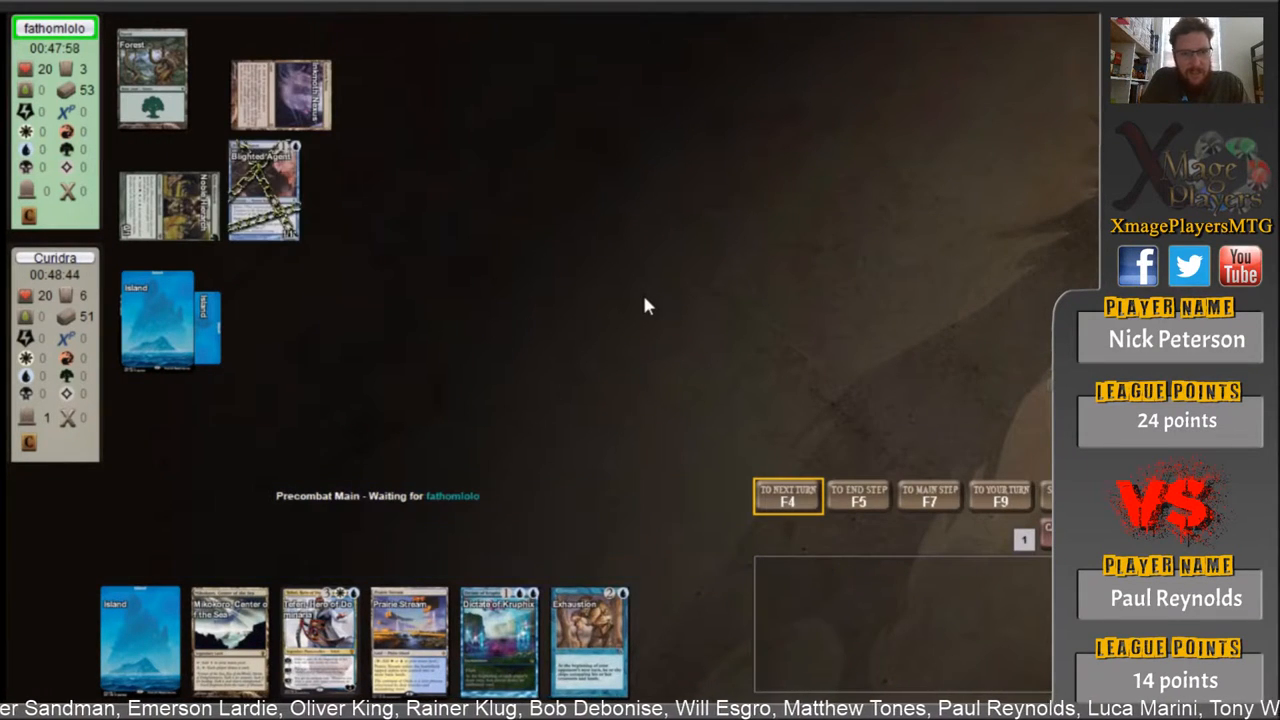
mouse_move(675, 294)
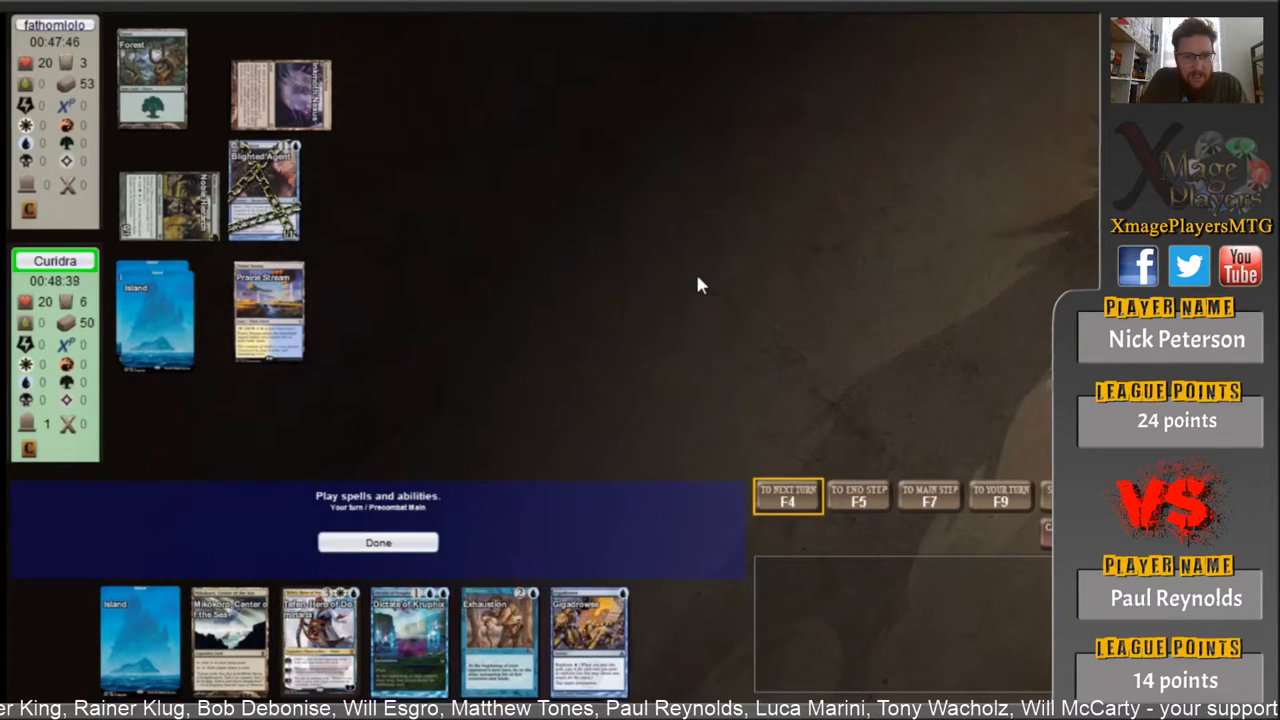
click(378, 542)
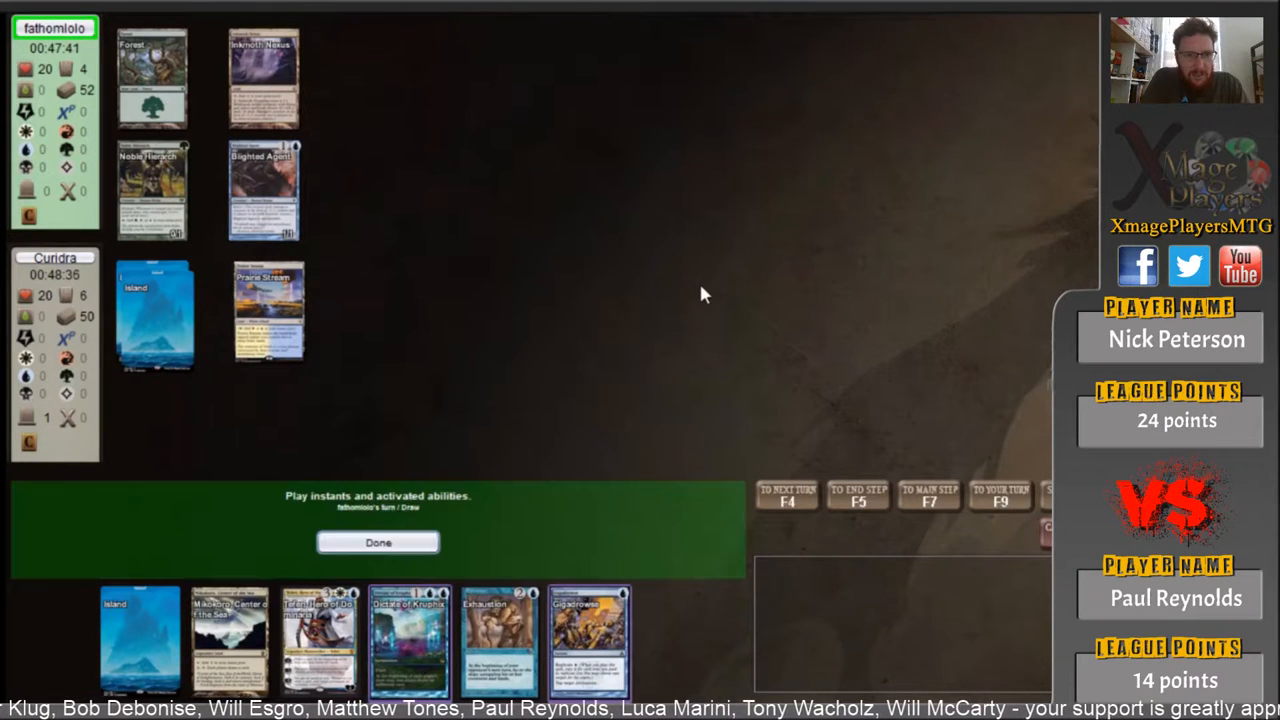
click(378, 542)
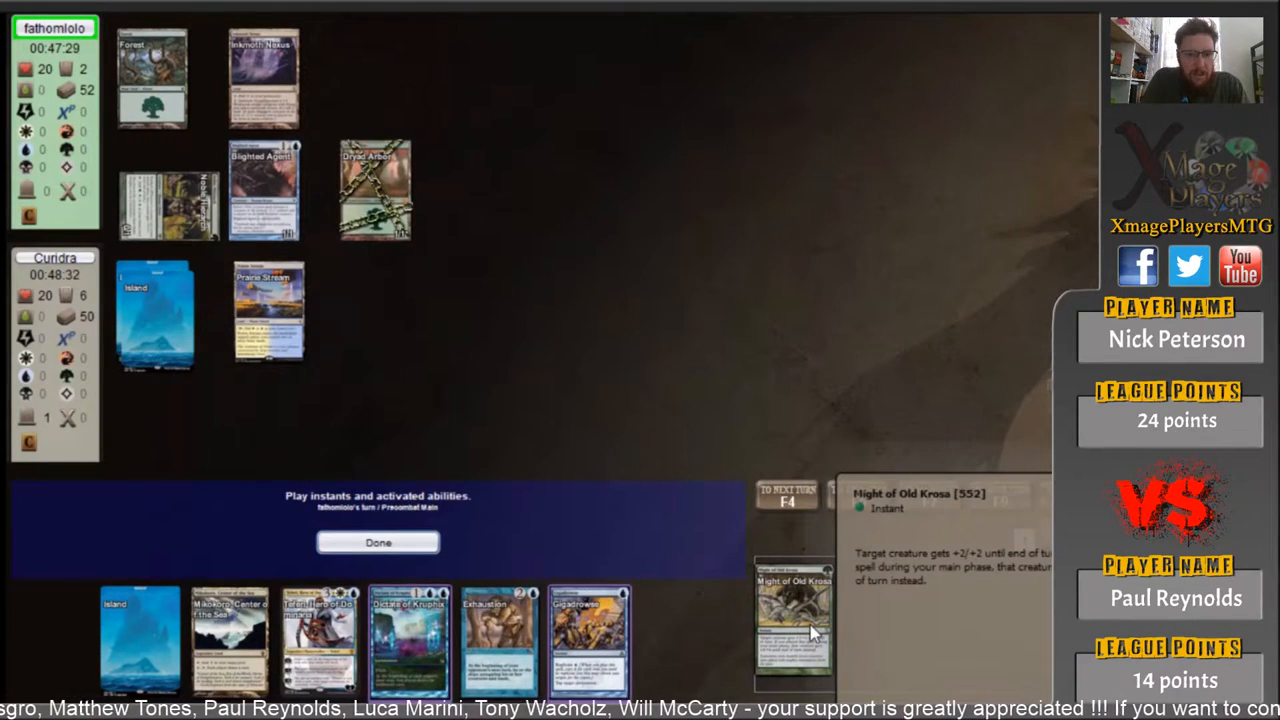
click(378, 542)
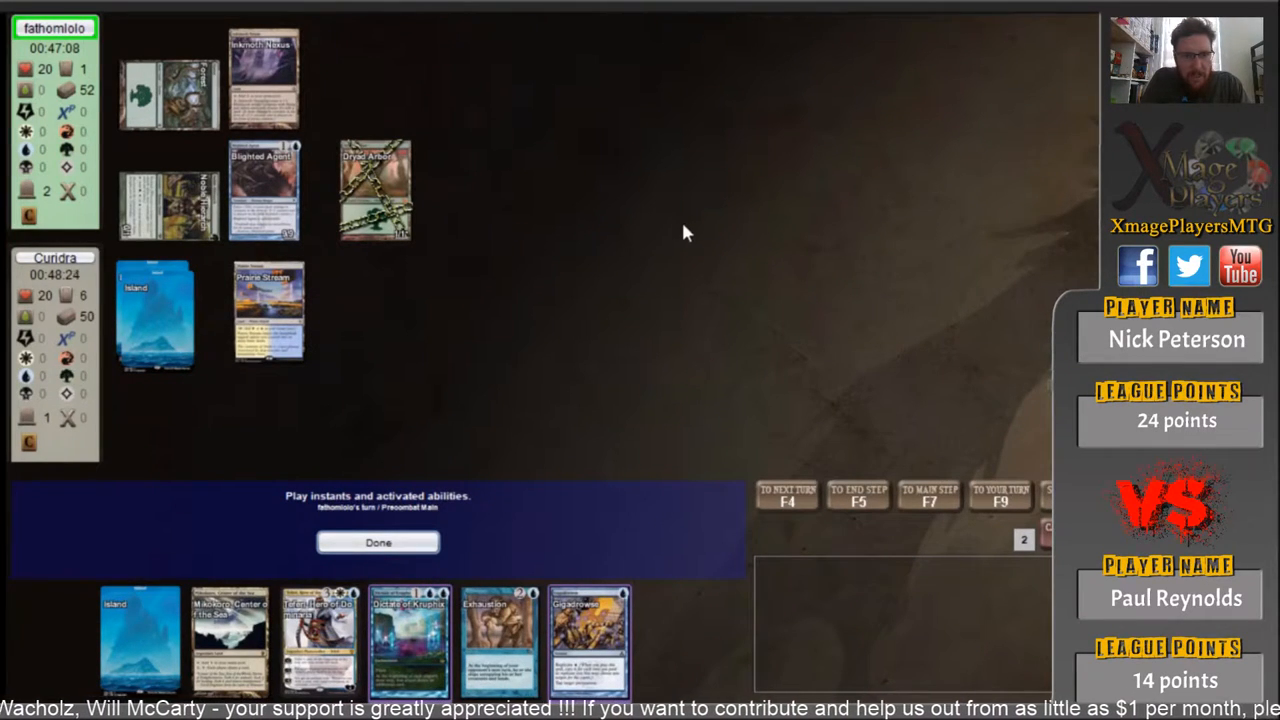
- Cast Gigadrowse with replicate, decline retargeting, and resolve the copies
click(378, 542)
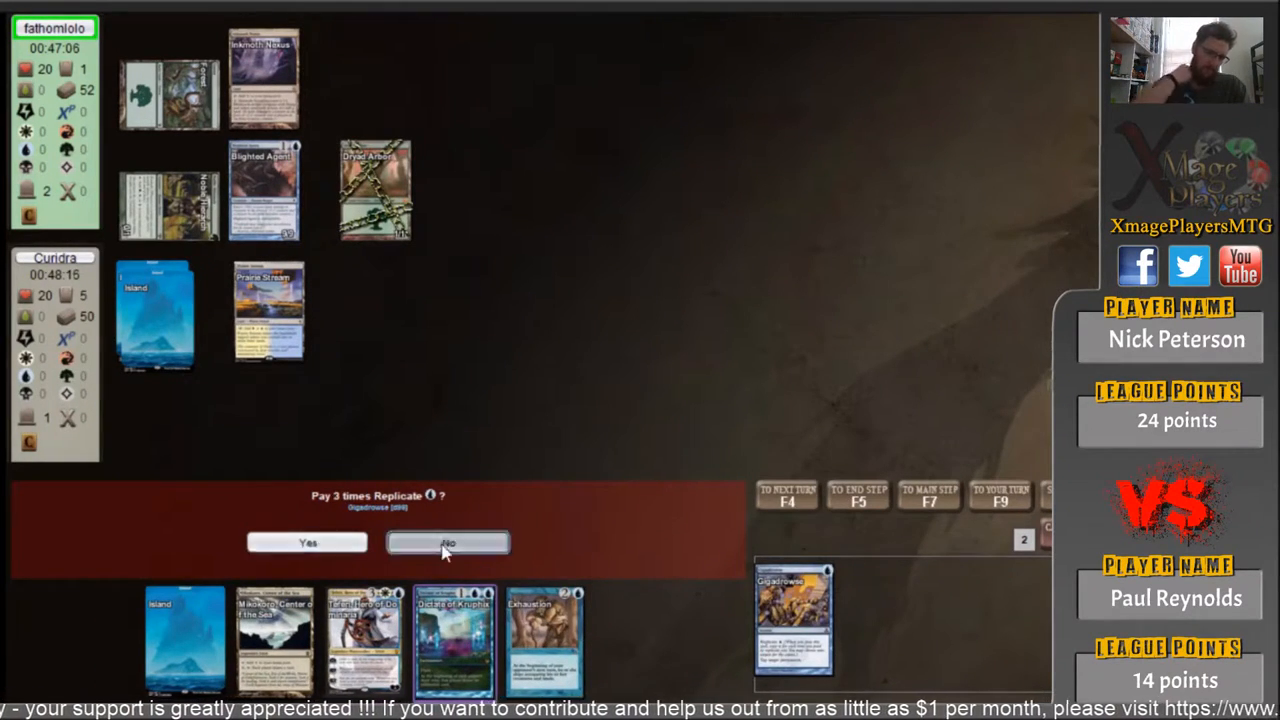
click(447, 543)
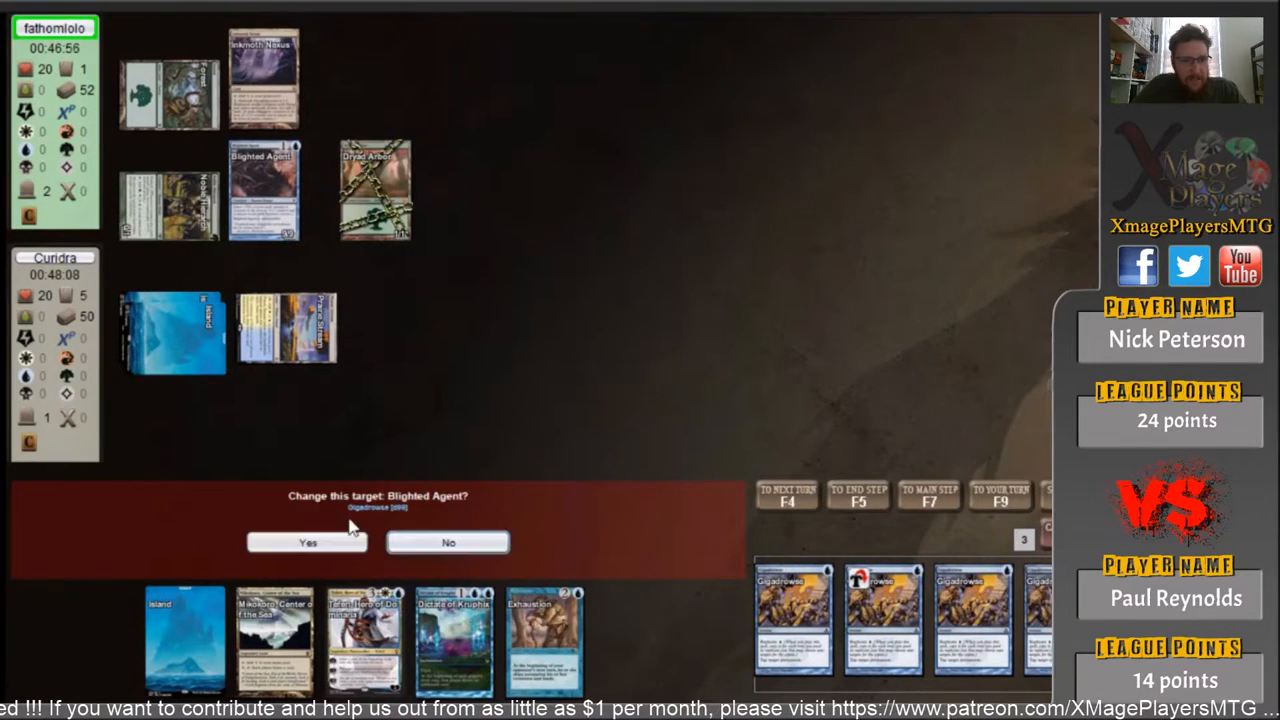
click(307, 542)
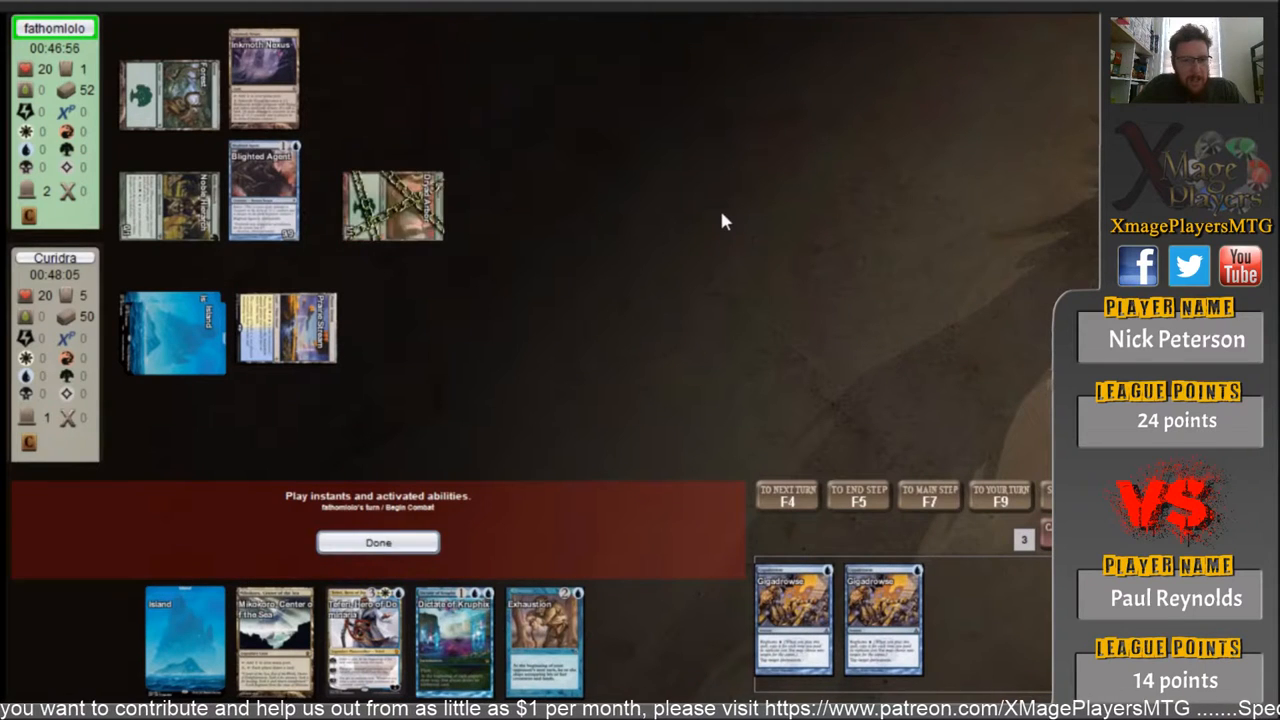
click(378, 542)
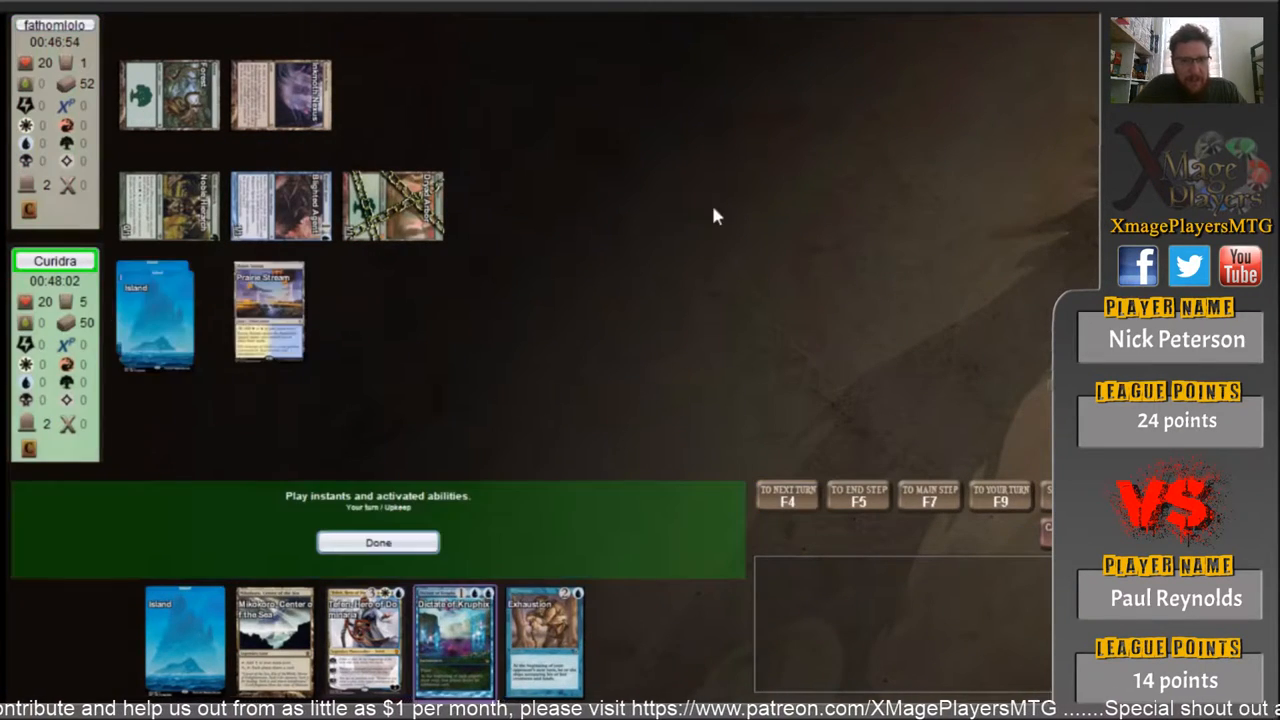
- Play a third Island, end the turn, and pass priority in the opponent's upkeep
click(378, 542)
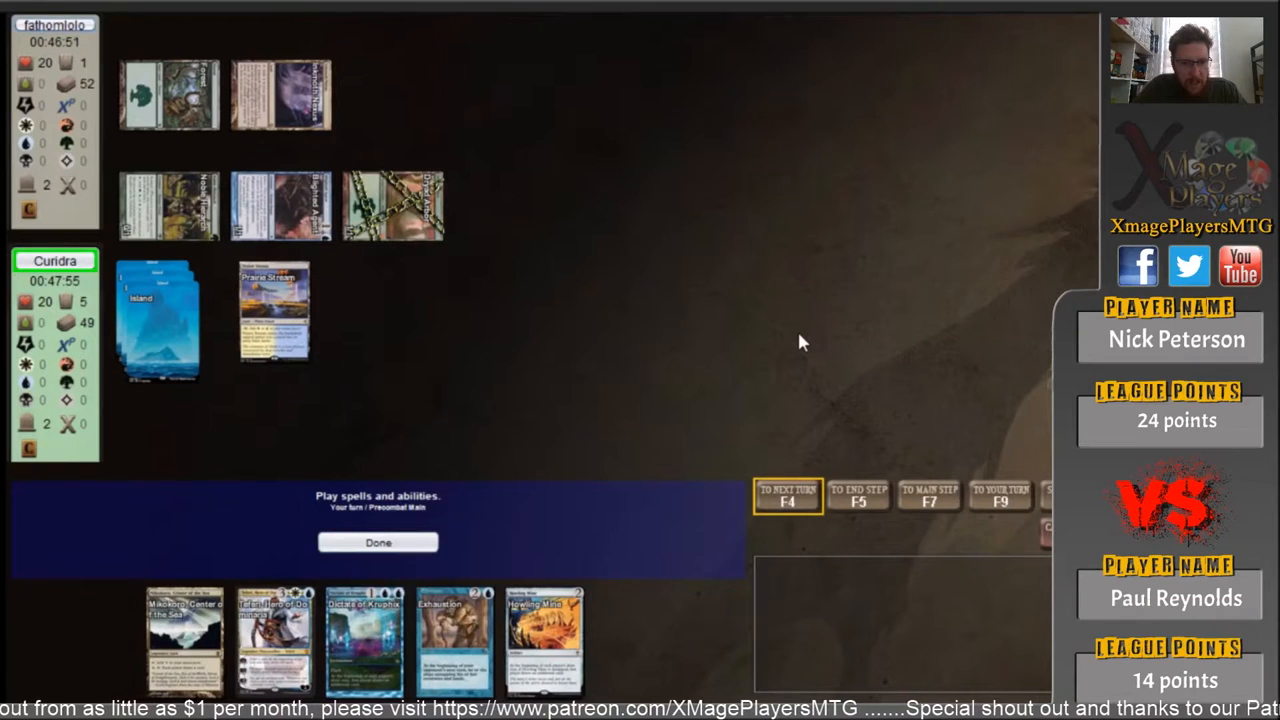
click(378, 542)
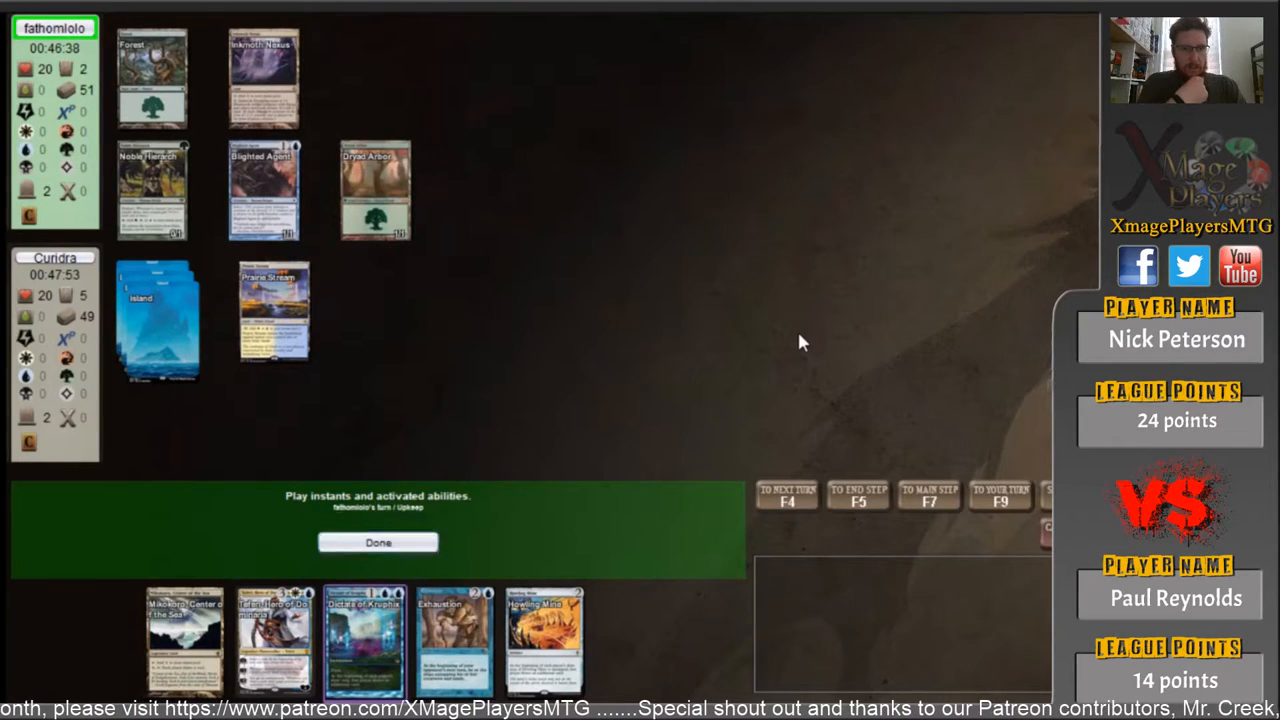
click(378, 542)
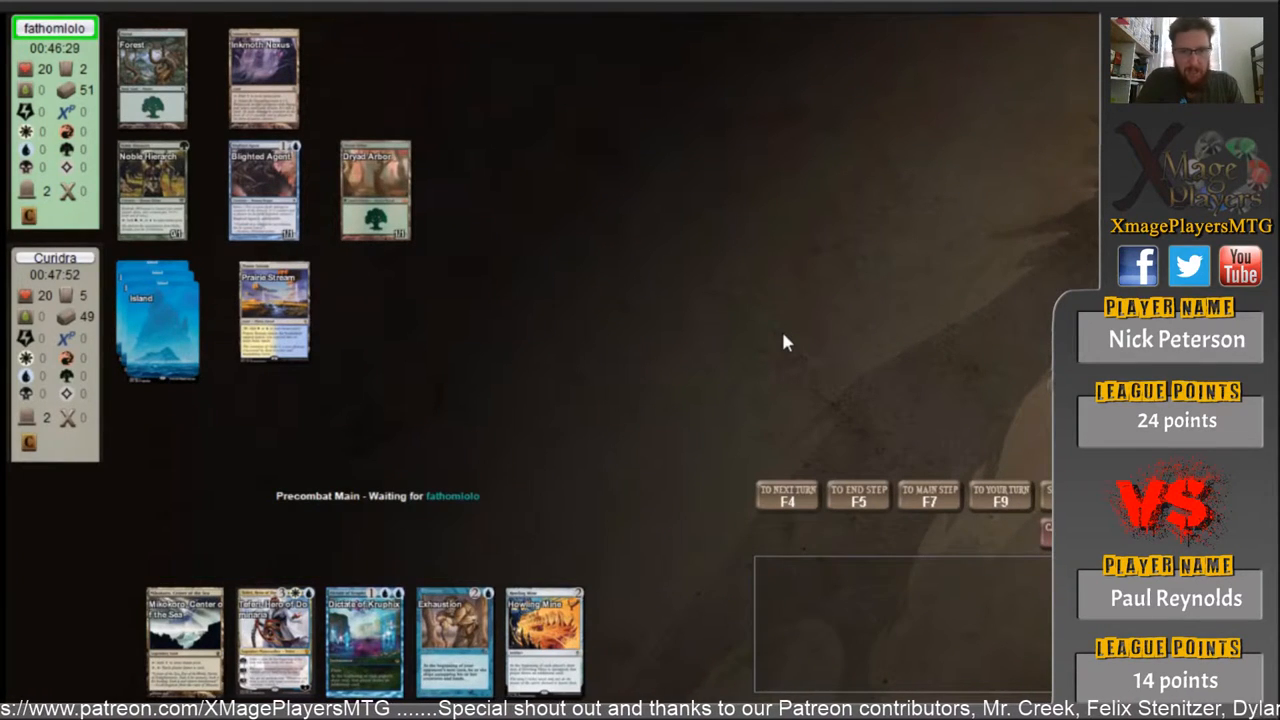
mouse_move(800, 330)
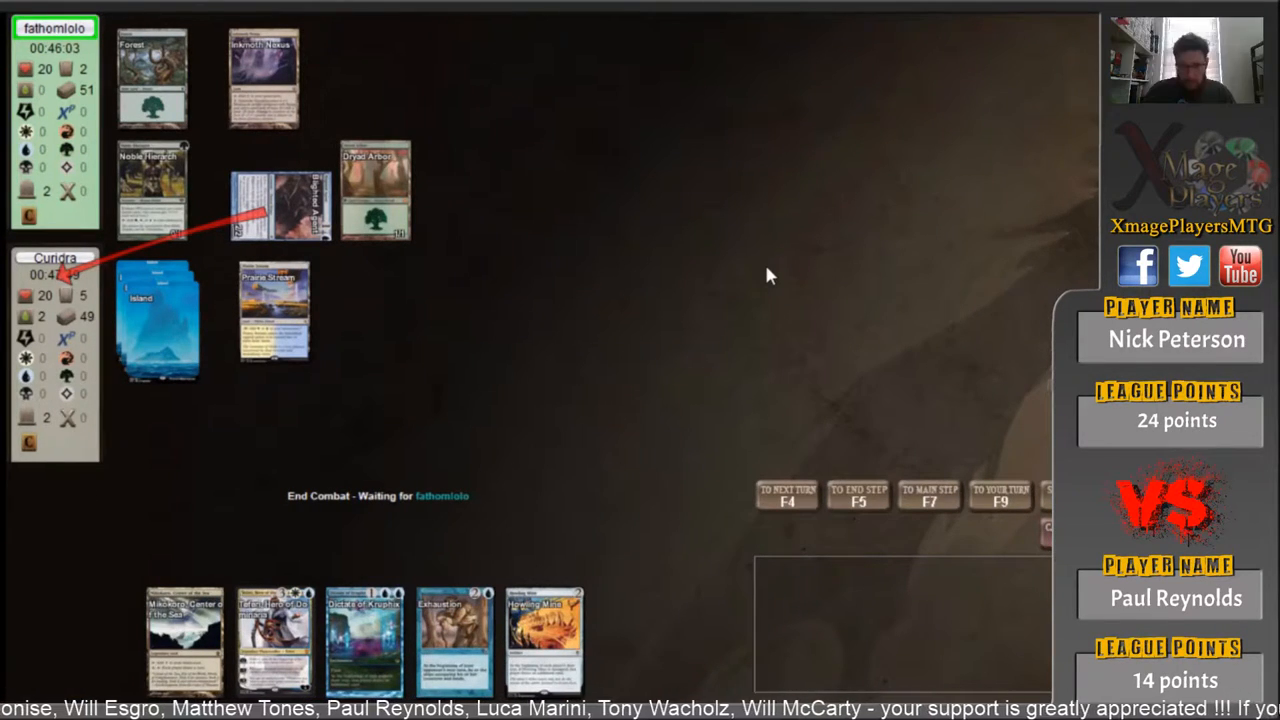
mouse_move(883, 298)
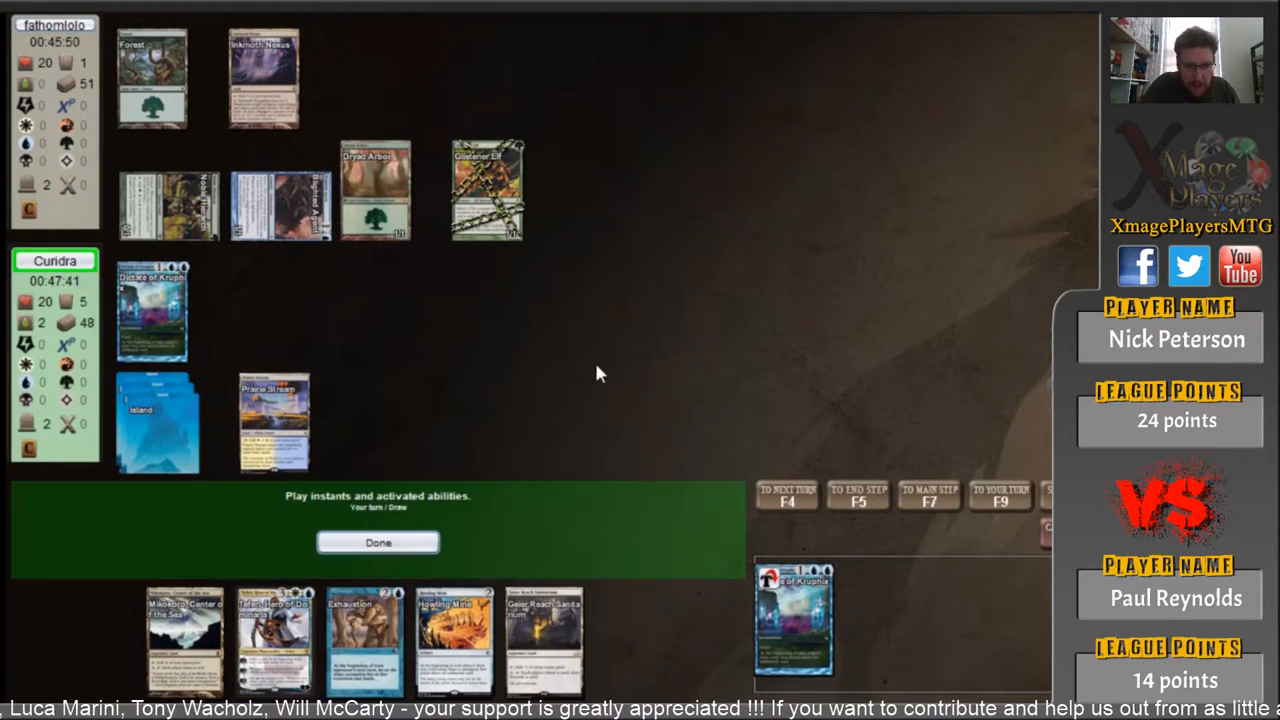
- Resolve the Dictate of Kruphix trigger, then cast Howling Mine and Exhaustion with Islands
click(378, 542)
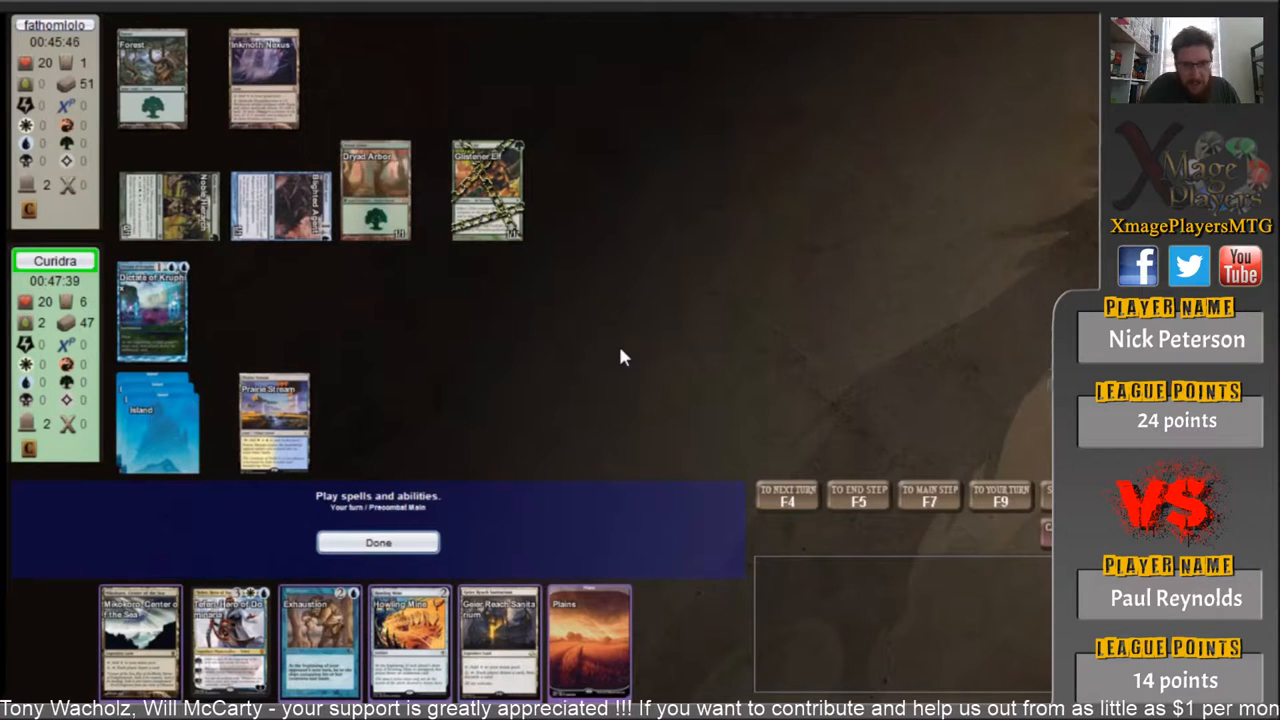
mouse_move(145, 449)
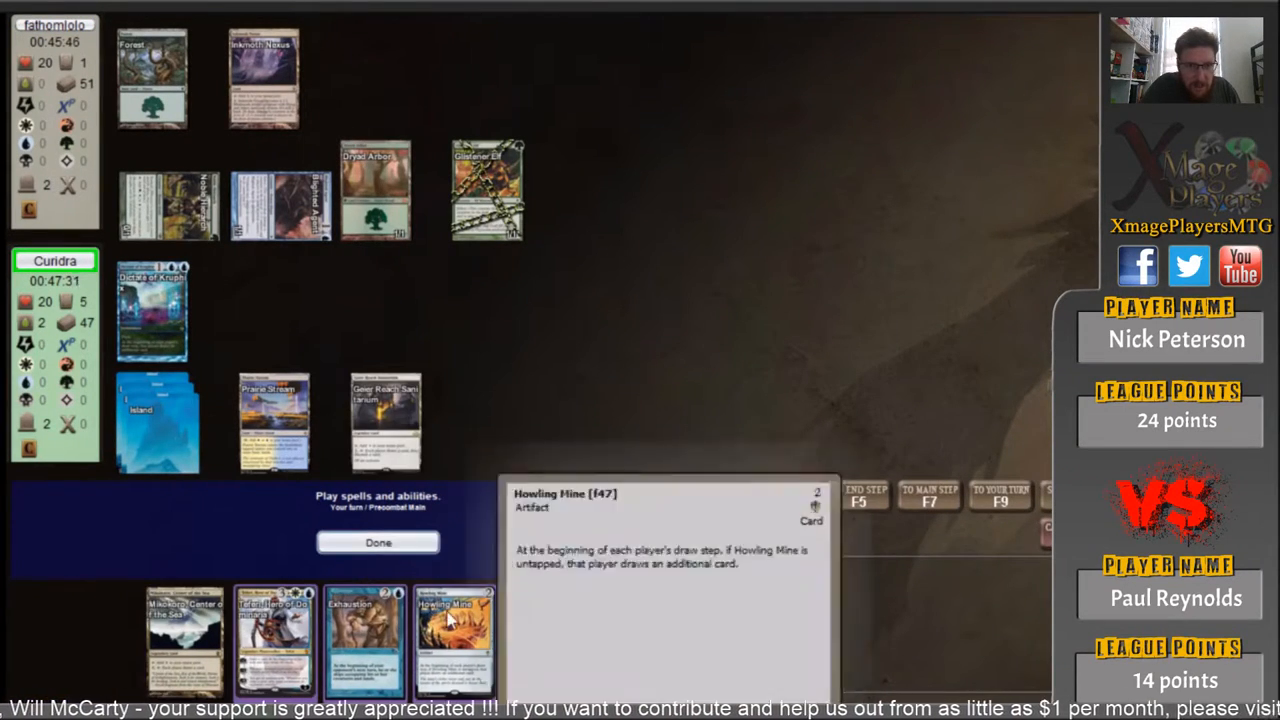
click(452, 640)
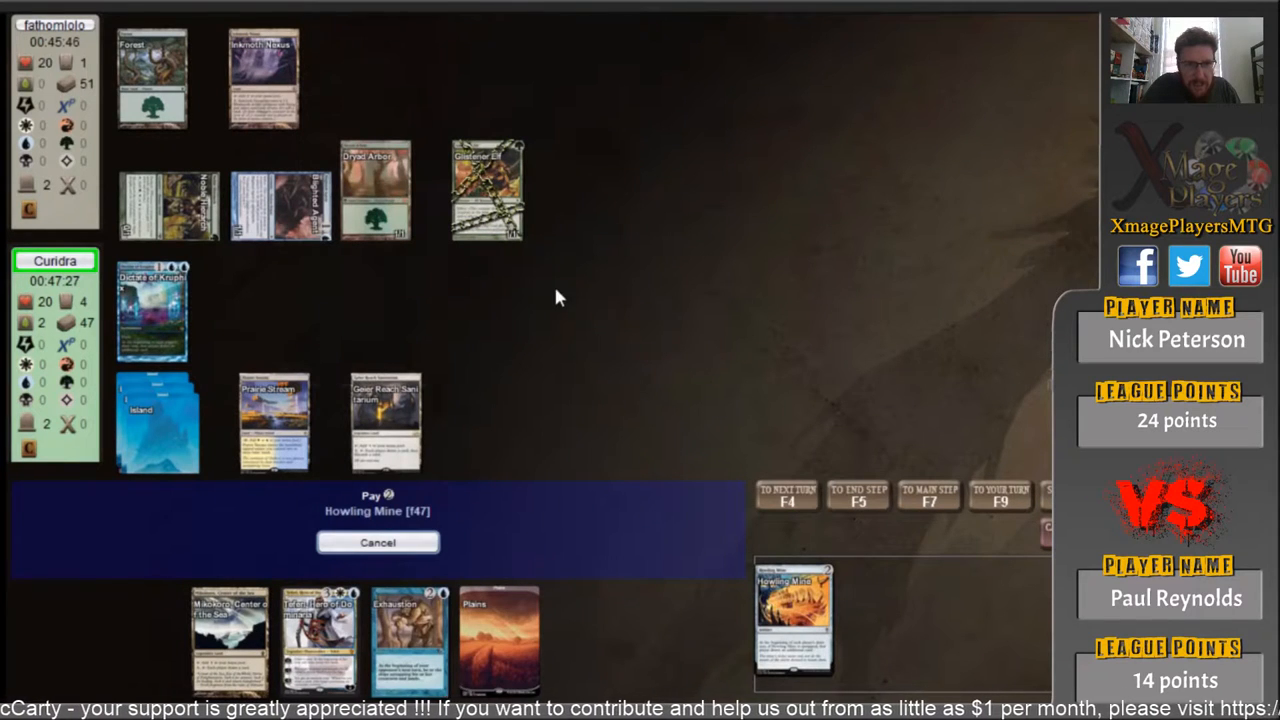
click(377, 542)
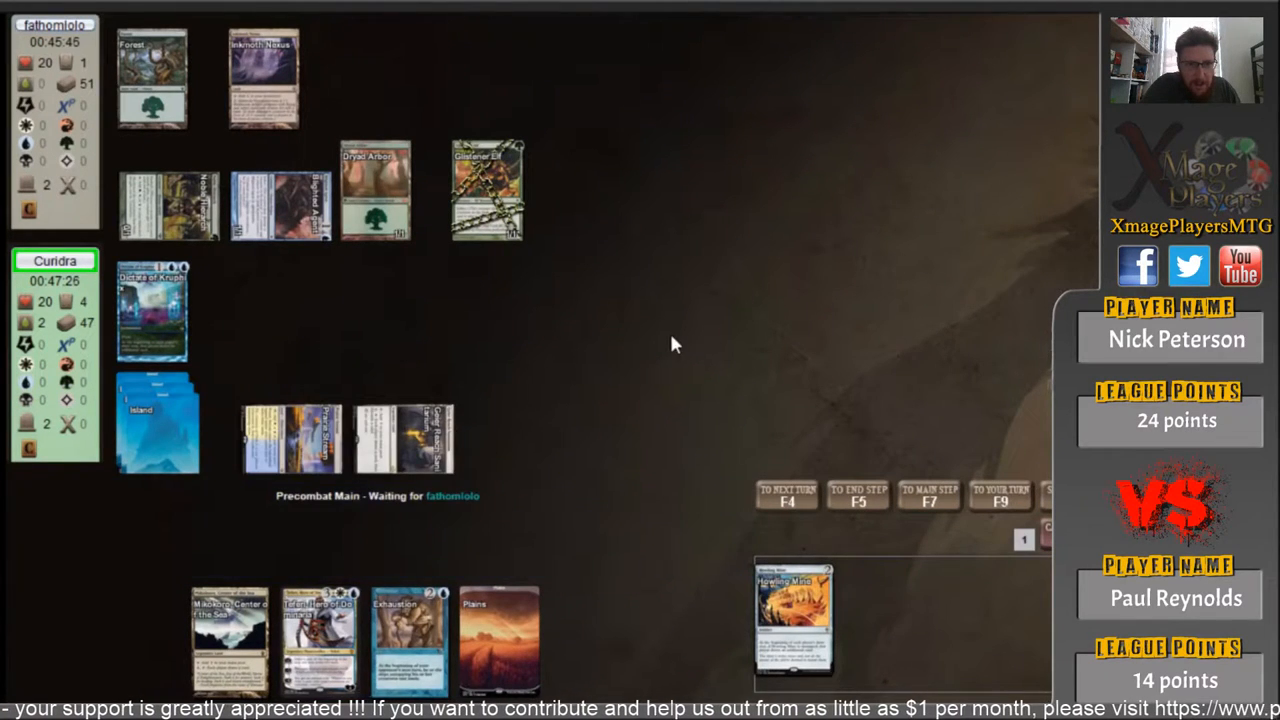
click(407, 640)
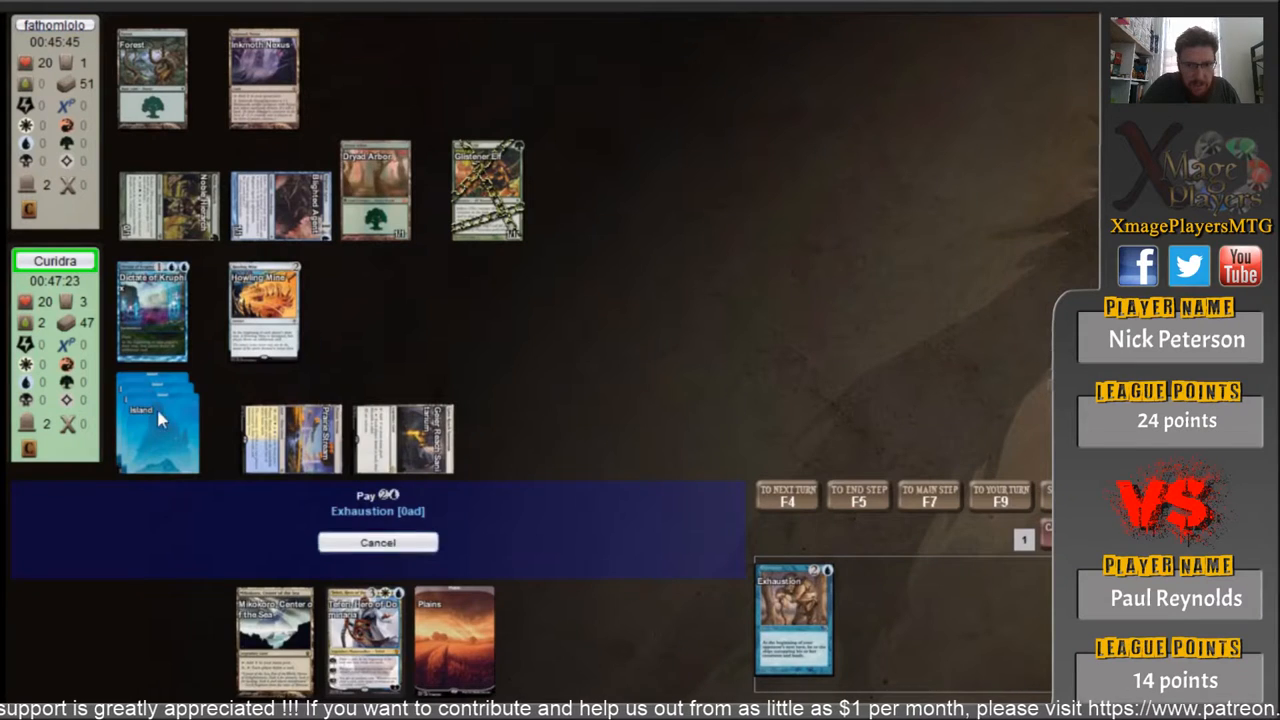
click(377, 542)
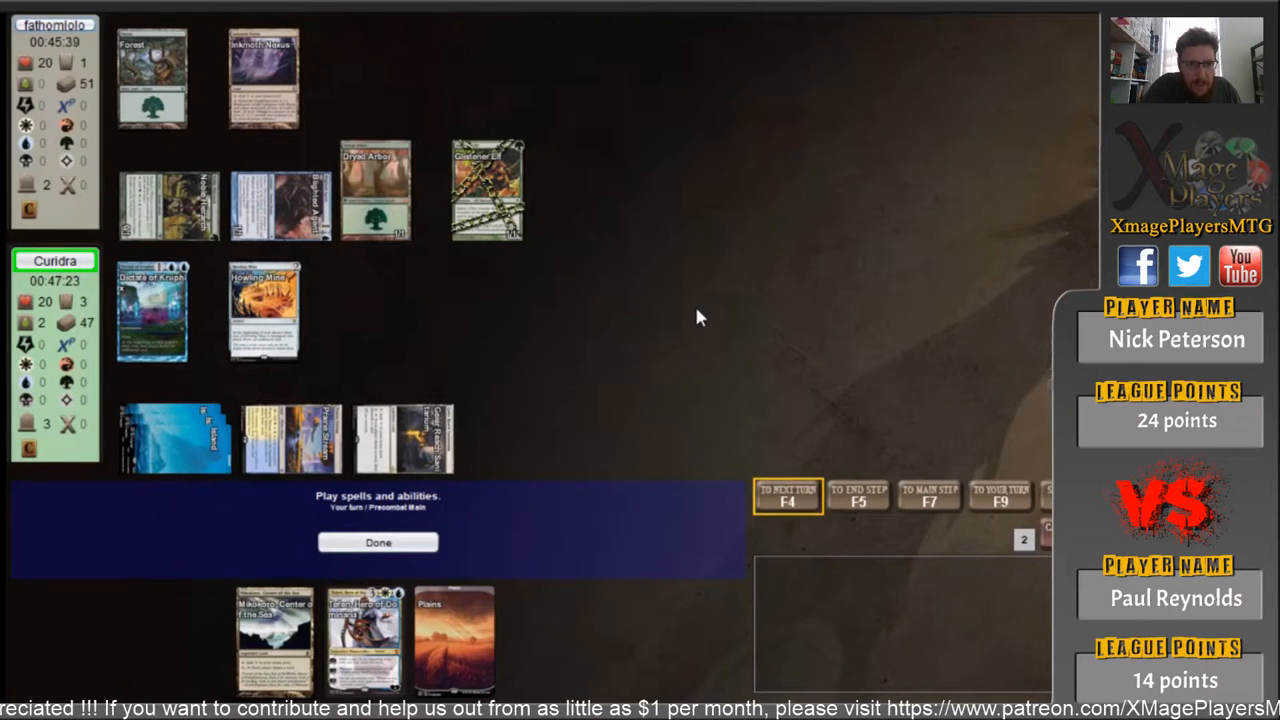
- End the turn, order the draw triggers, and pass the opponent's draw step
click(378, 542)
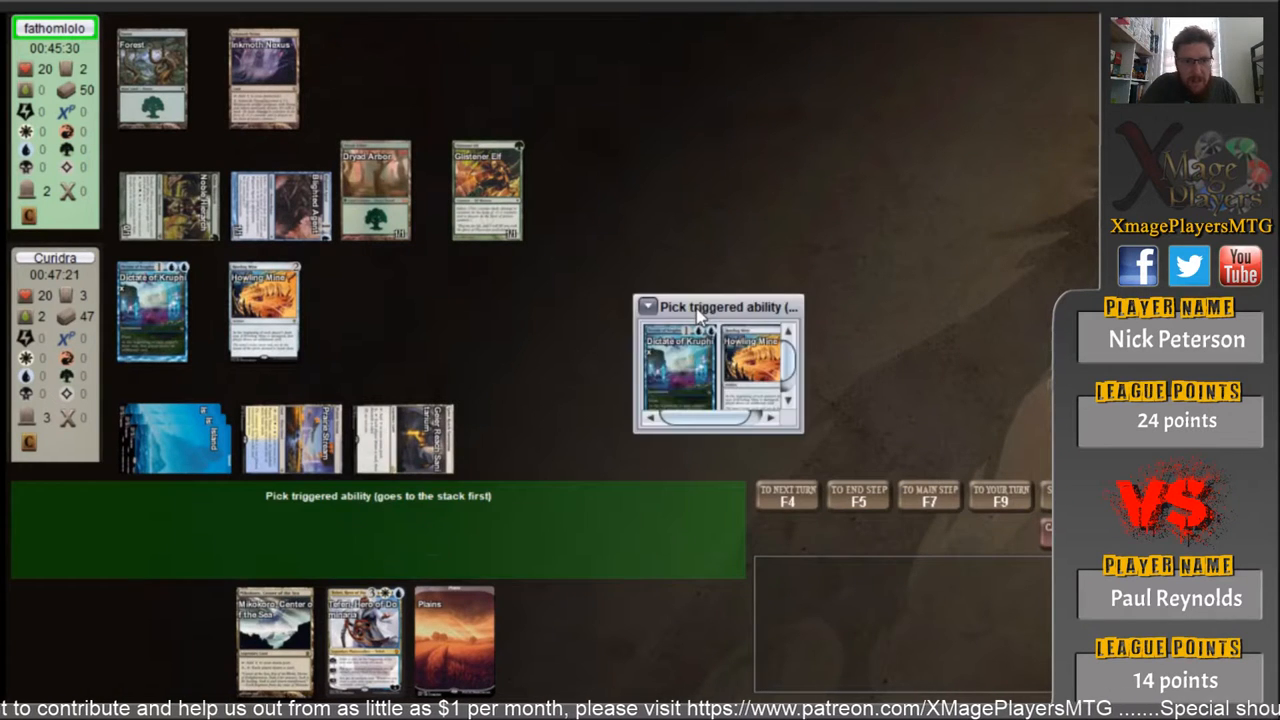
click(679, 372)
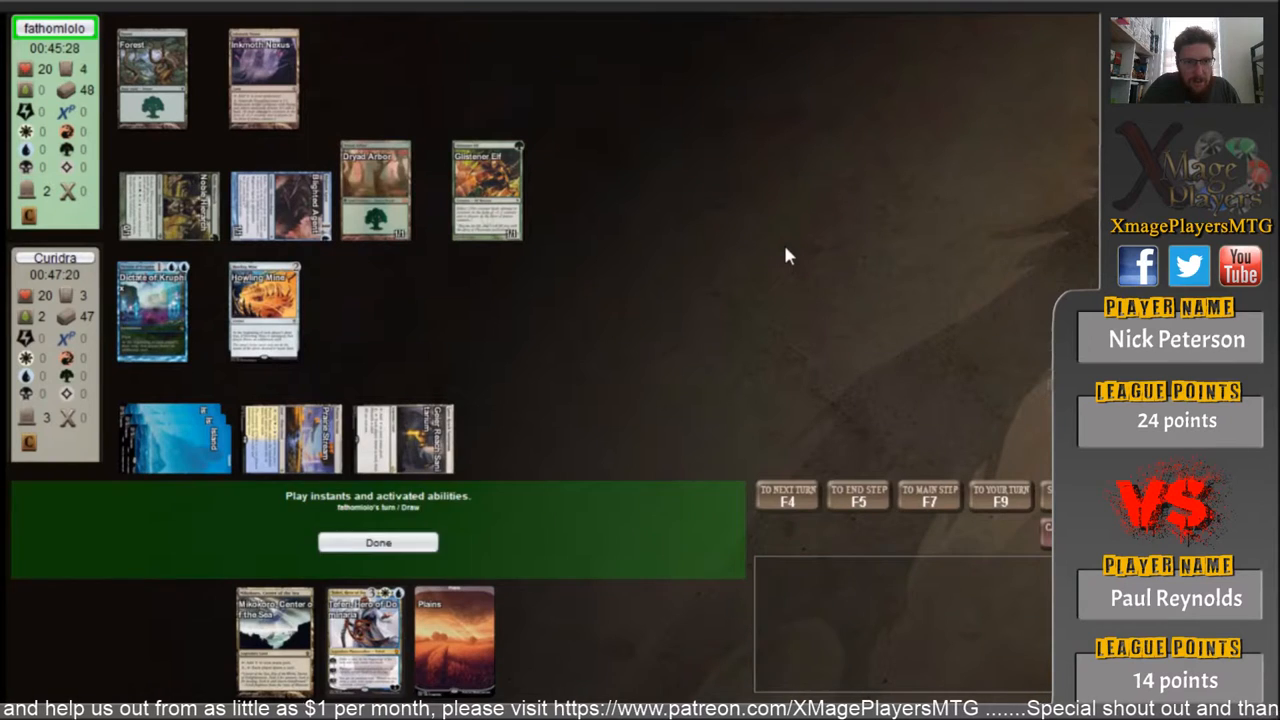
click(378, 542)
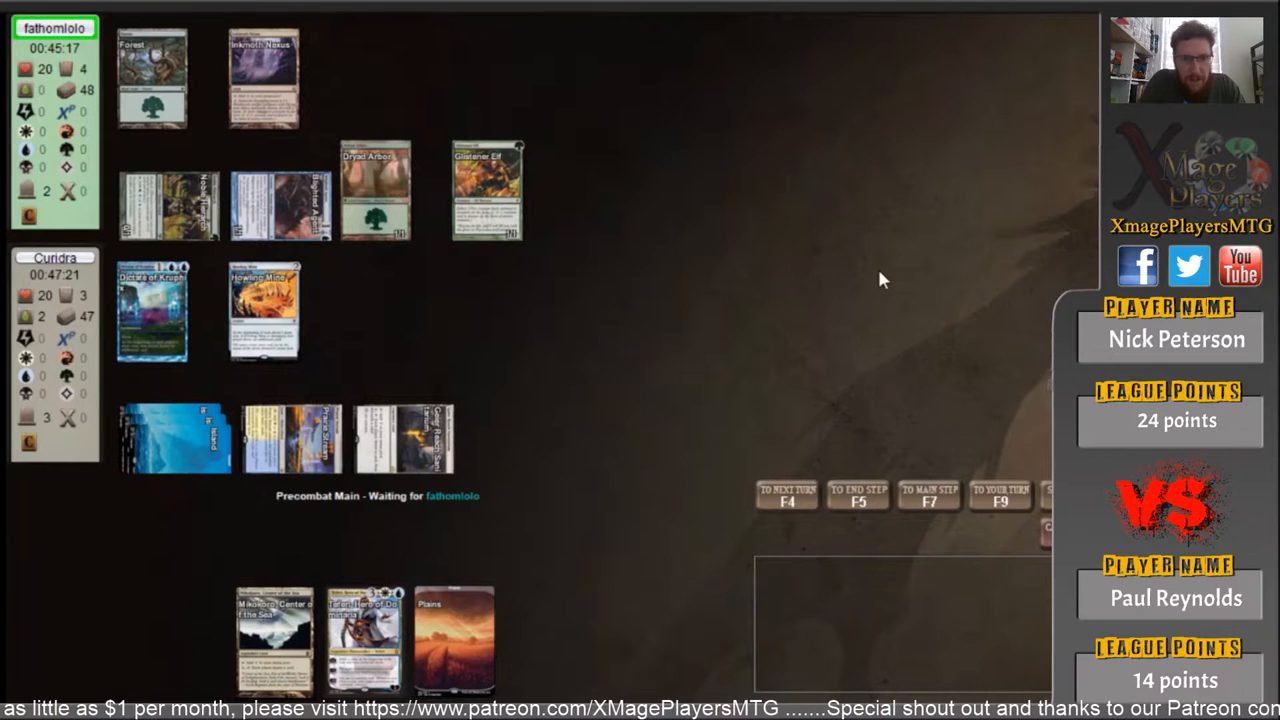
mouse_move(825, 357)
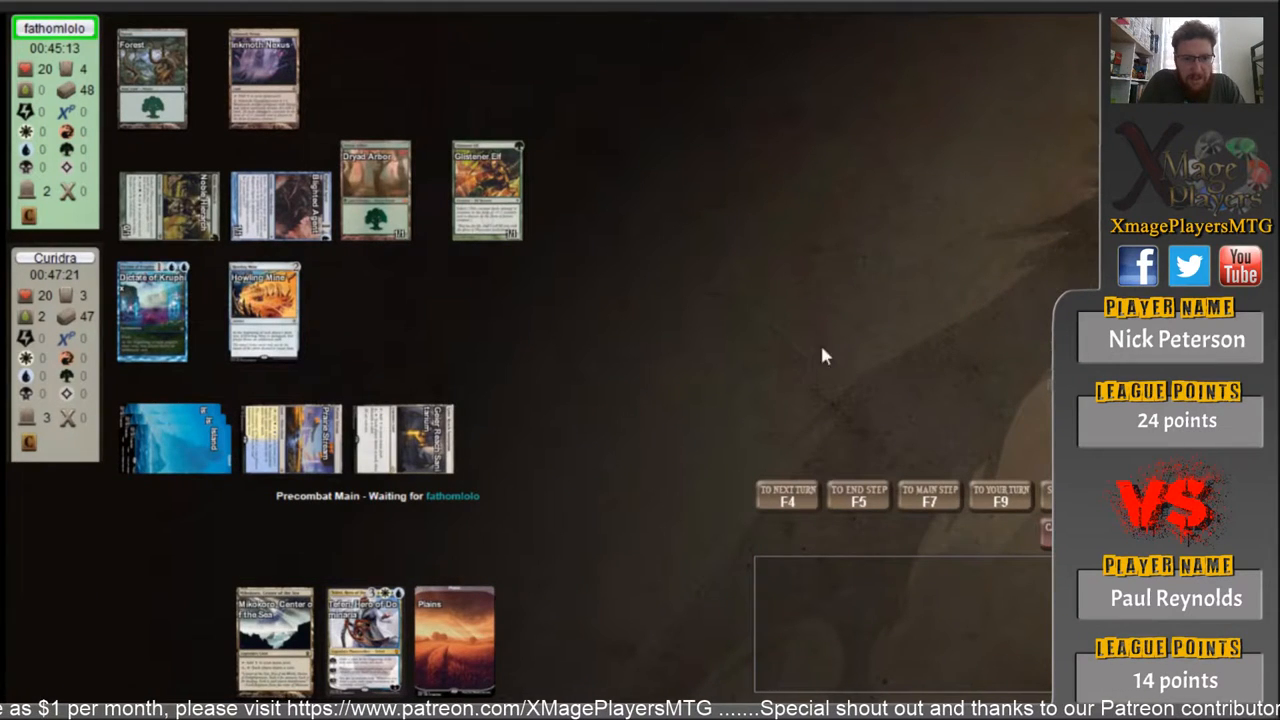
mouse_move(838, 329)
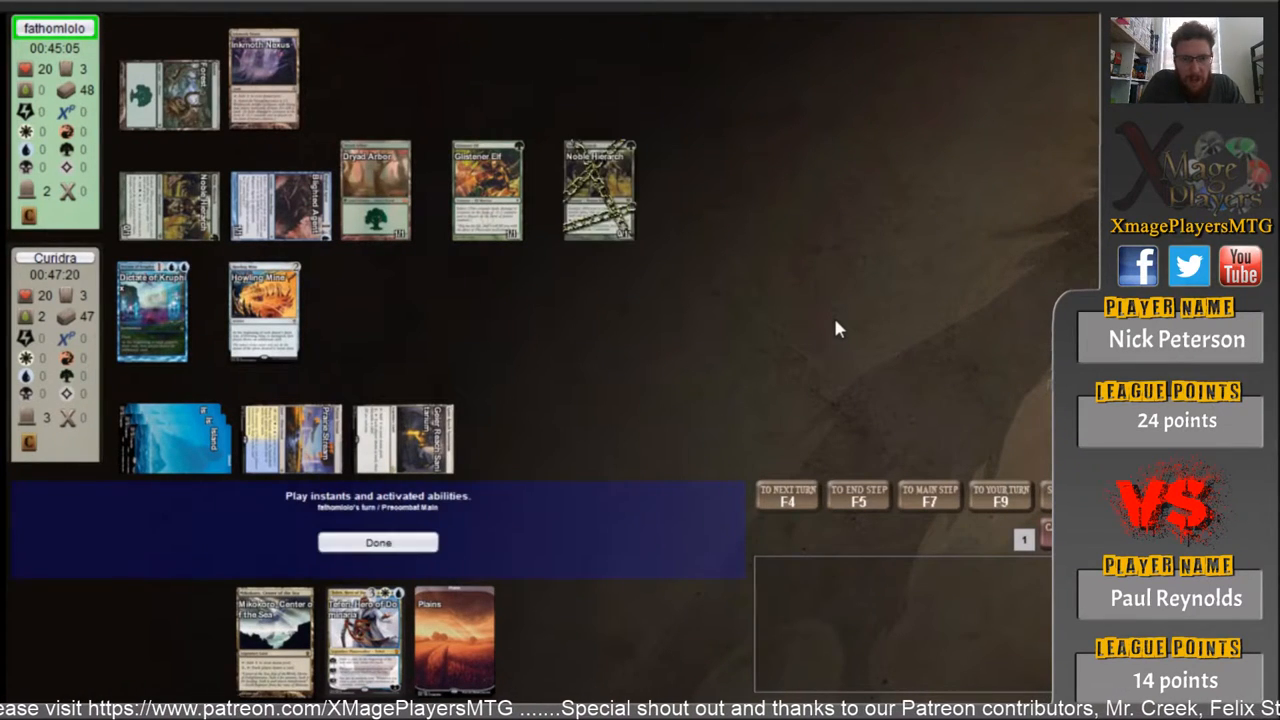
- Pass priority through the opponent's turn, letting the Blighted Agent attack reach 7 poison
click(378, 542)
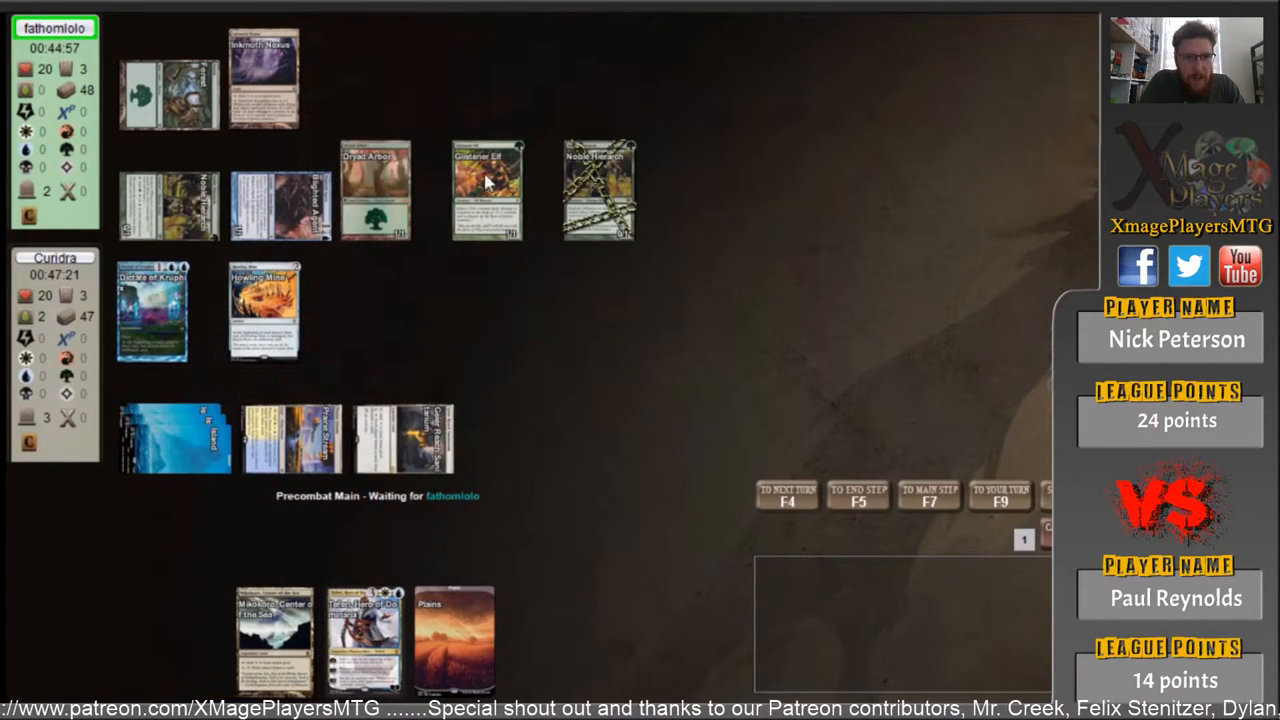
mouse_move(875, 322)
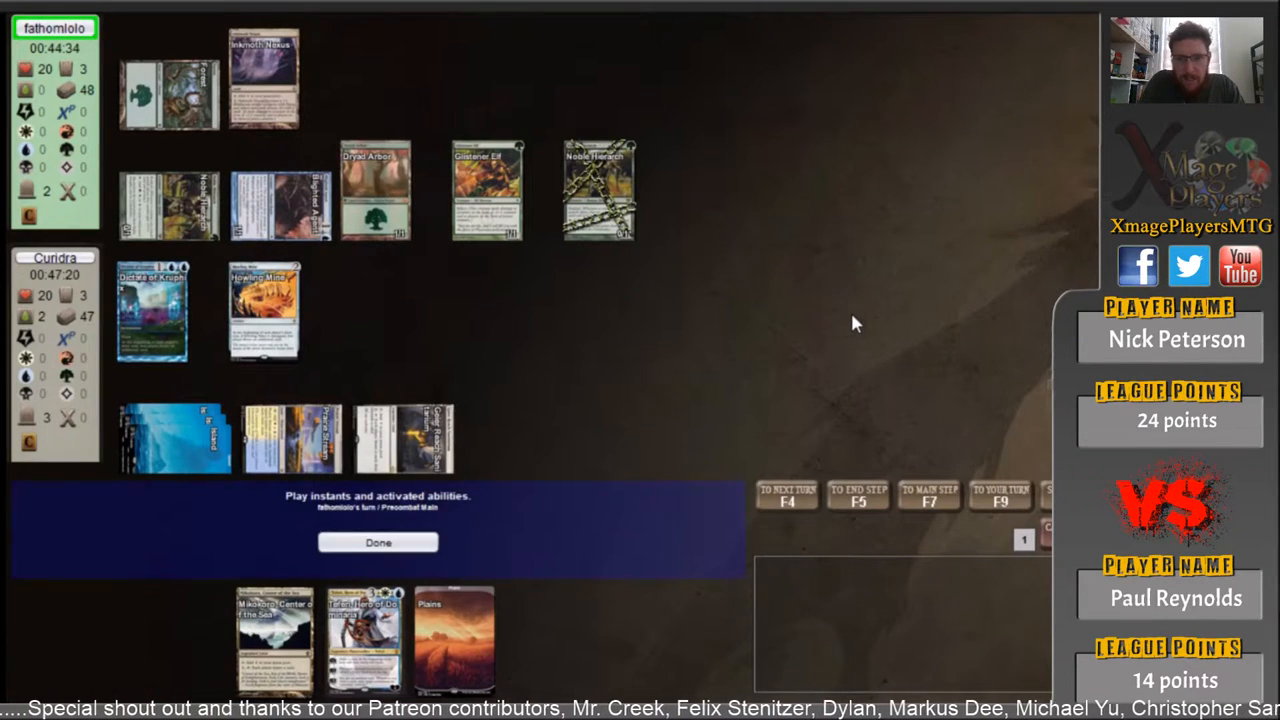
click(378, 542)
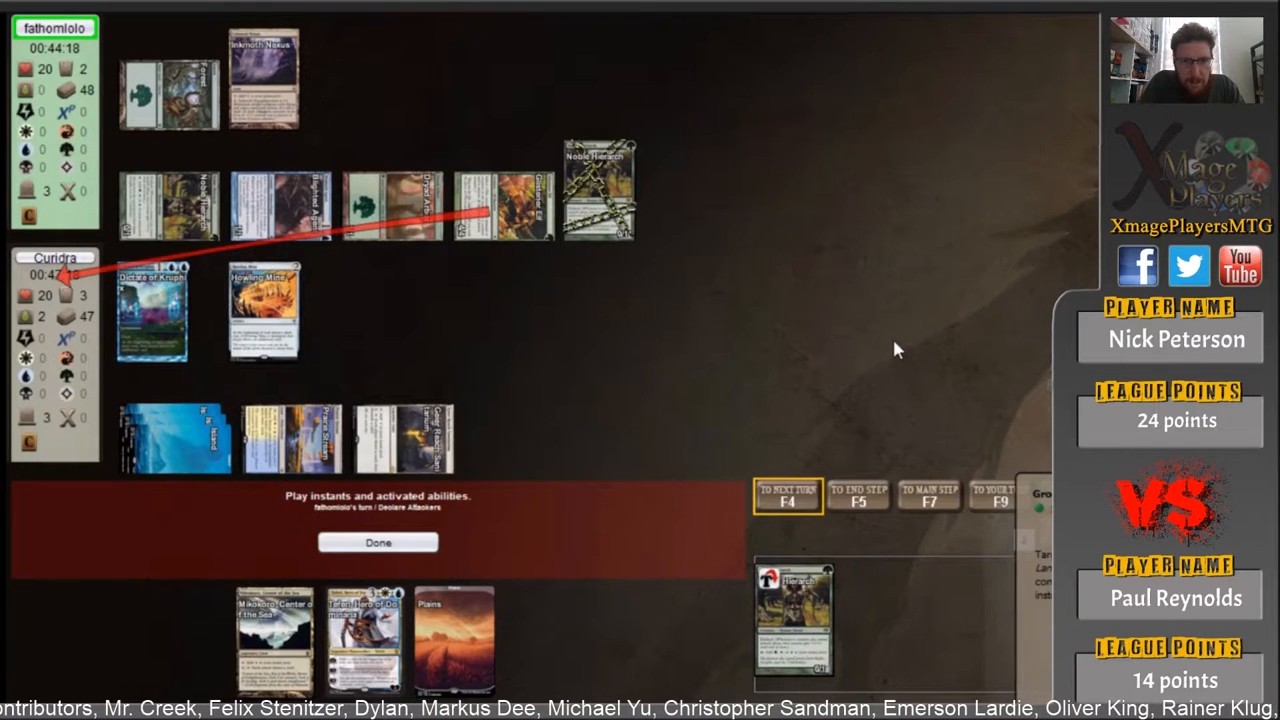
click(378, 542)
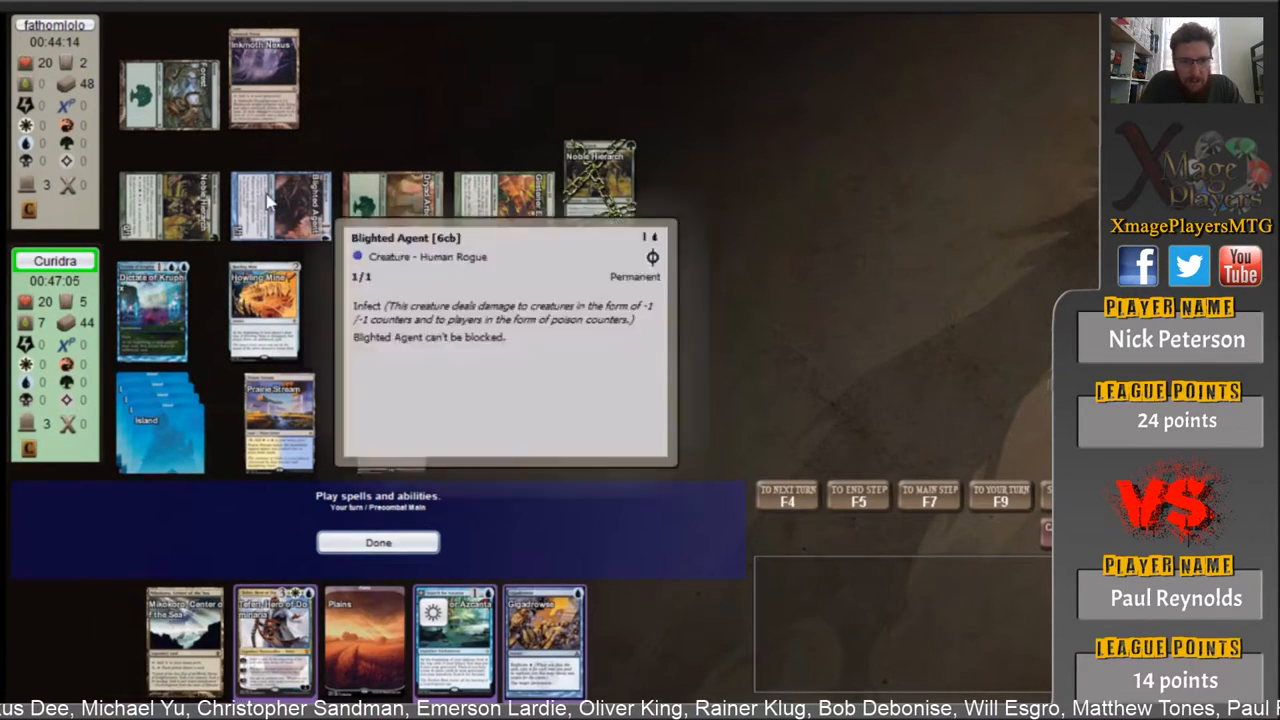
mouse_move(645, 456)
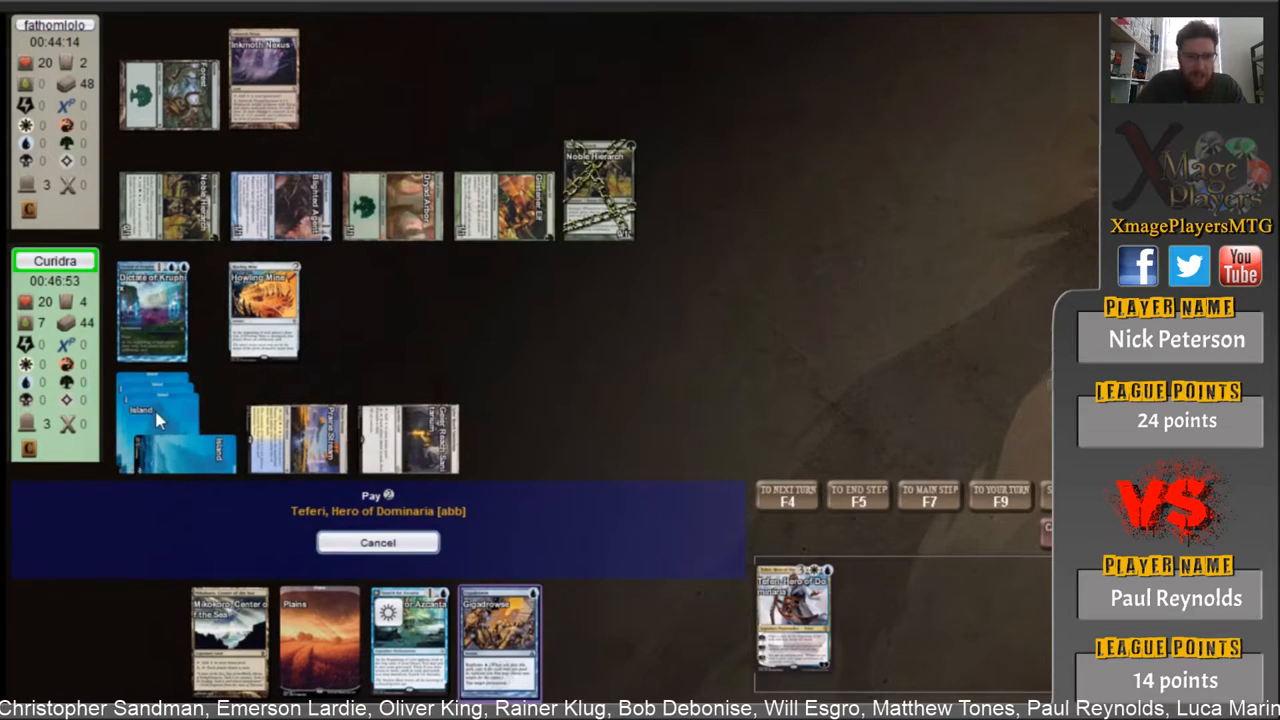
- Pay for Teferi, Hero of Dominaria with an Island and advance to the end step
click(378, 542)
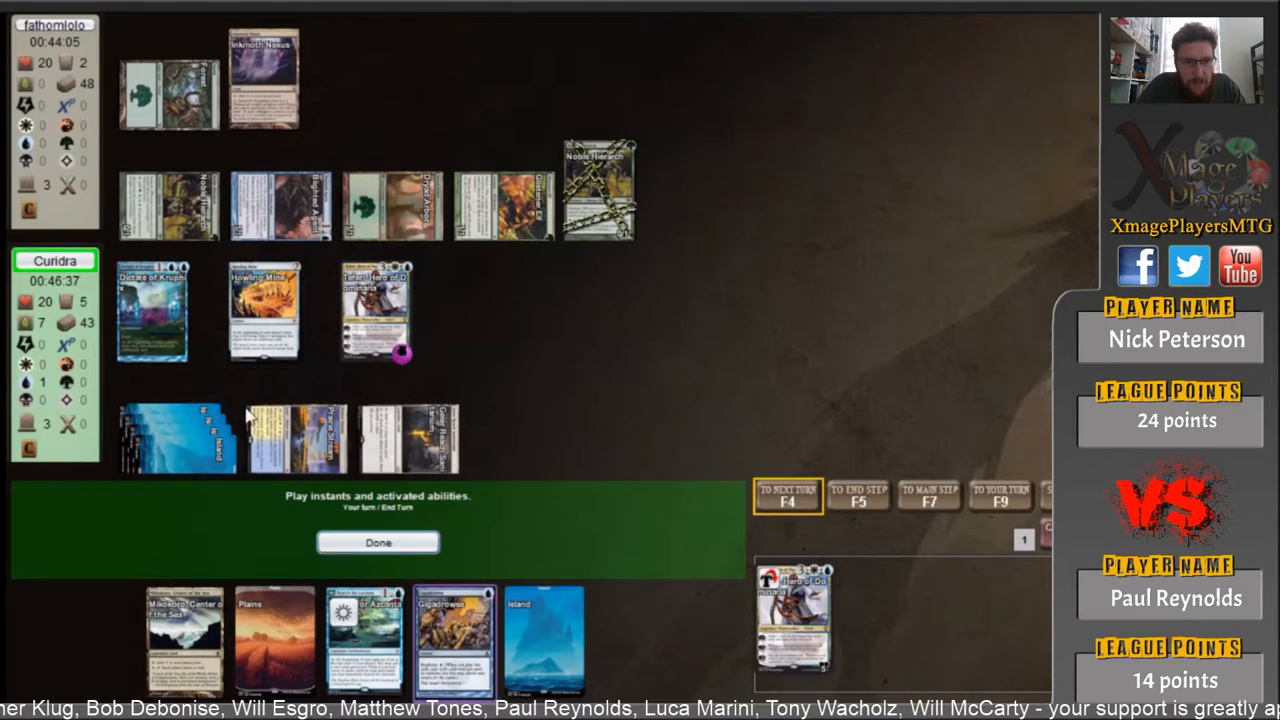
mouse_move(620, 317)
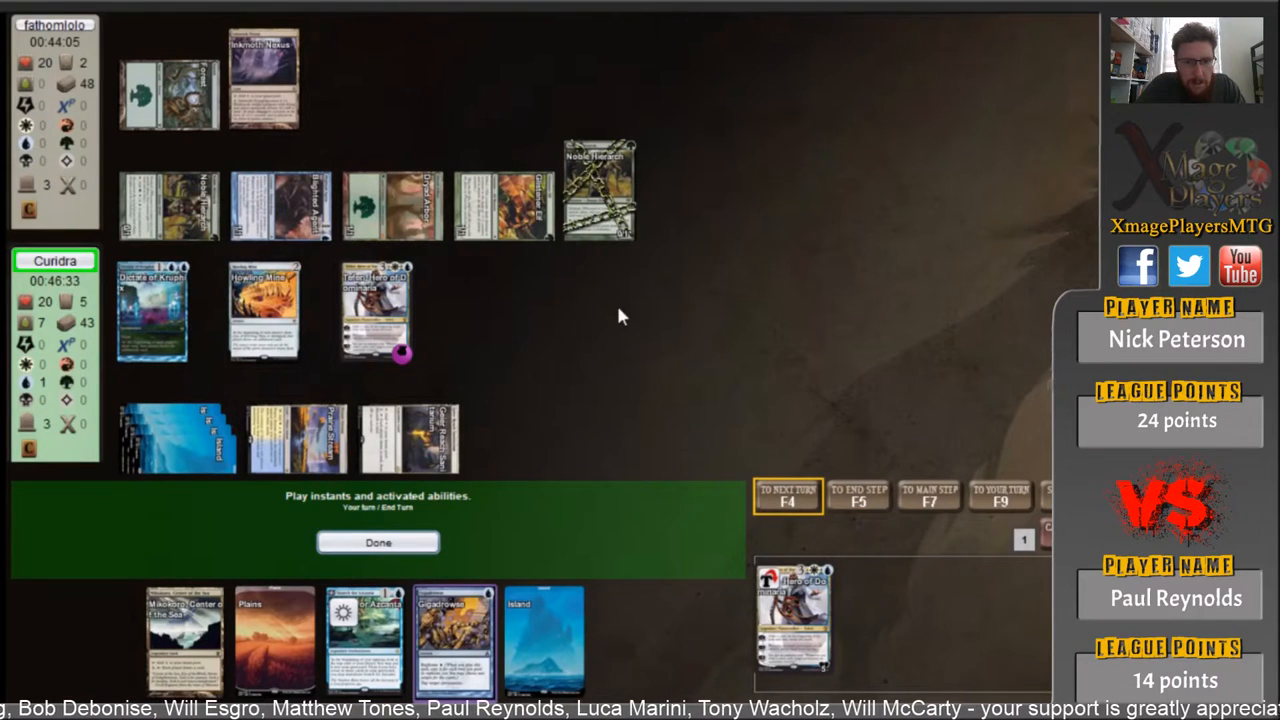
right_click(180, 440)
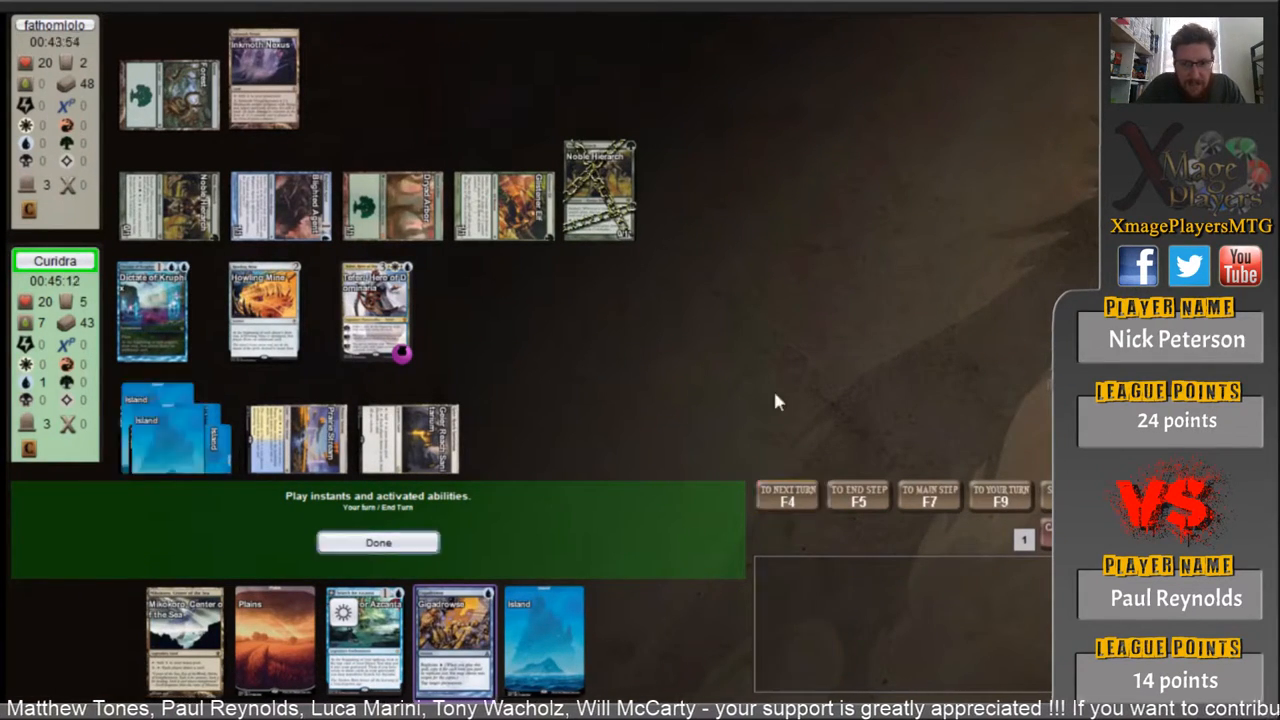
mouse_move(950, 310)
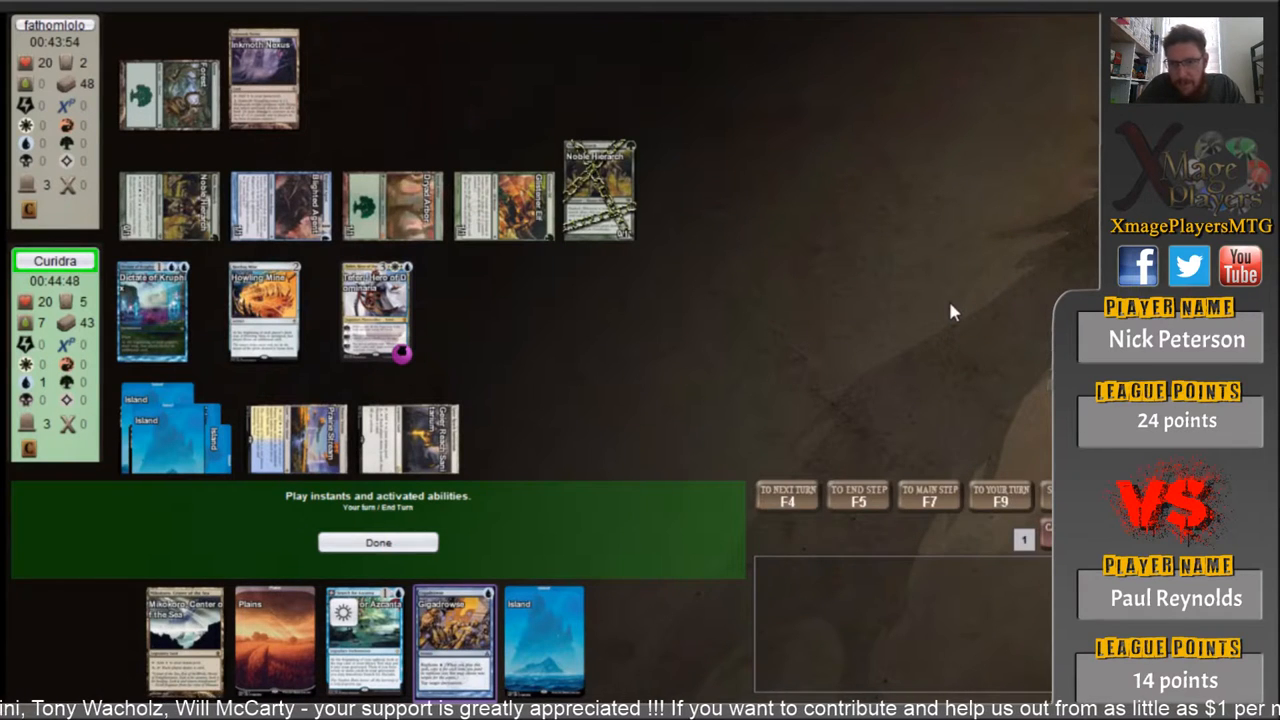
mouse_move(912, 309)
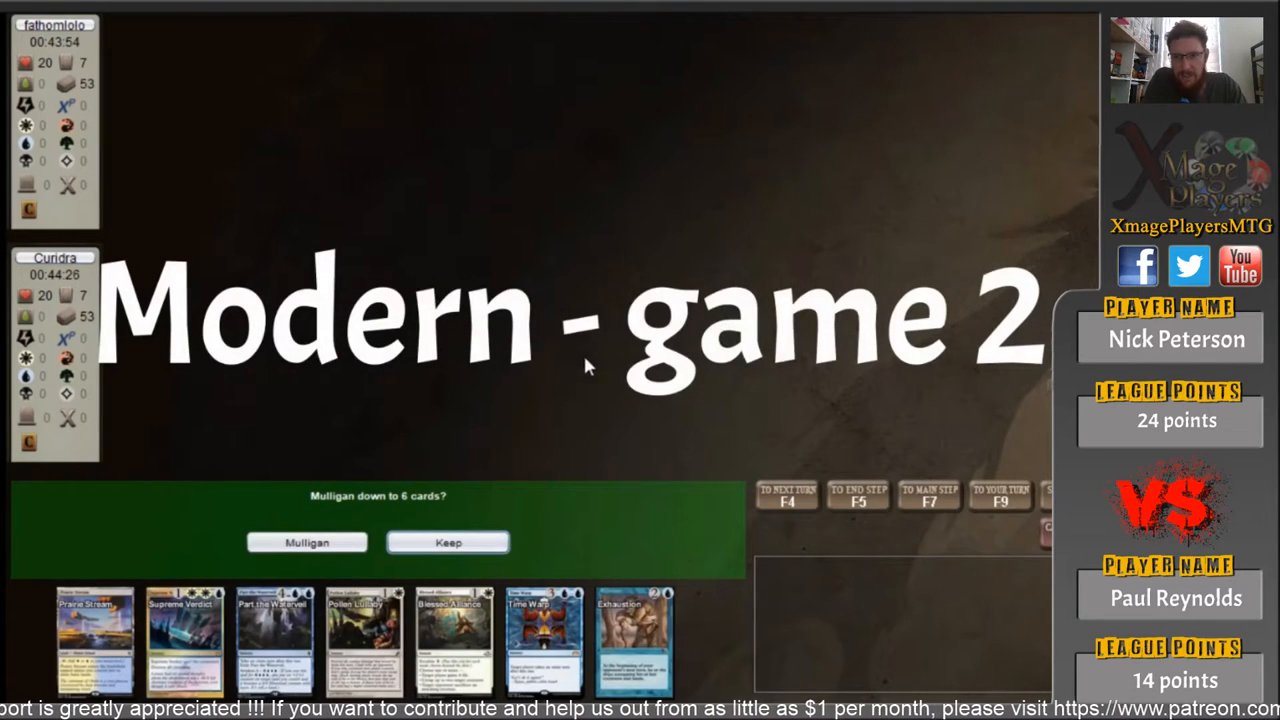
- Mulligan the seven, keep six, and finish scrying with Howling Mine on top
click(448, 542)
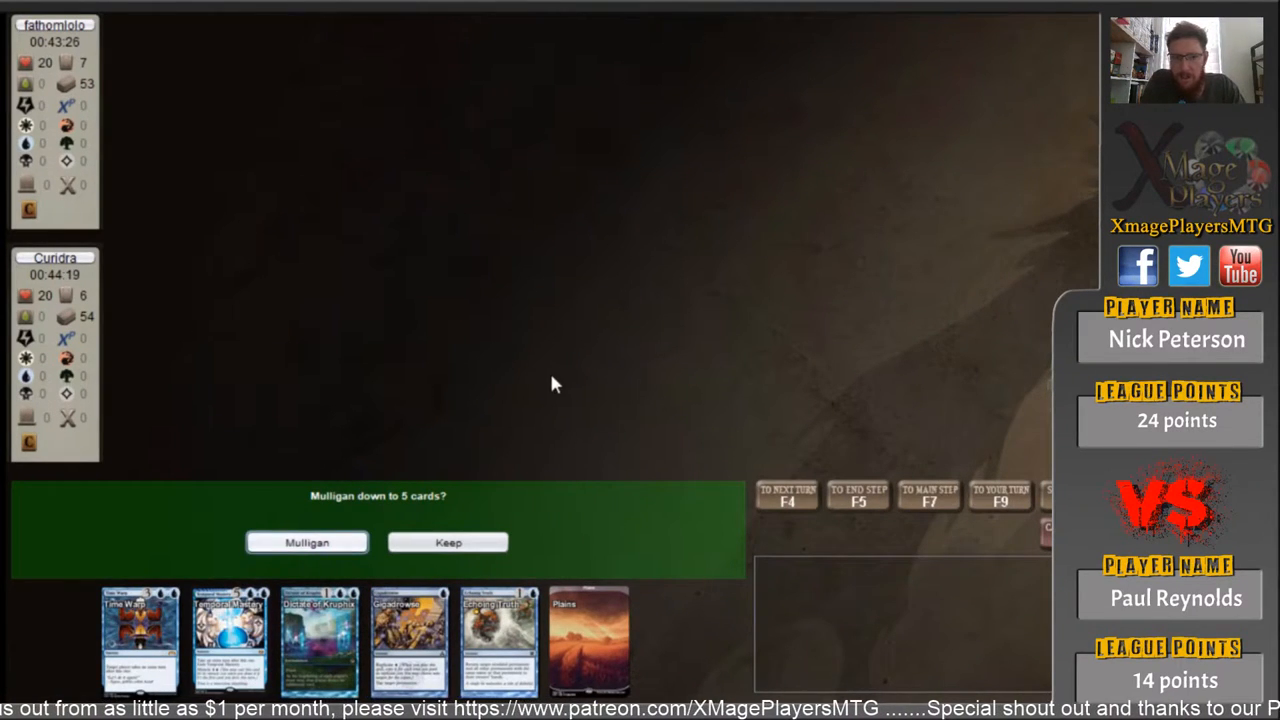
click(448, 542)
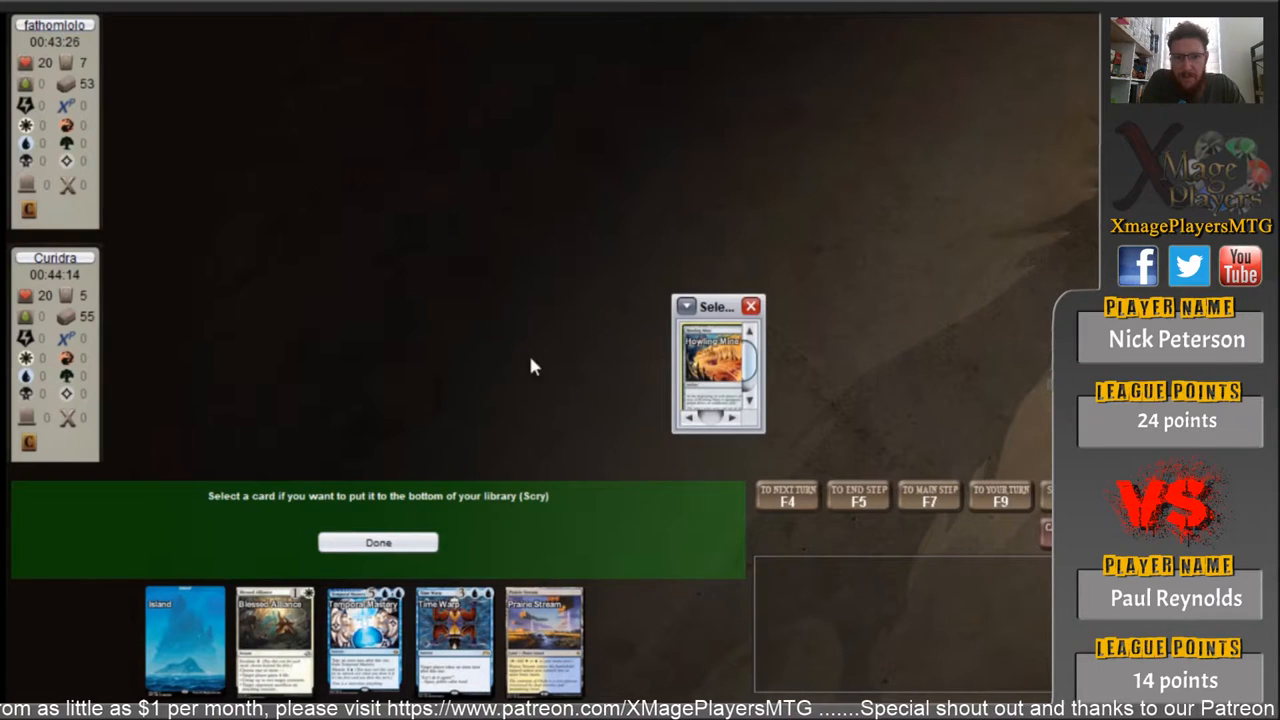
click(378, 542)
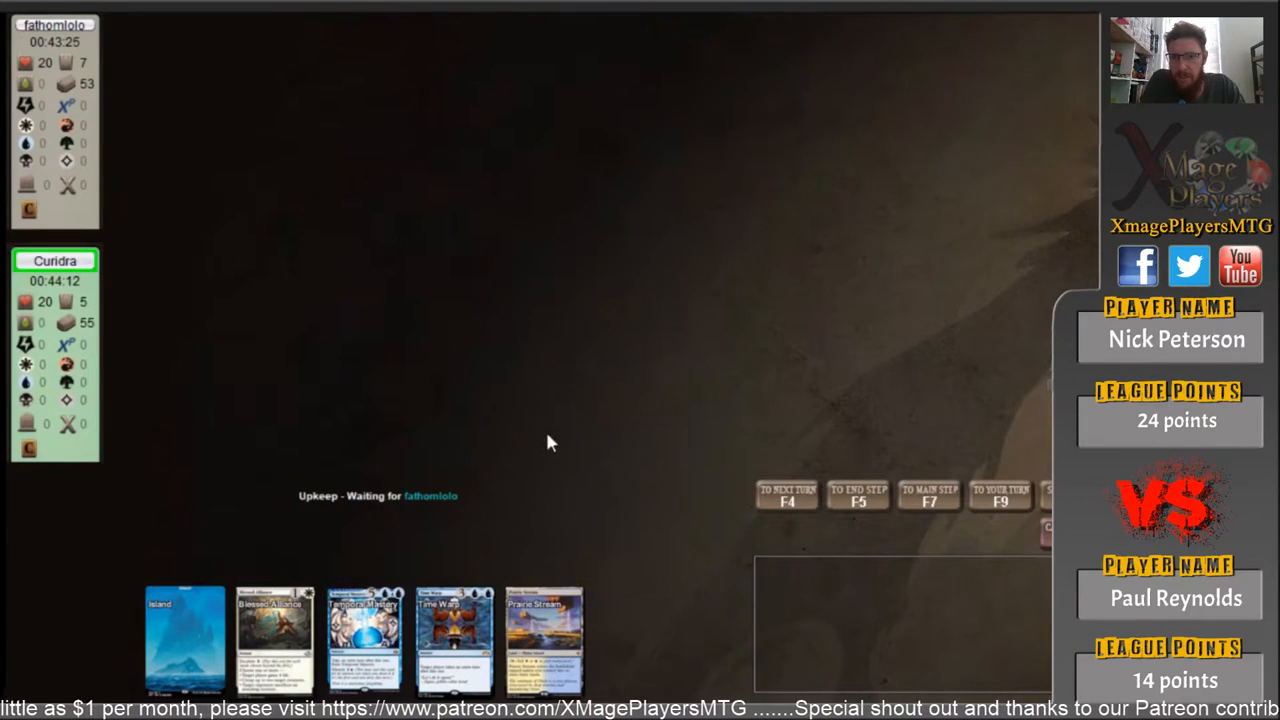
mouse_move(583, 406)
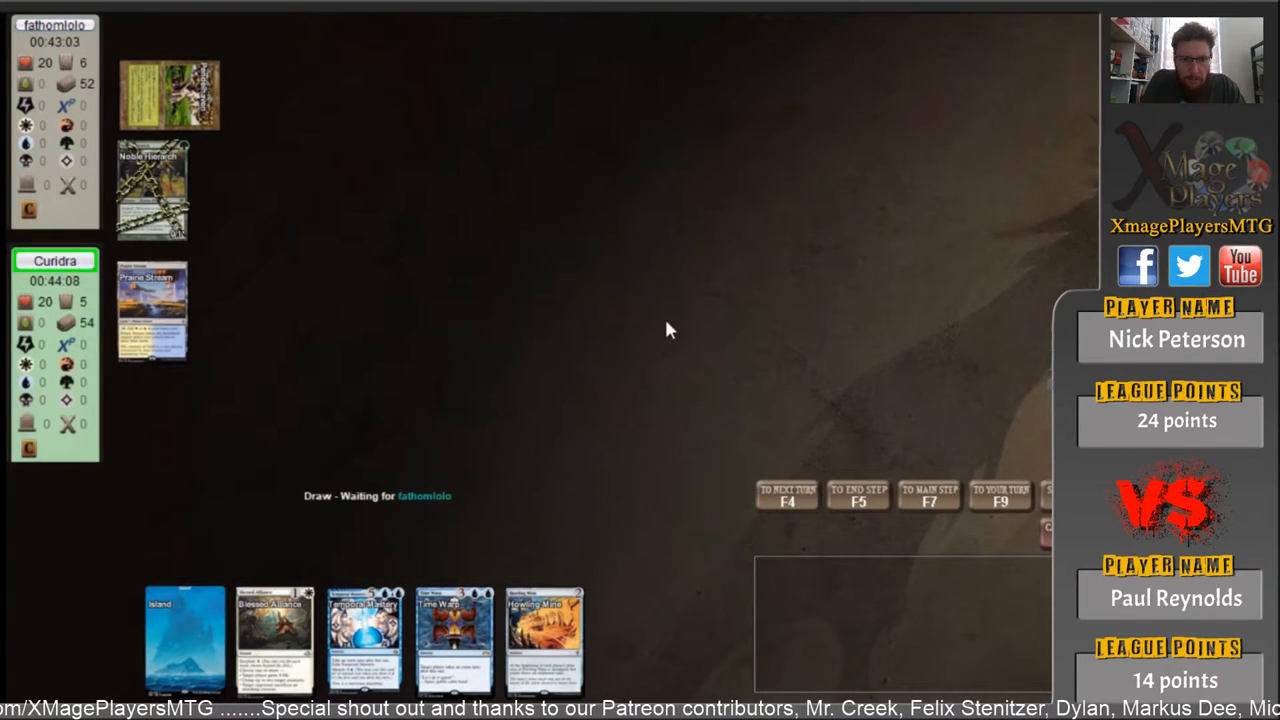
mouse_move(240, 465)
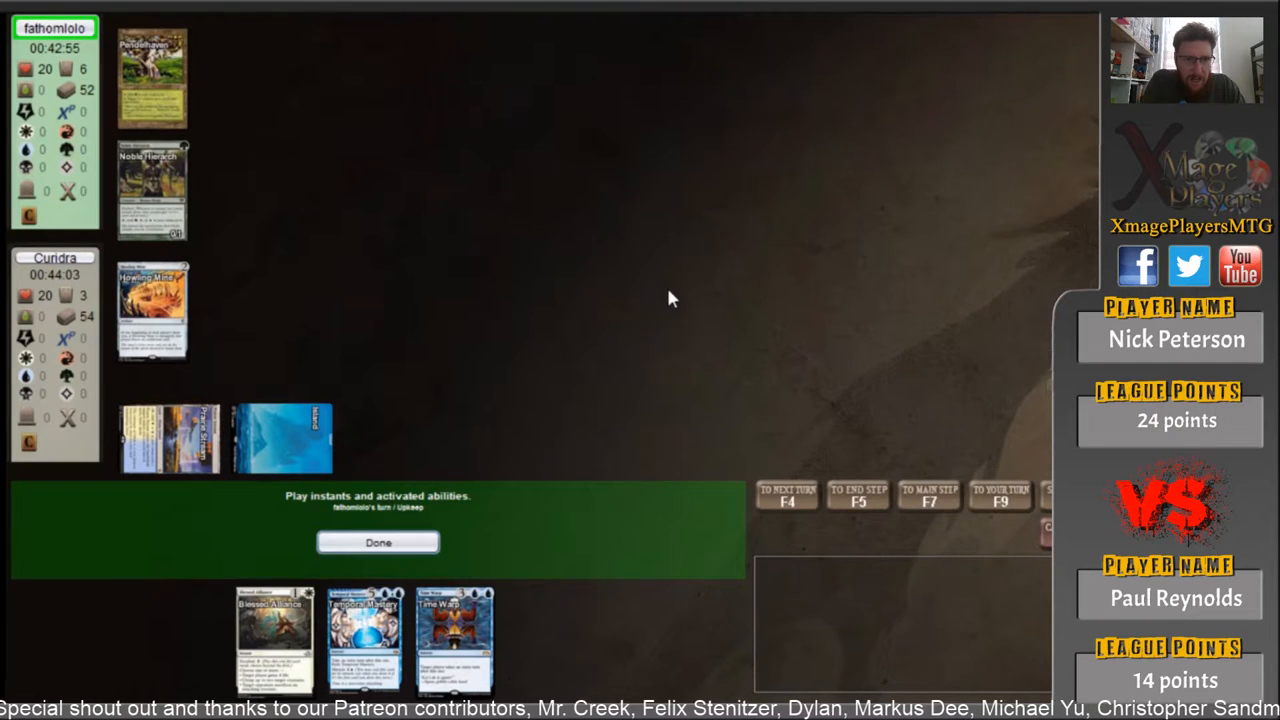
- Pass through the opponent's upkeep and draw, letting Noble Hierarch and Glistener Elf resolve
click(378, 542)
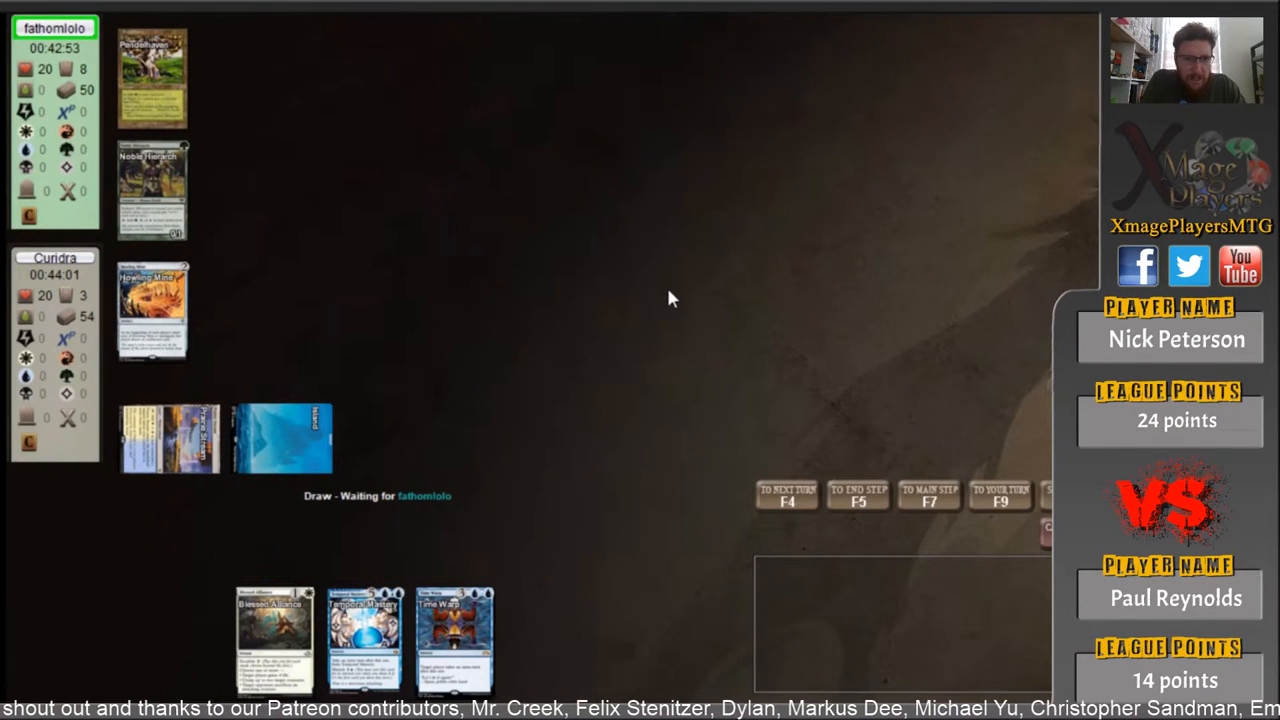
click(787, 495)
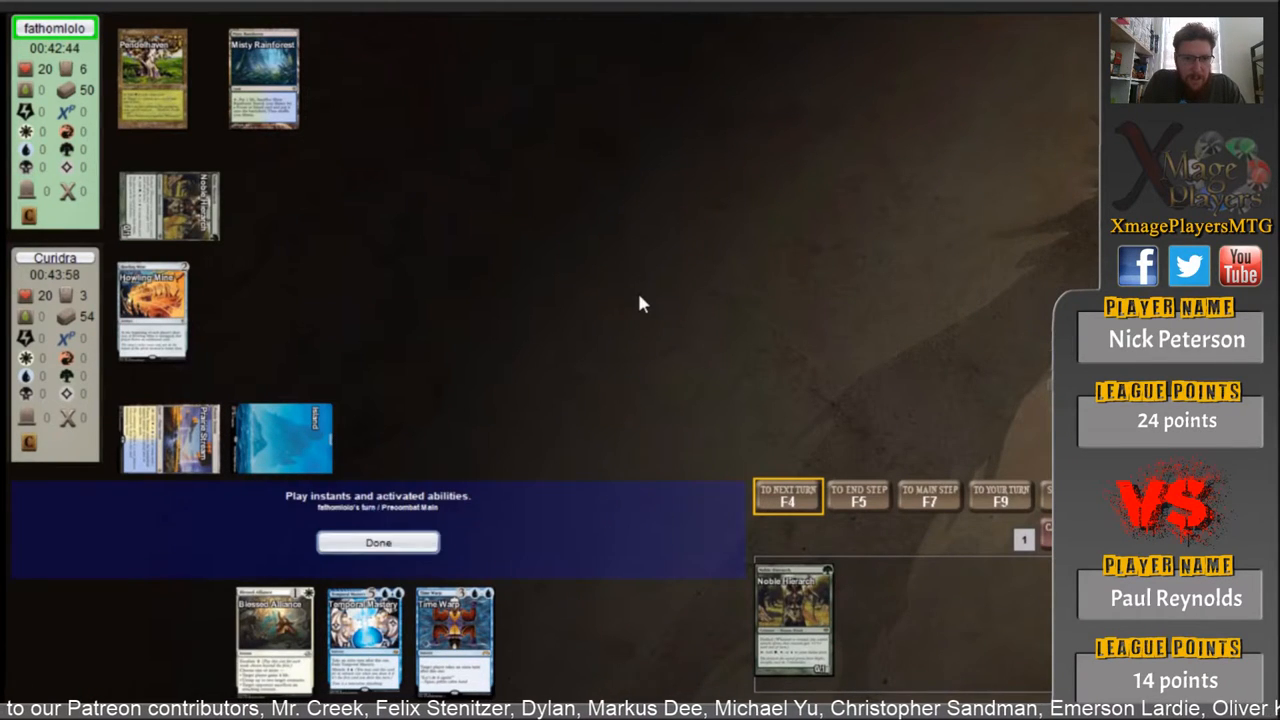
click(378, 542)
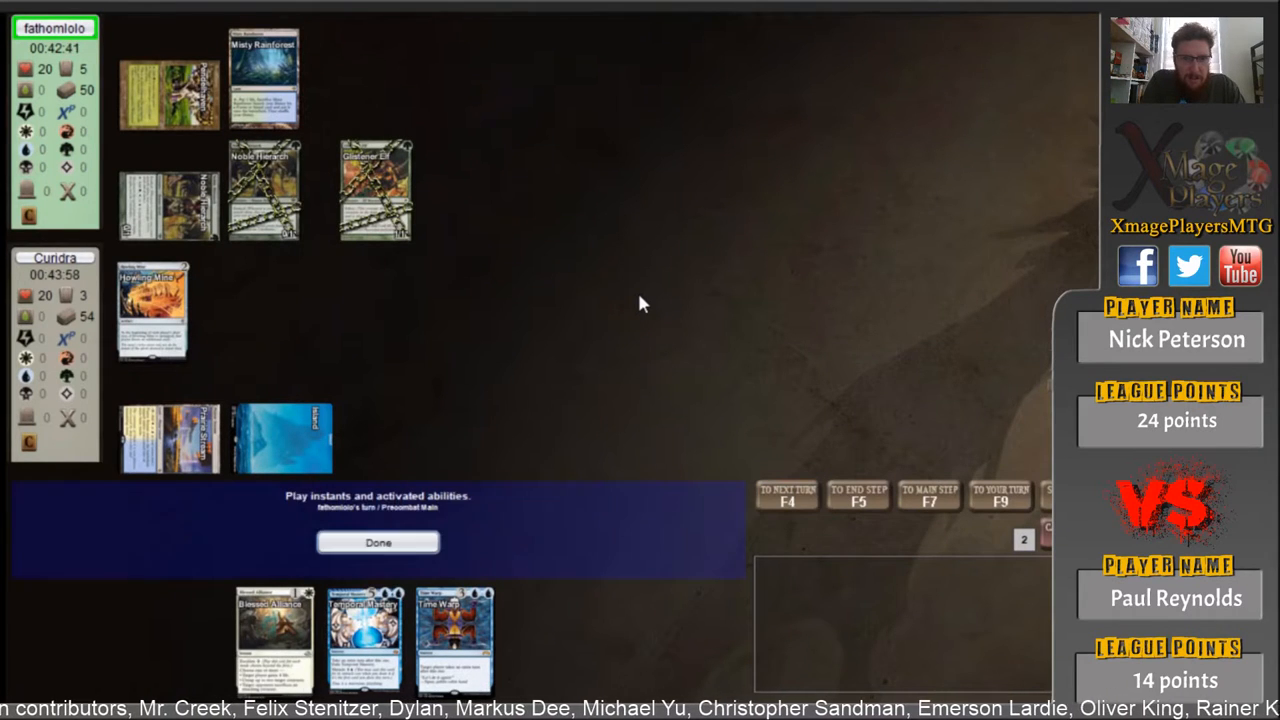
click(378, 542)
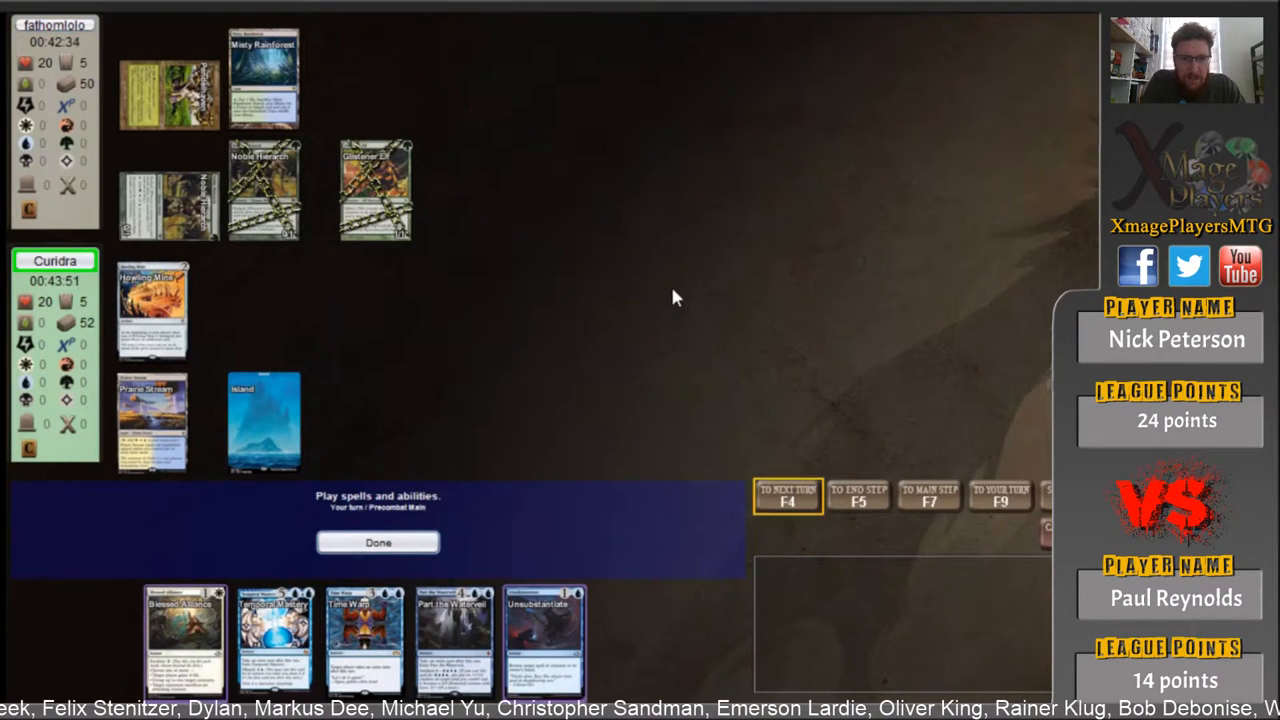
- End the main phase without casting and let the second Noble Hierarch resolve
click(378, 542)
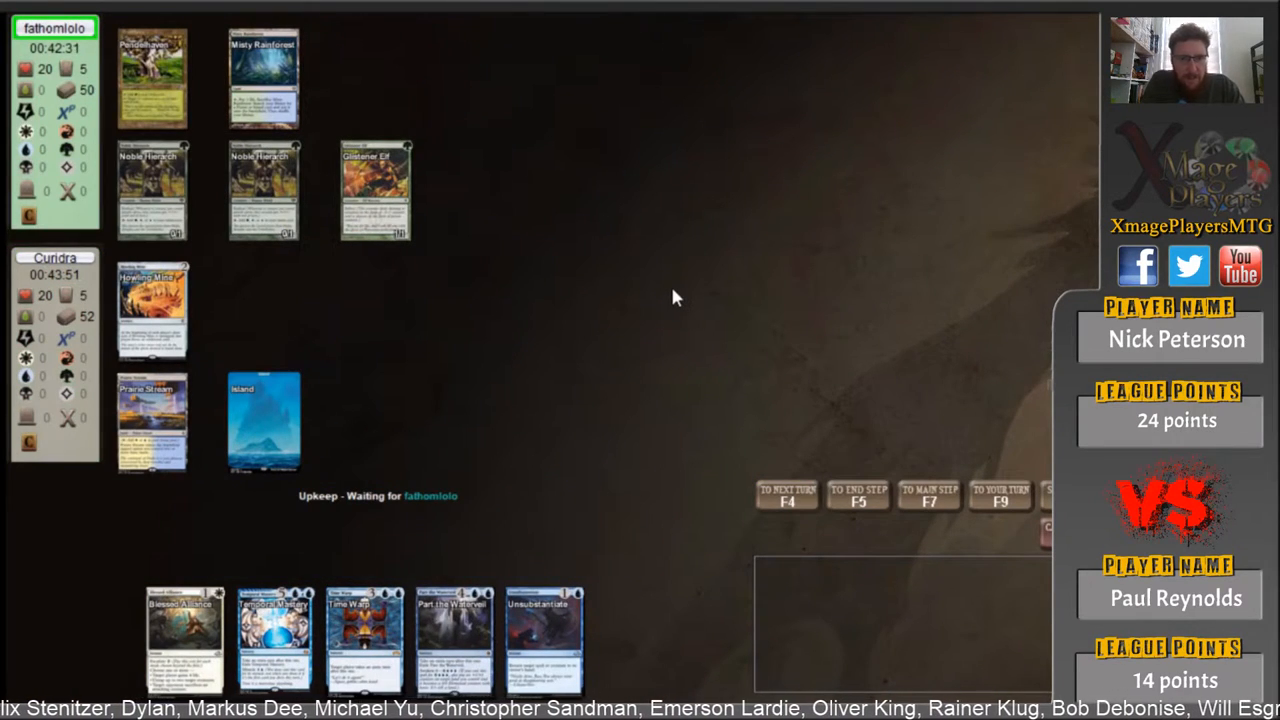
mouse_move(687, 332)
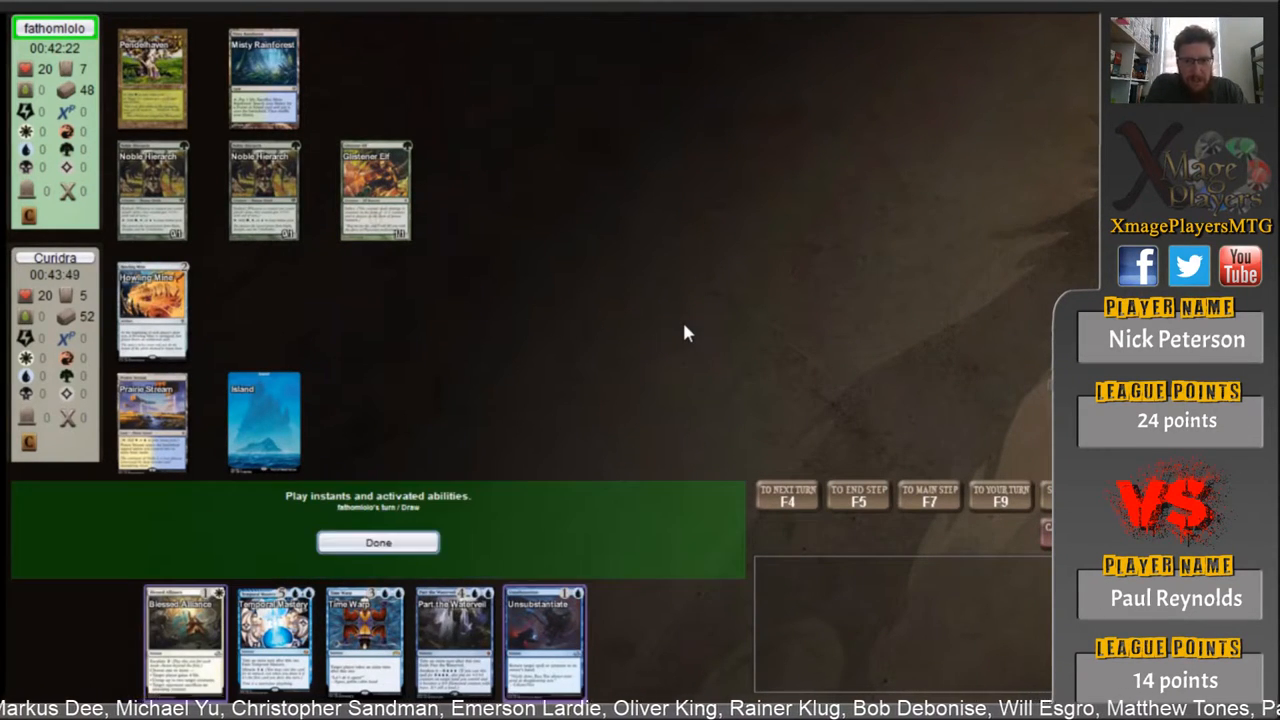
click(378, 542)
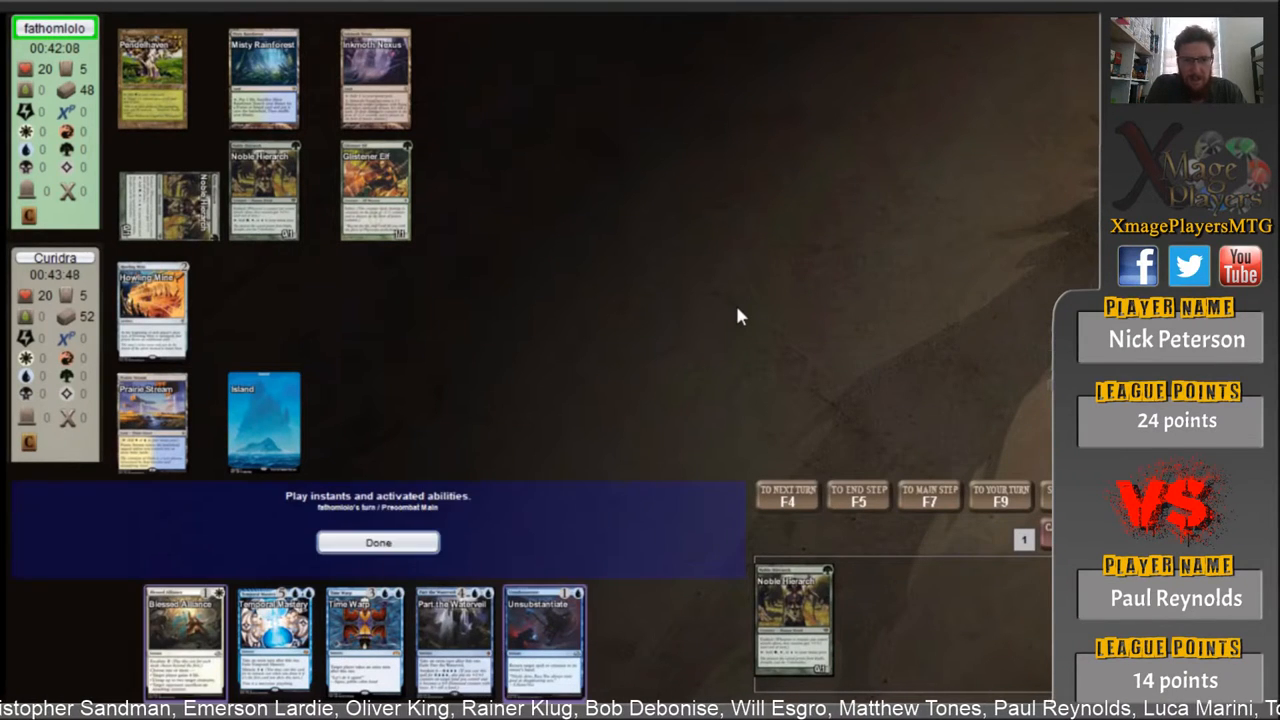
click(378, 542)
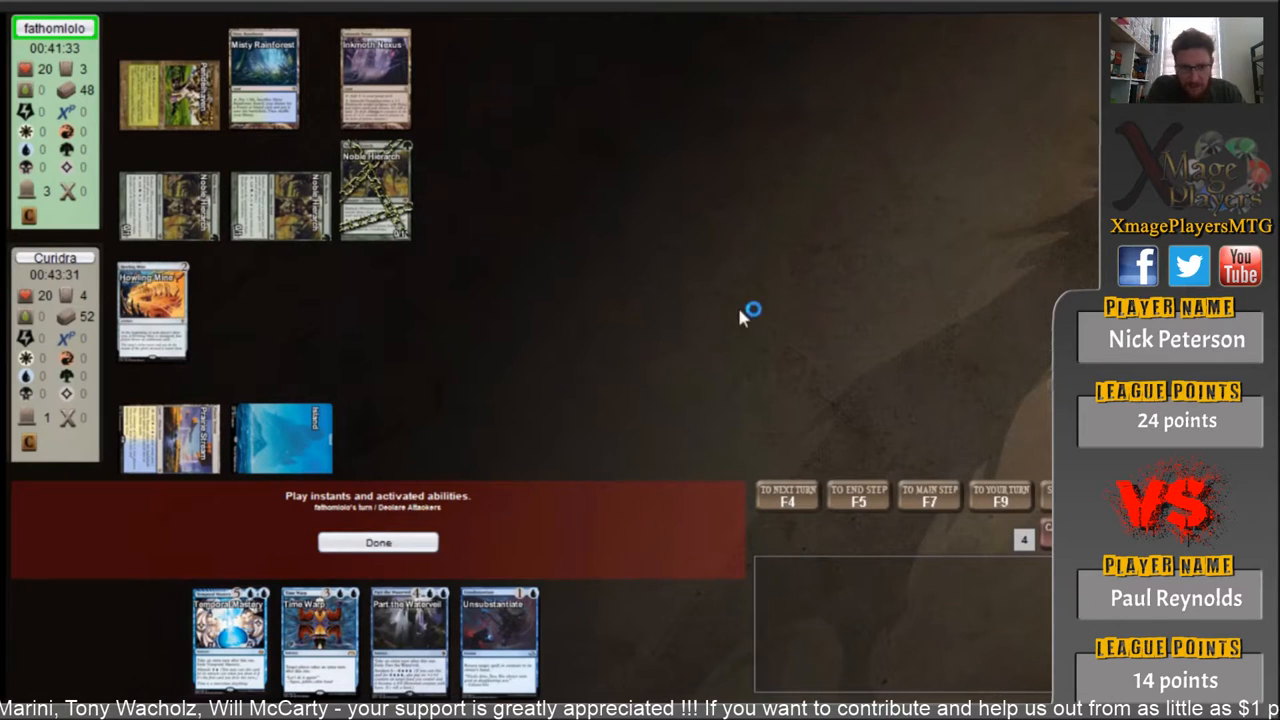
- Take the attack and let the fetch land, second Glistener Elf and Howling Mine trigger resolve
click(377, 542)
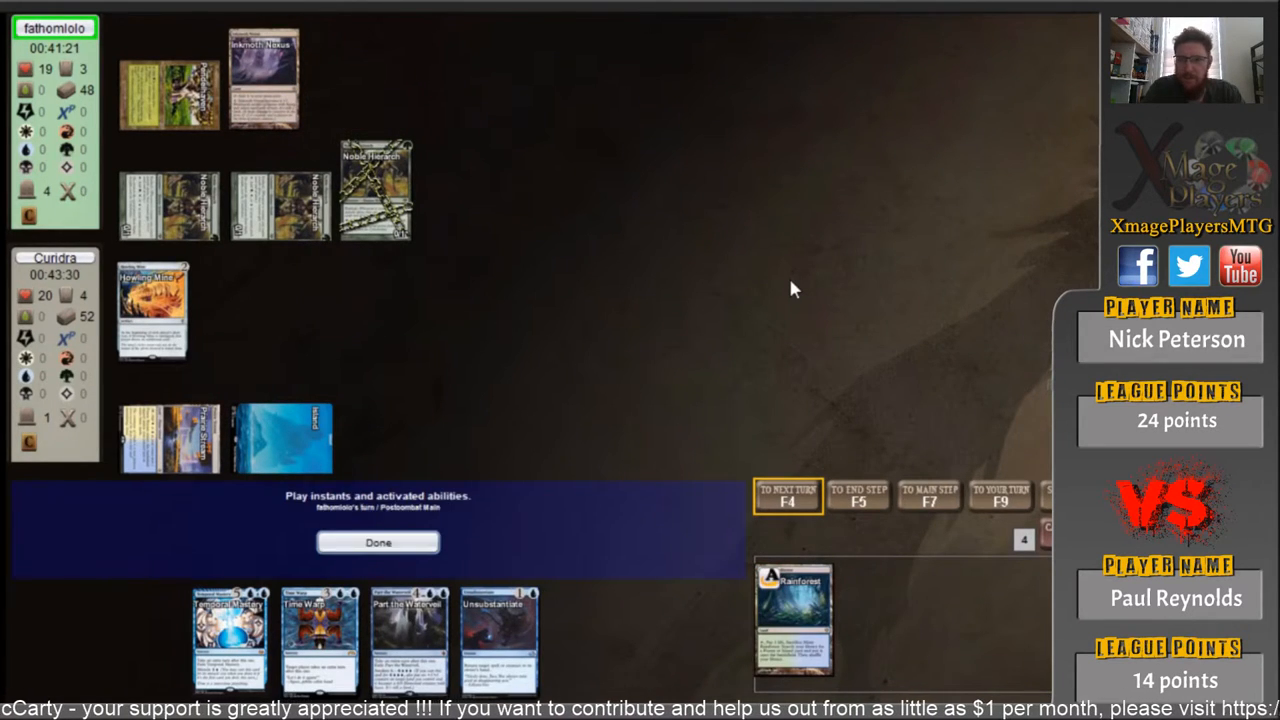
click(378, 542)
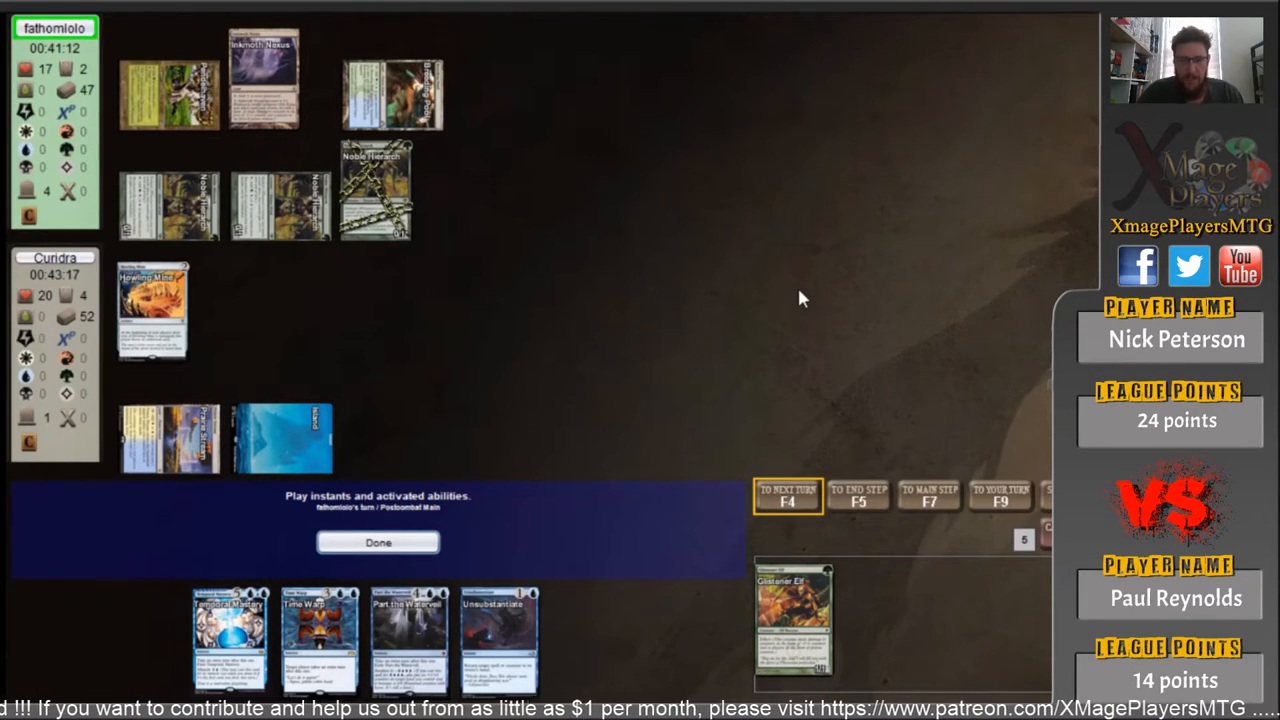
click(378, 542)
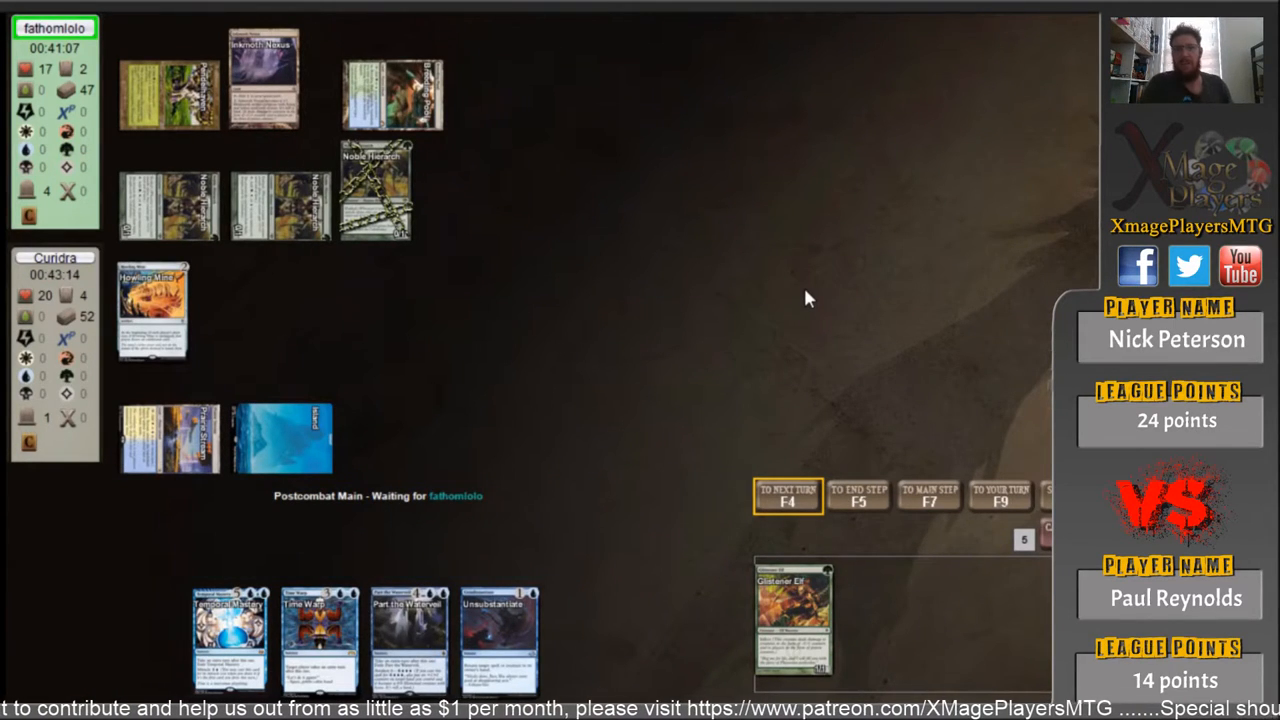
mouse_move(742, 298)
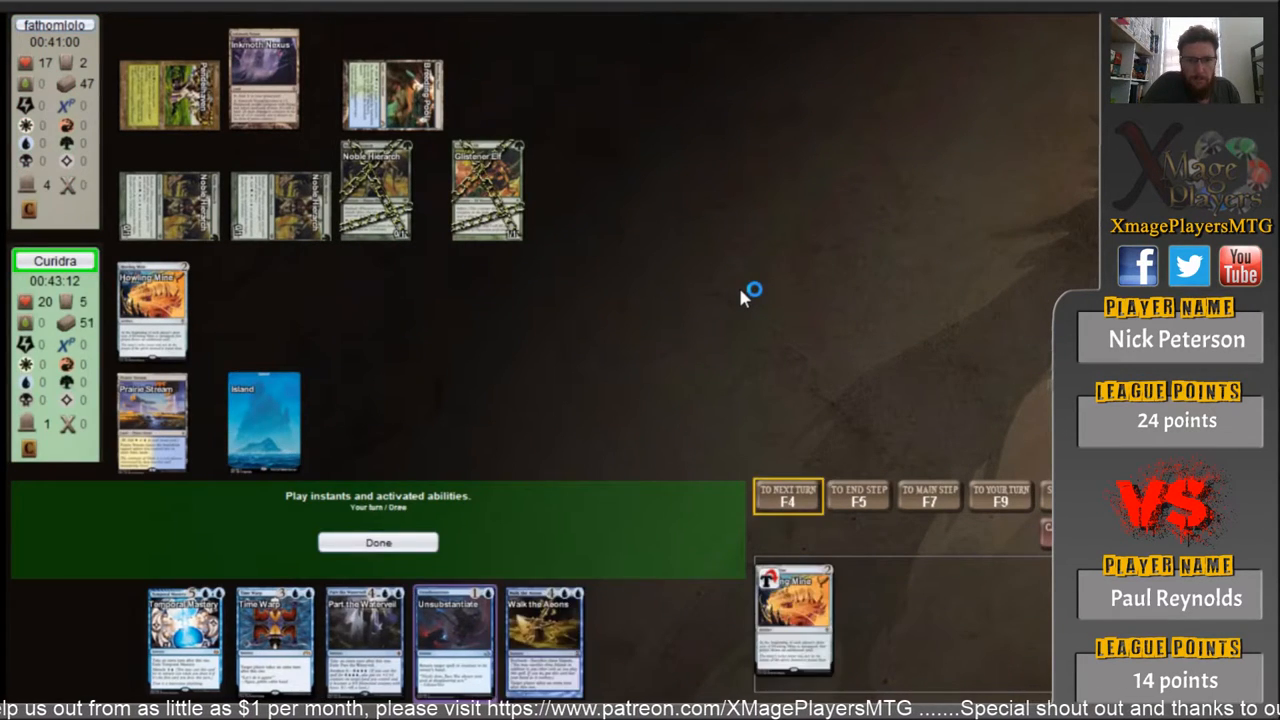
click(378, 542)
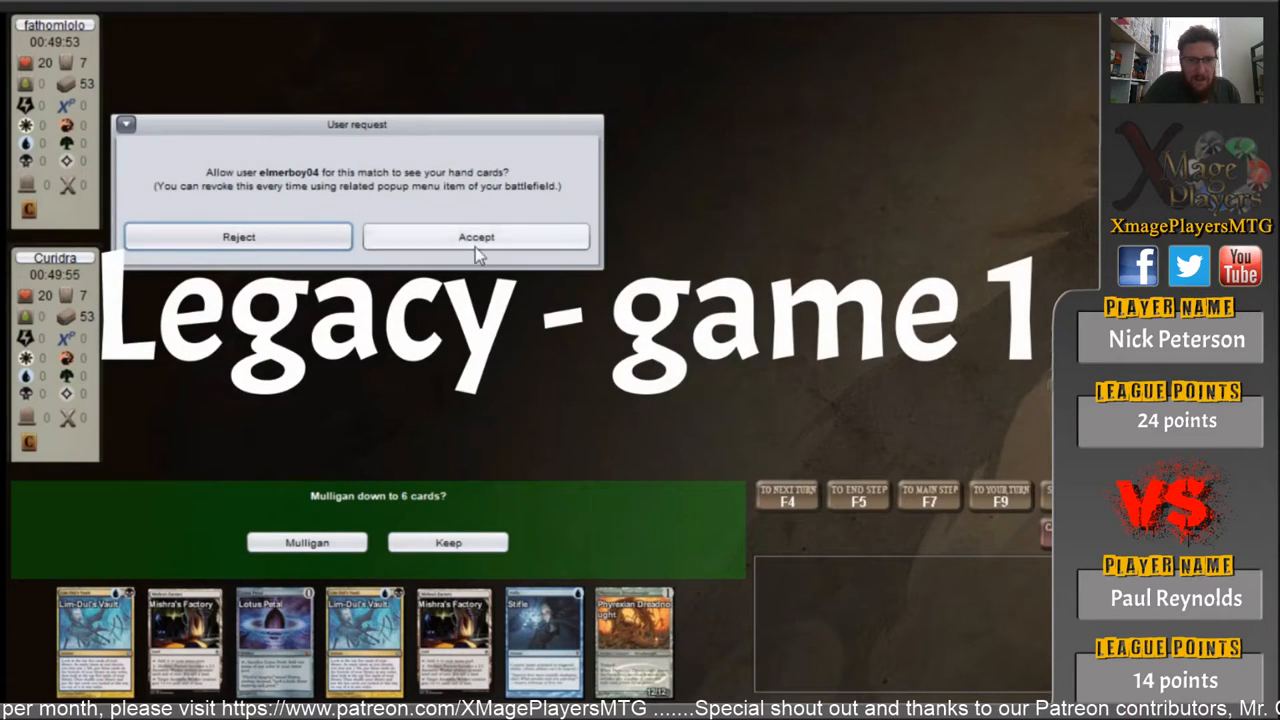
- Accept the spectator's request to view your hand
click(476, 237)
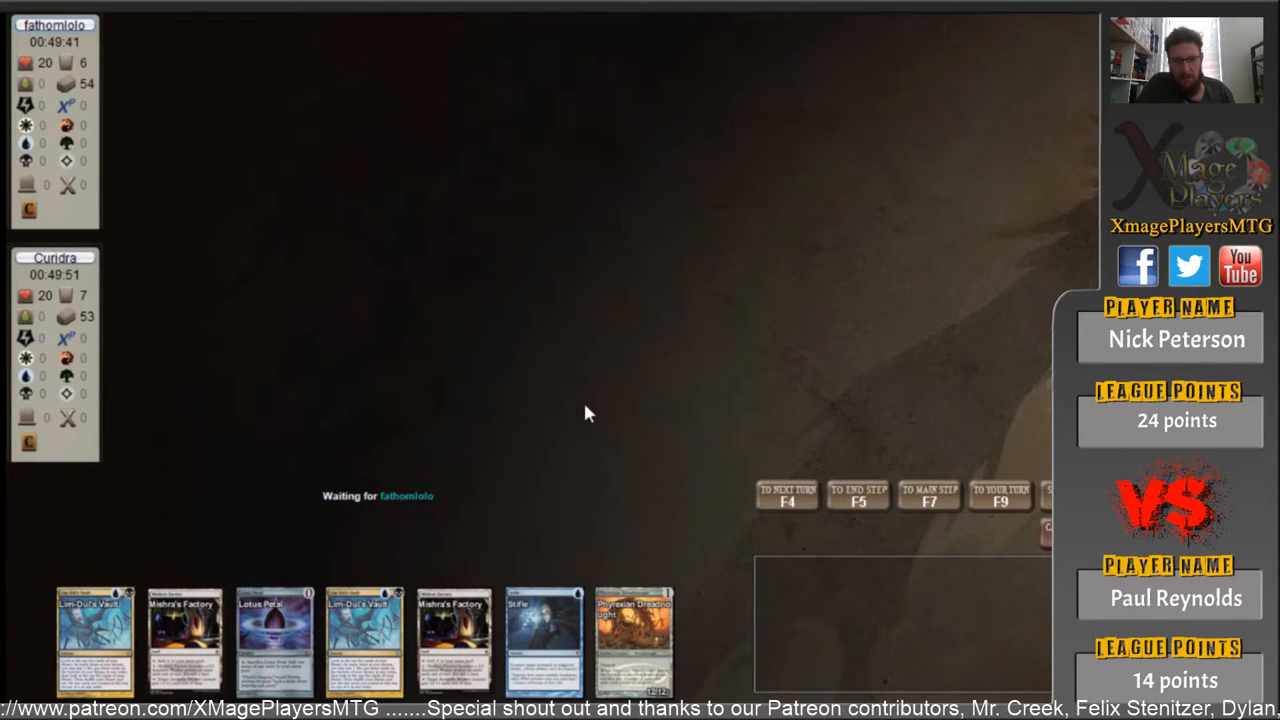
mouse_move(1005, 160)
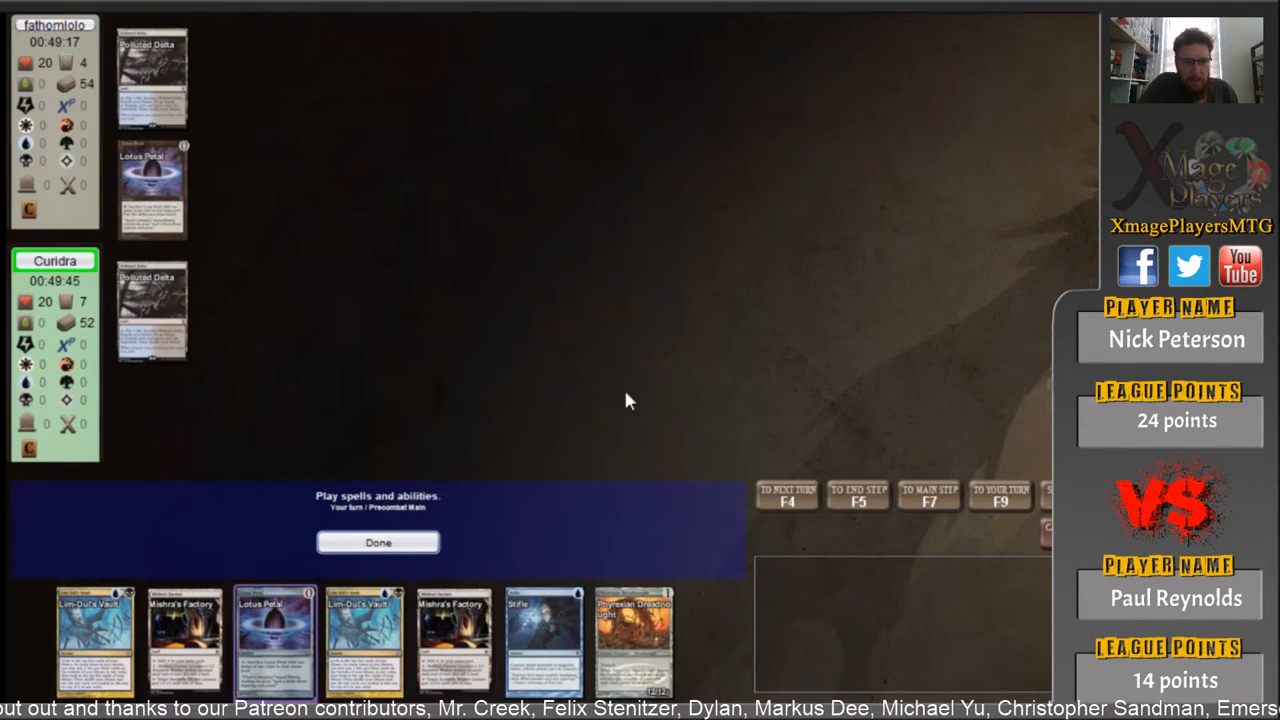
- Cast Lotus Petal and crack Polluted Delta to search for a land
click(274, 640)
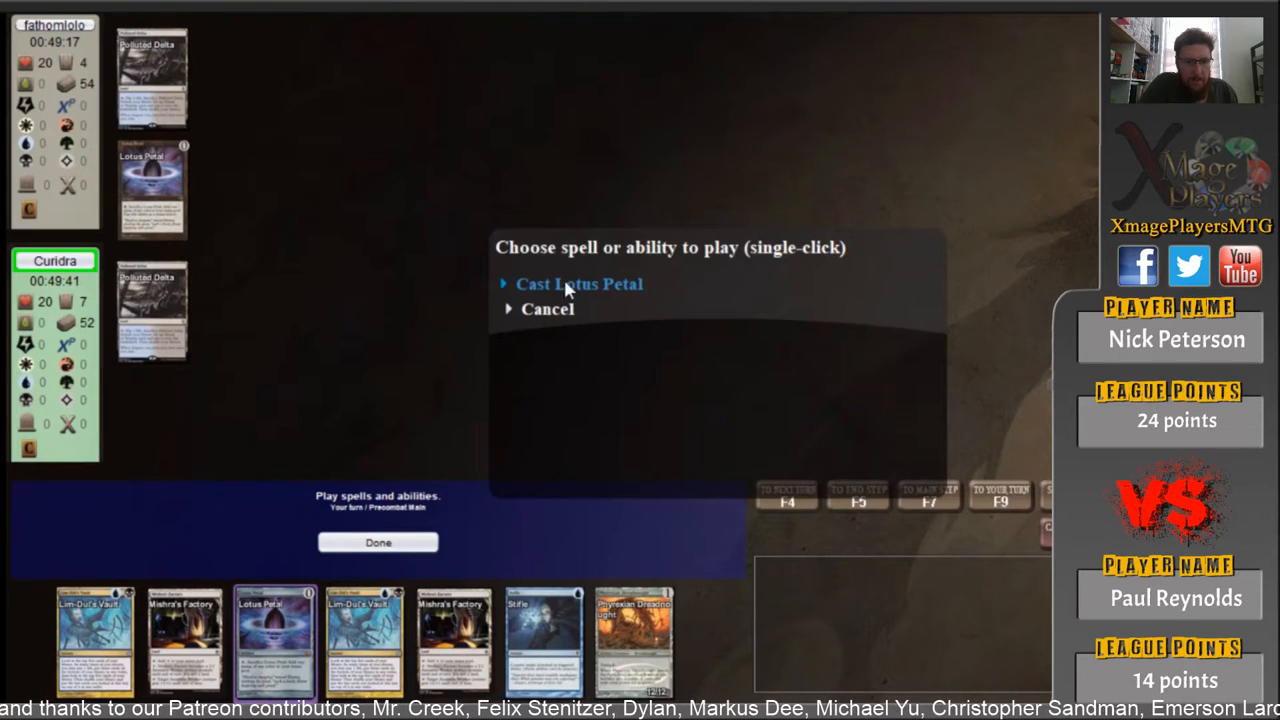
click(579, 283)
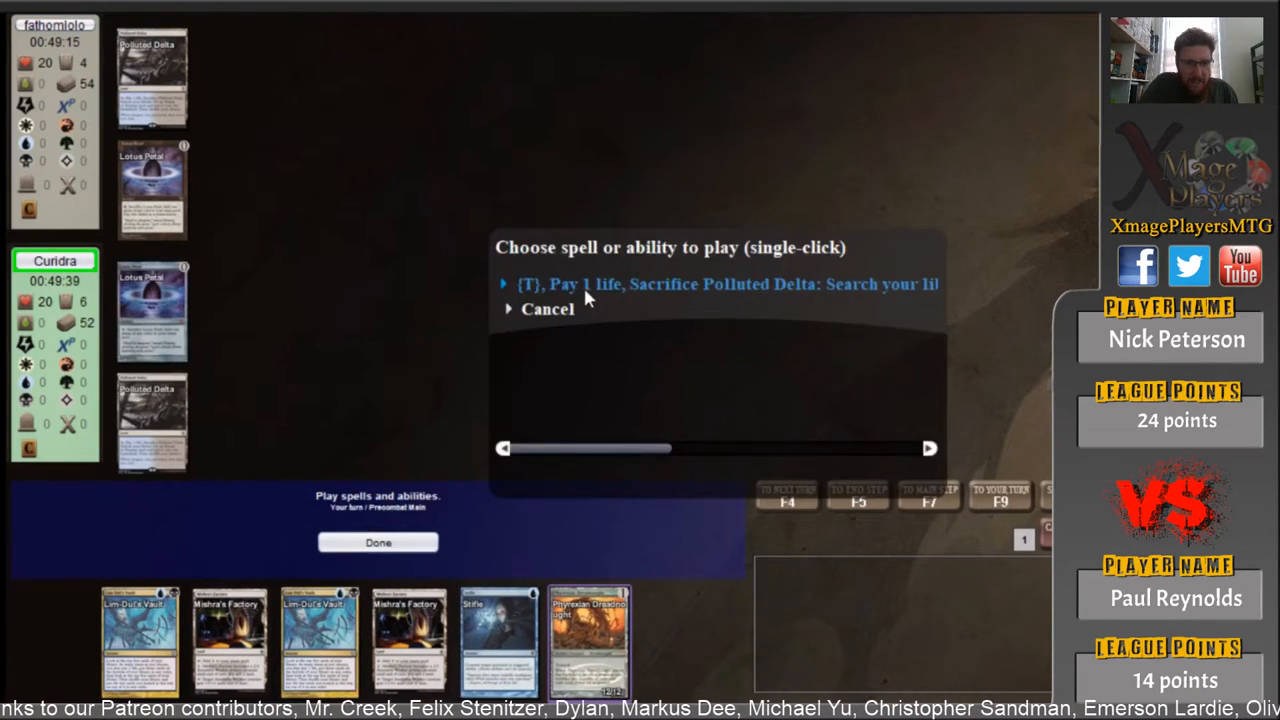
click(720, 284)
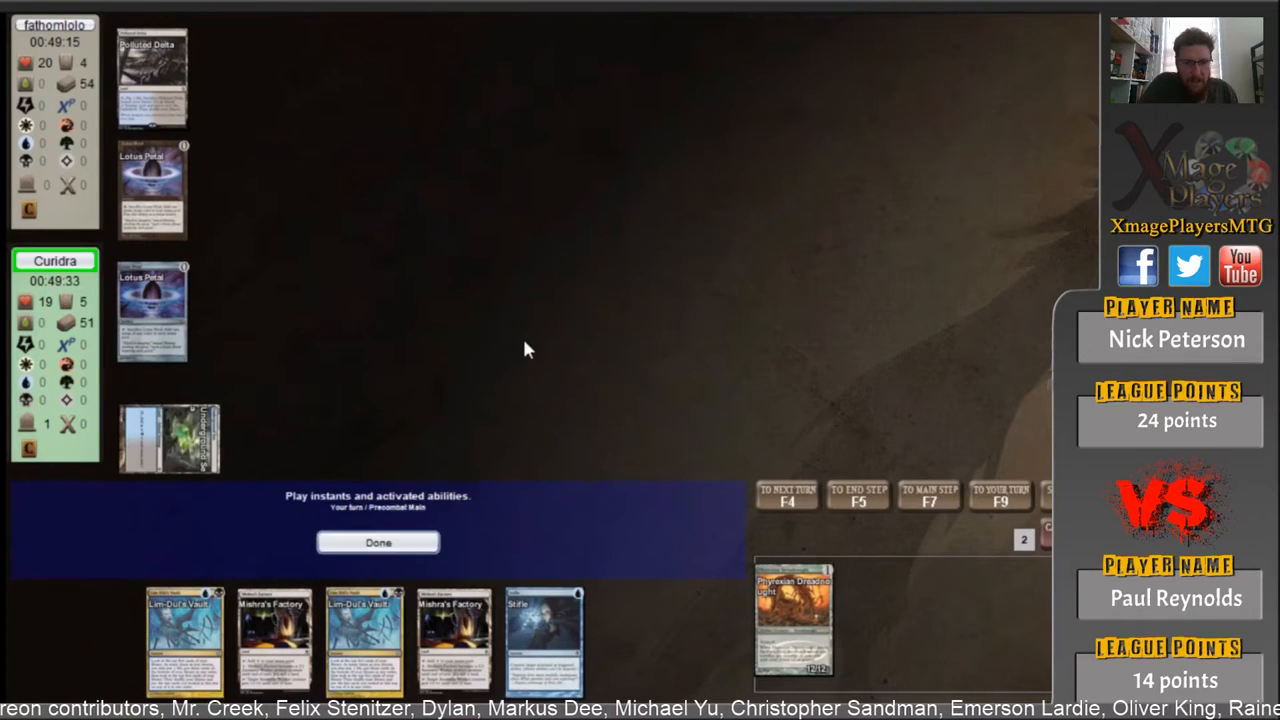
- Stifle the Dreadnought's sacrifice trigger using Lotus Petal mana, then pass the opponent's upkeep
click(378, 542)
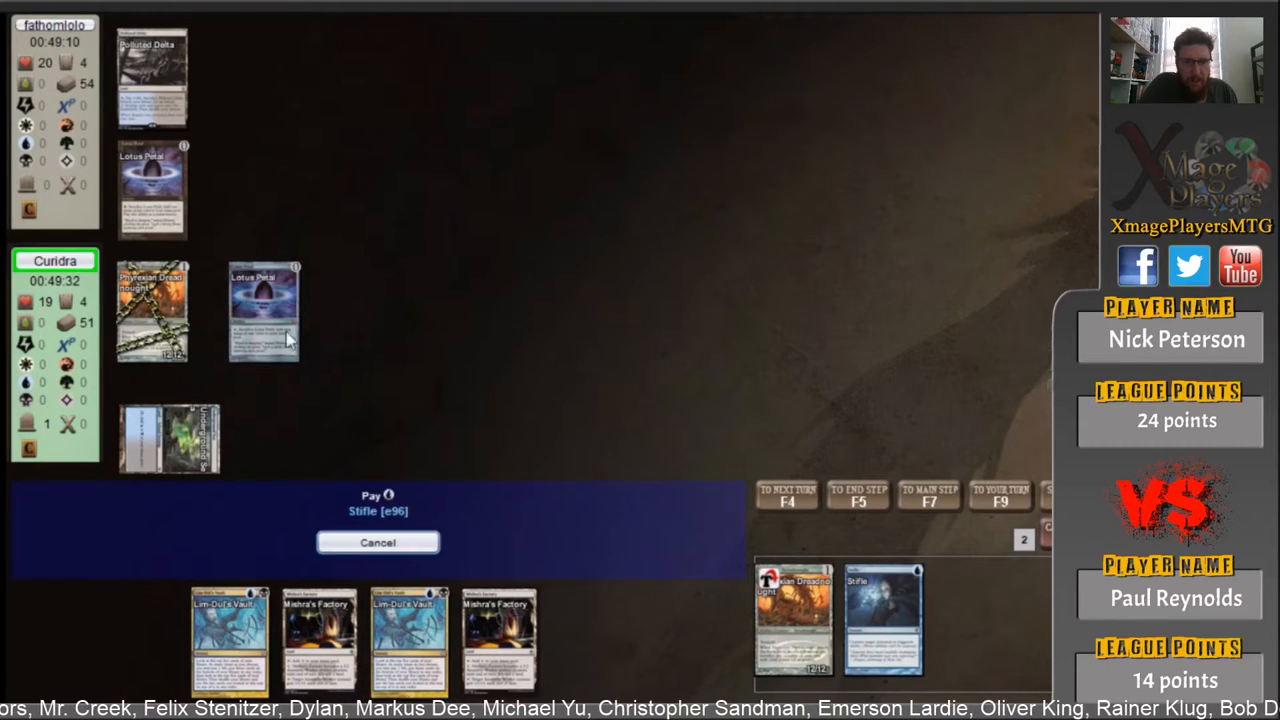
click(377, 542)
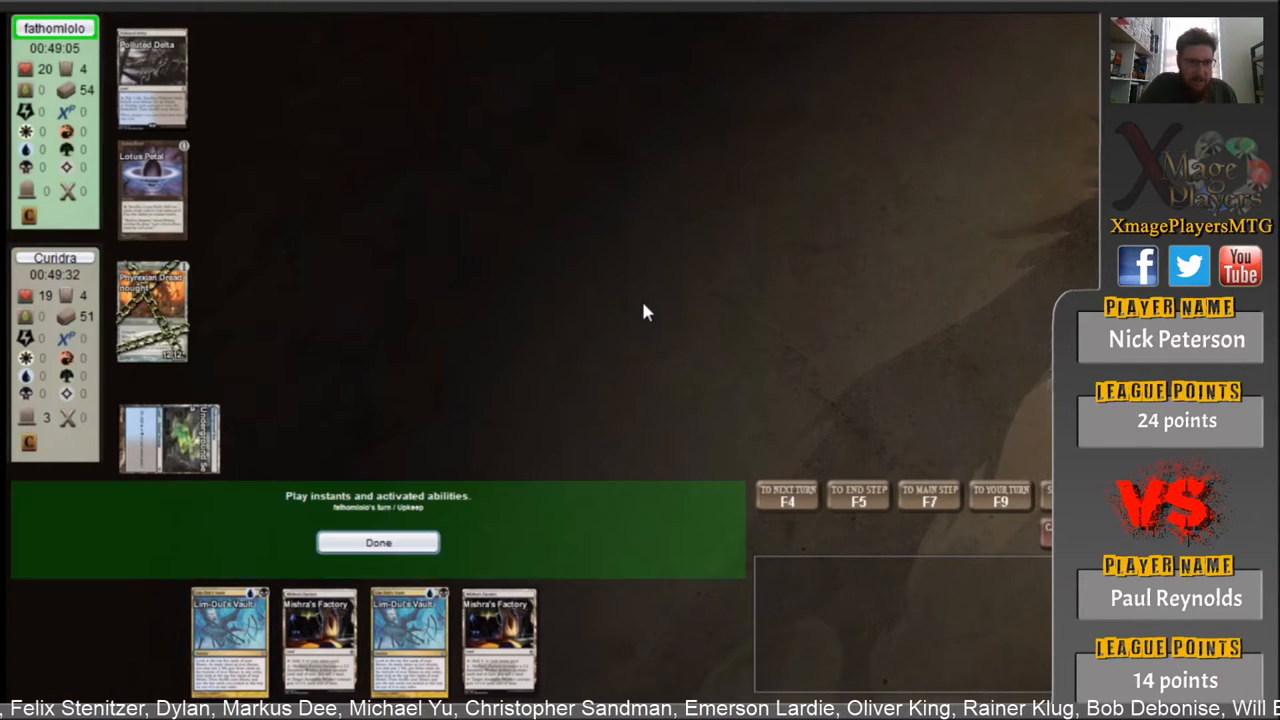
click(378, 542)
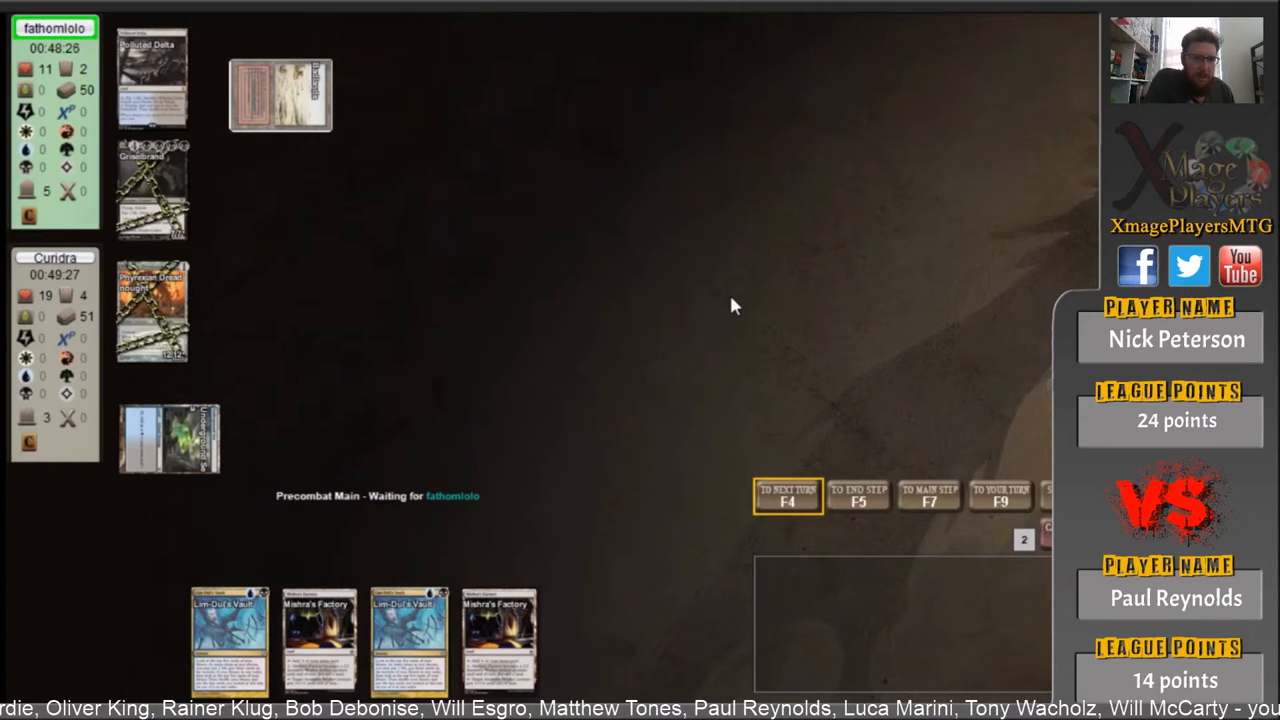
mouse_move(620, 328)
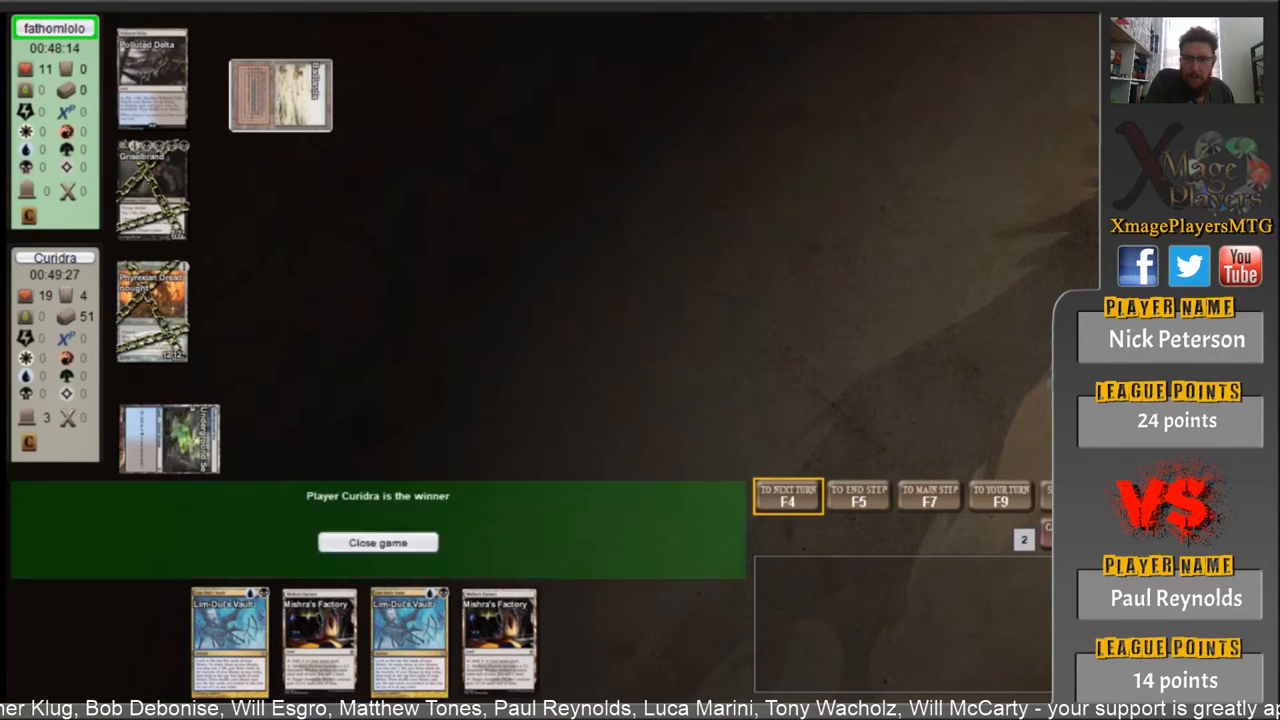
click(378, 542)
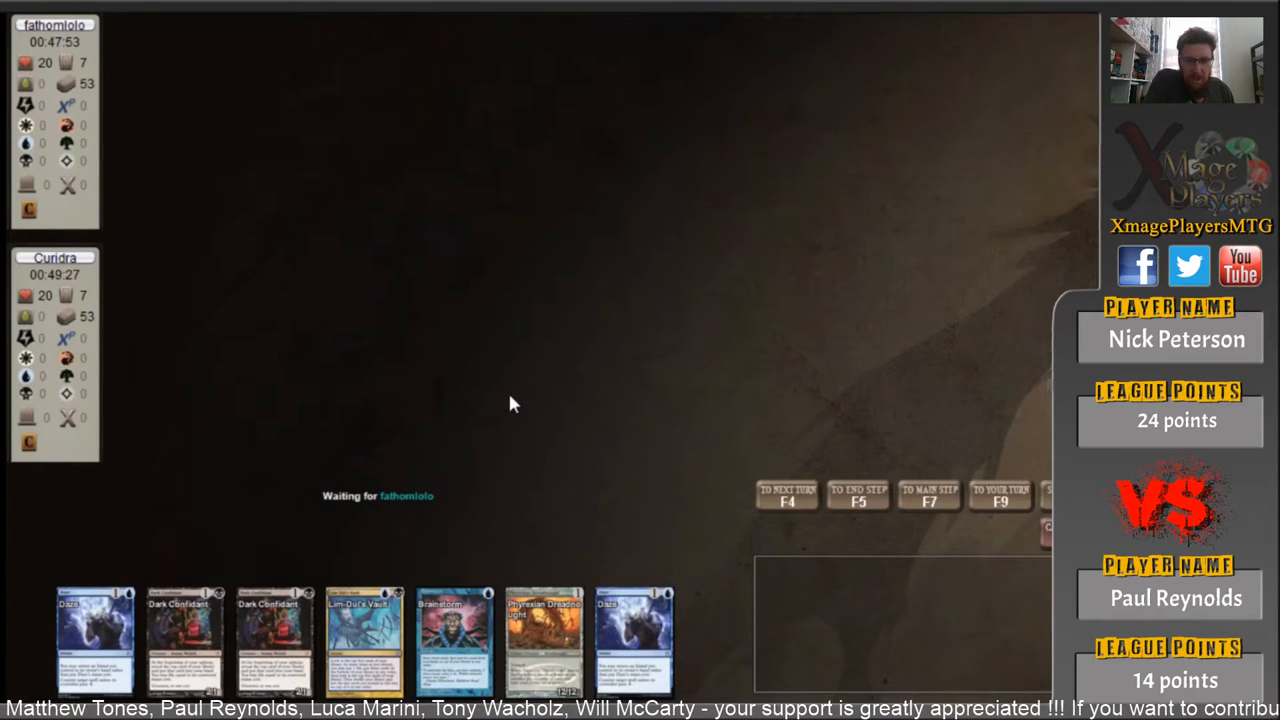
mouse_move(612, 382)
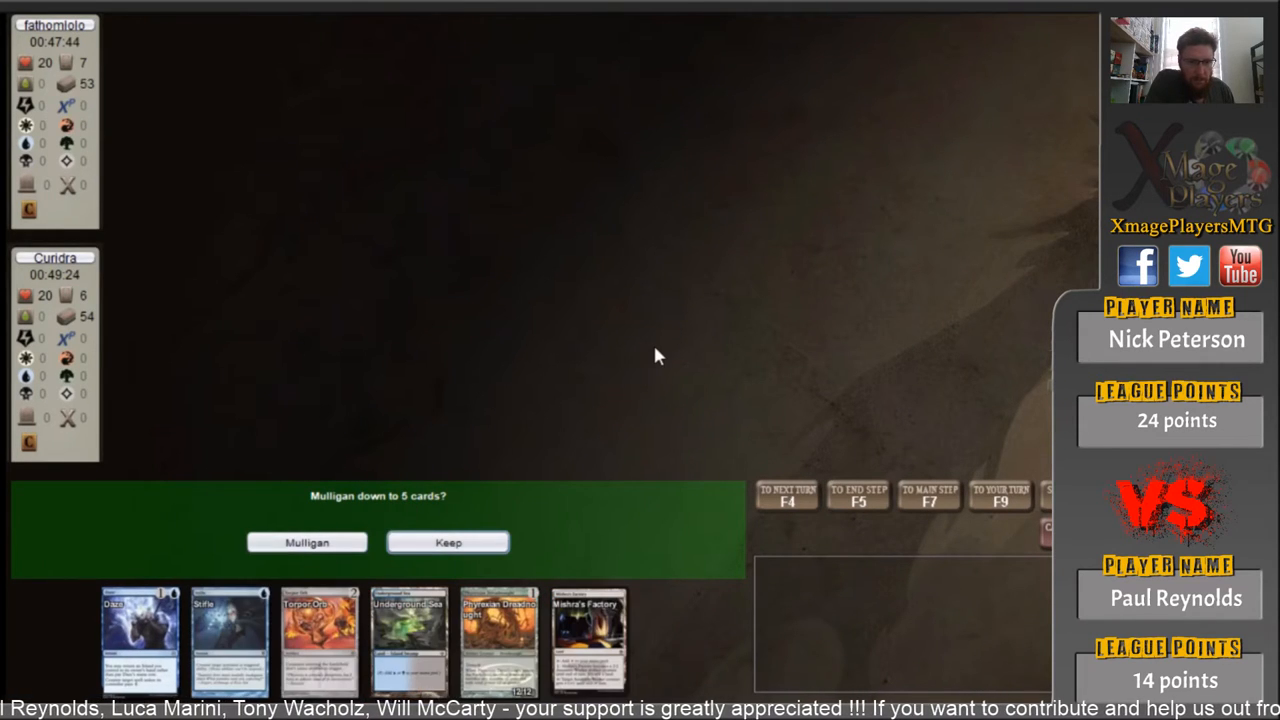
- Keep the six-card hand and pass priority in the opponent's upkeep
click(448, 542)
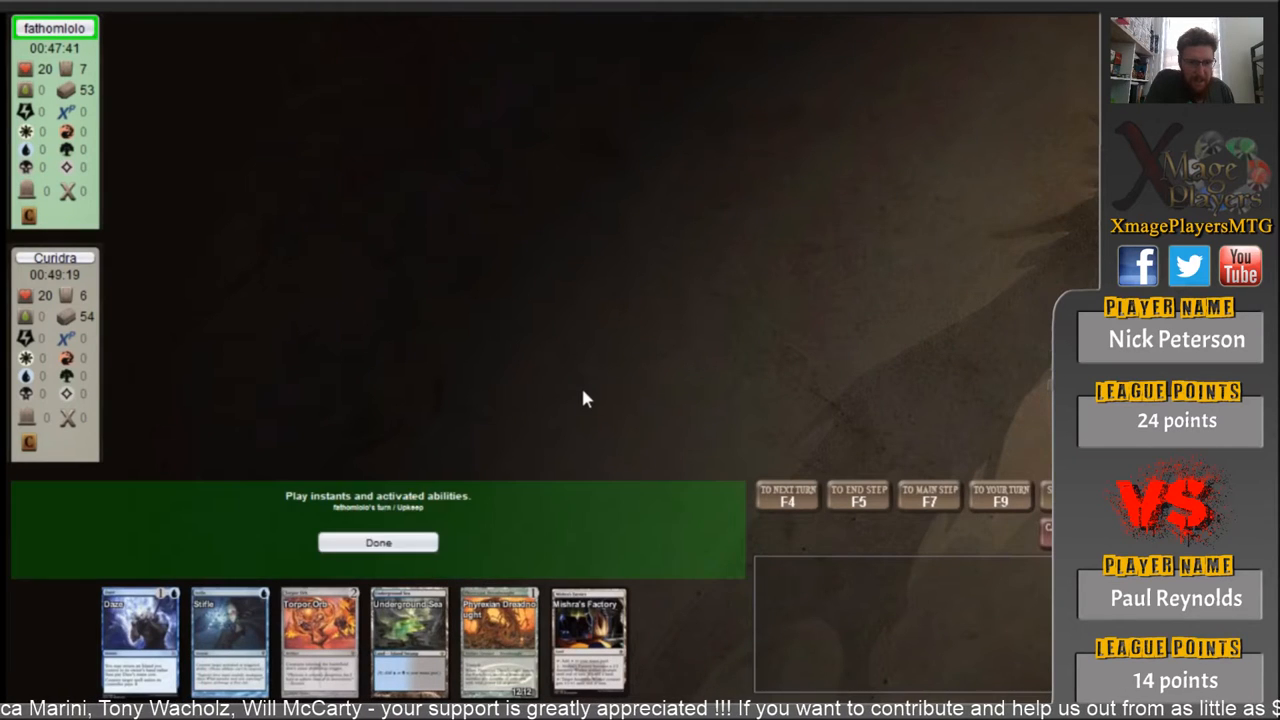
click(378, 542)
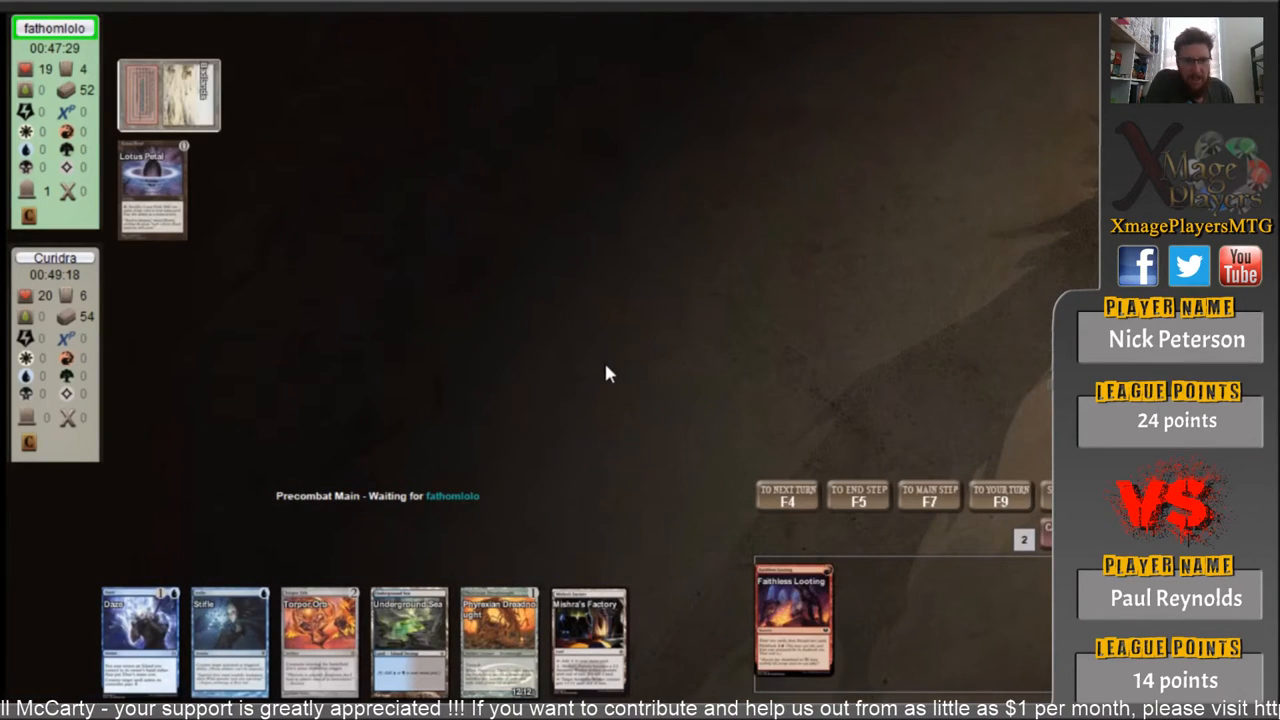
mouse_move(585, 360)
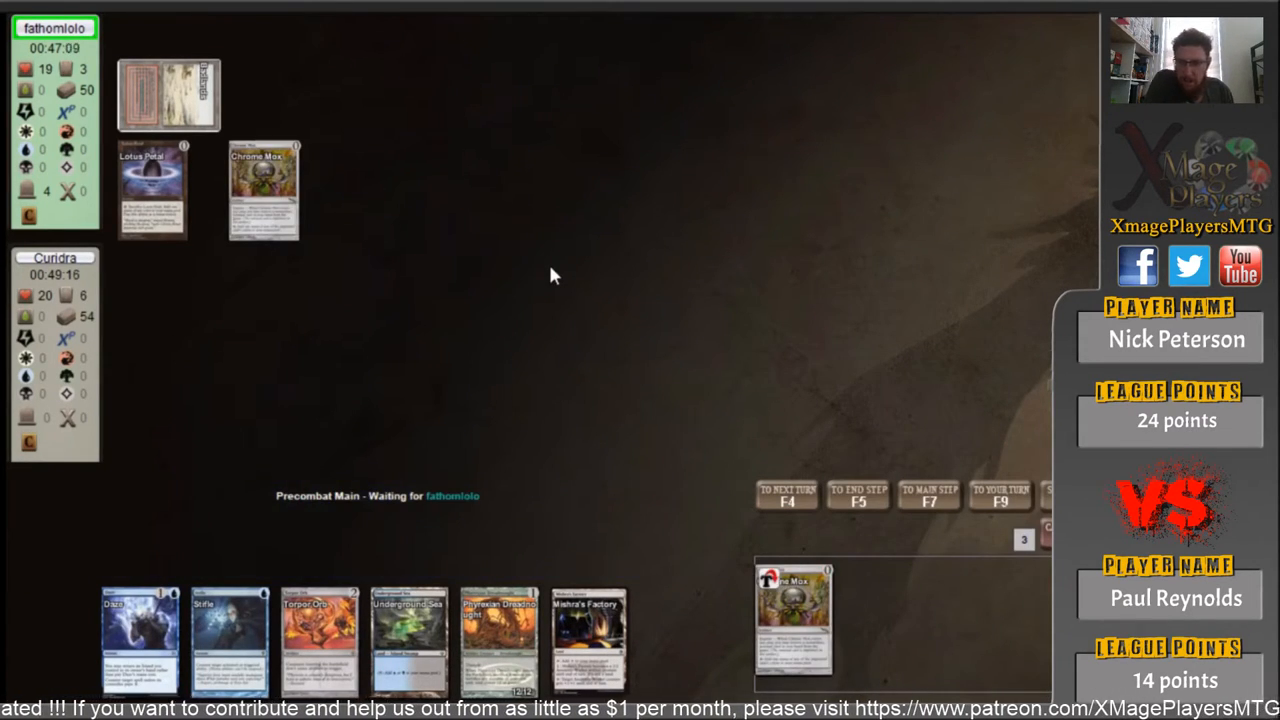
mouse_move(558, 267)
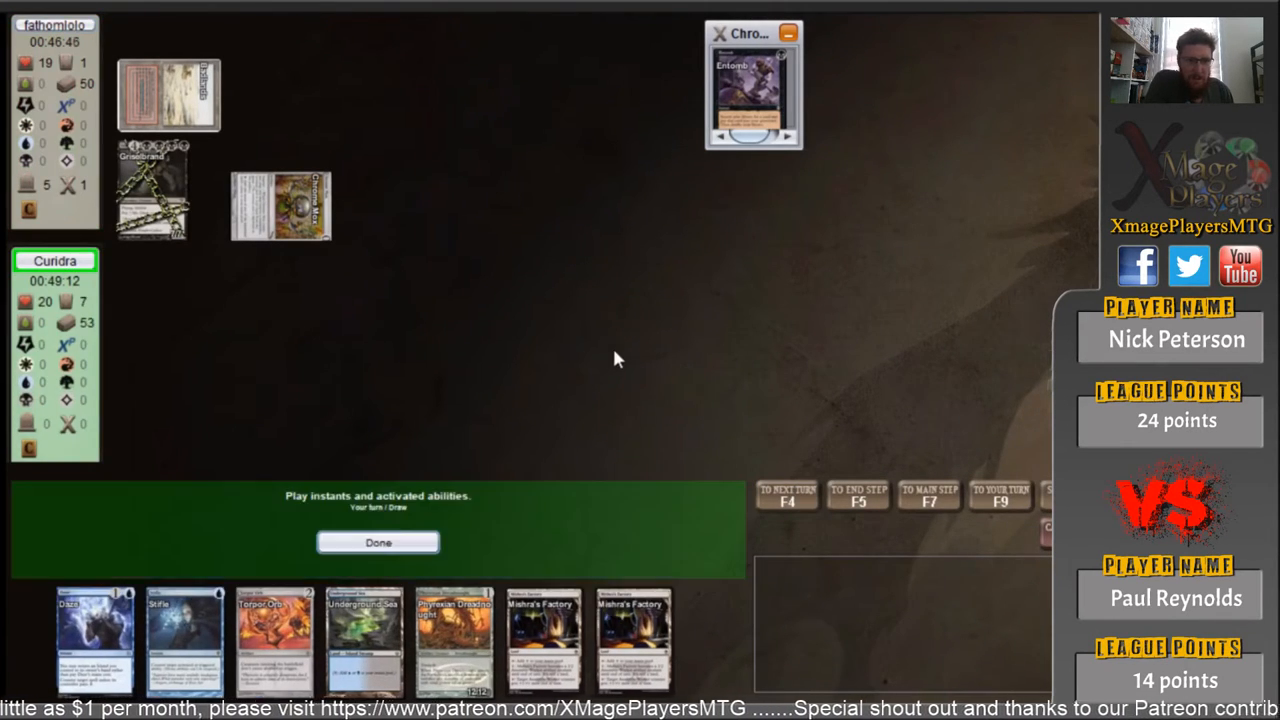
- Pass priority through your draw step and the start of combat
click(378, 542)
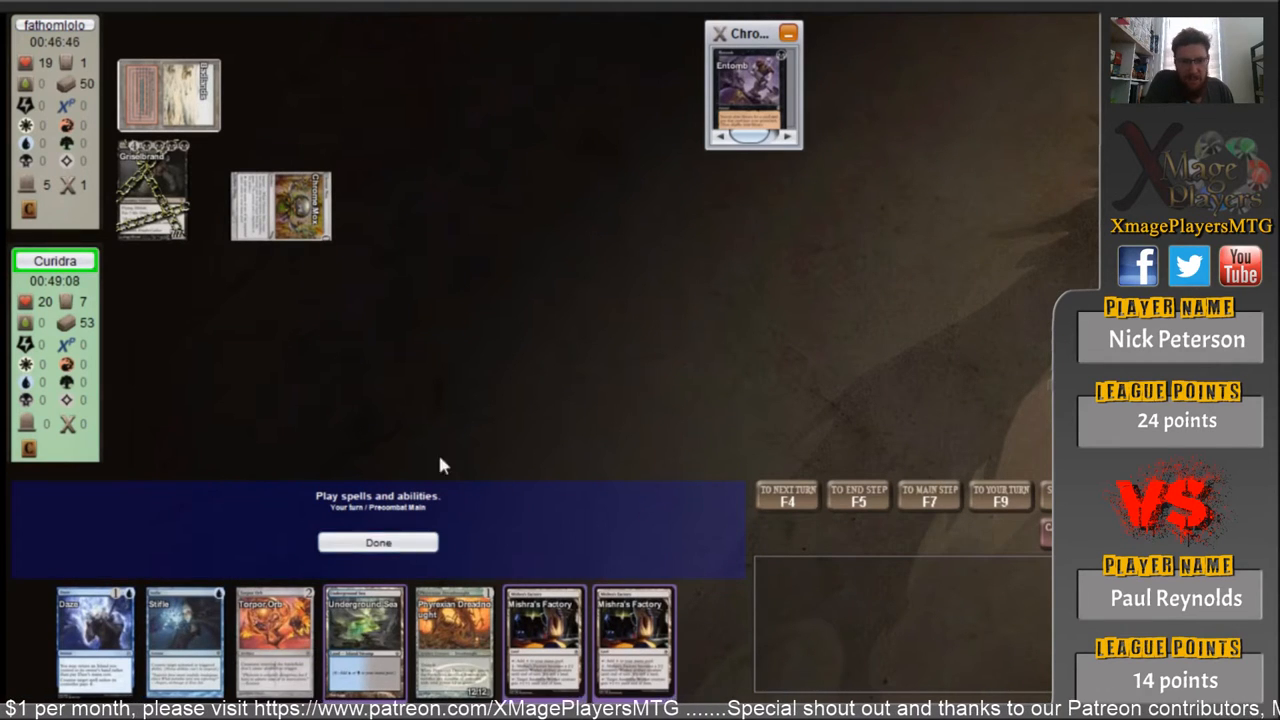
click(378, 542)
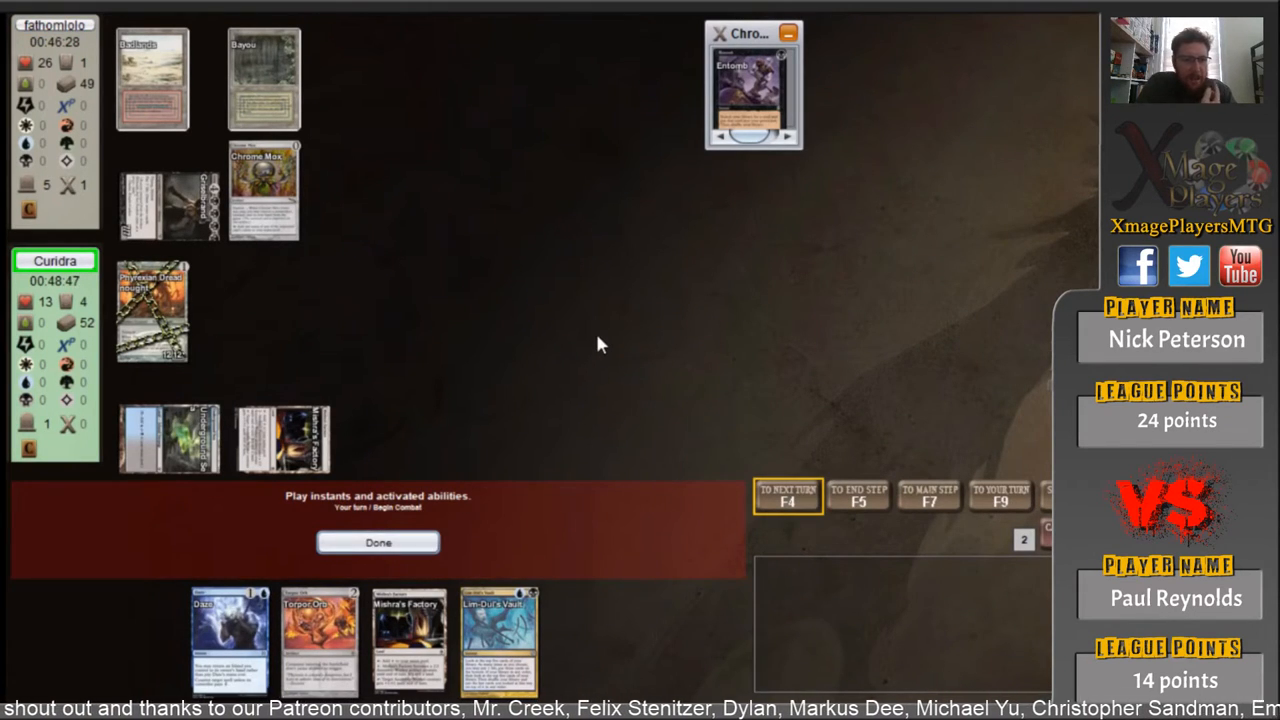
click(378, 542)
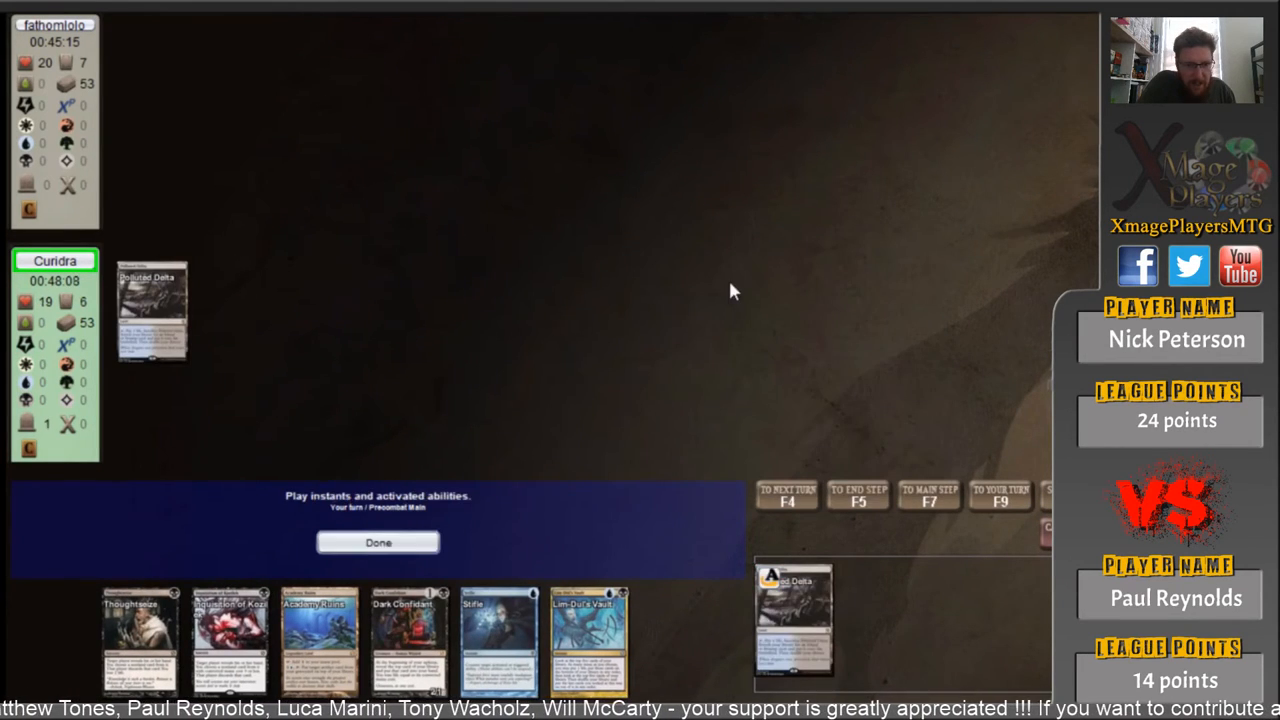
- Resolve Polluted Delta's ability, pass the turn, and let the opponent's fetch land resolve
click(378, 542)
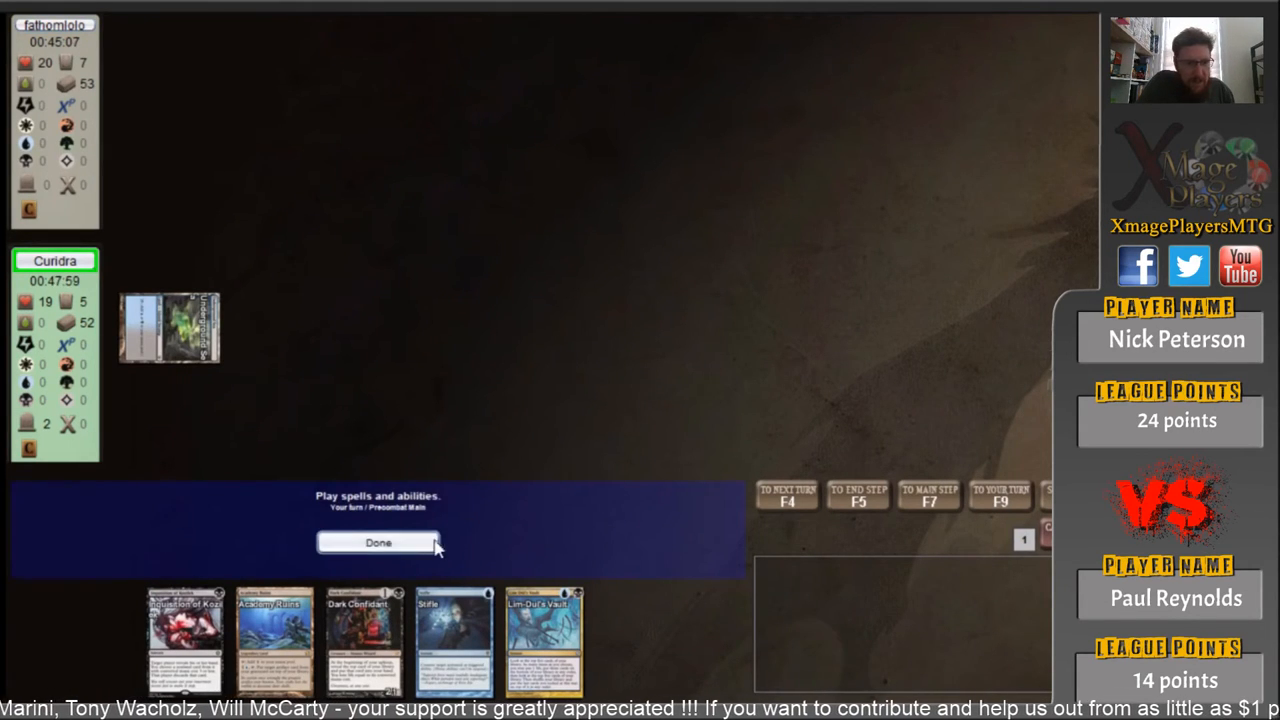
click(378, 542)
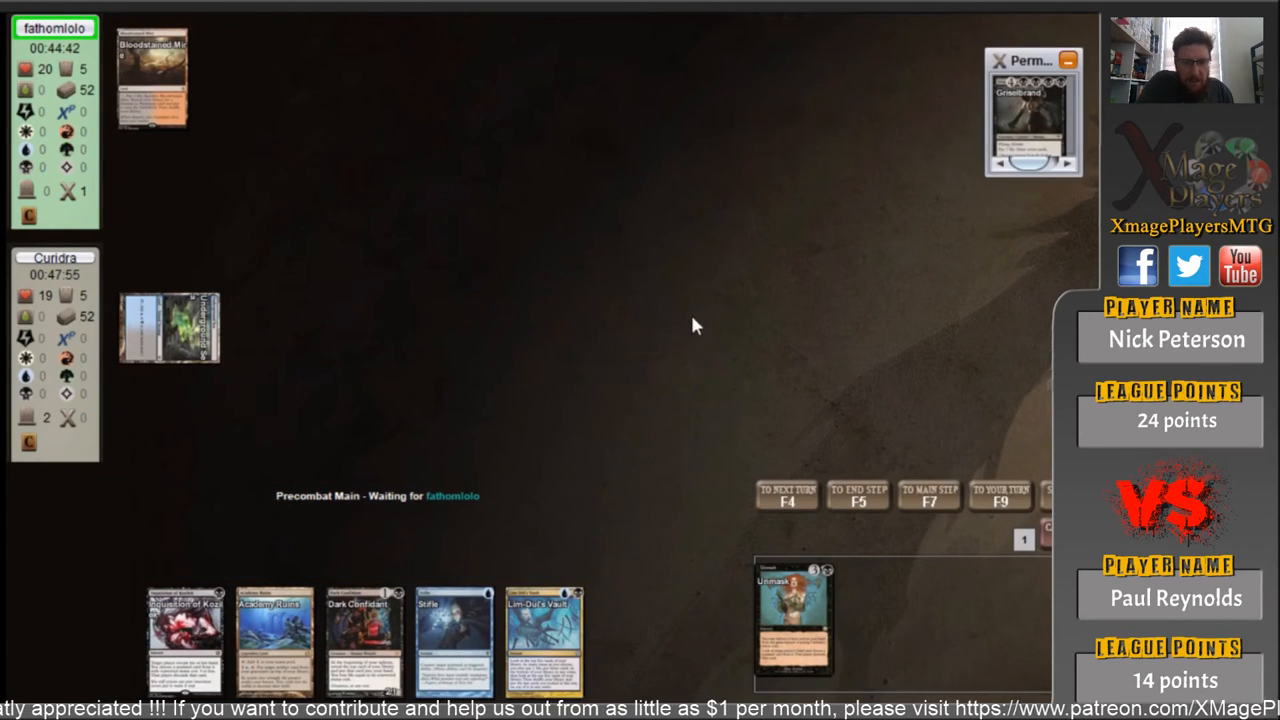
mouse_move(710, 324)
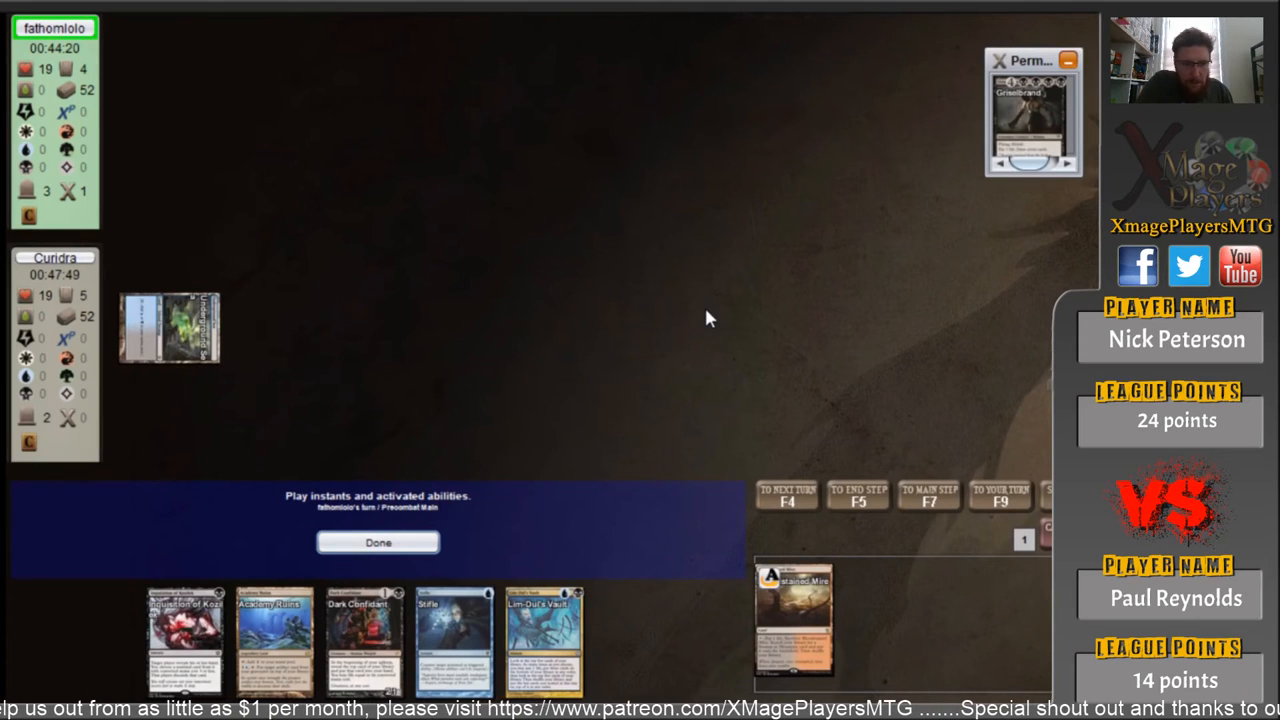
click(377, 542)
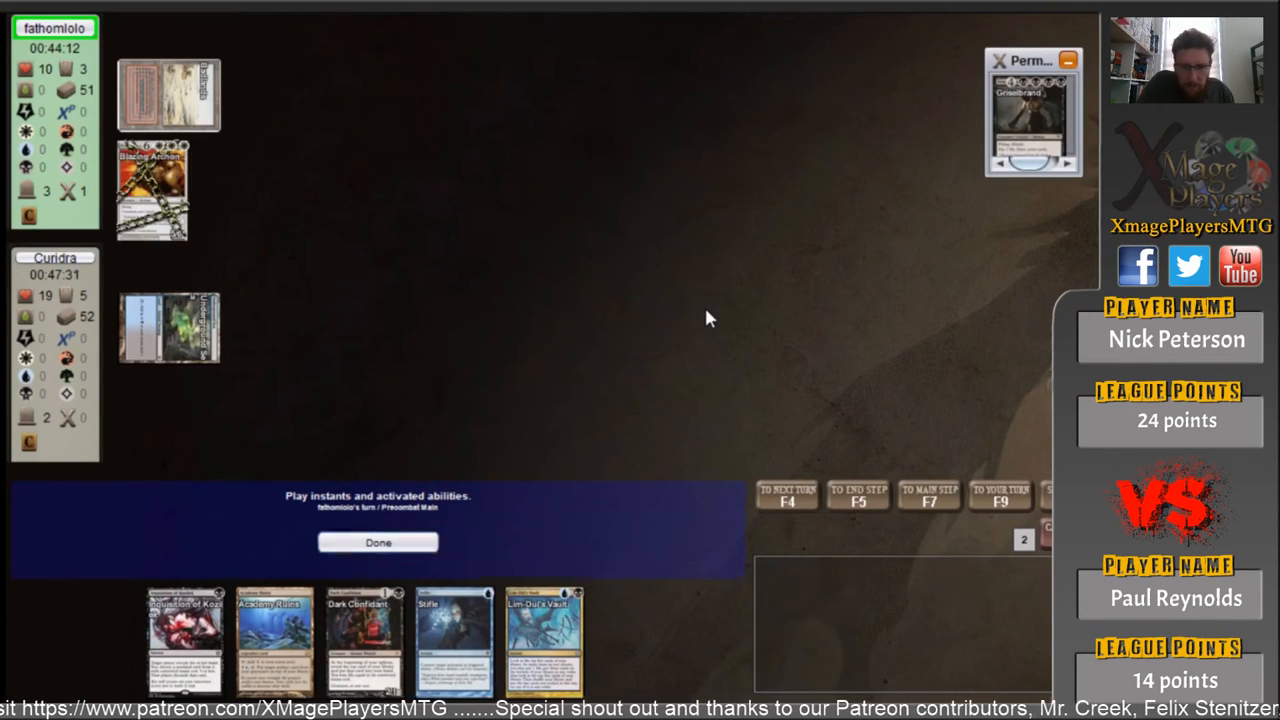
- Pass priority through the opponent's remaining steps until your upkeep prompt appears
click(378, 542)
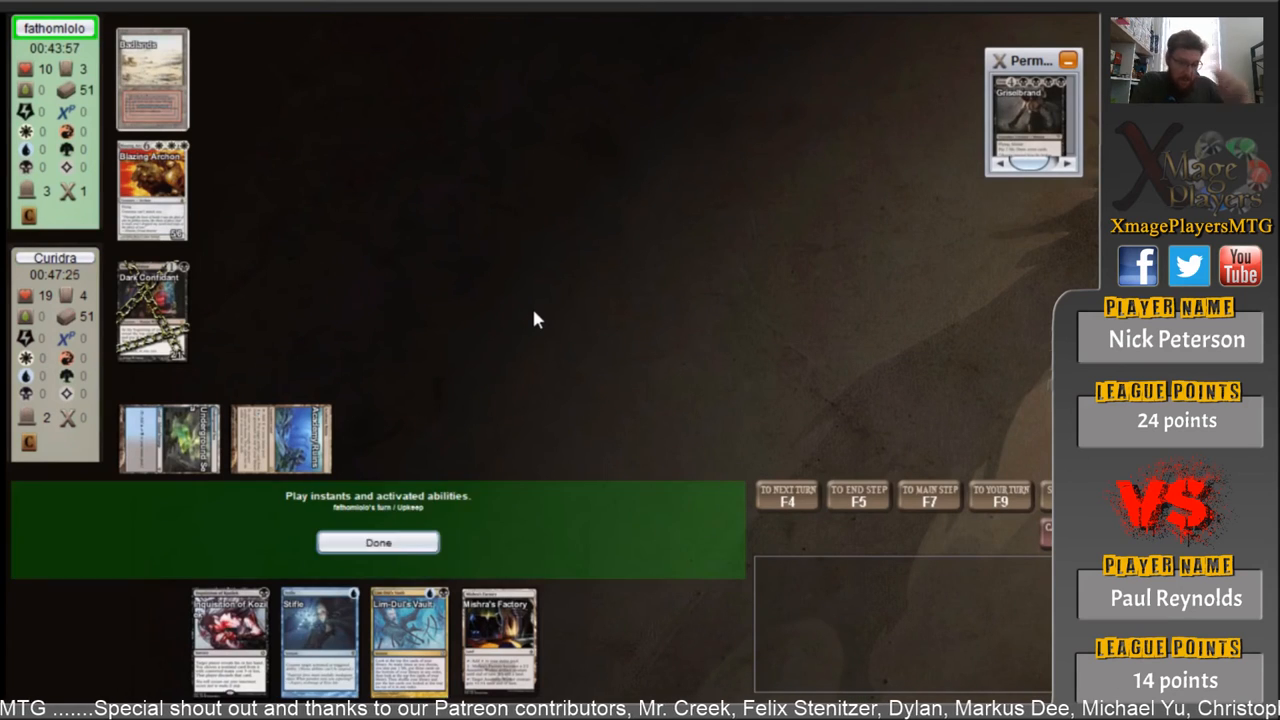
click(378, 542)
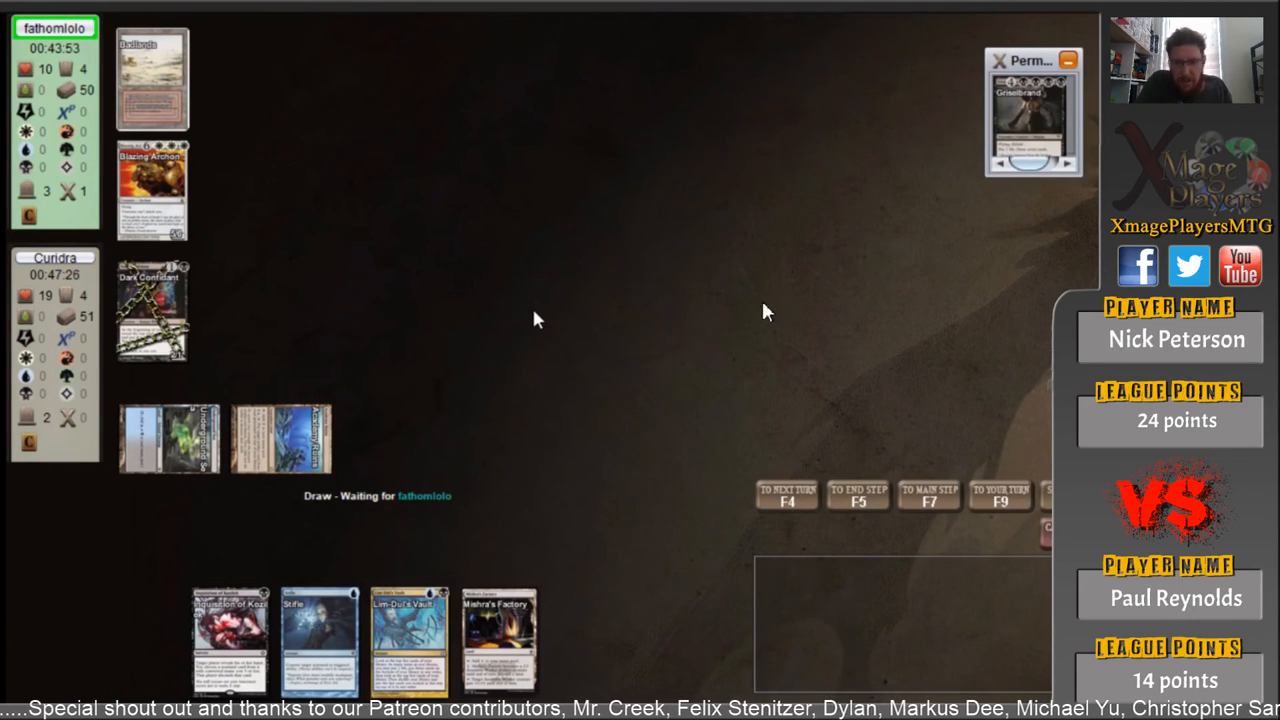
click(787, 497)
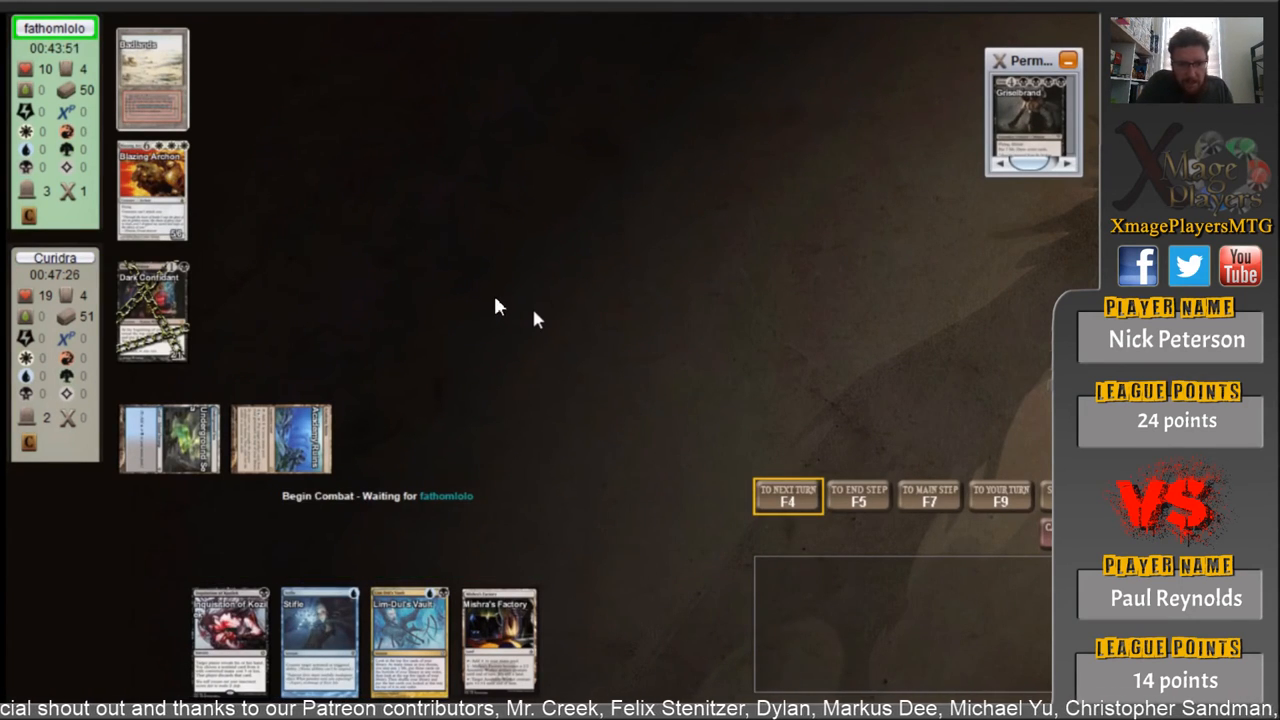
click(152, 190)
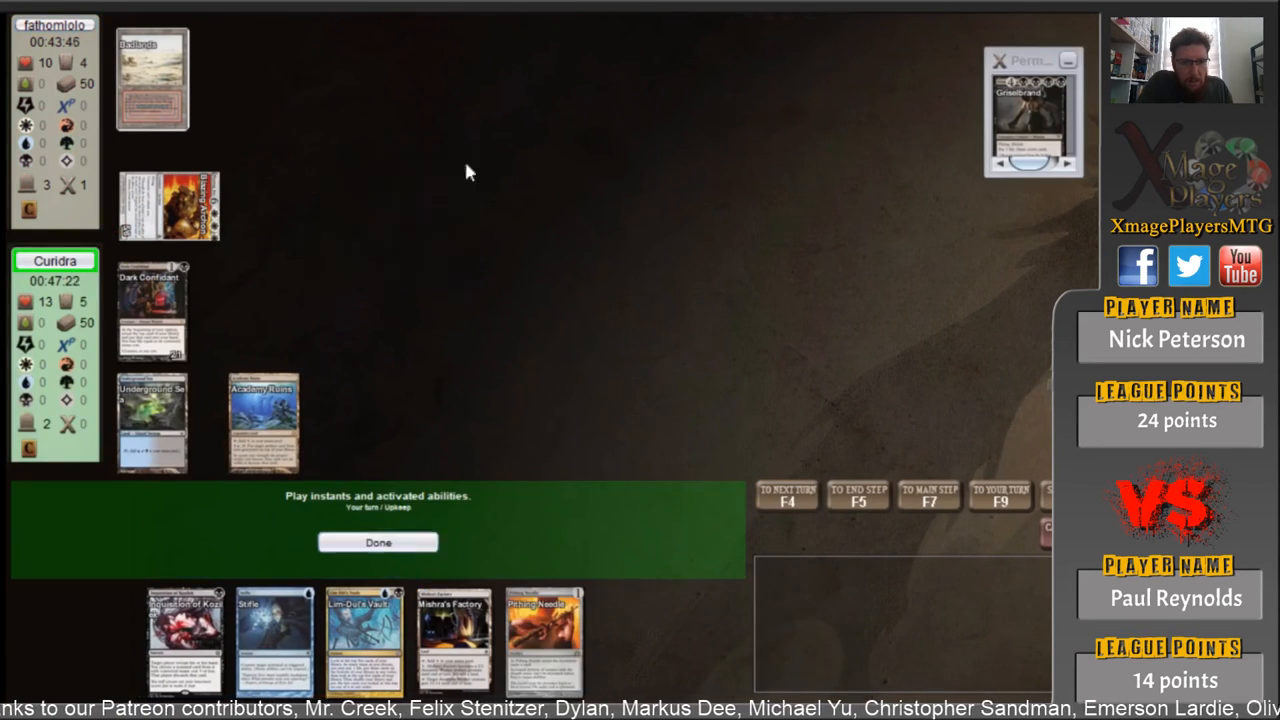
- Cast Inquisition of Kozilek, play Mishra's Factory, cast Pithing Needle naming a 'gris' card, and pass
click(378, 542)
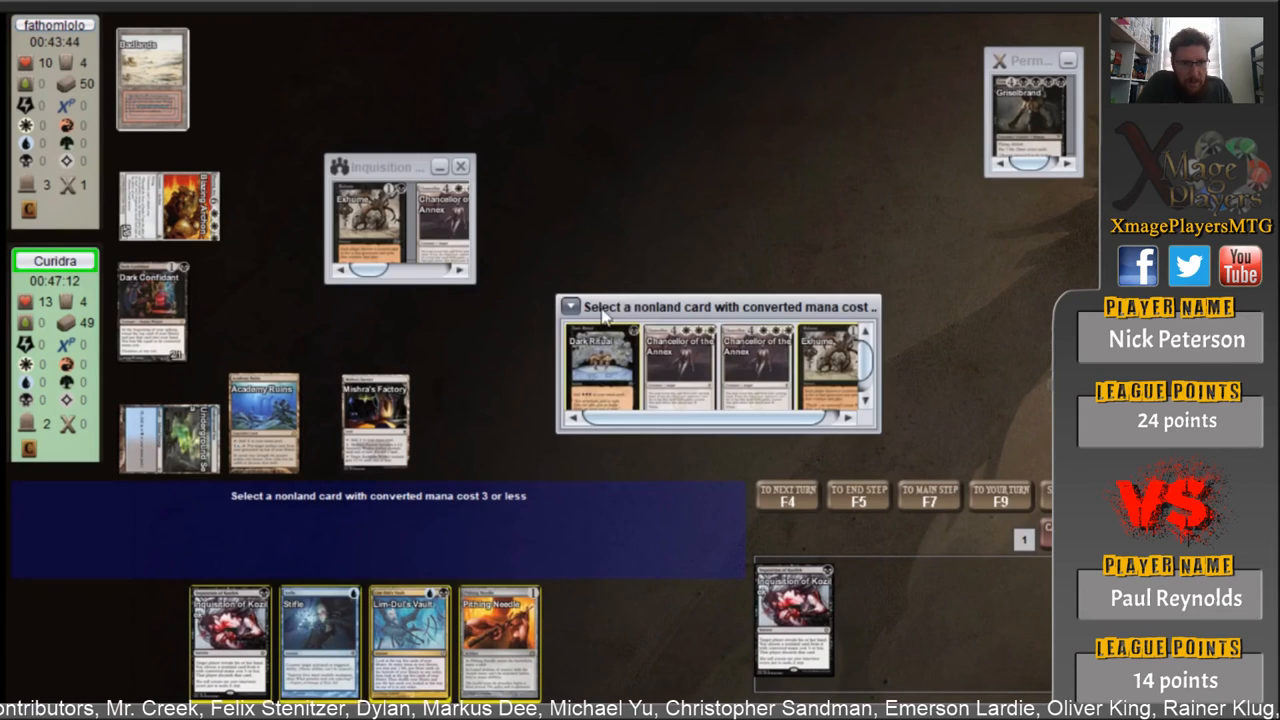
mouse_move(850, 360)
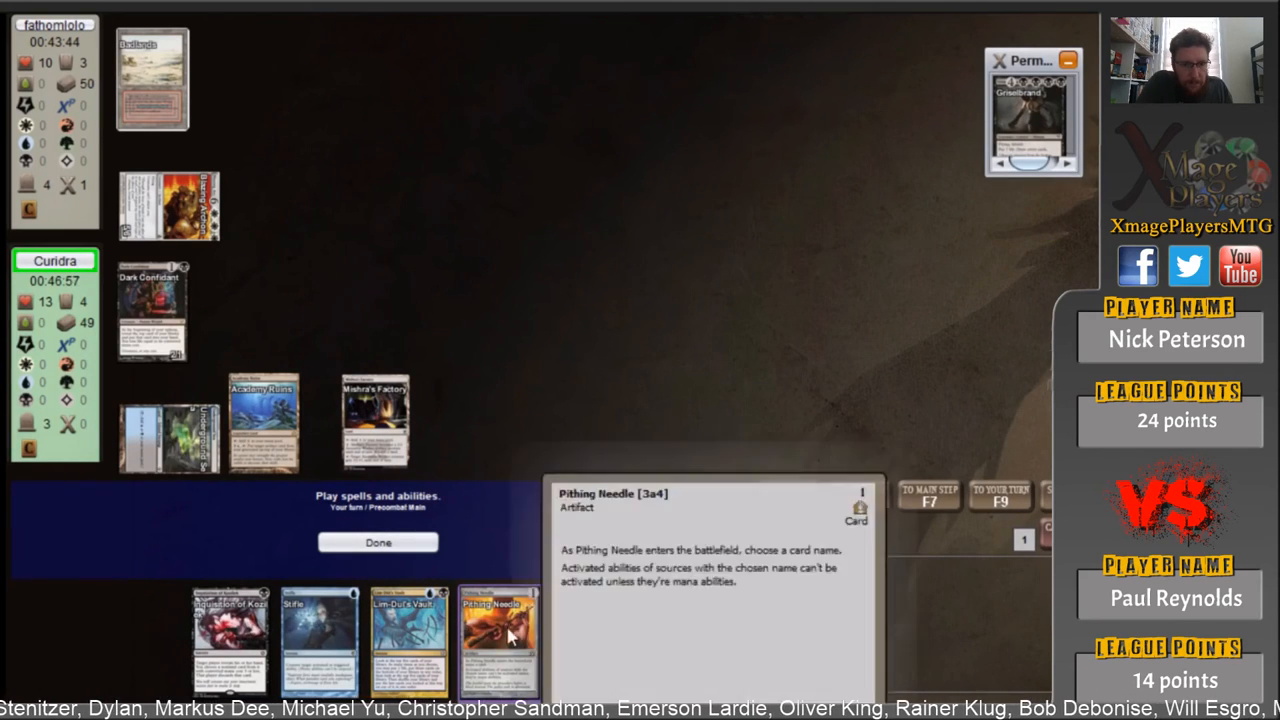
click(378, 542)
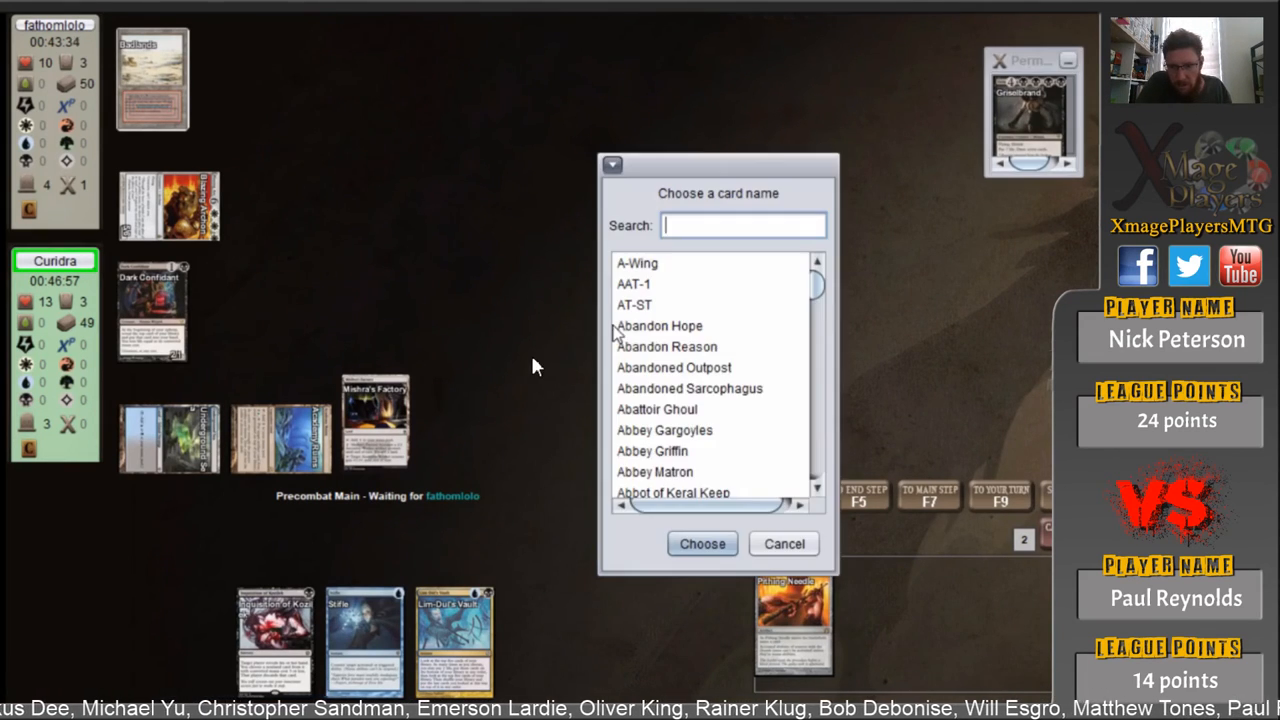
text(gris)
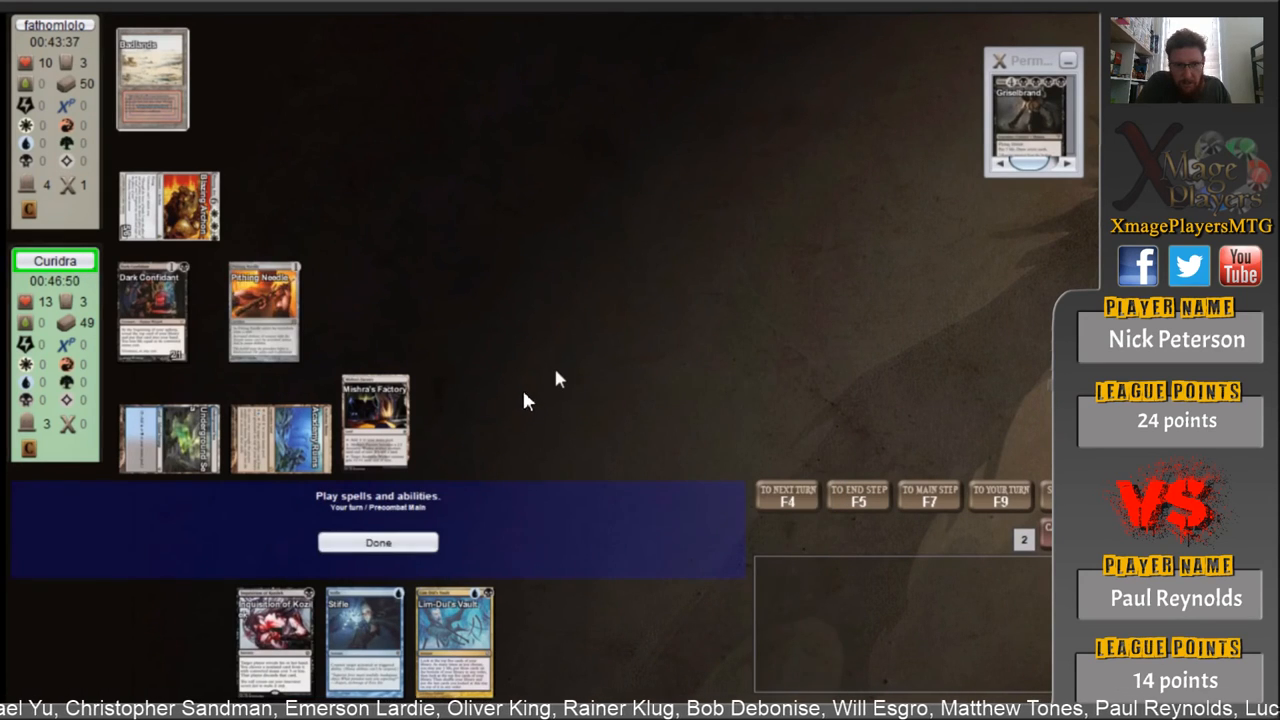
click(378, 541)
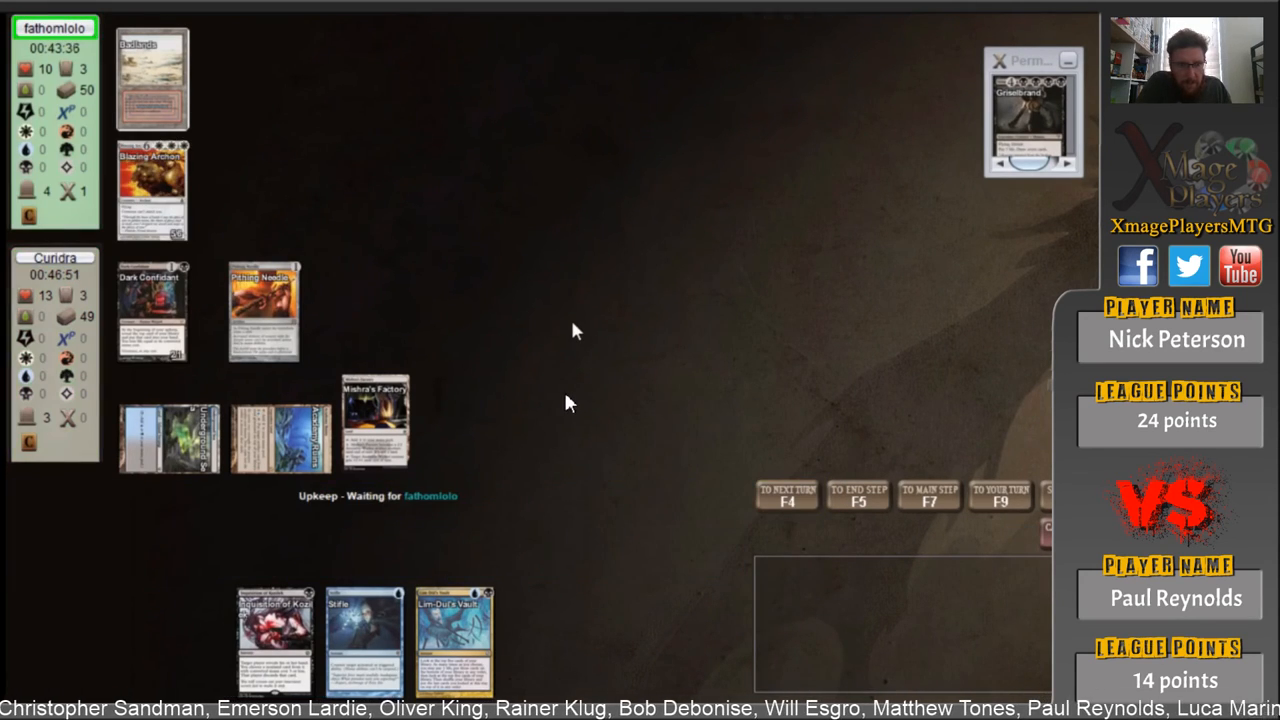
click(787, 497)
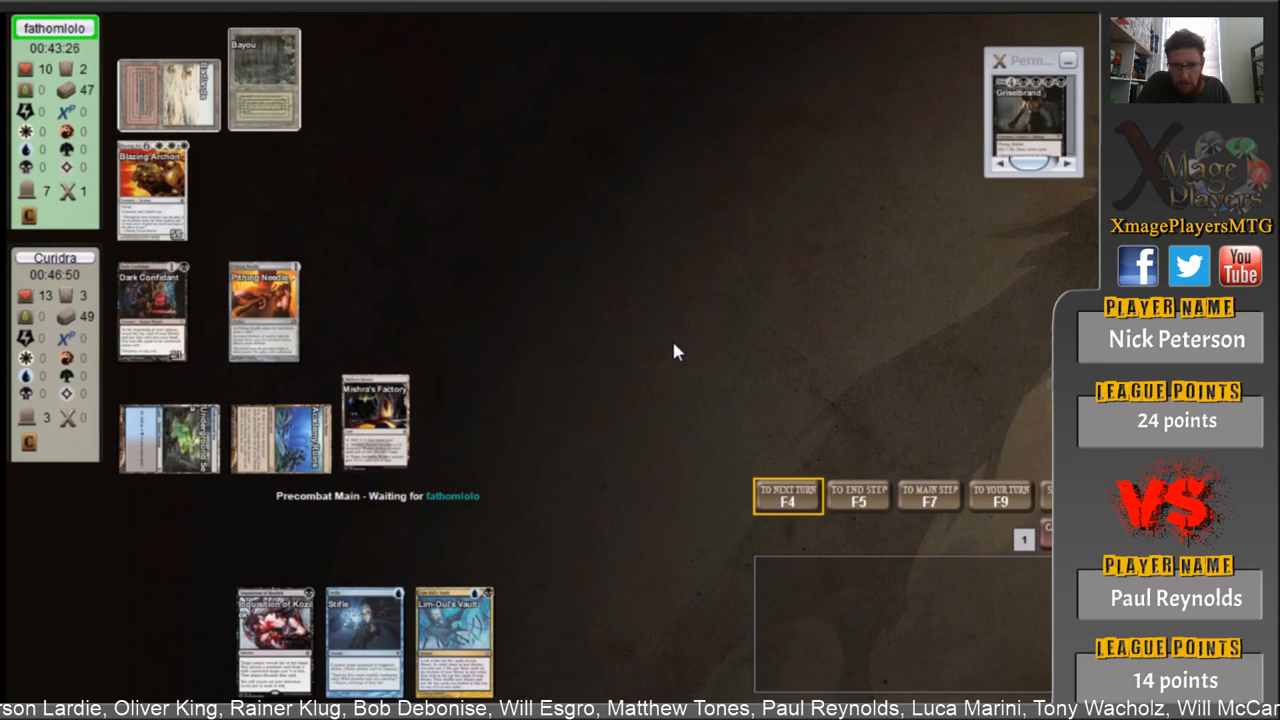
mouse_move(575, 400)
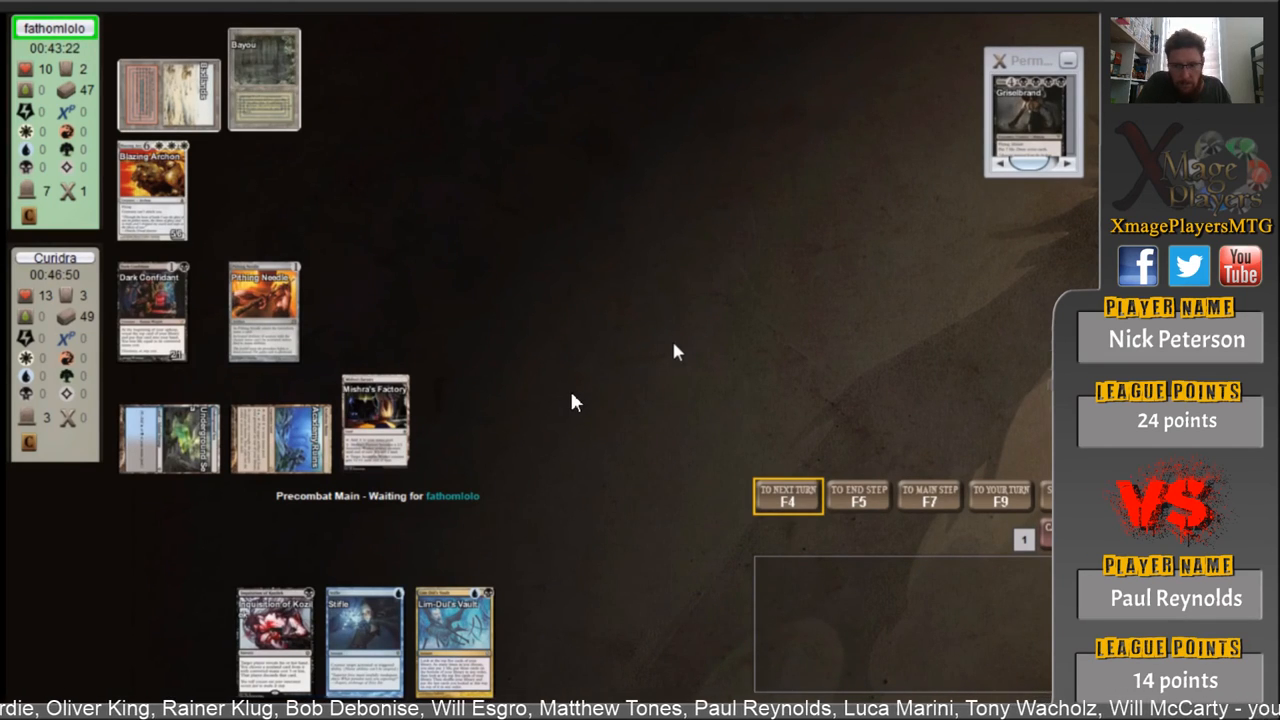